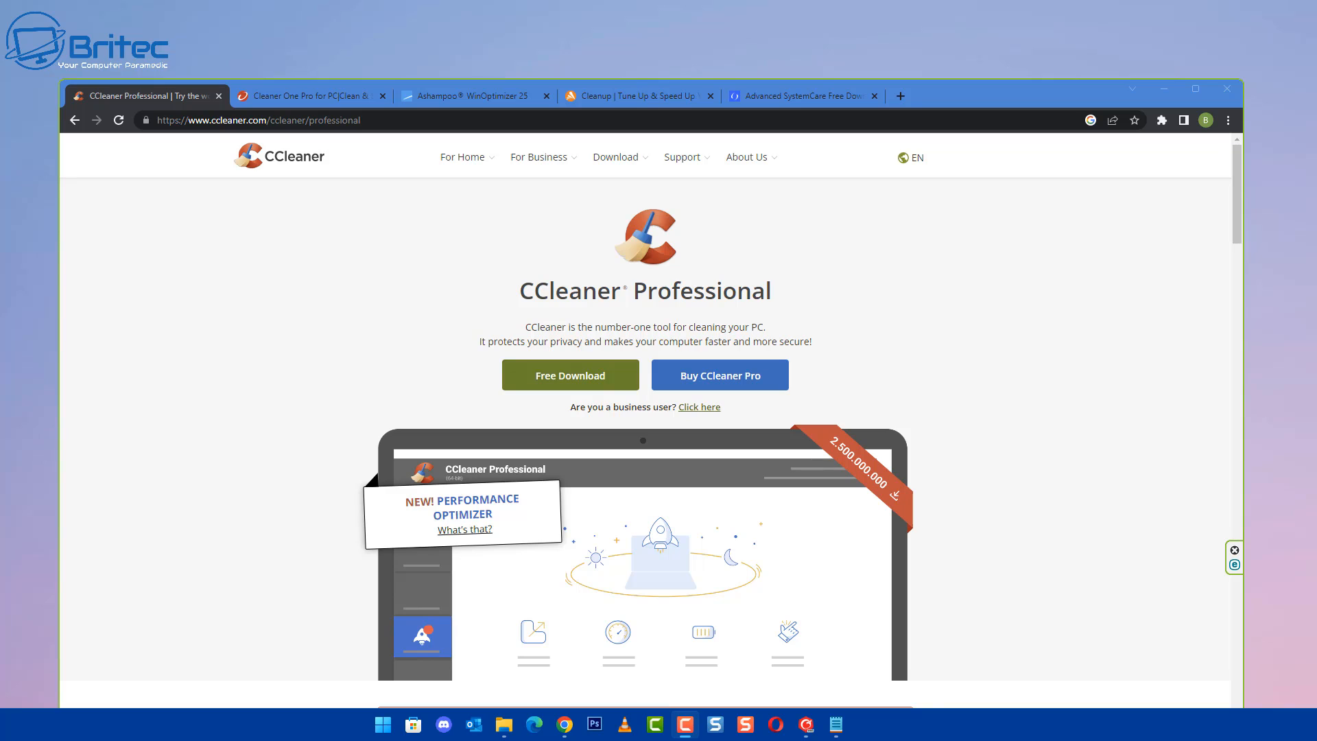
pyautogui.moveTo(1088, 386)
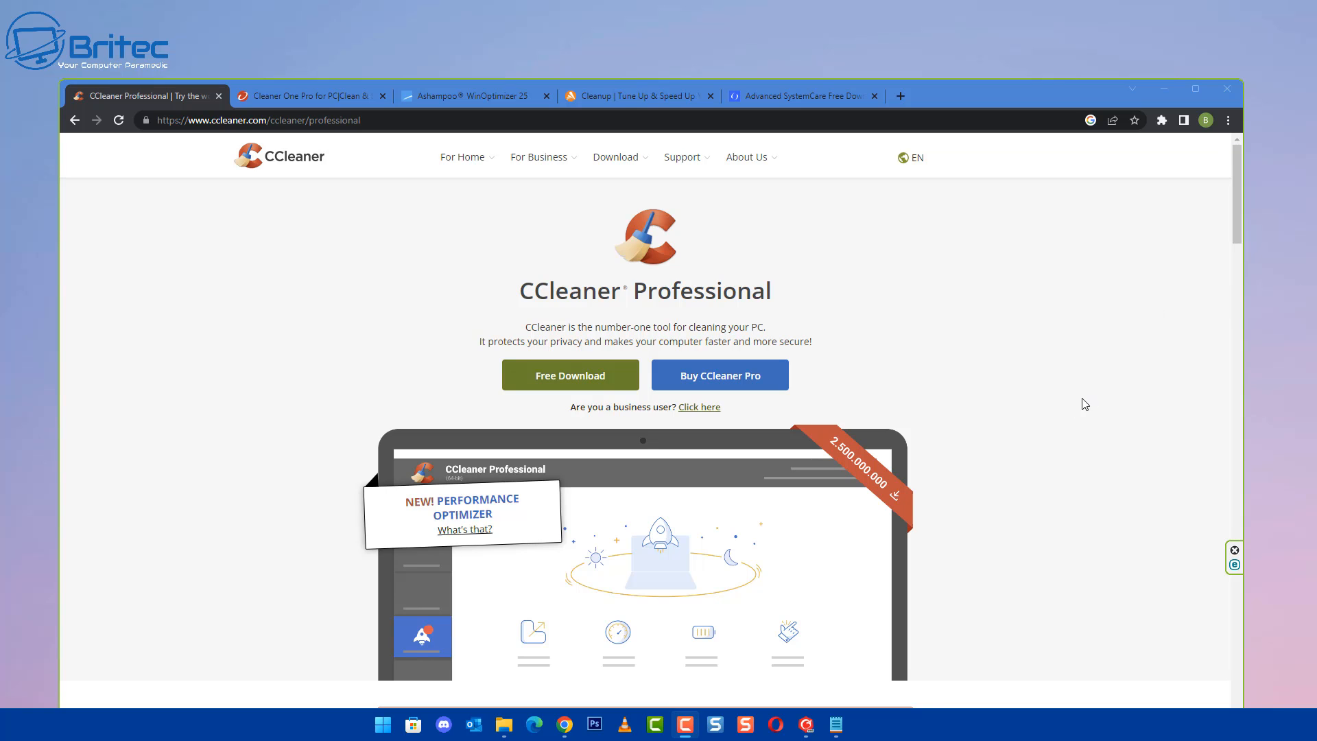
pyautogui.moveTo(171, 295)
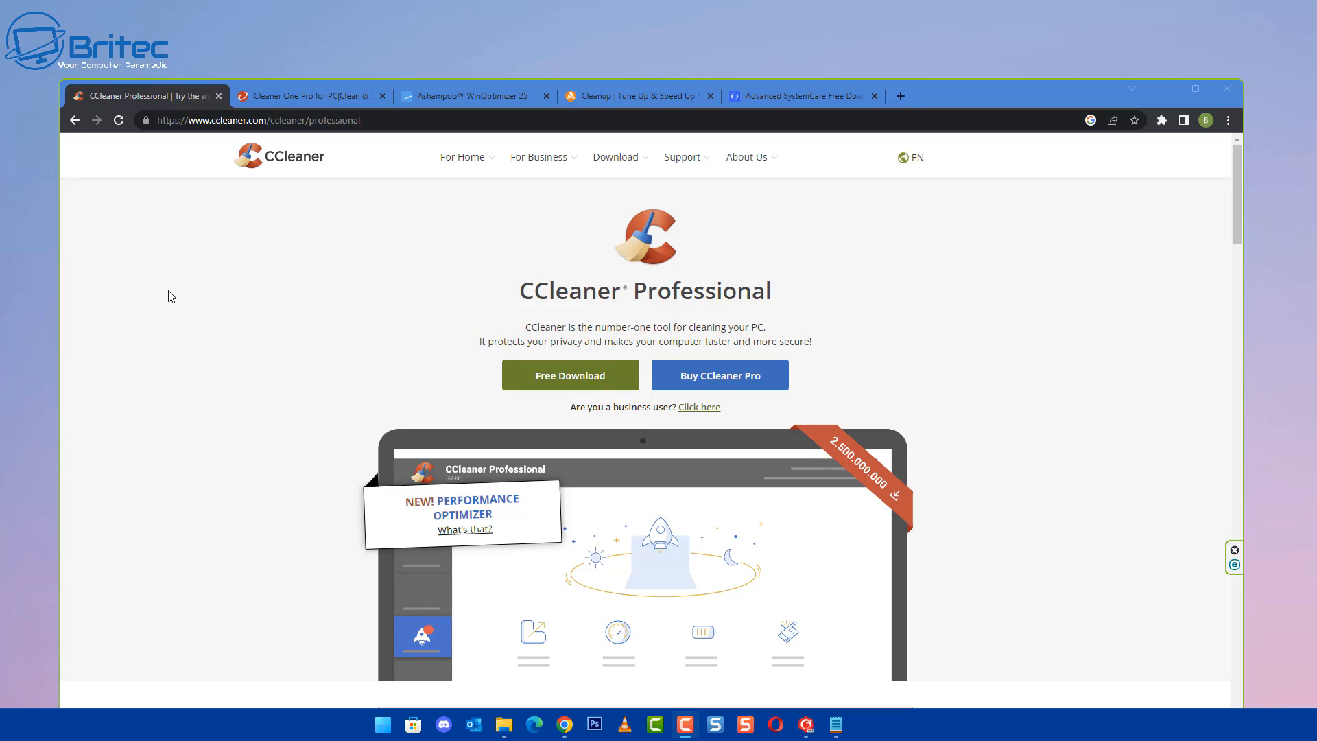
pyautogui.moveTo(1196, 399)
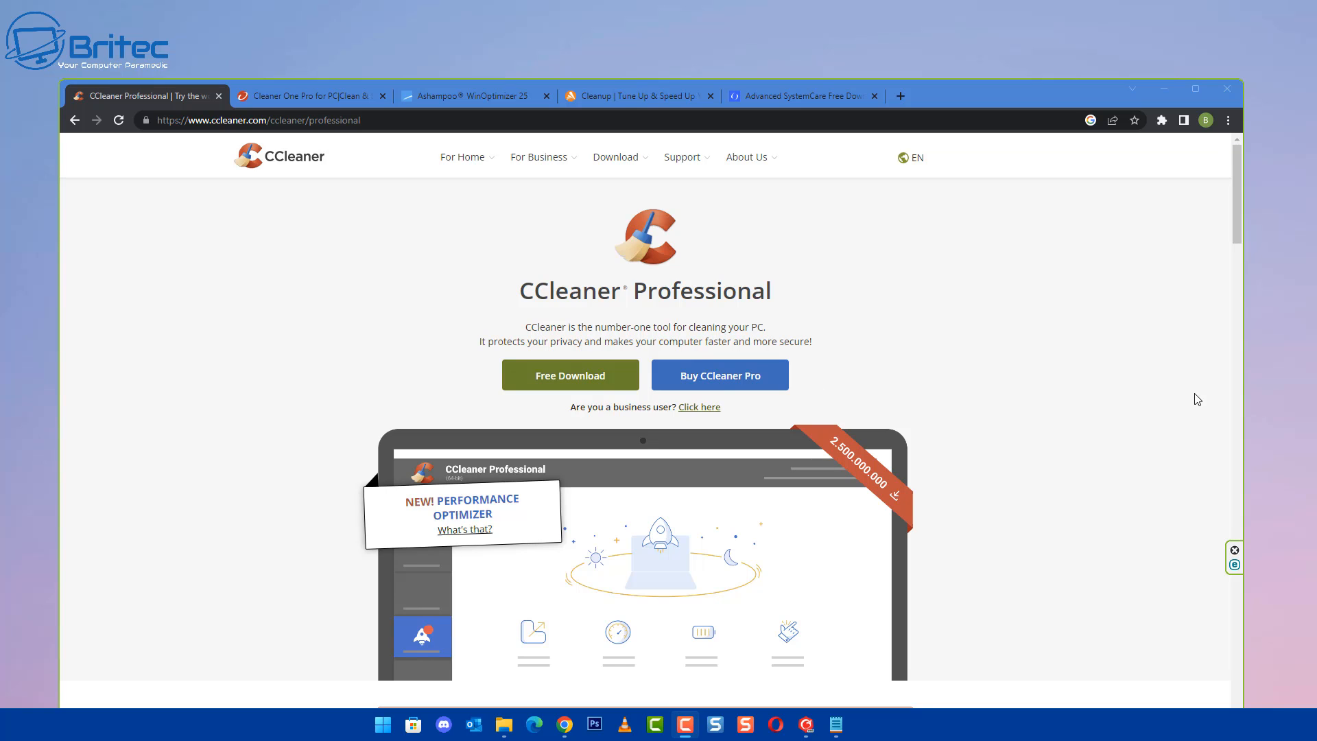
pyautogui.moveTo(729, 356)
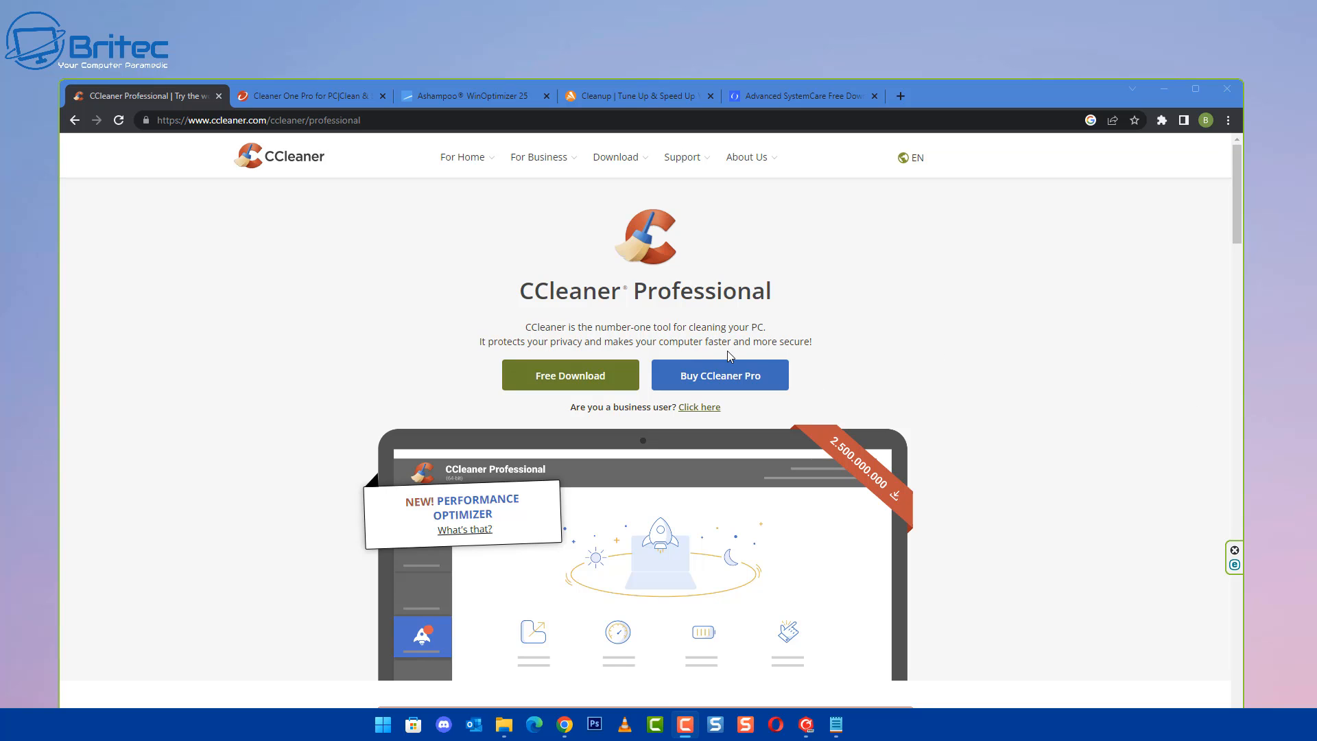
pyautogui.moveTo(822, 351)
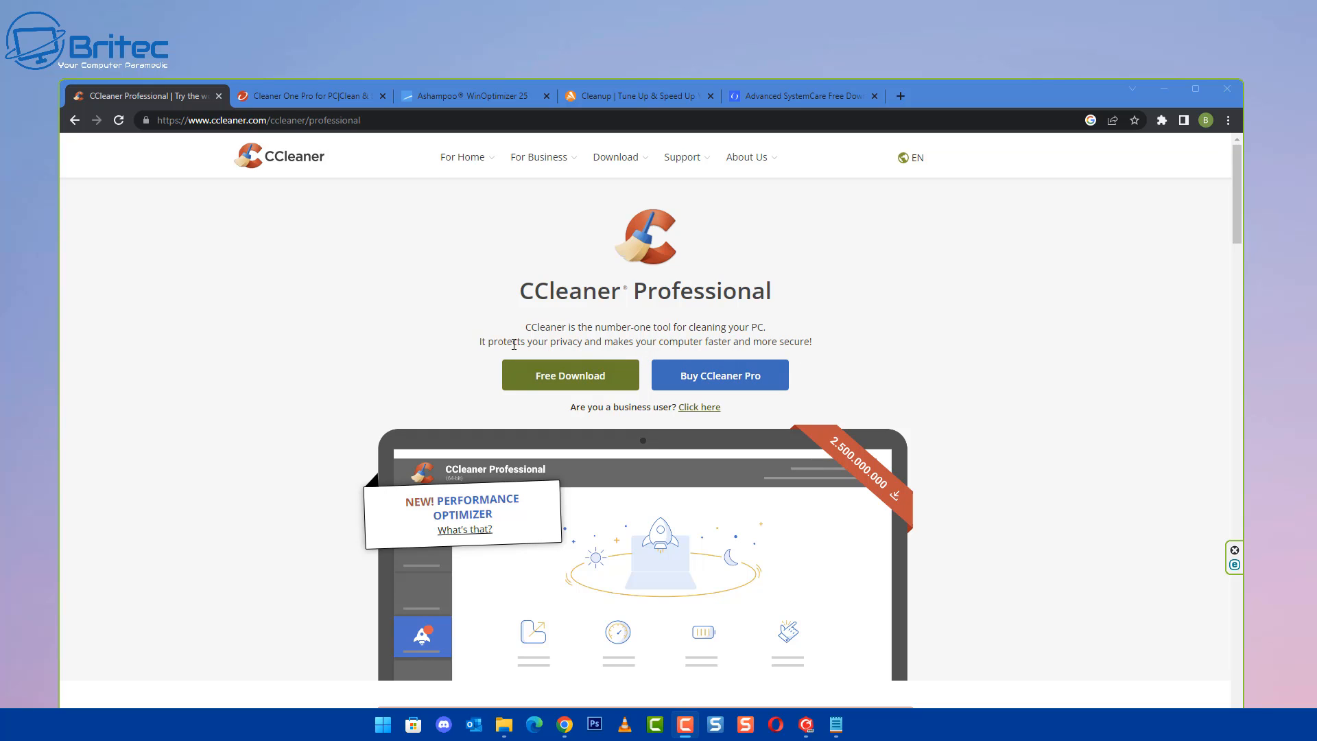
pyautogui.moveTo(508, 491)
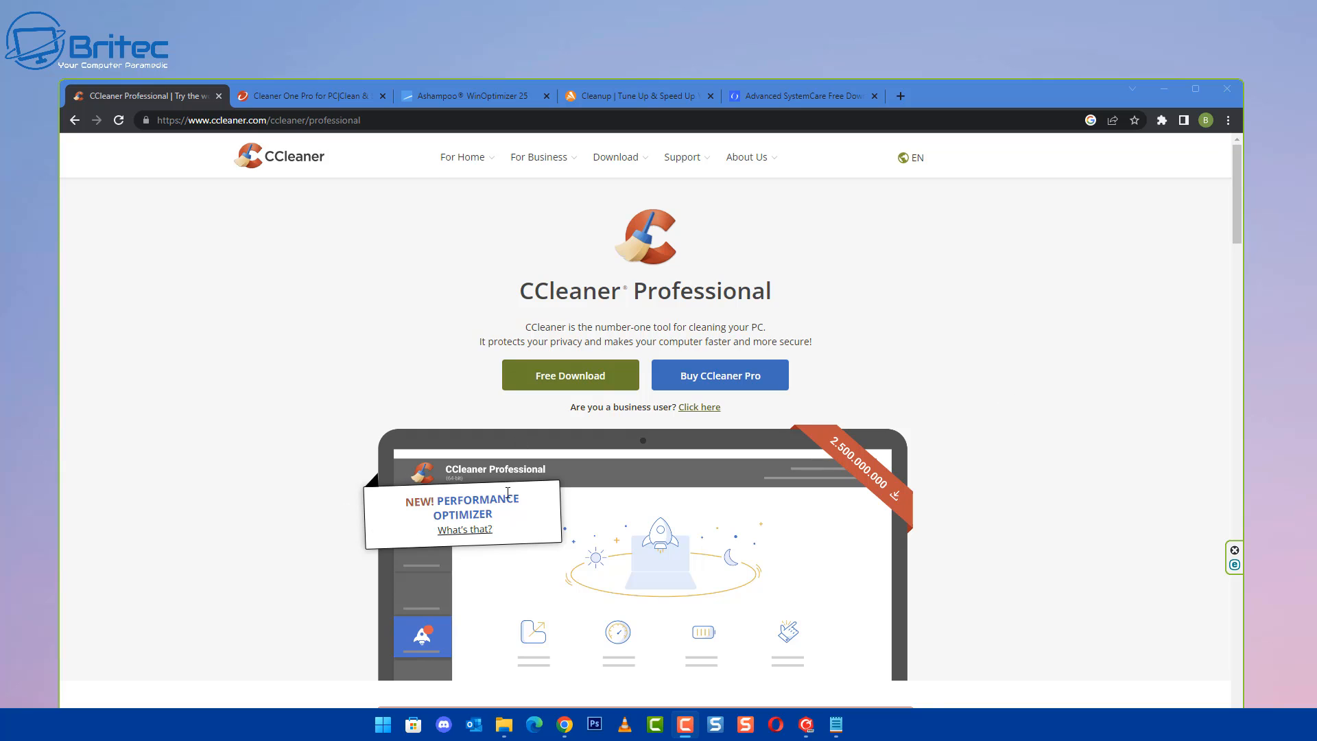
pyautogui.moveTo(1022, 505)
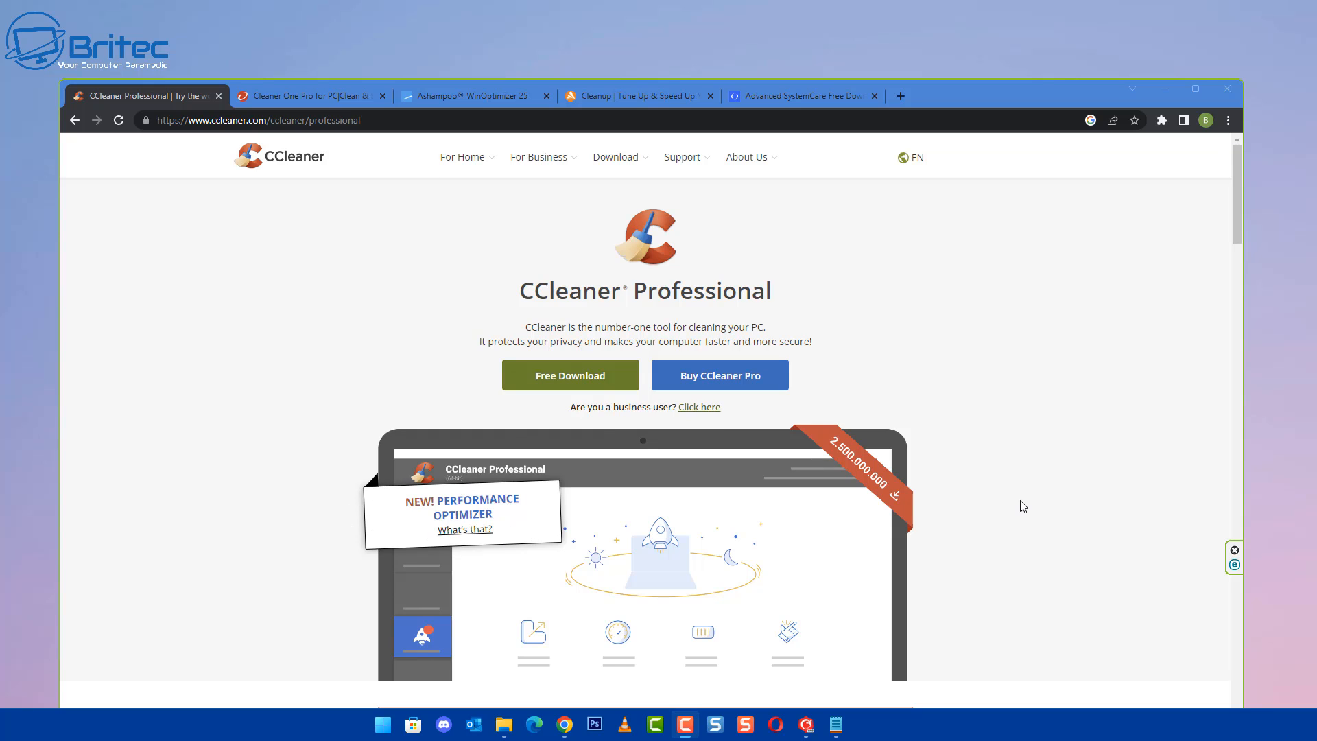
pyautogui.moveTo(1005, 481)
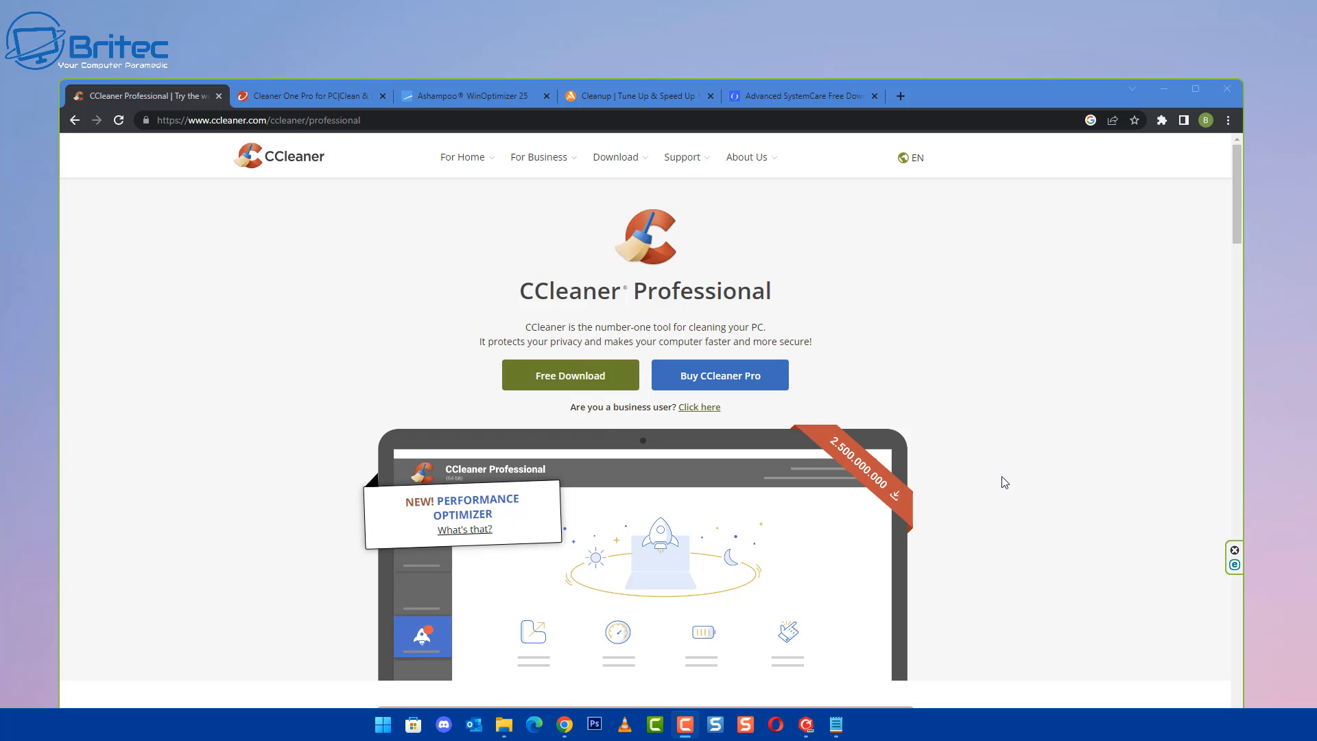
pyautogui.moveTo(861, 468)
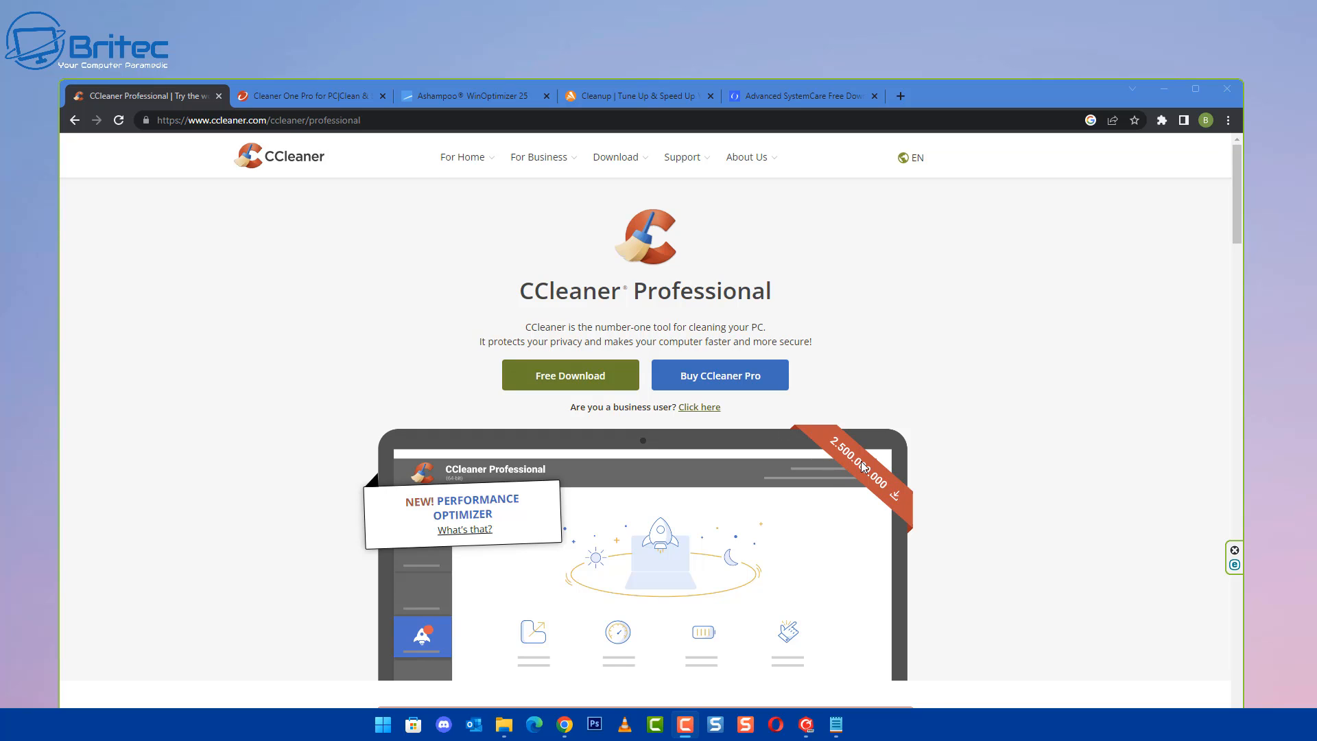
pyautogui.moveTo(894, 508)
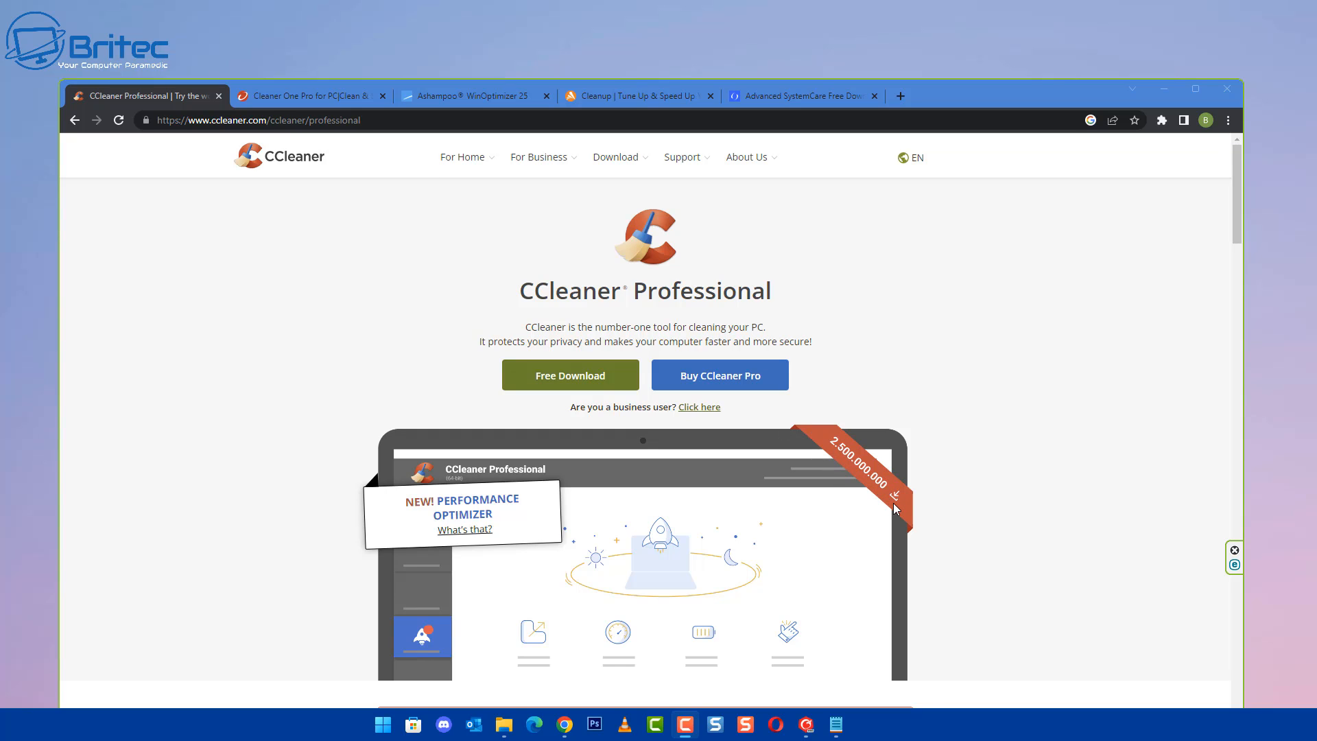
pyautogui.moveTo(925, 504)
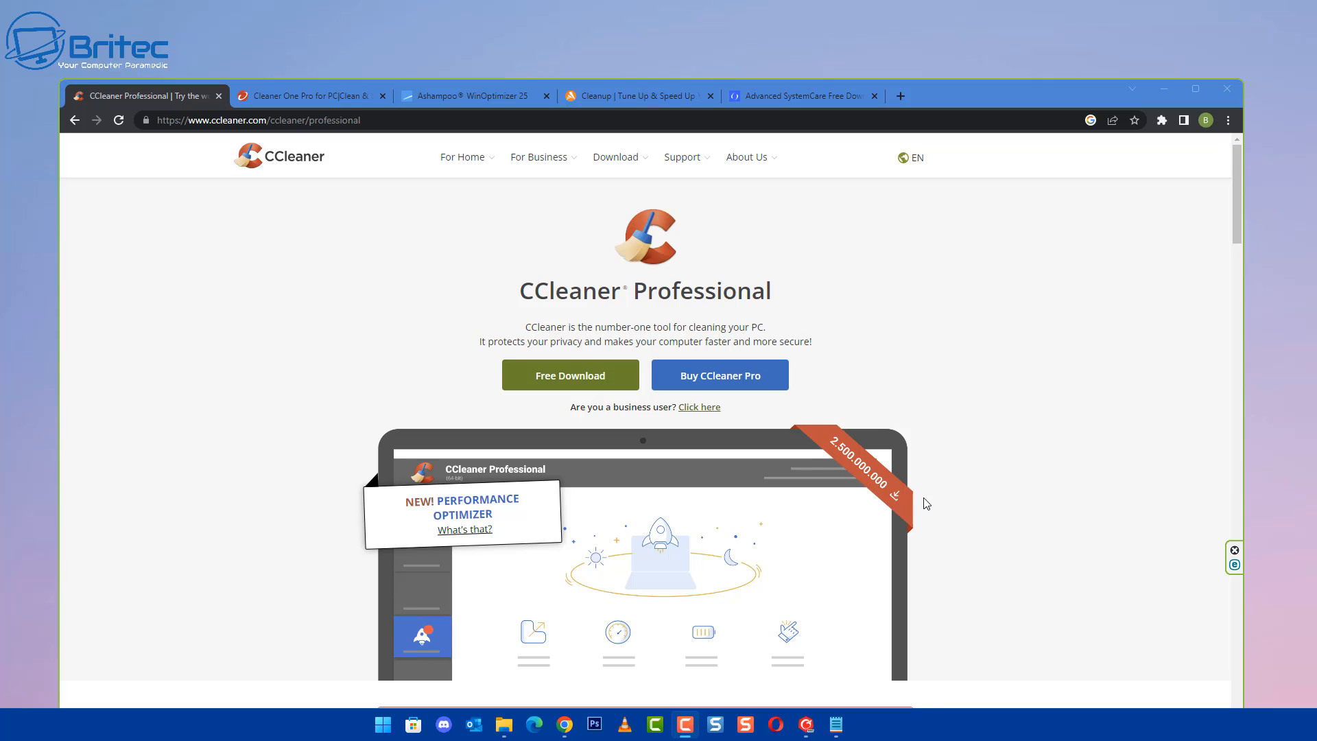
# Step: Scroll the CCleaner Professional page to the Performance Optimizer, Driver Updater and PC Health Check sections
pyautogui.scroll(-3)
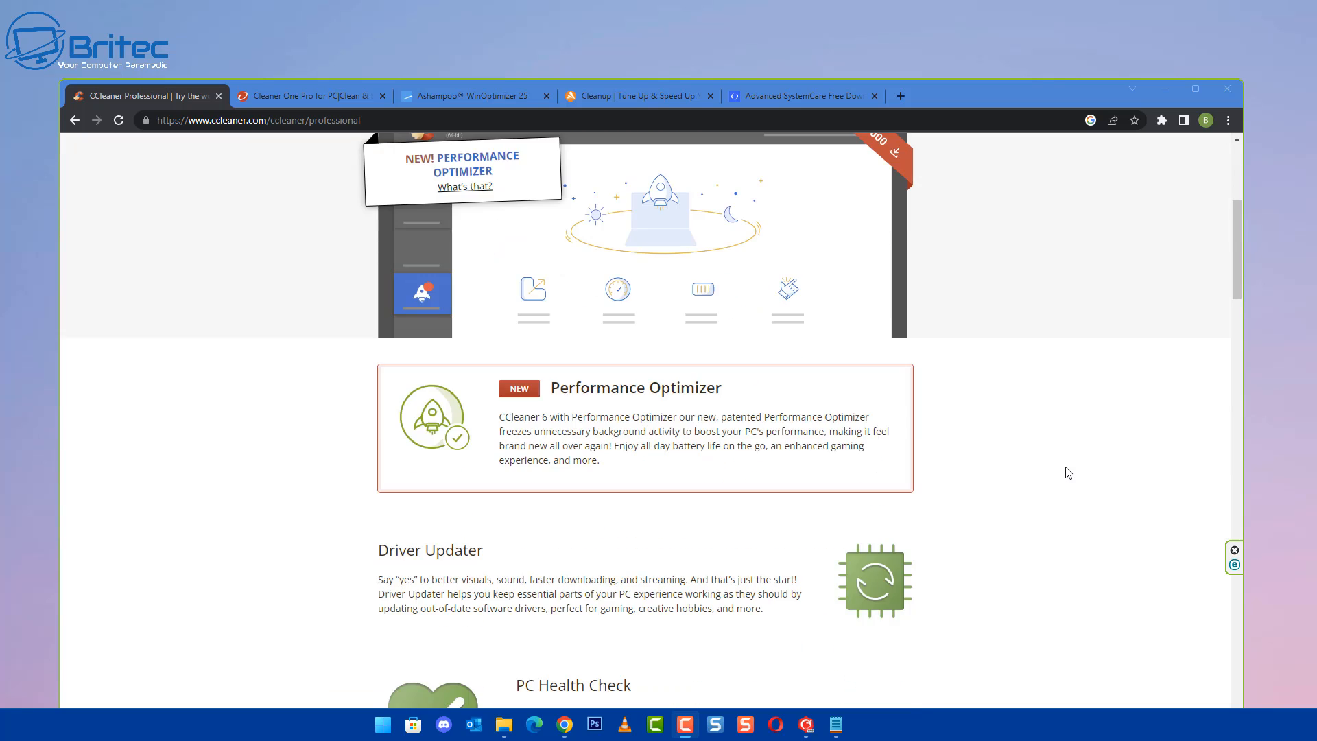
pyautogui.moveTo(721, 395)
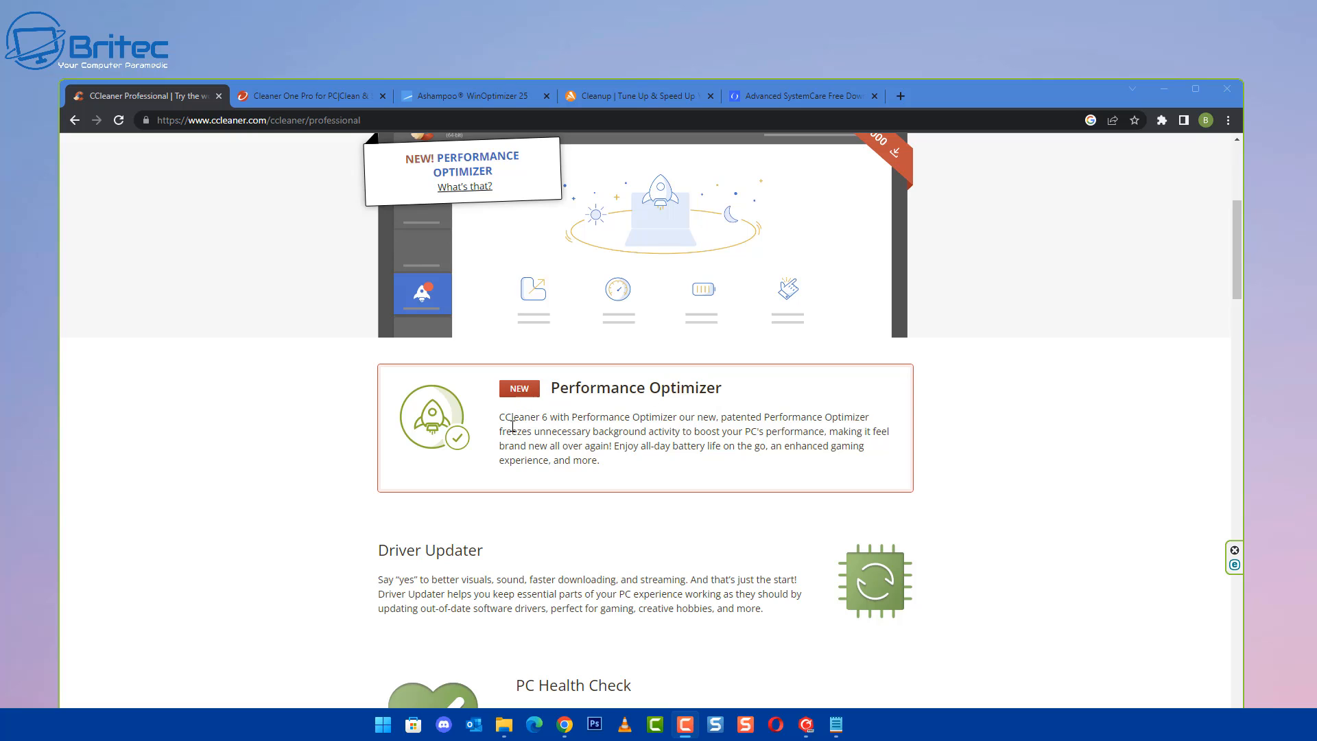
pyautogui.moveTo(637, 430)
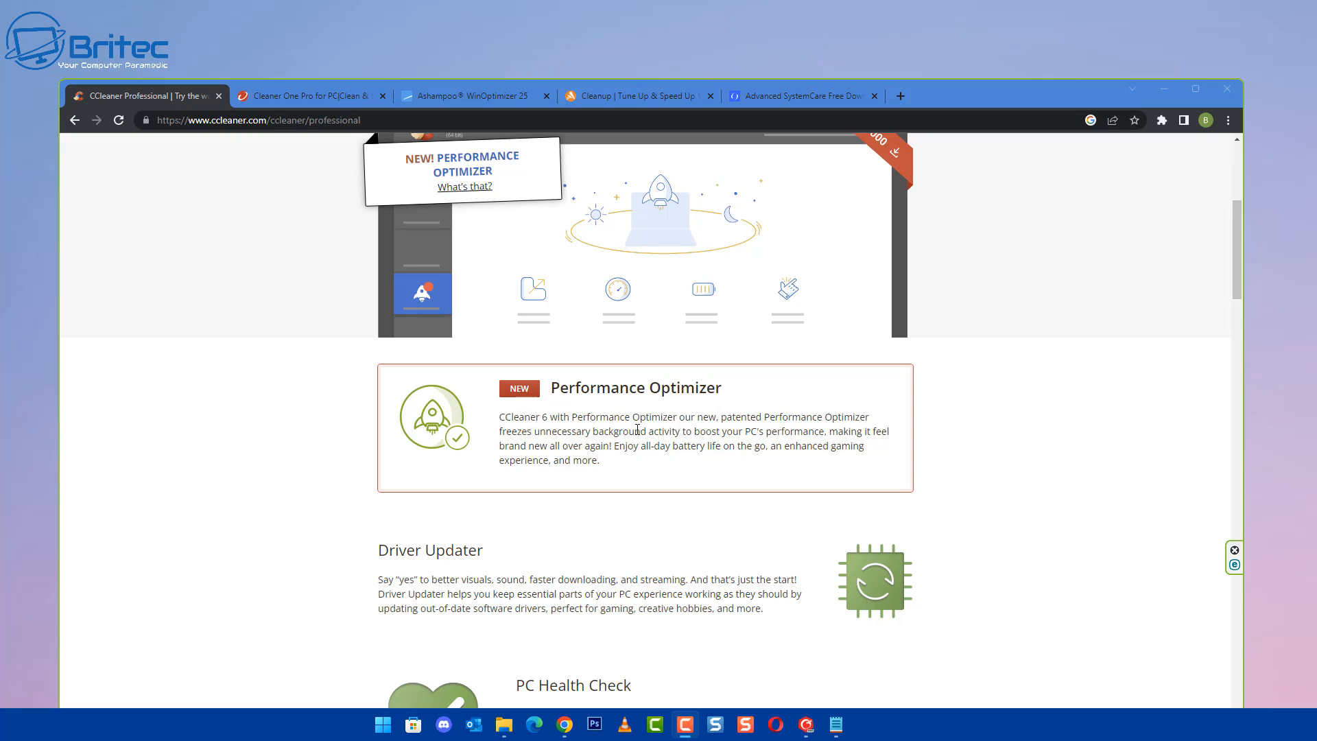
pyautogui.moveTo(779, 426)
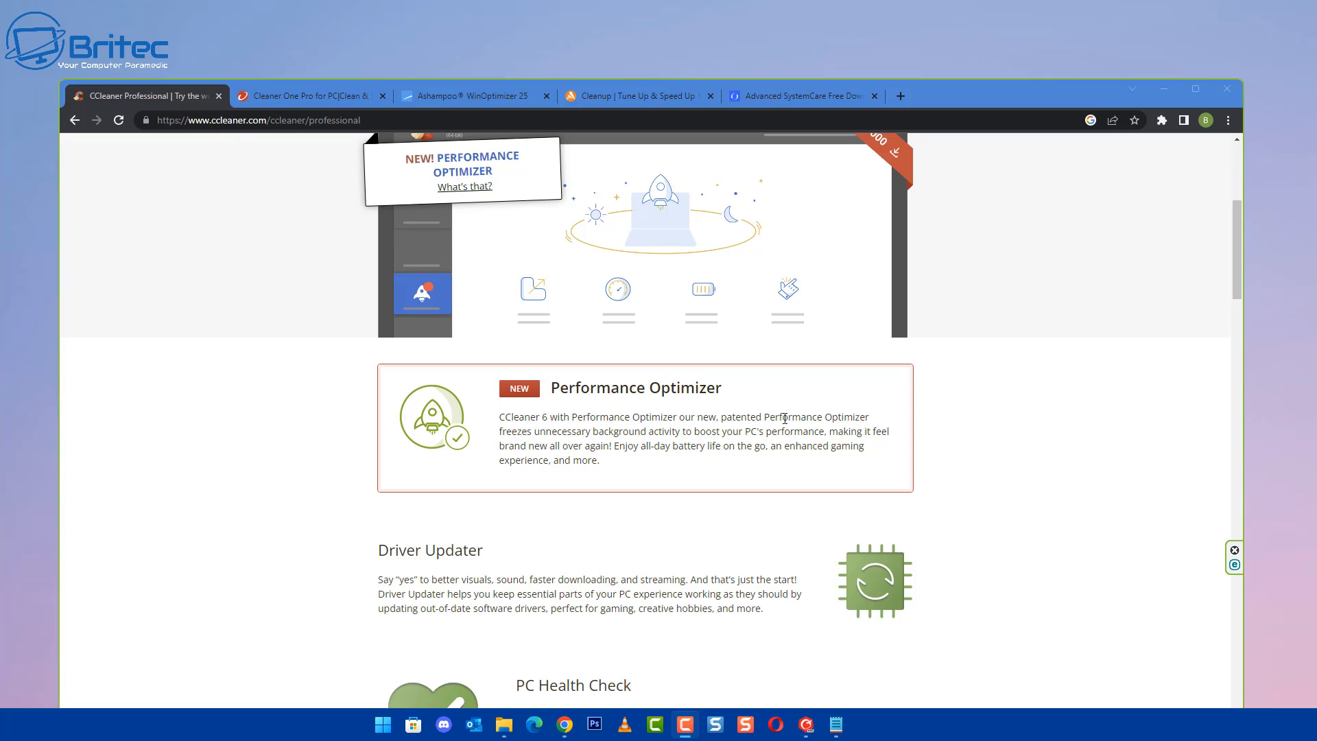
pyautogui.moveTo(731, 440)
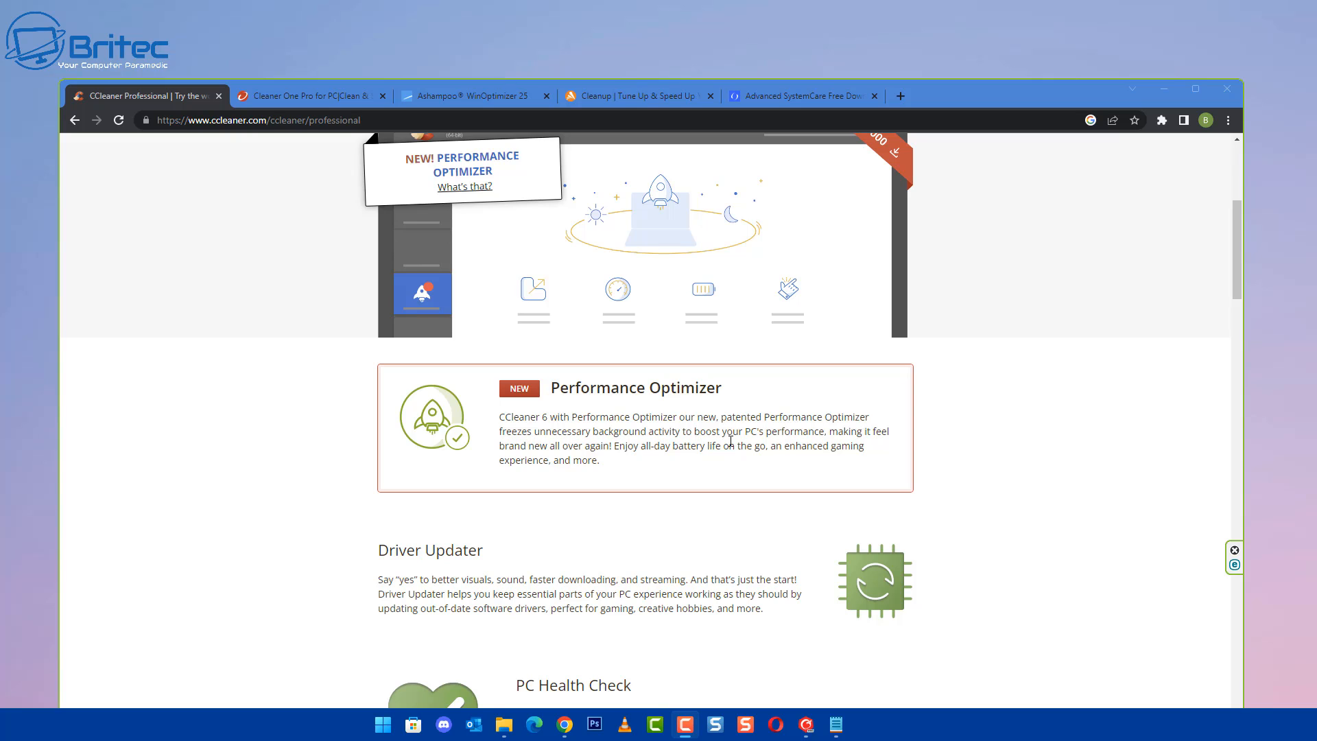
pyautogui.moveTo(826, 437)
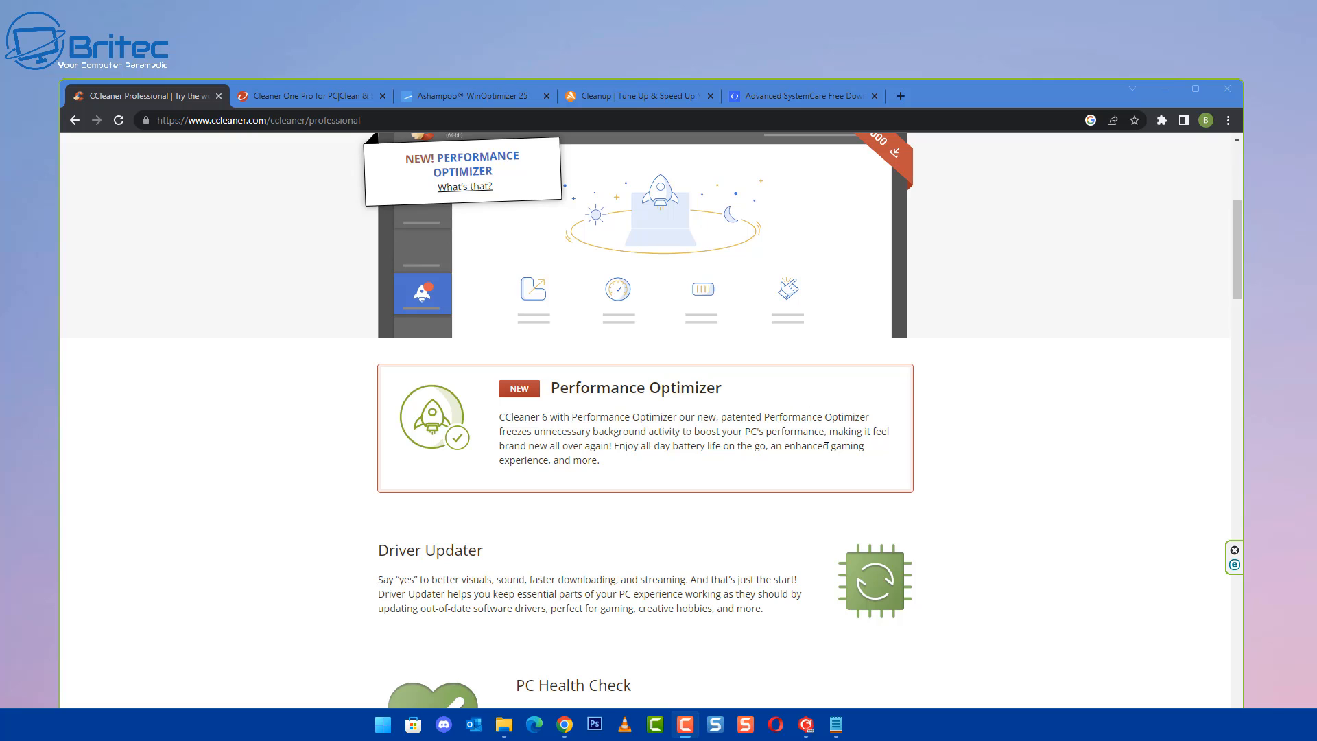
pyautogui.moveTo(904, 442)
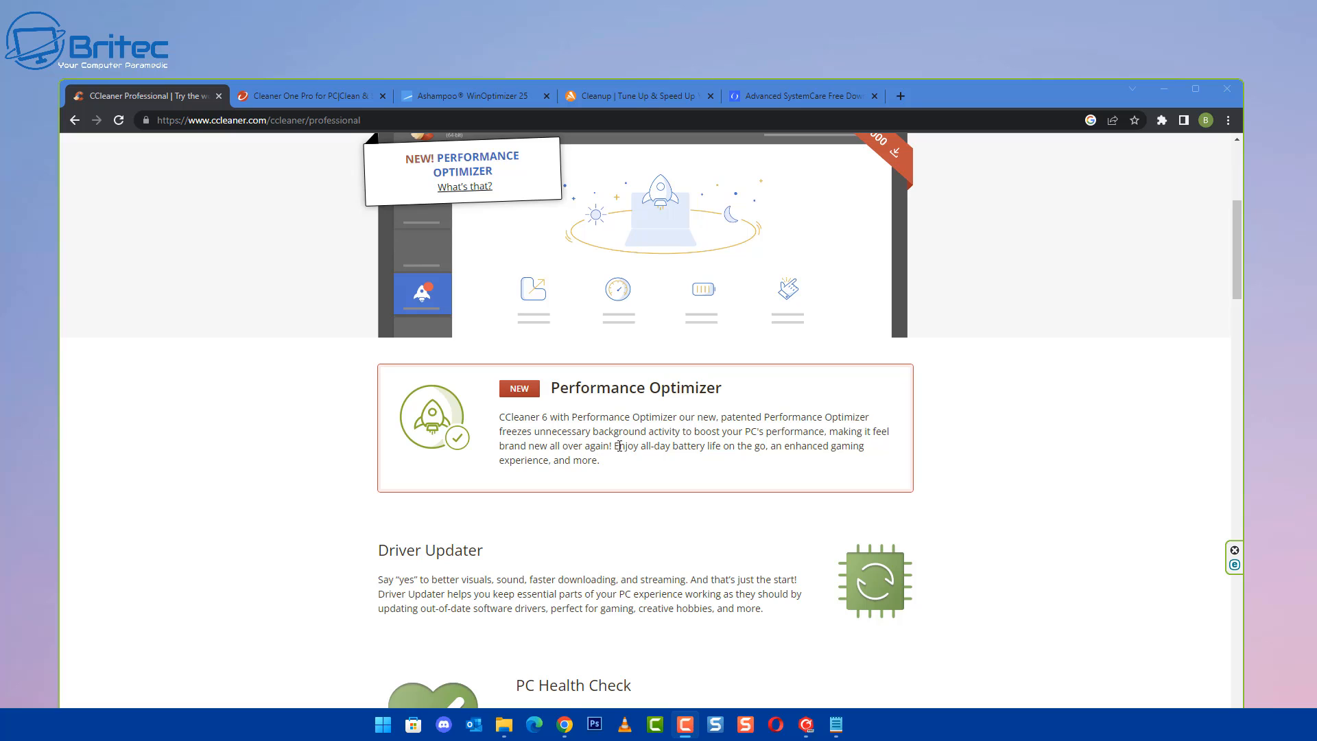
pyautogui.moveTo(1082, 451)
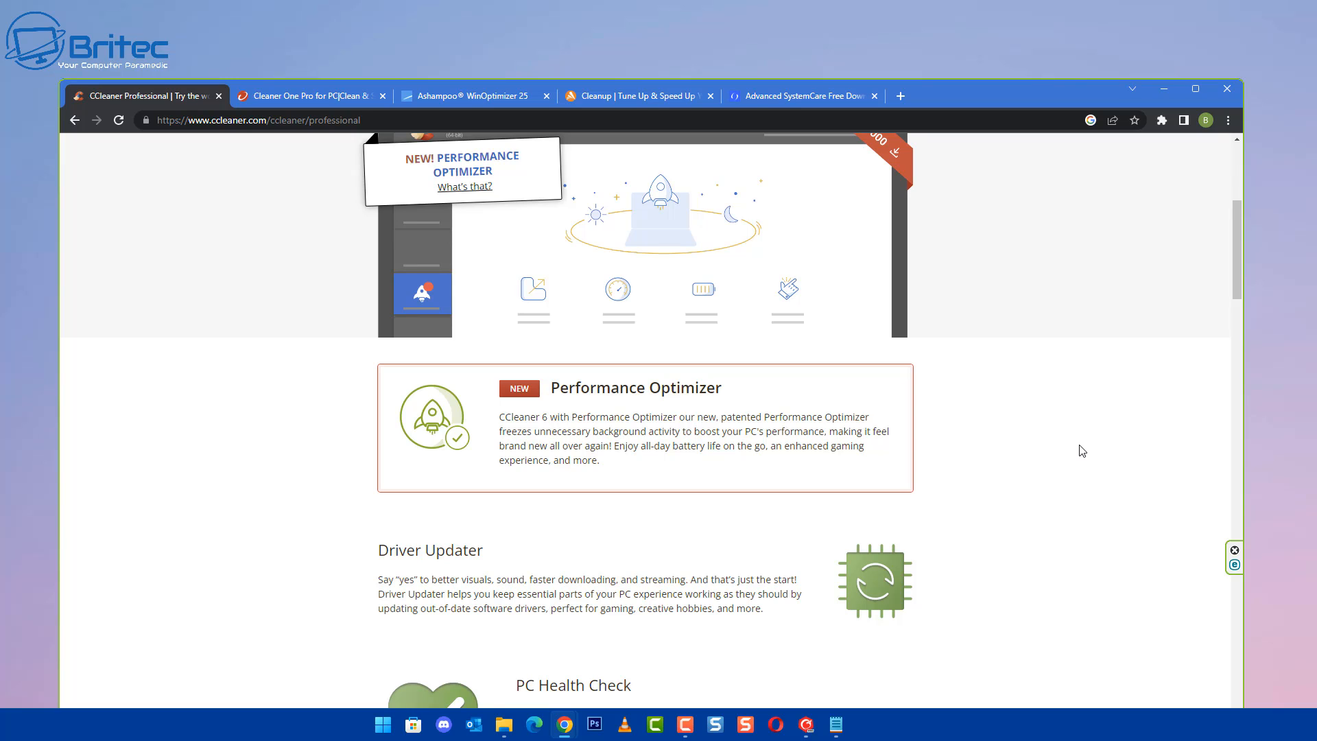
pyautogui.moveTo(499, 416); pyautogui.dragTo(599, 460)
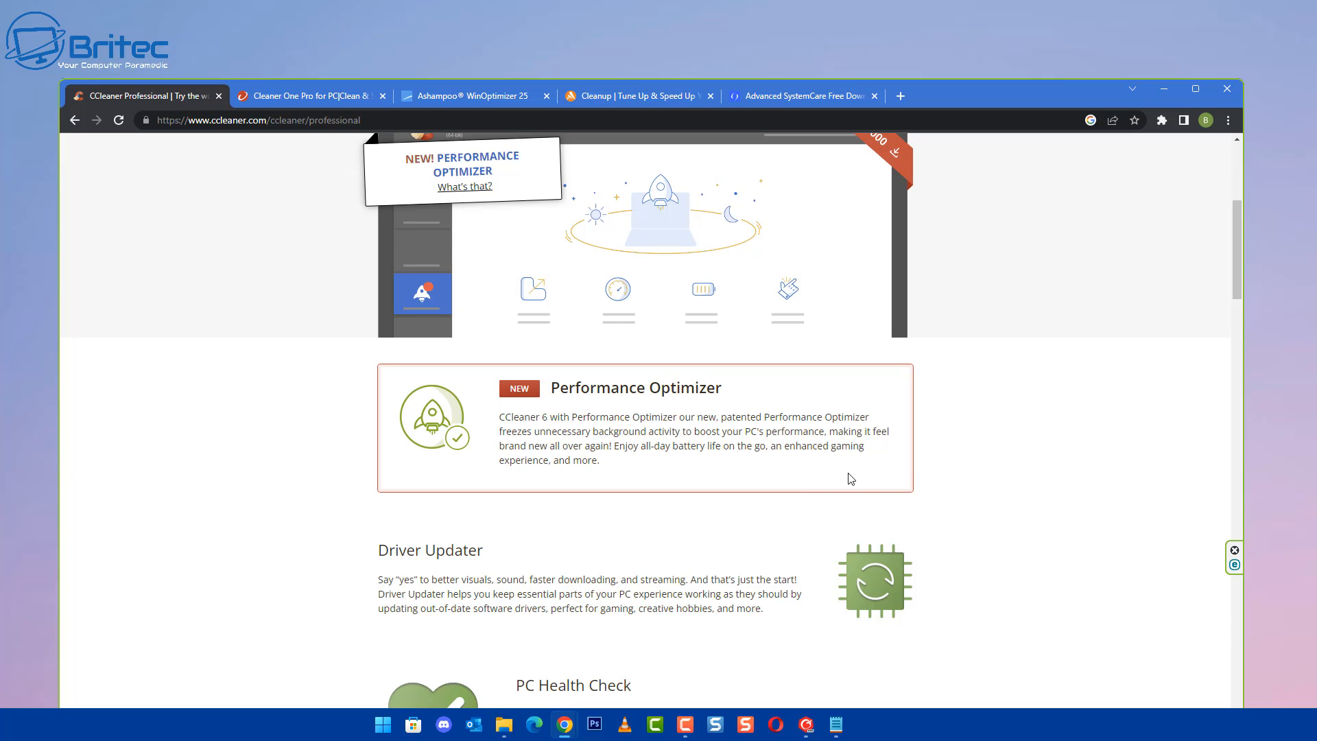
pyautogui.moveTo(879, 478)
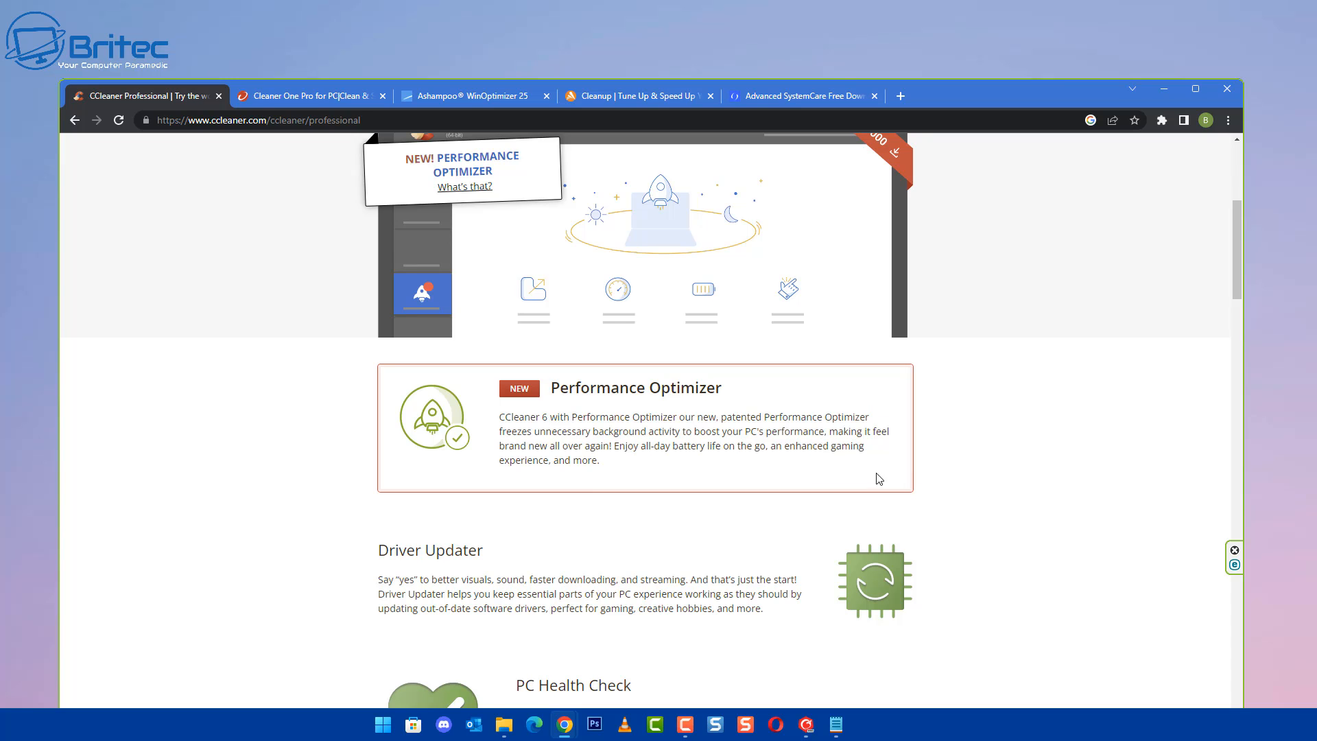
pyautogui.moveTo(790, 397)
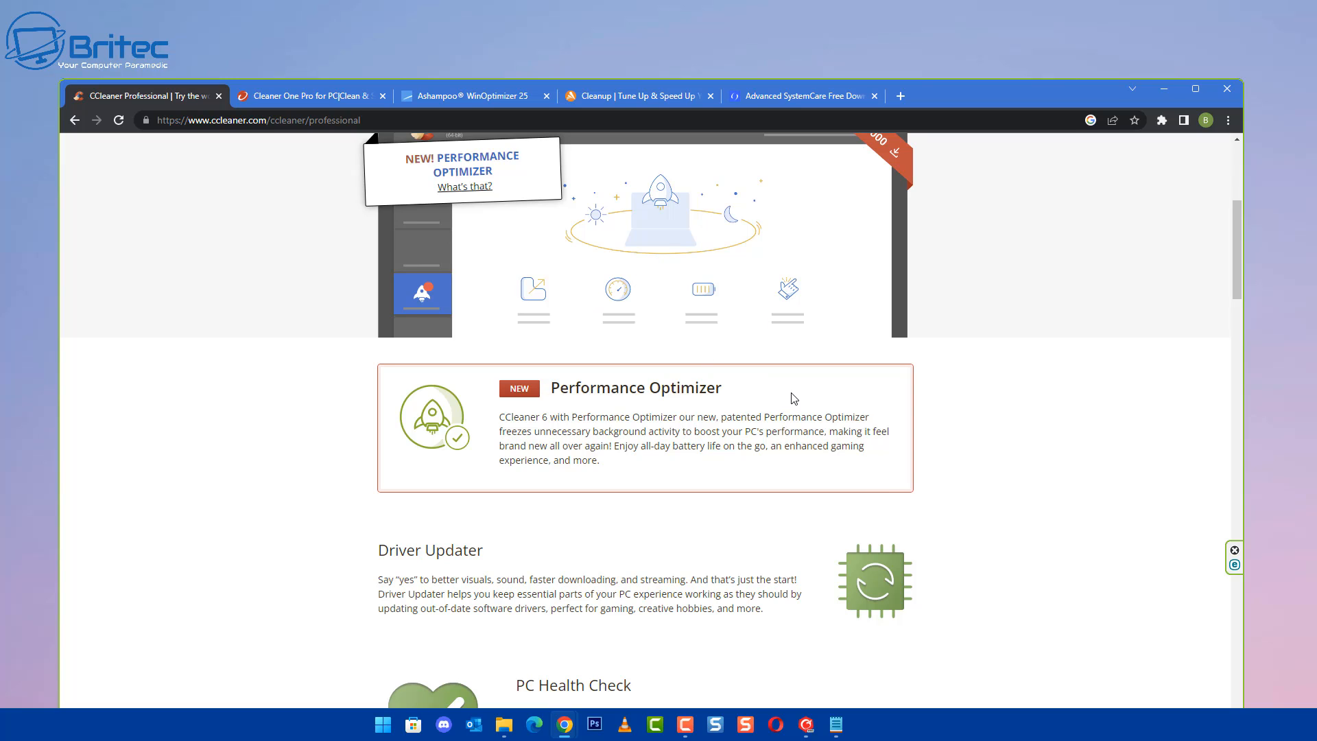
pyautogui.moveTo(797, 393)
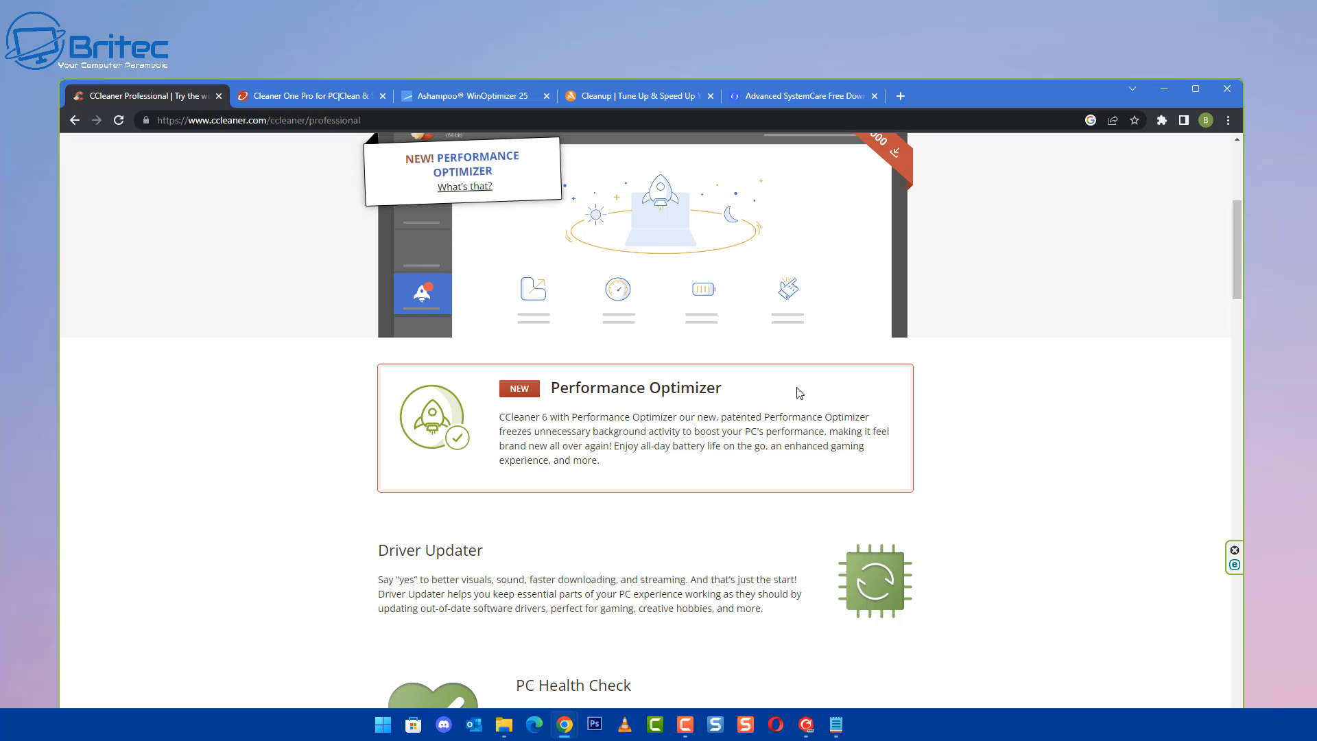
pyautogui.moveTo(795, 390)
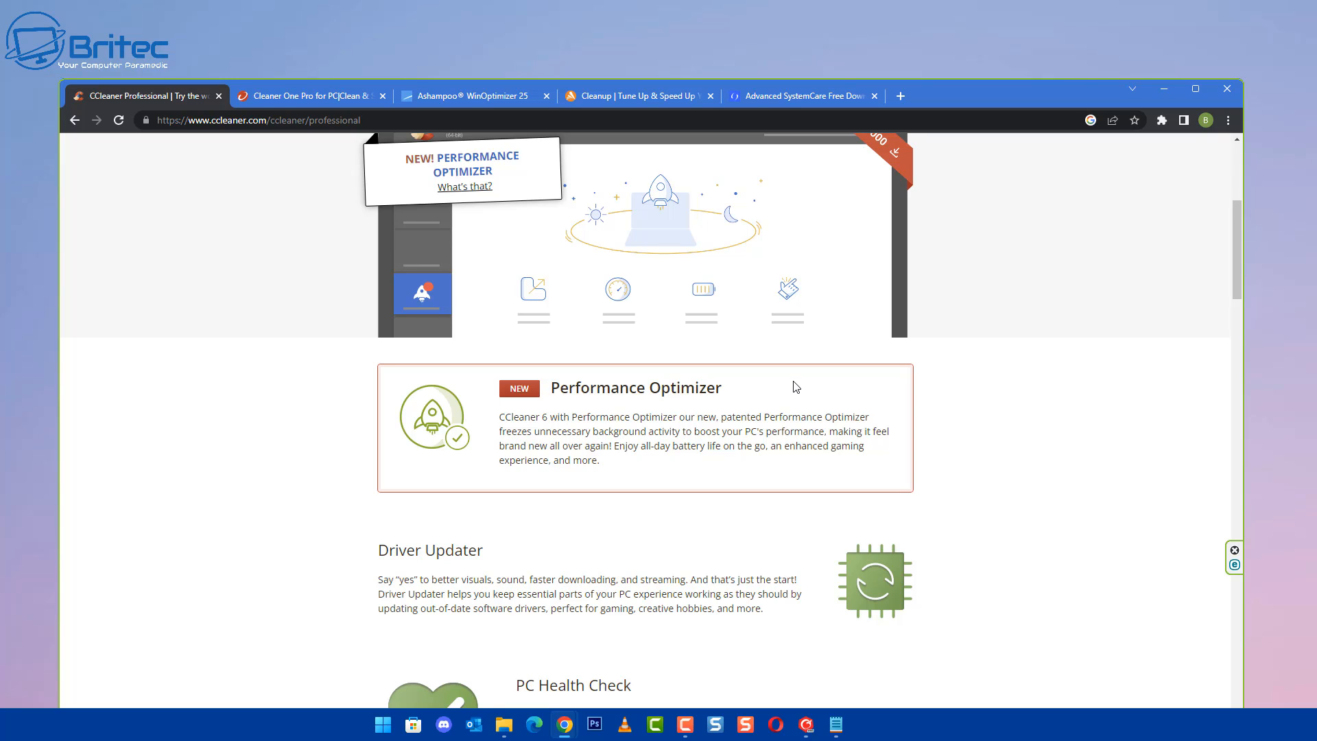
pyautogui.moveTo(878, 449)
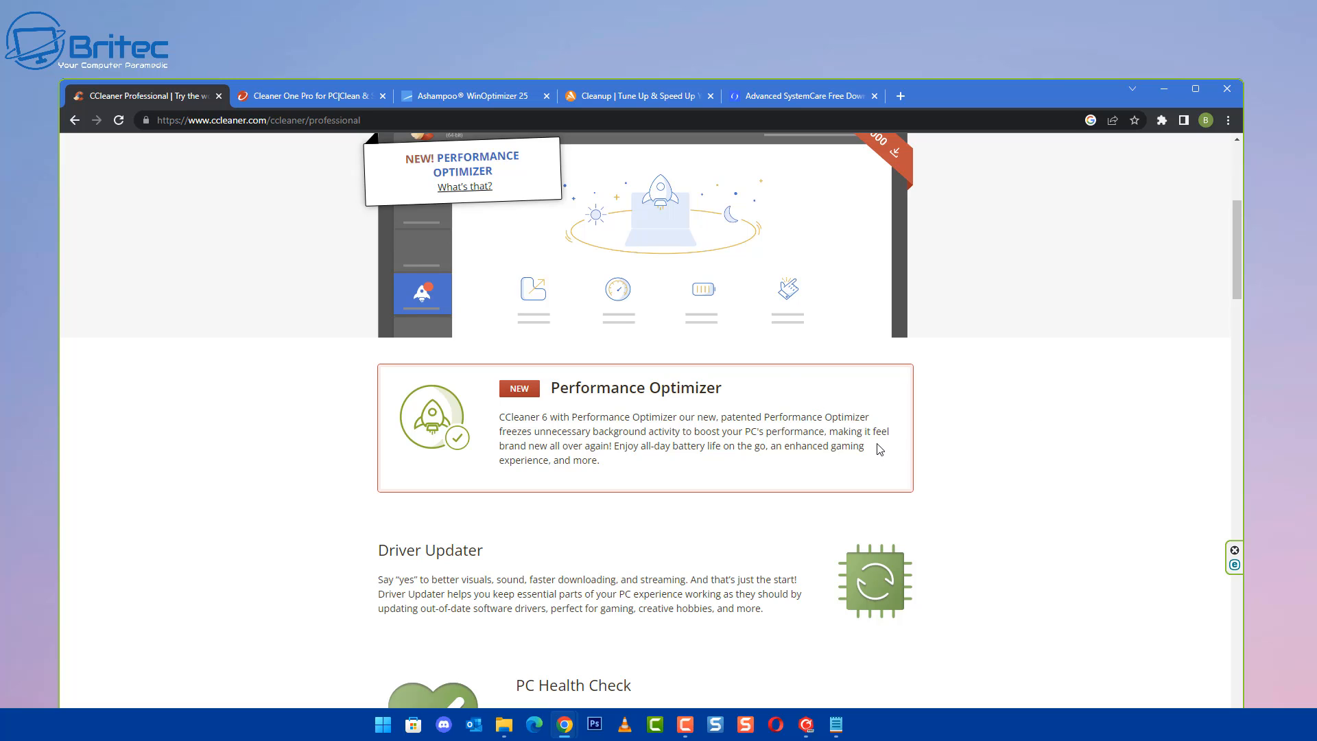
pyautogui.moveTo(969, 477)
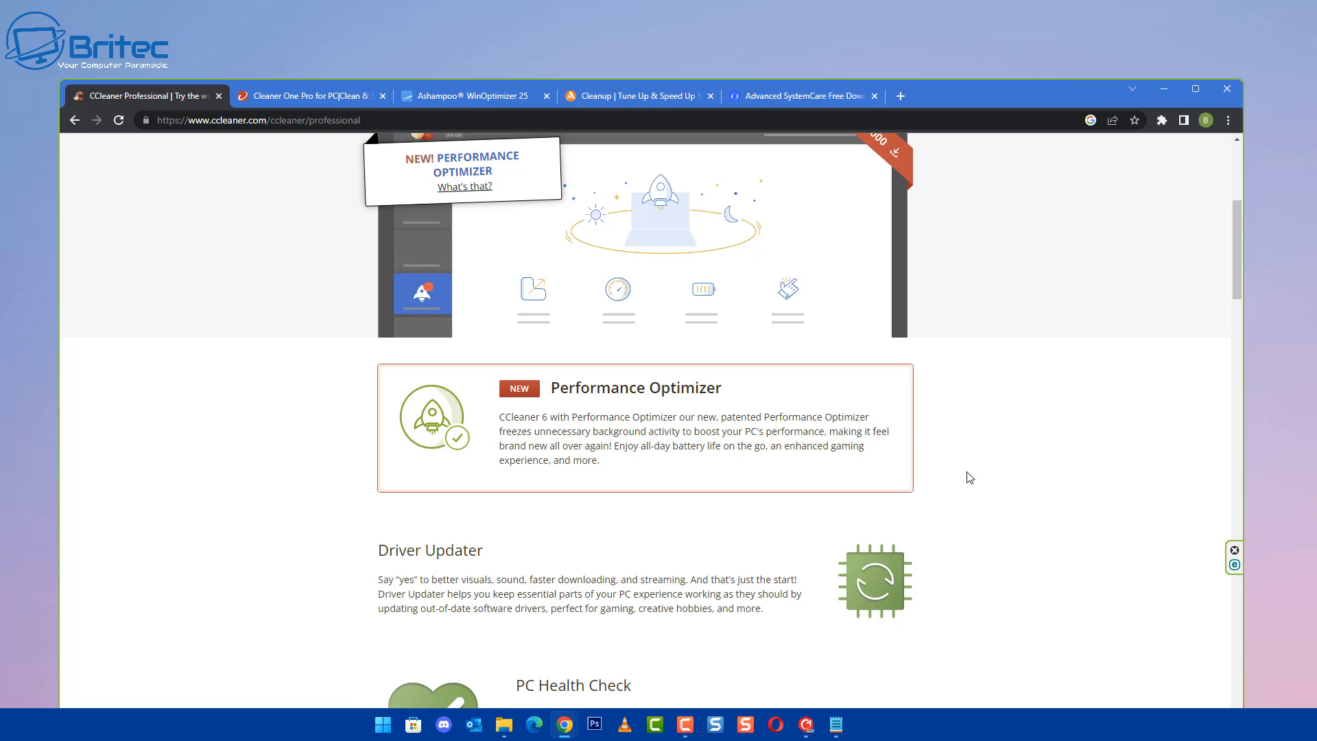
pyautogui.moveTo(919, 401)
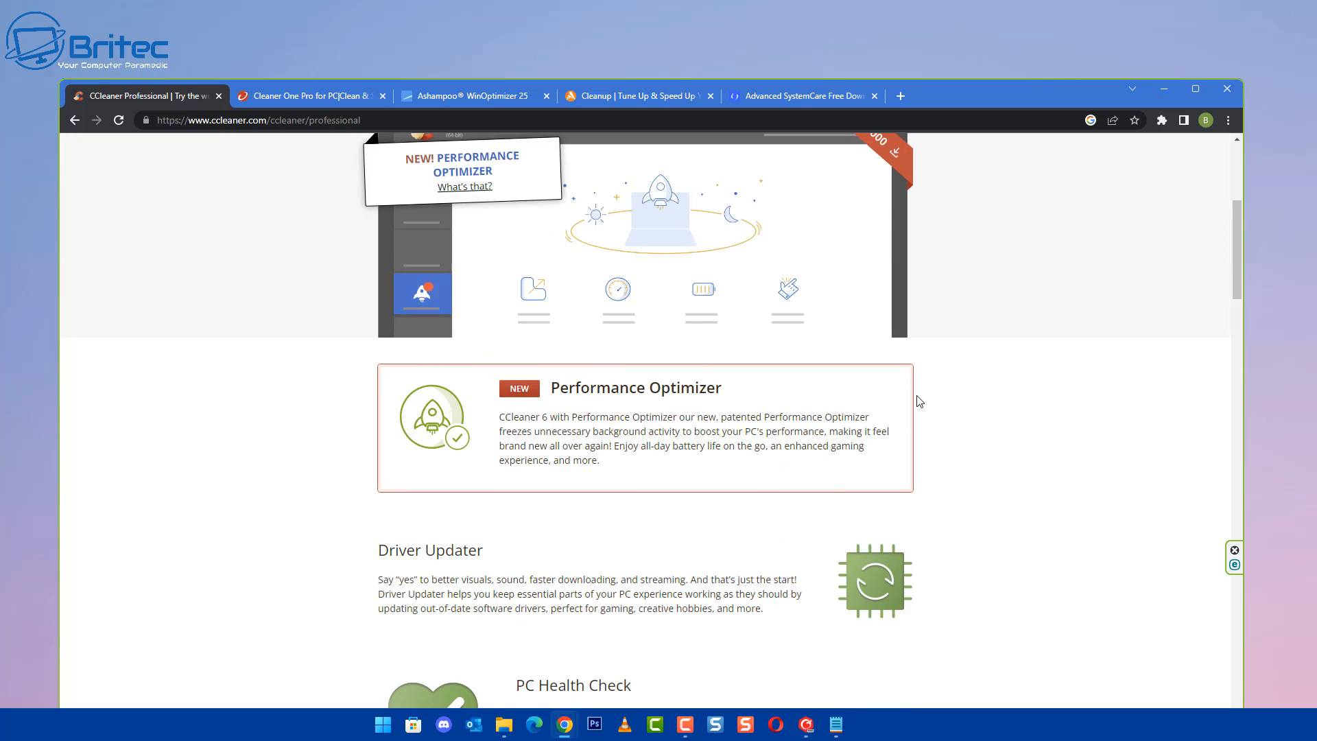
# Step: Scroll past Driver Updater and Safer Browsing to Quicker Startup, Award-winning PC Optimization and download statistics
pyautogui.scroll(-3)
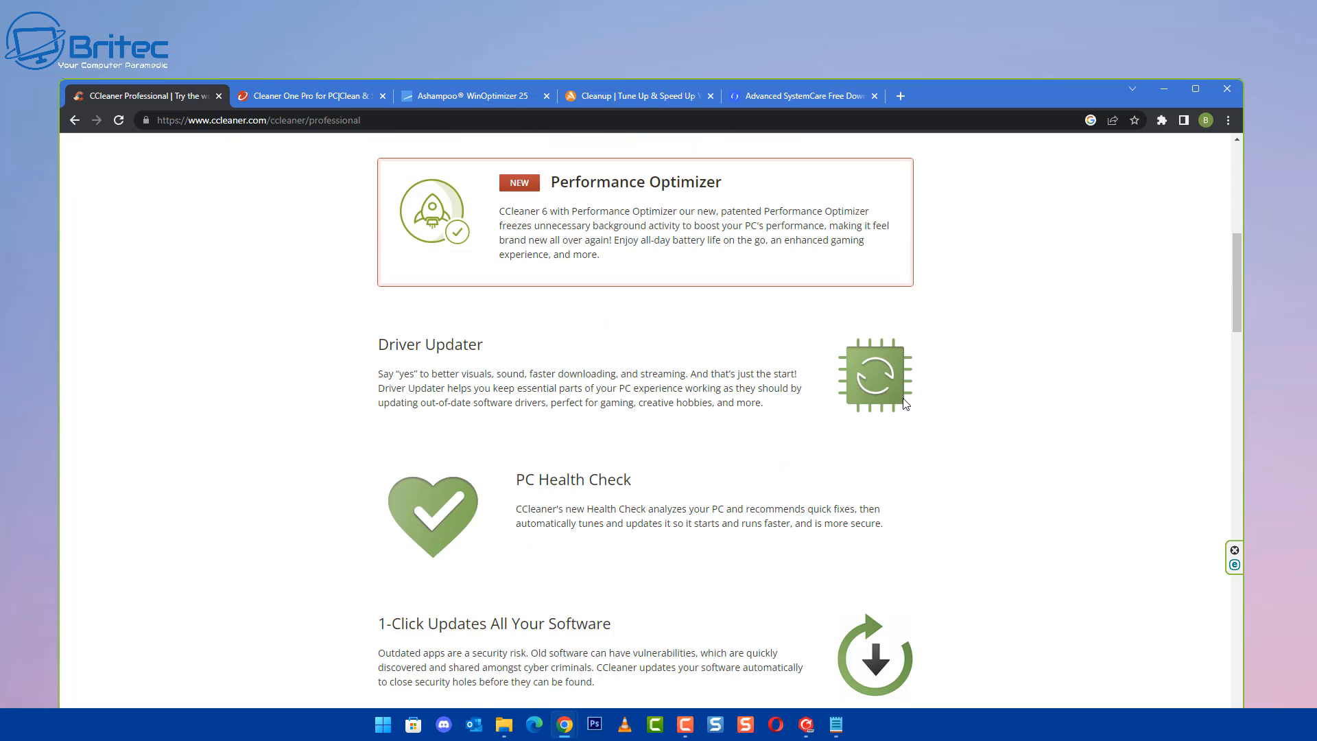
pyautogui.moveTo(555, 348)
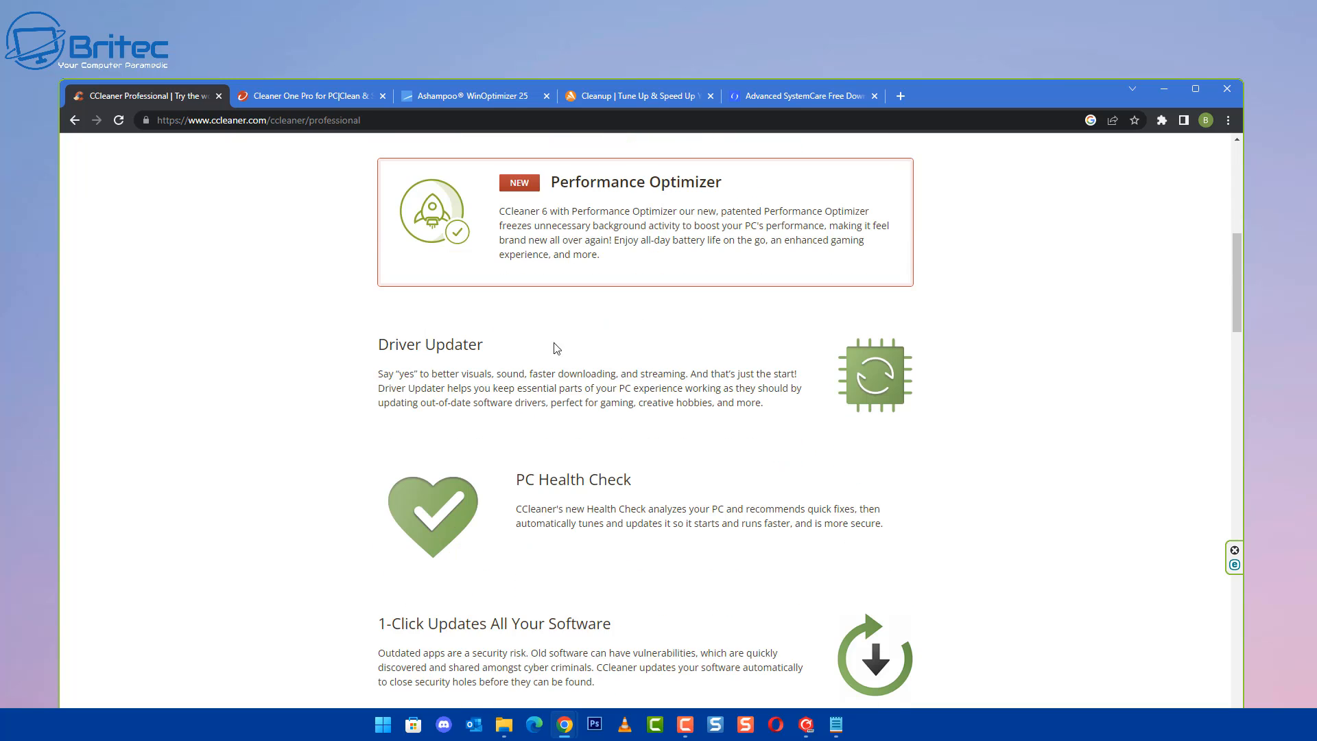
pyautogui.moveTo(617, 365)
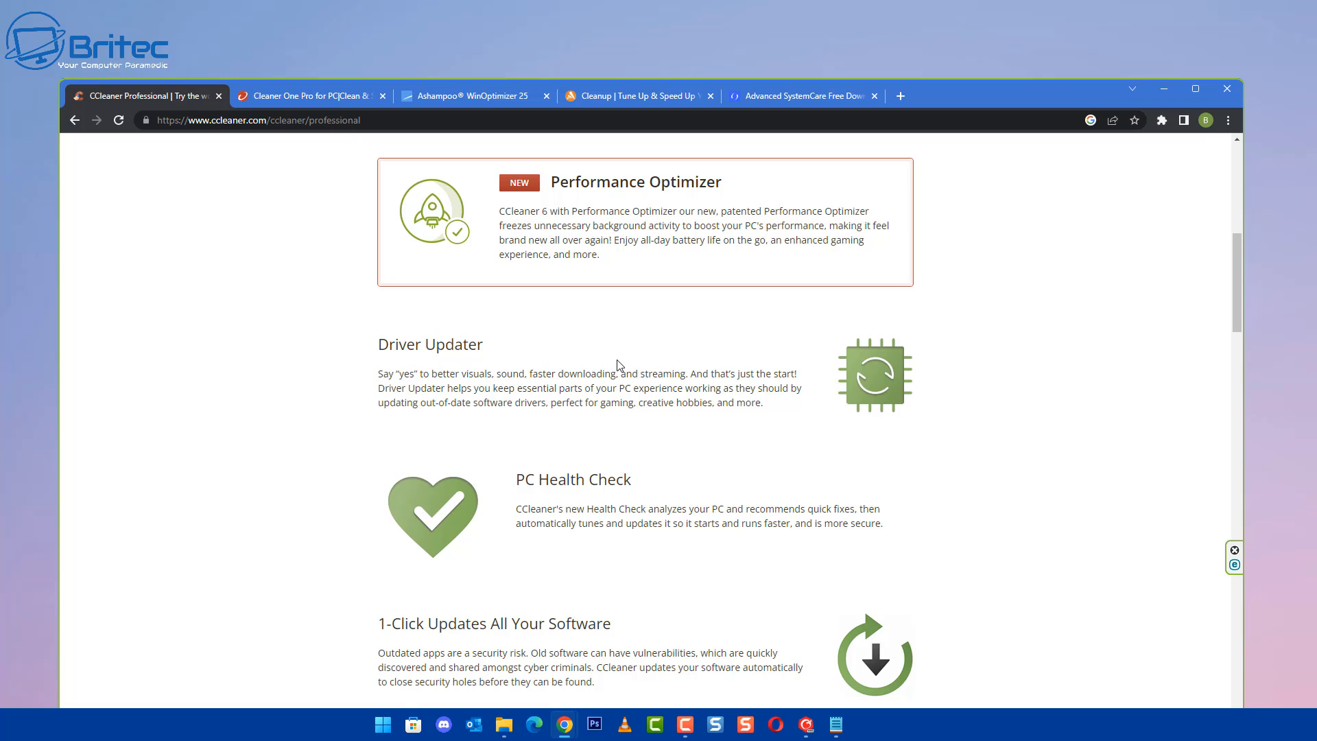
pyautogui.moveTo(609, 369)
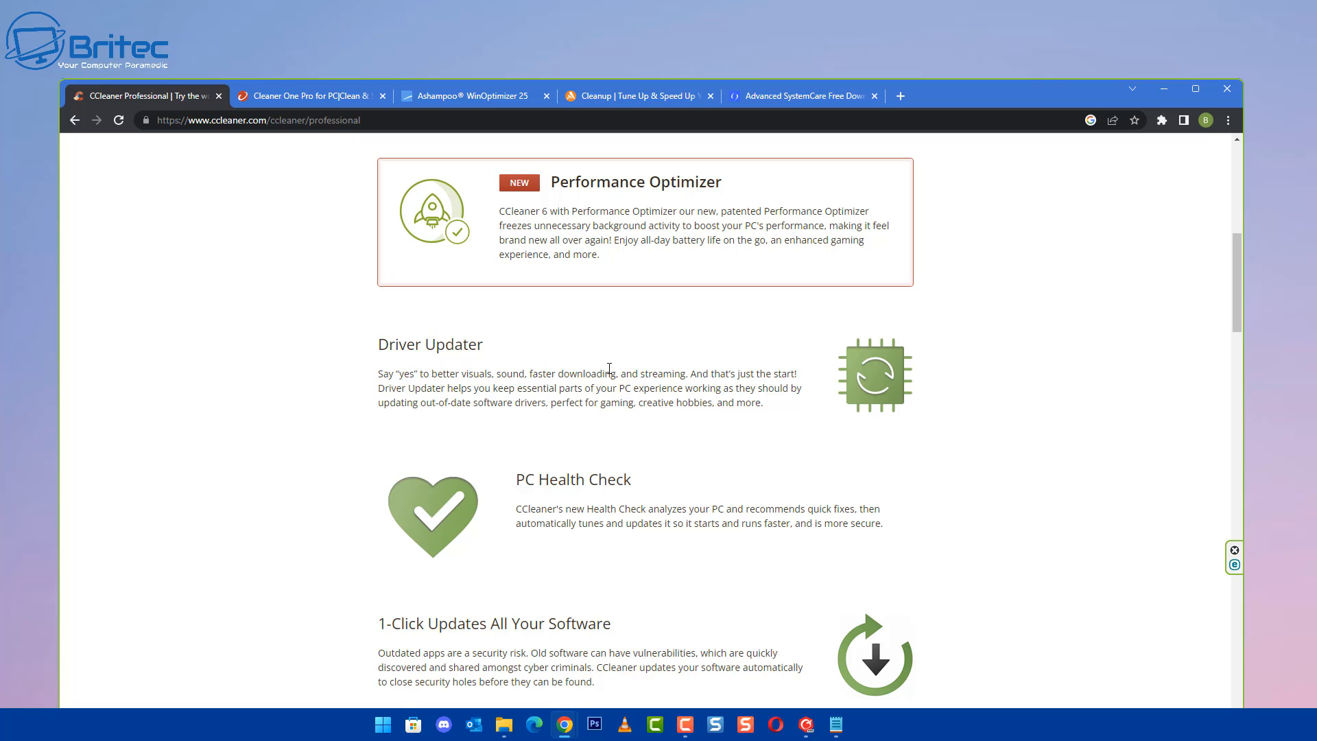
pyautogui.moveTo(614, 389)
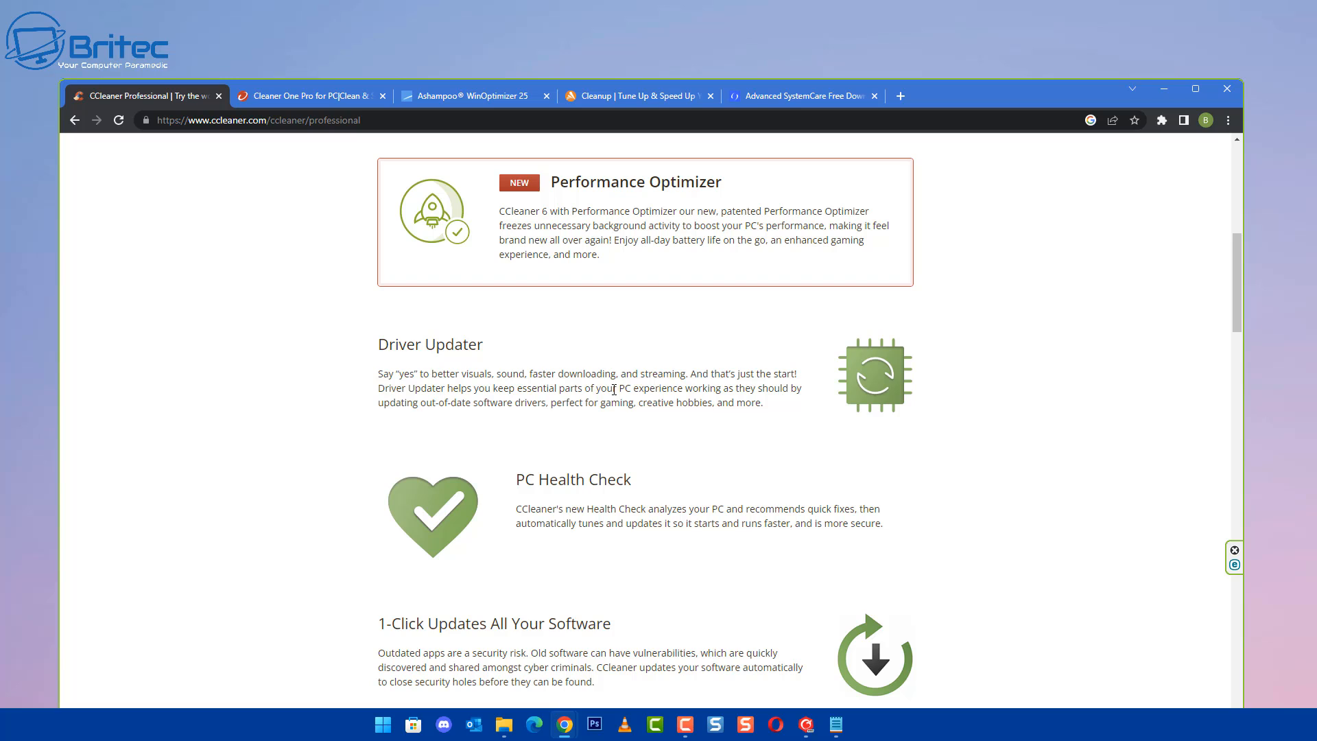
pyautogui.moveTo(628, 393)
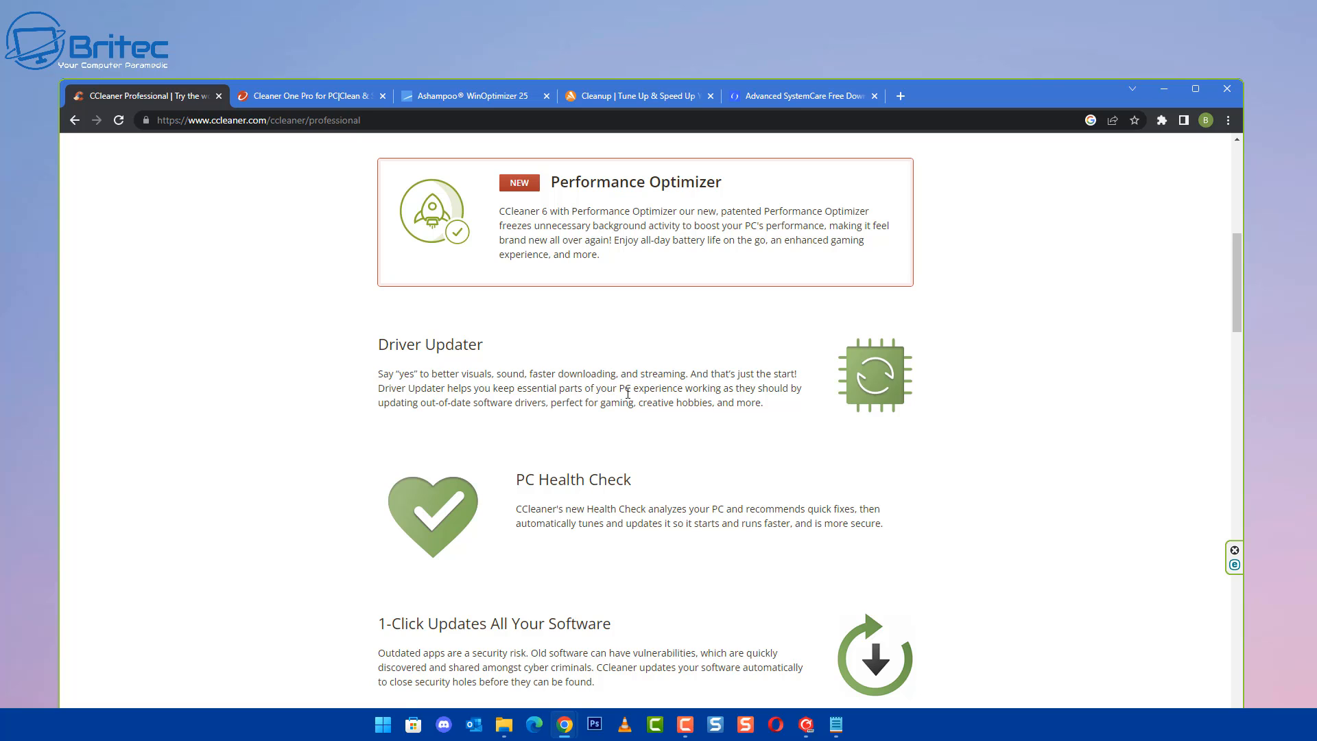
pyautogui.moveTo(403, 383)
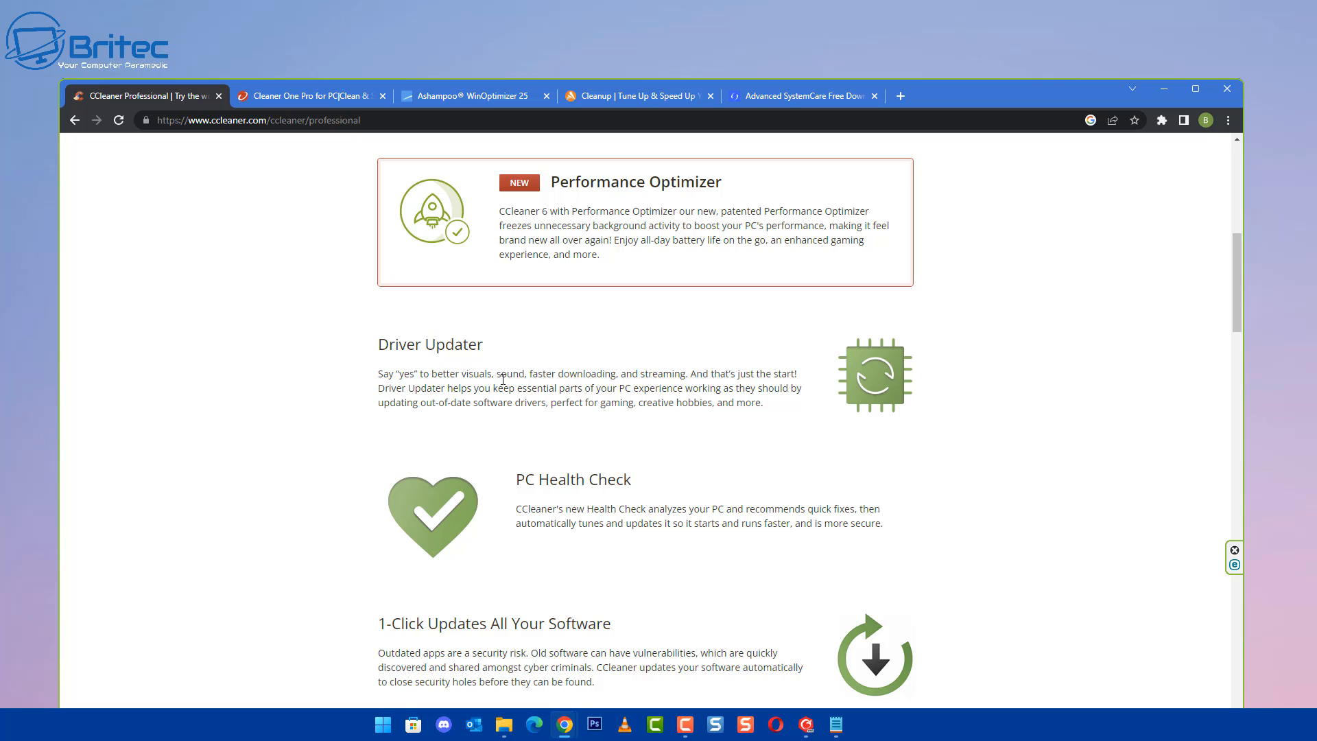
pyautogui.moveTo(615, 379)
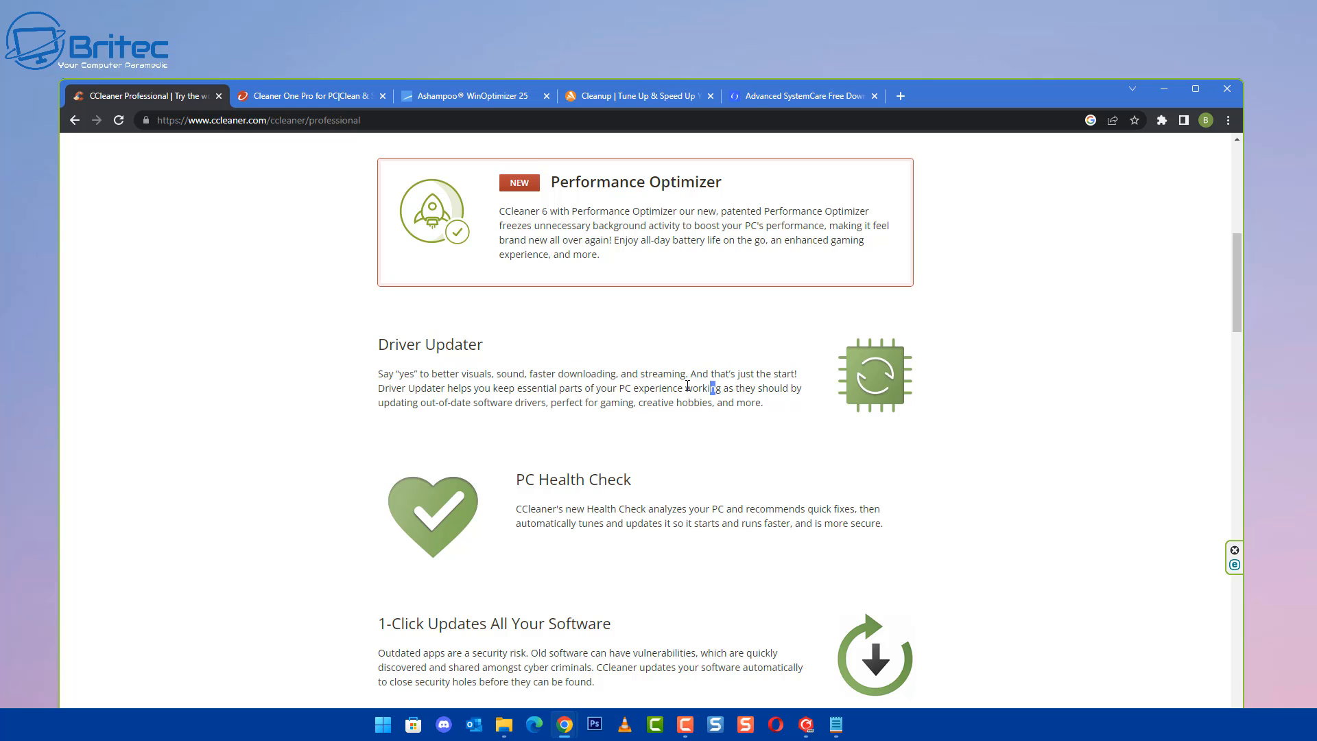
pyautogui.moveTo(588, 396)
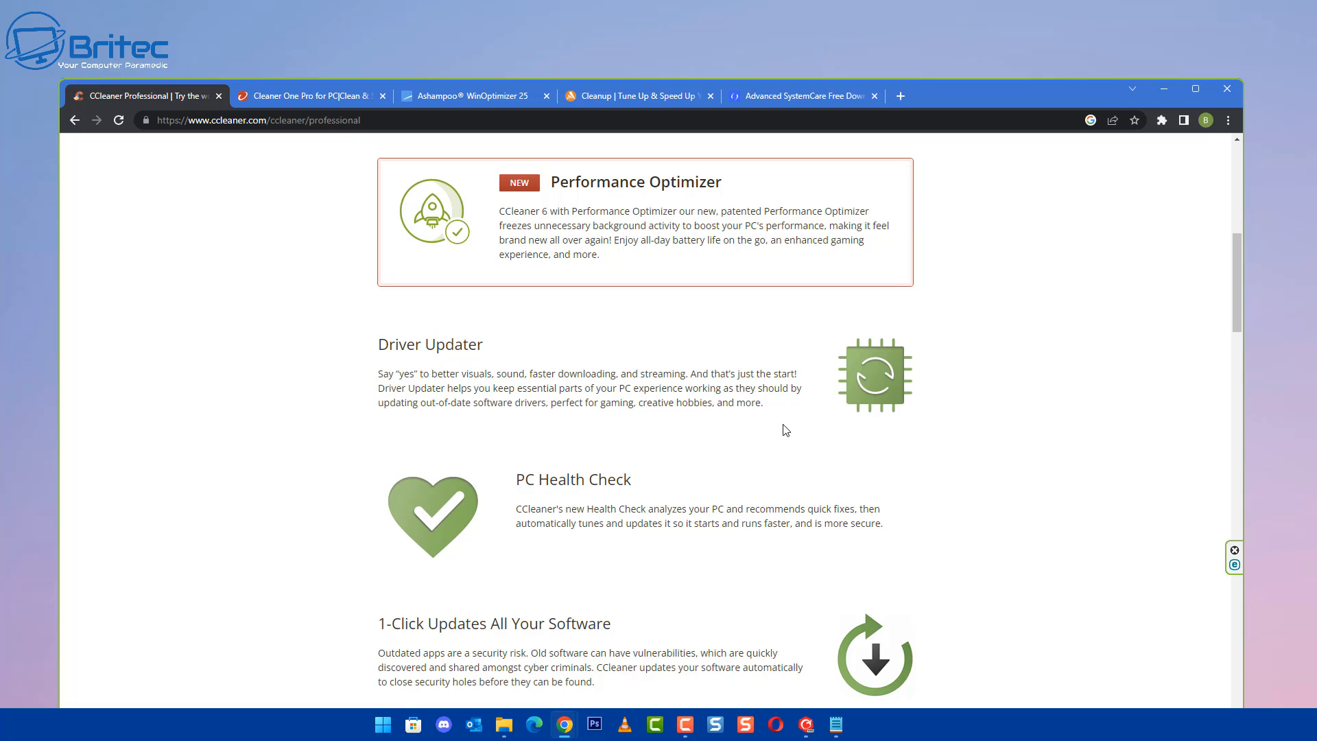
pyautogui.moveTo(711, 344)
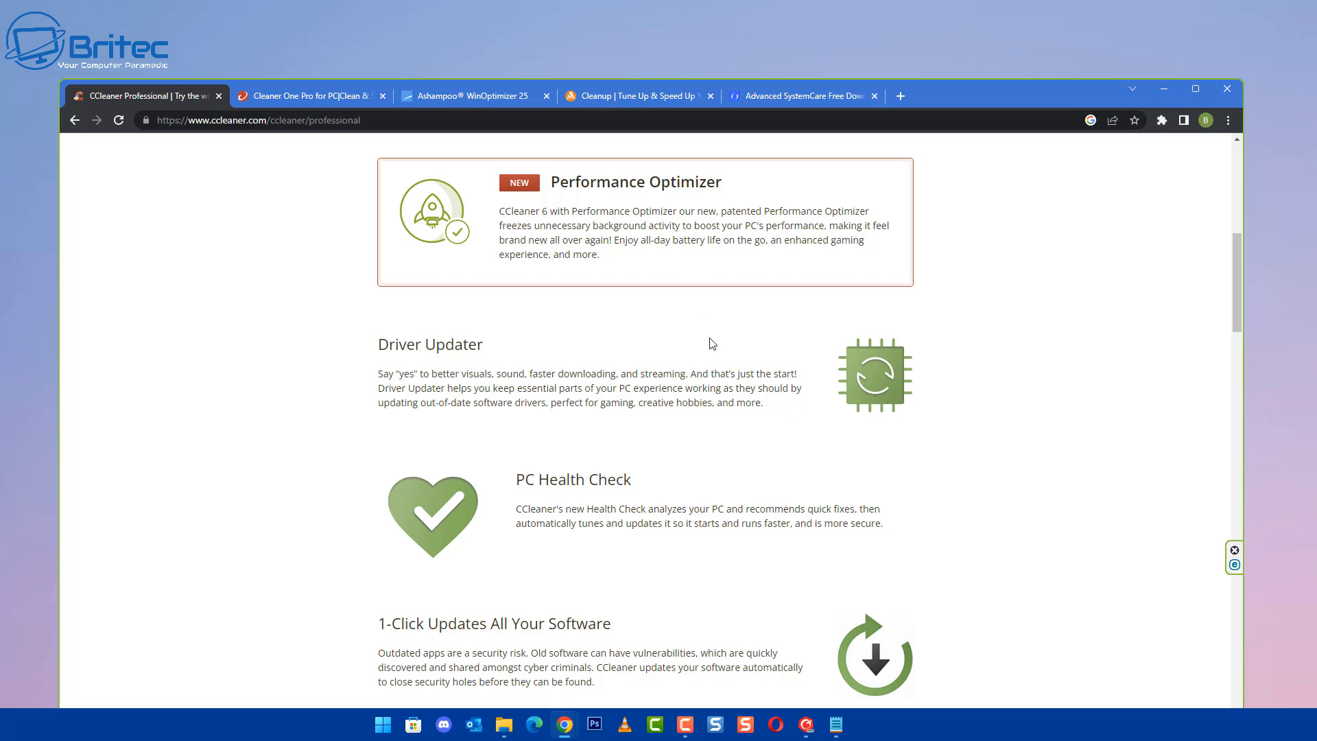
pyautogui.moveTo(637, 367)
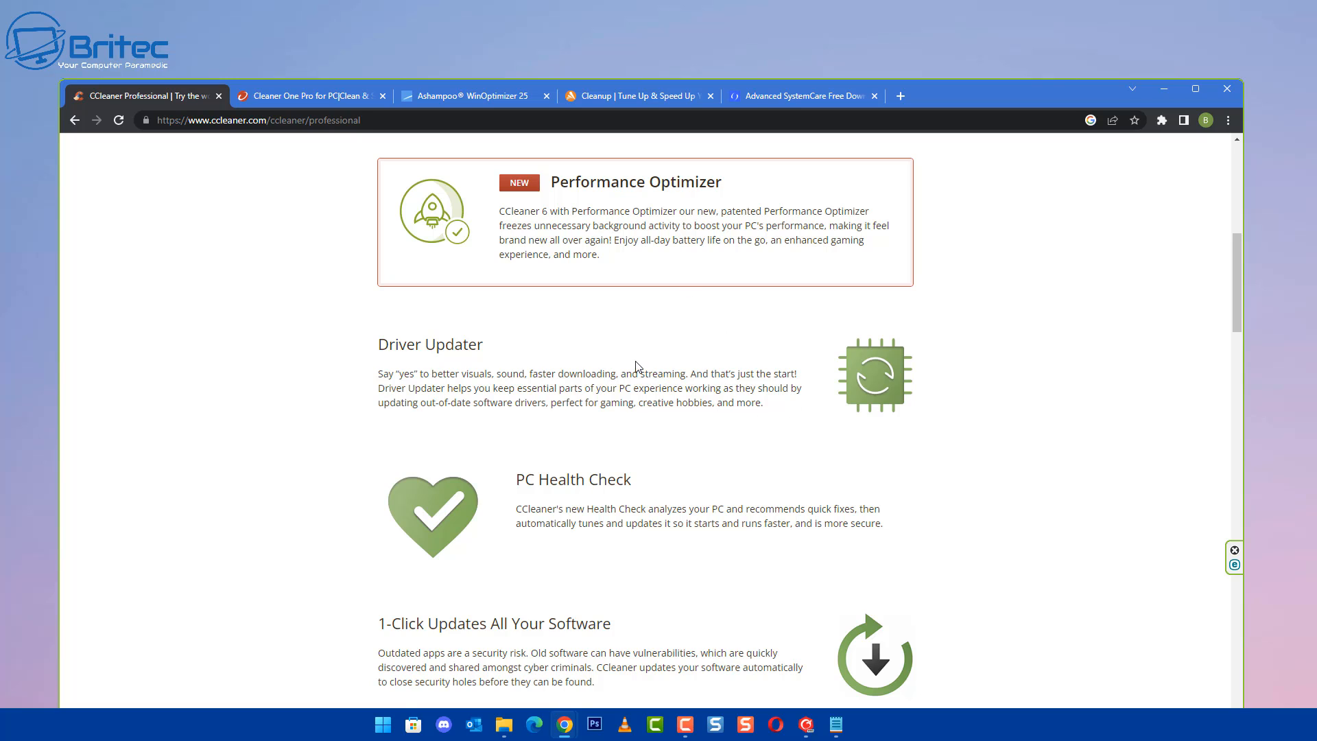
pyautogui.moveTo(774, 434)
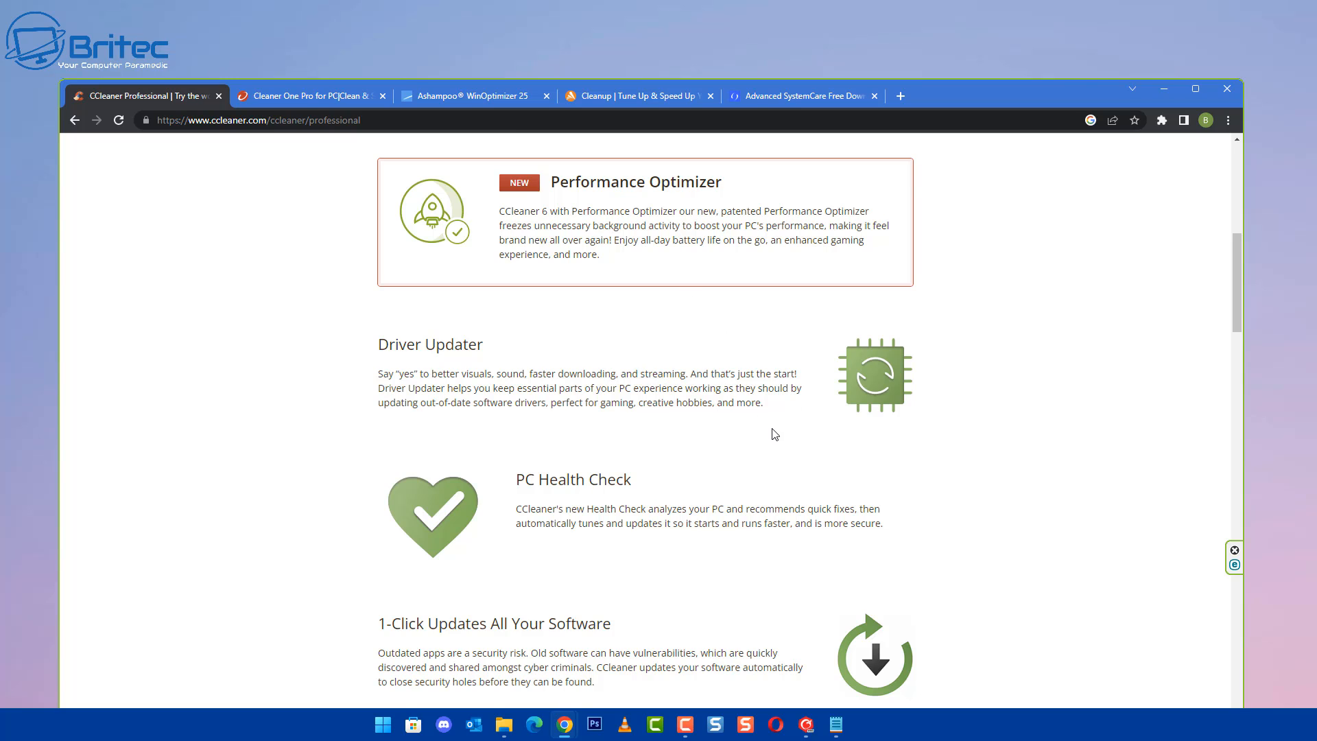
pyautogui.moveTo(571, 393)
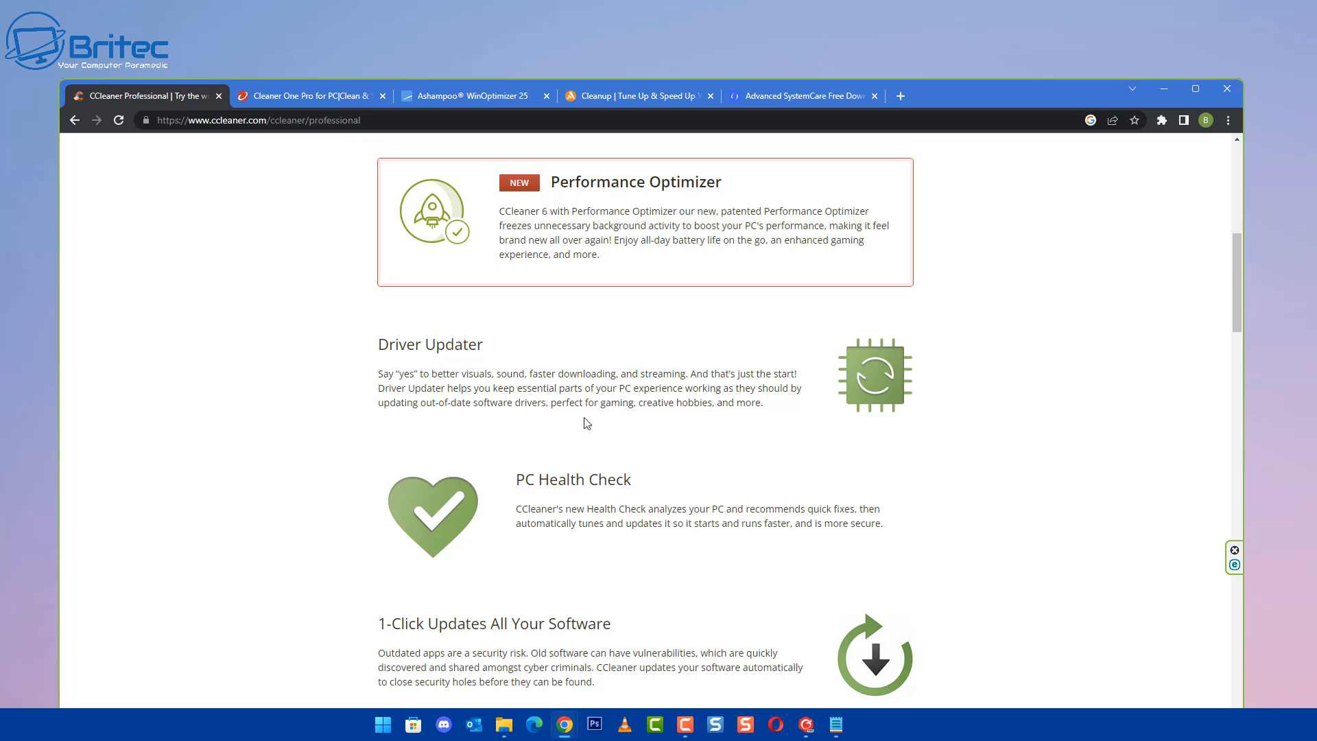
pyautogui.moveTo(641, 401)
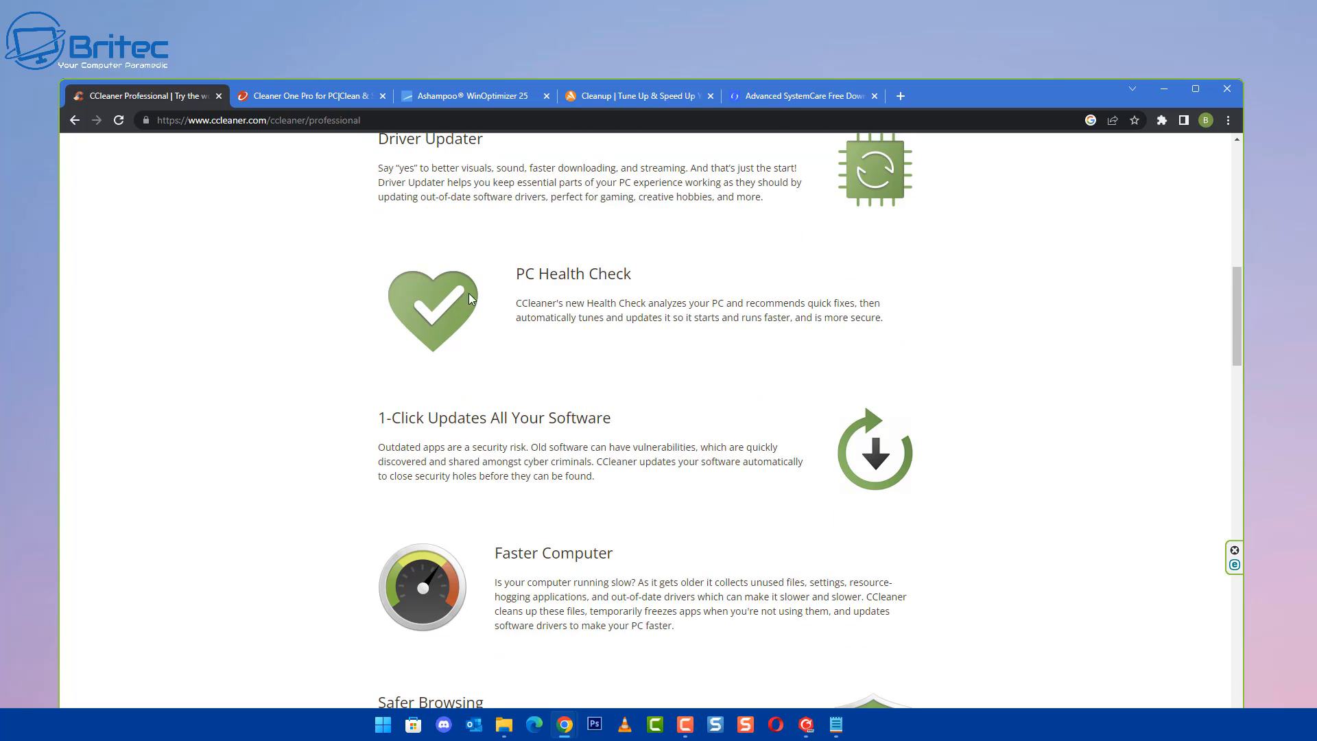
pyautogui.moveTo(660, 389)
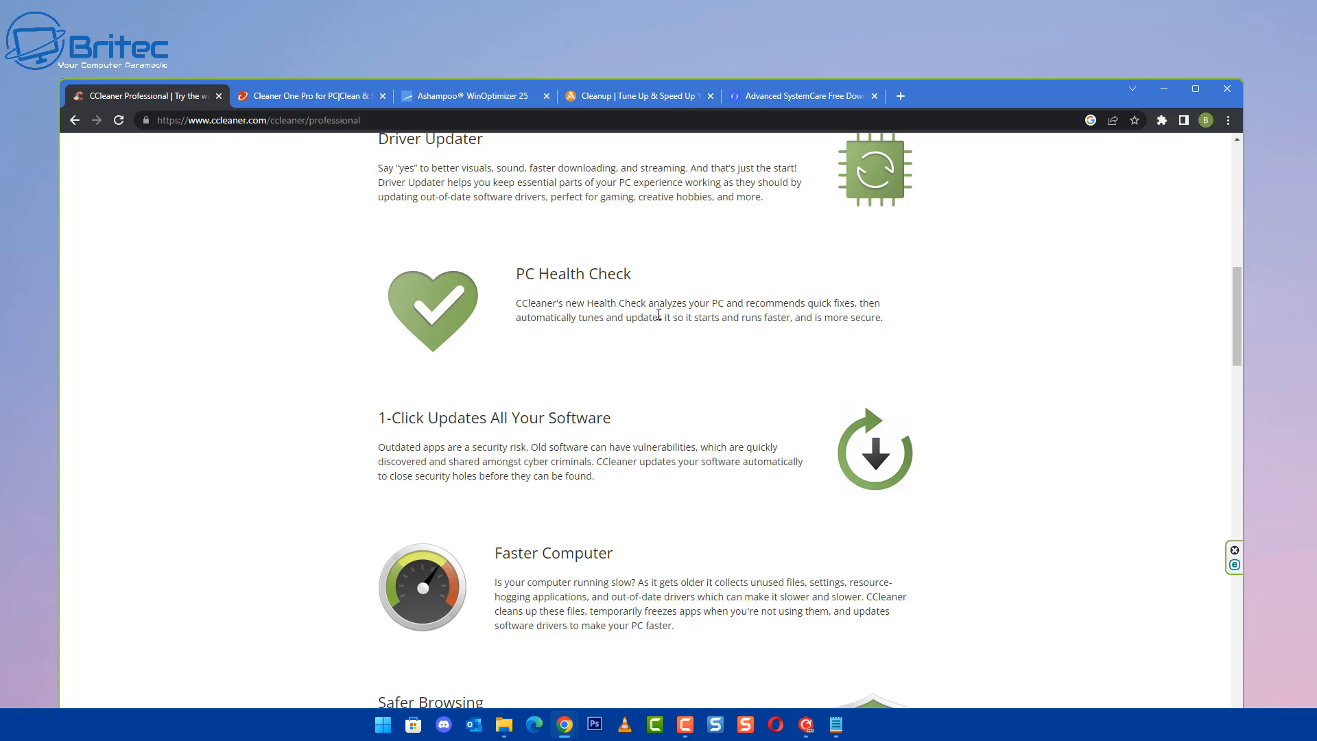
pyautogui.scroll(-3)
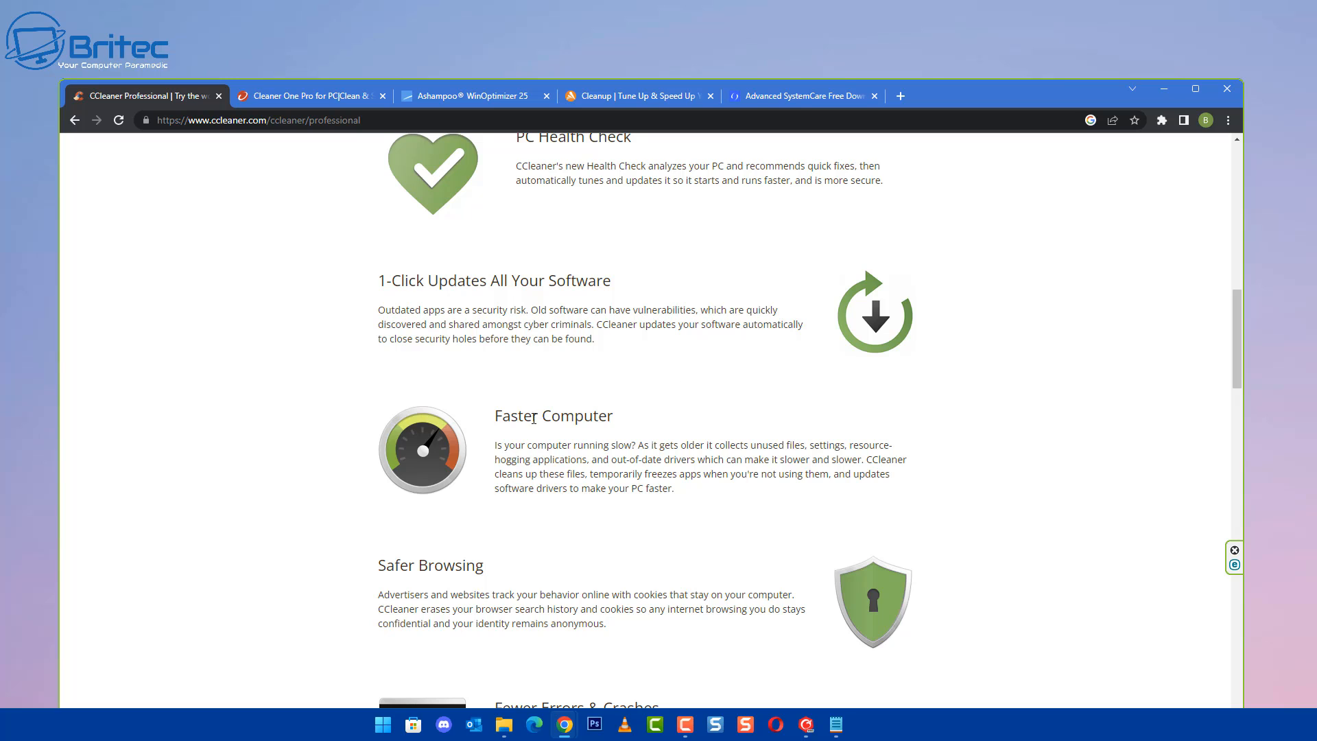
pyautogui.scroll(-3)
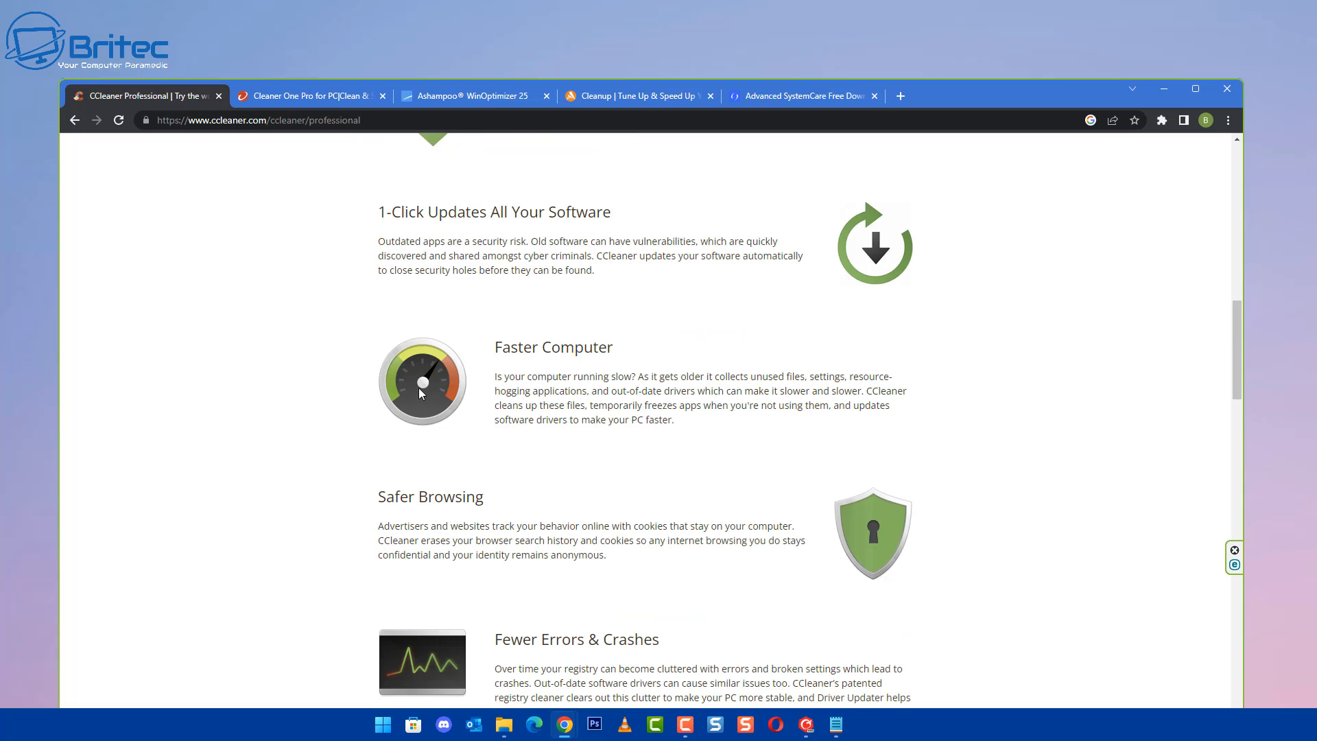
pyautogui.moveTo(599, 404)
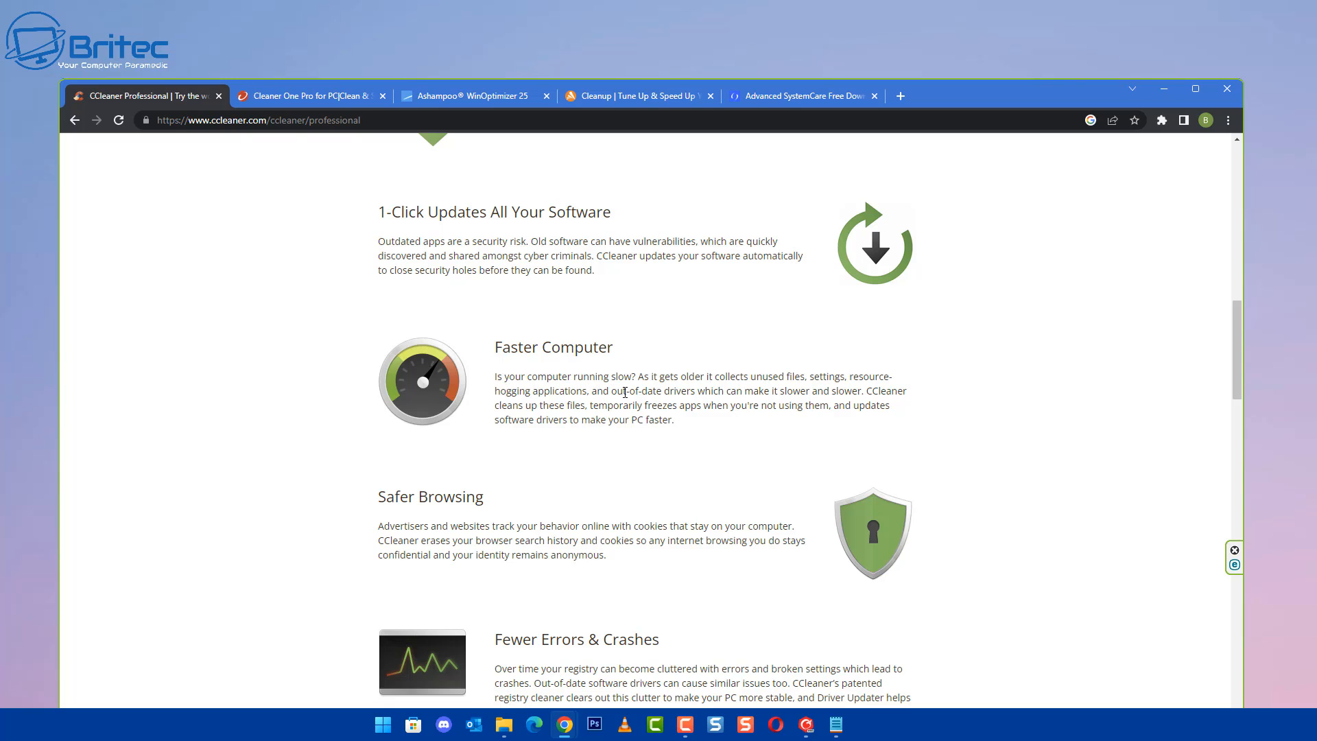
pyautogui.moveTo(727, 389)
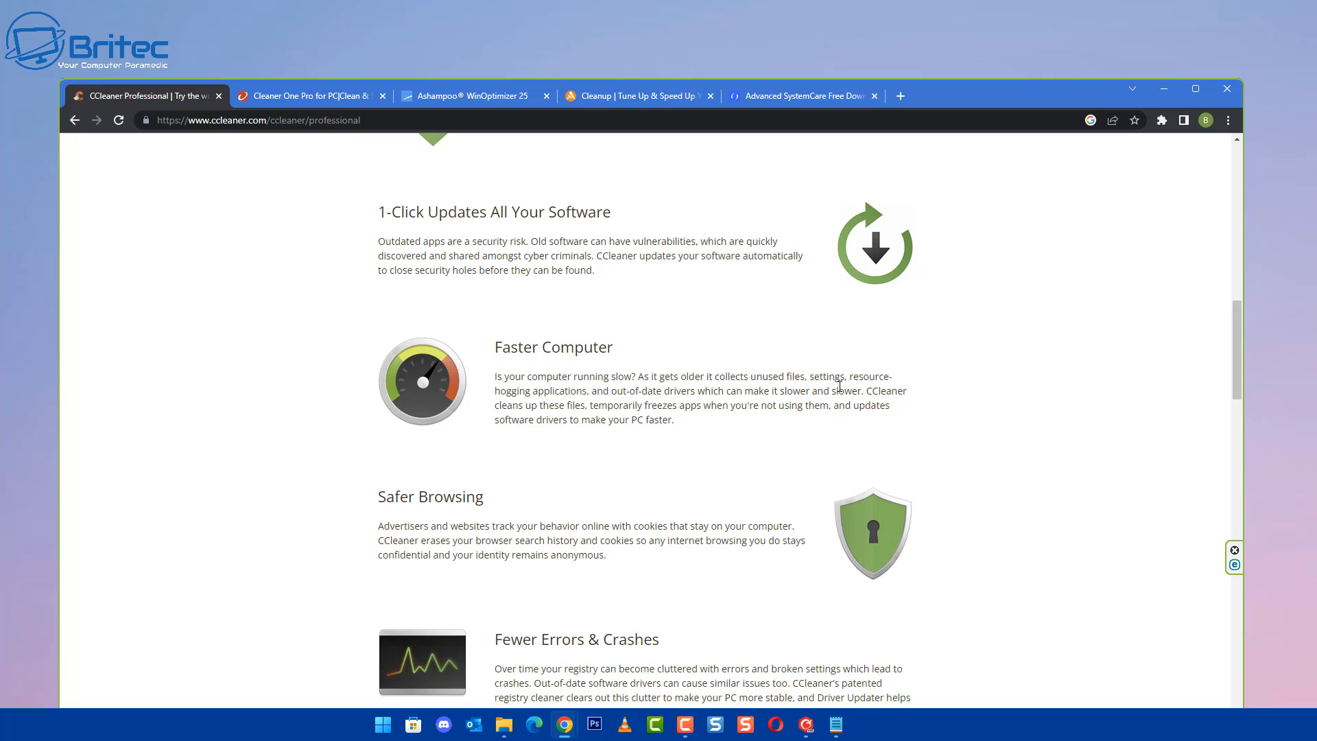
pyautogui.moveTo(524, 408)
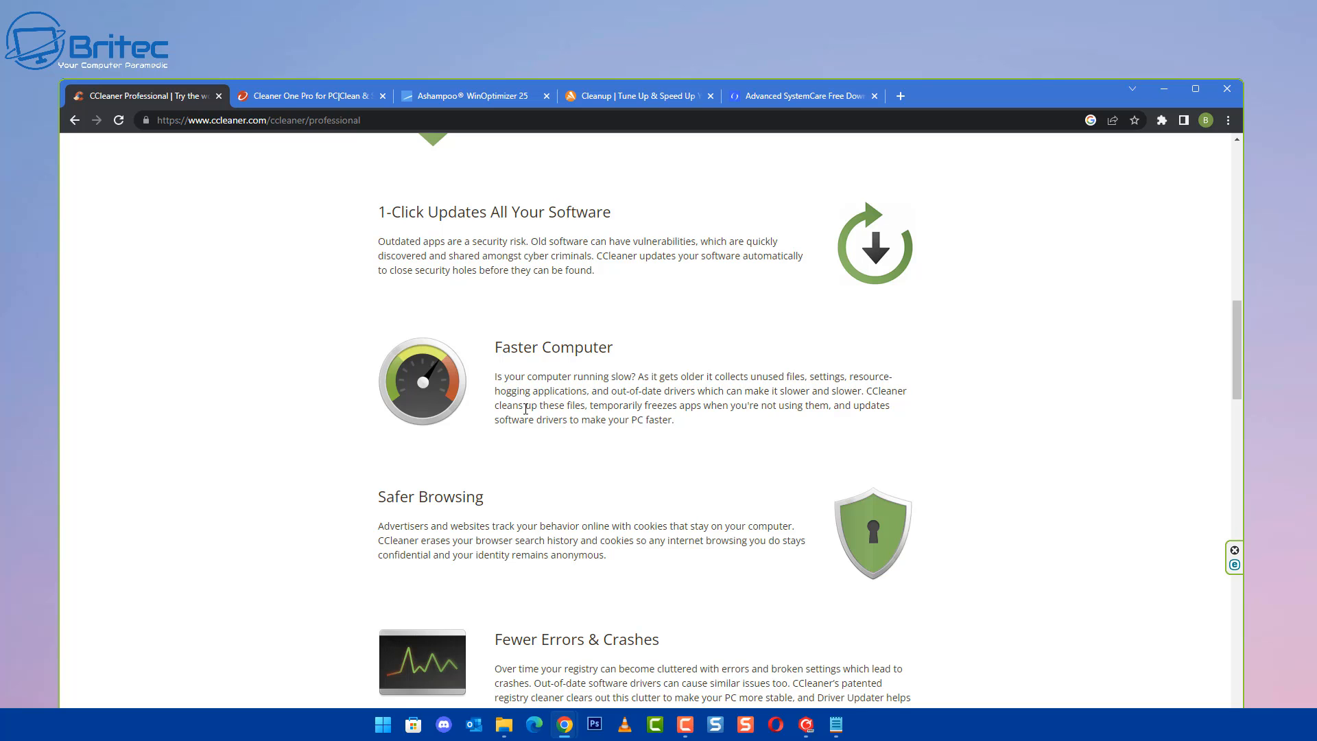
pyautogui.moveTo(692, 397)
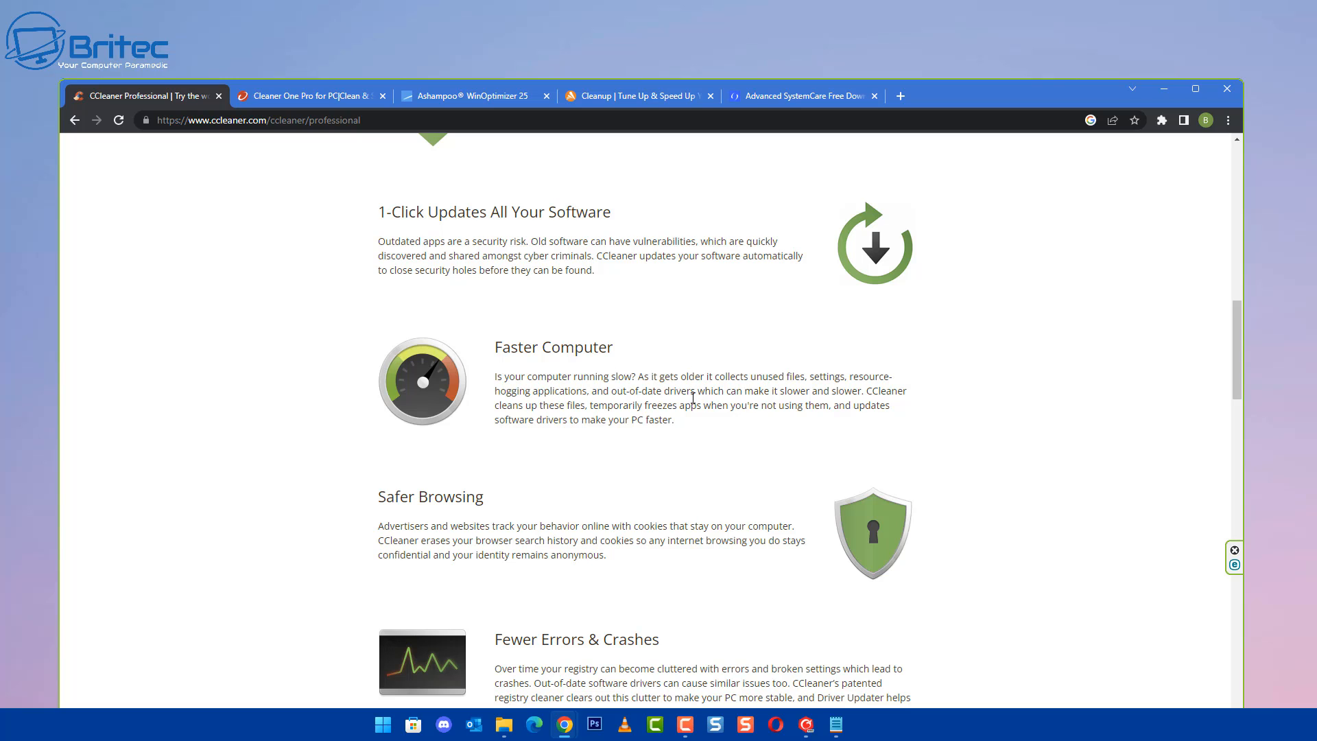
pyautogui.moveTo(813, 348)
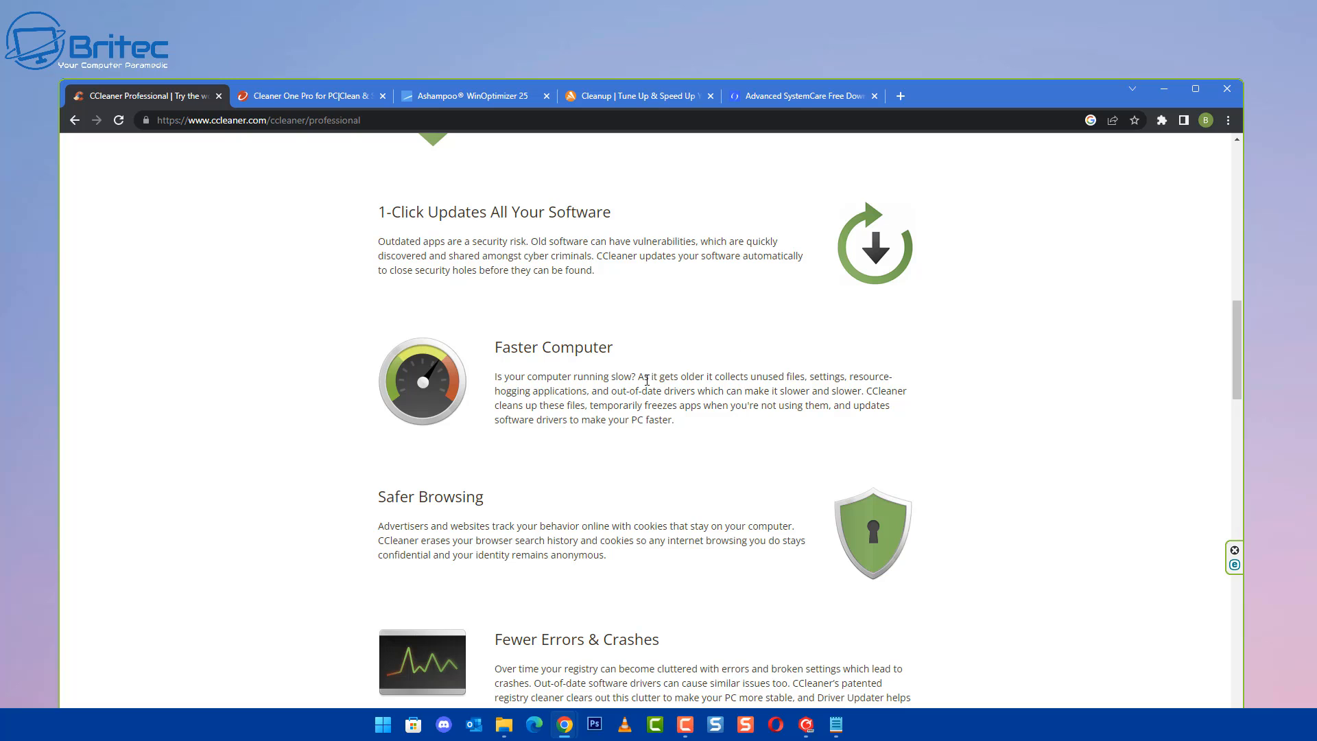
pyautogui.moveTo(585, 378)
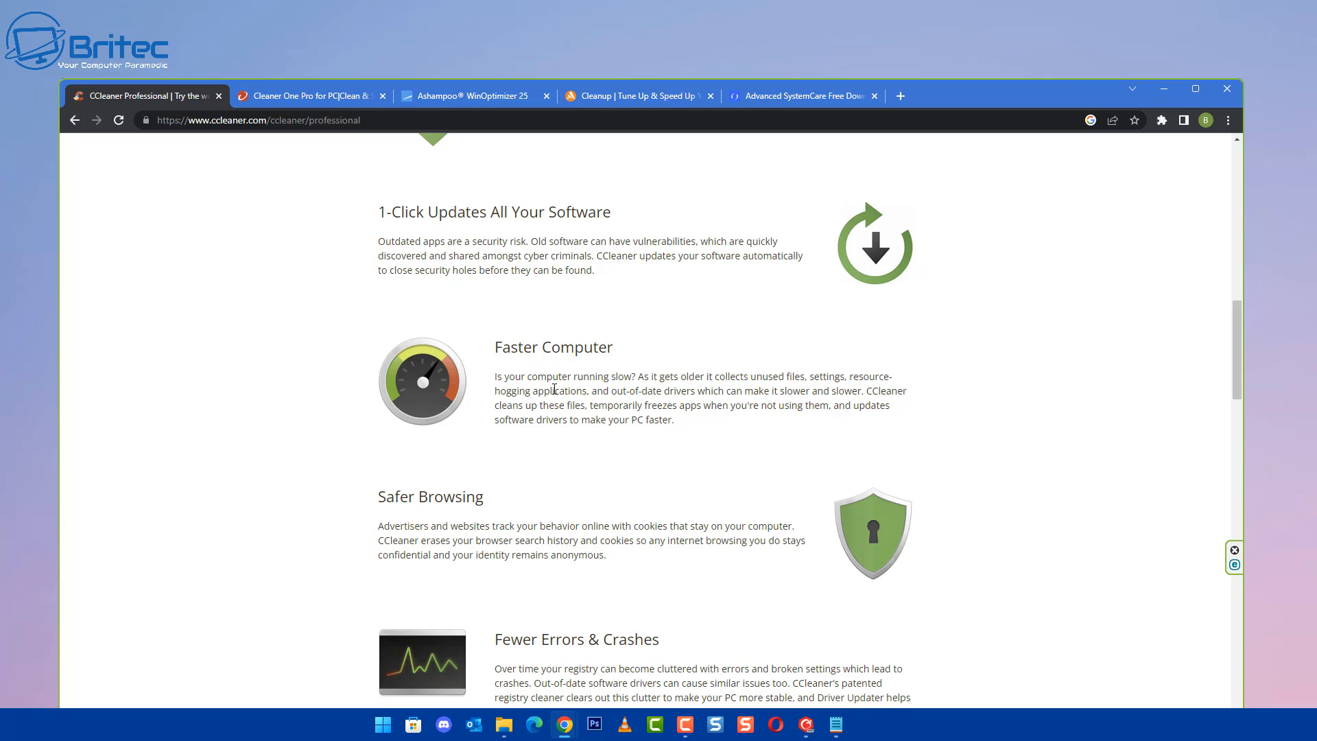
pyautogui.moveTo(592, 329)
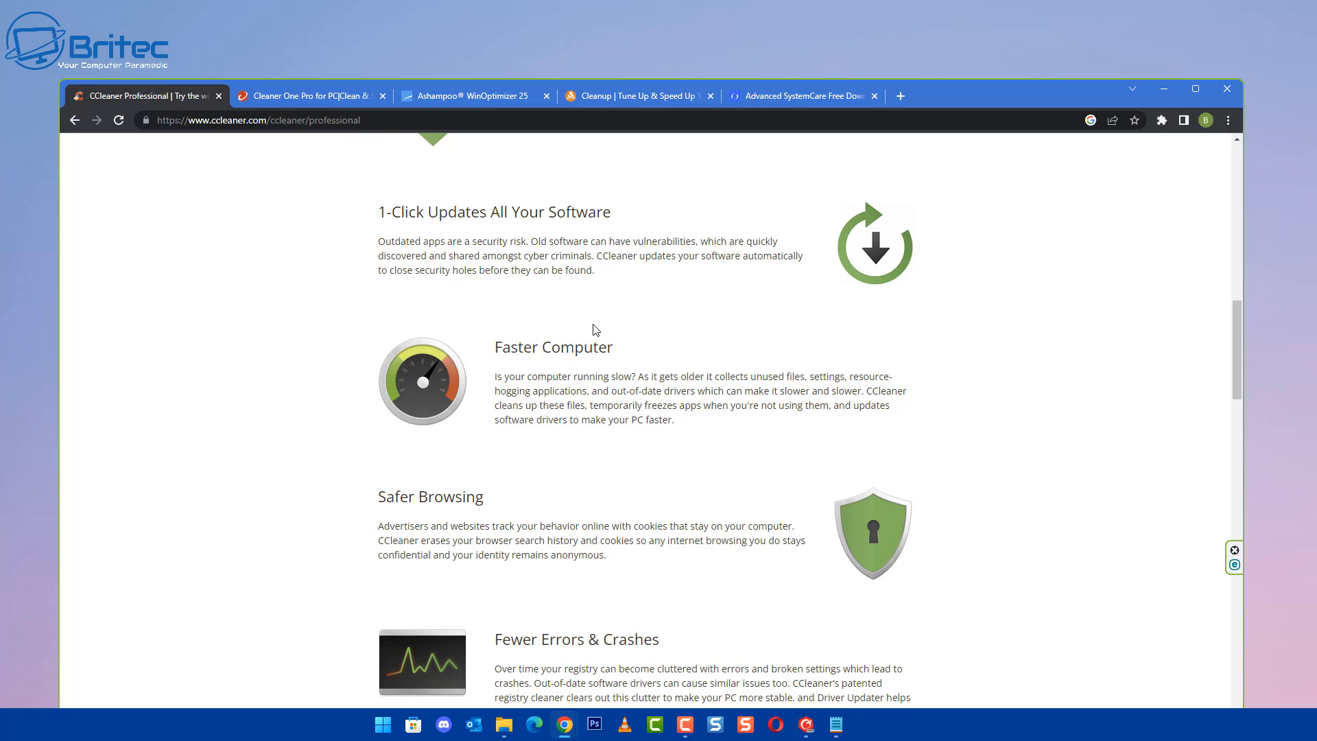
pyautogui.scroll(-3)
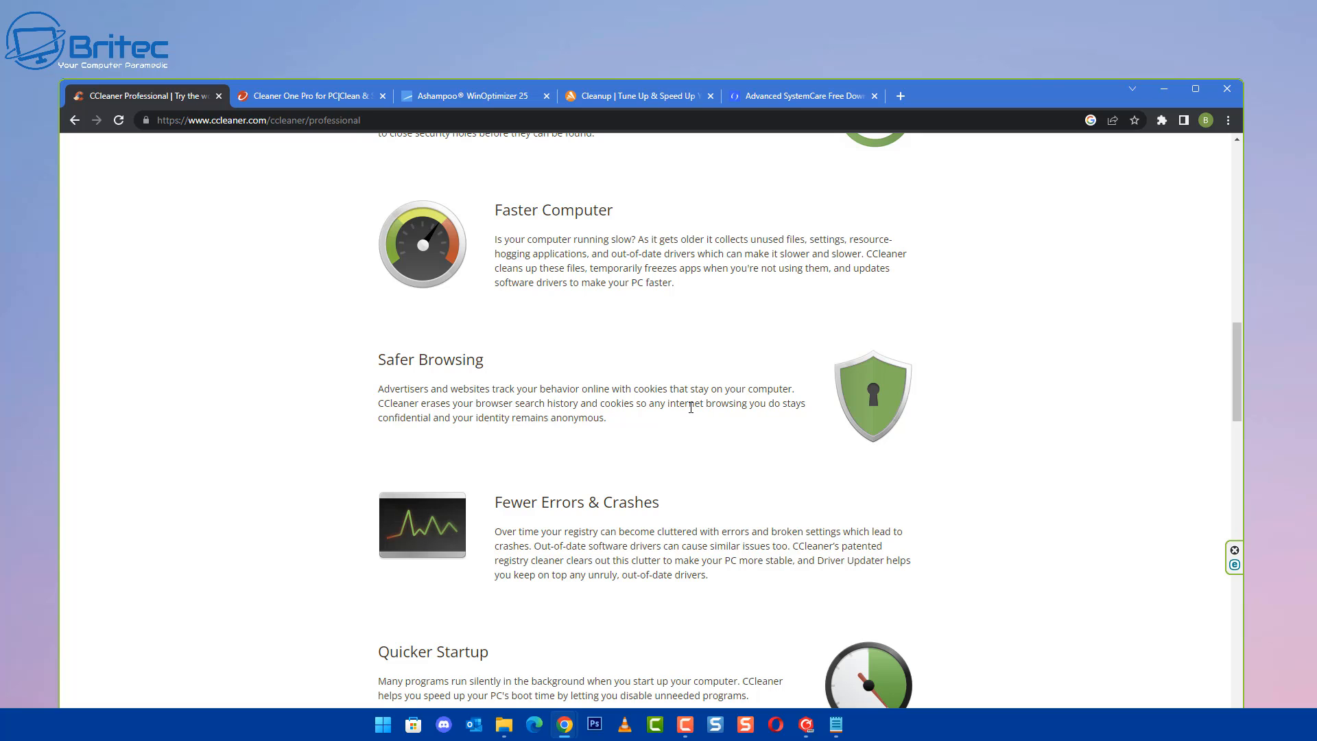
pyautogui.moveTo(741, 394)
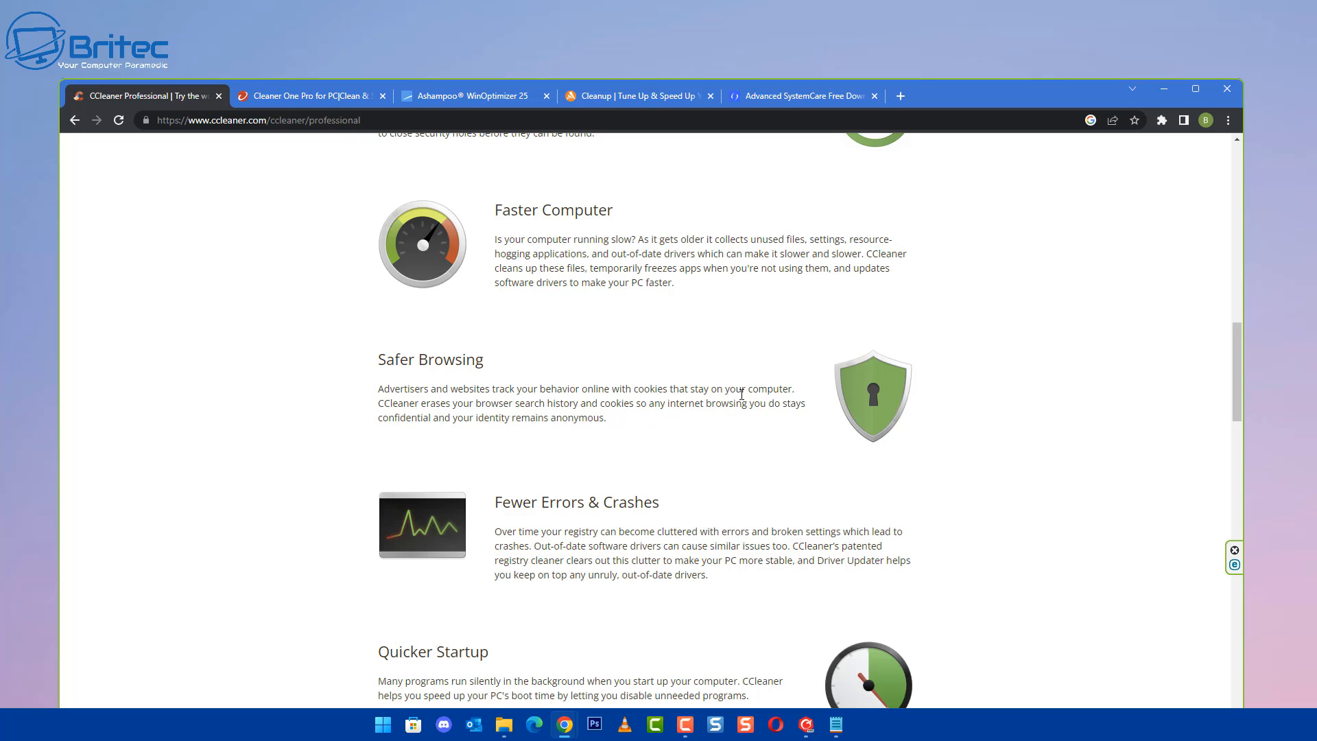
pyautogui.scroll(-3)
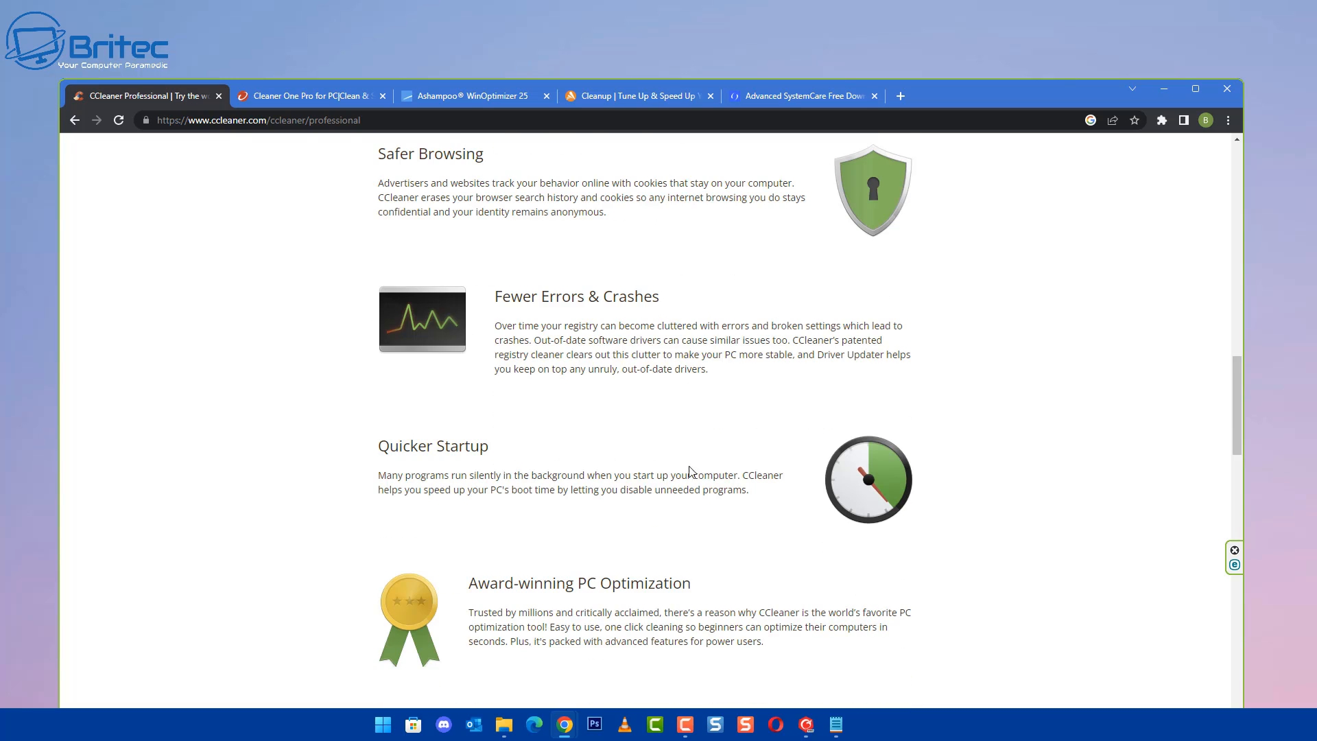
pyautogui.scroll(-3)
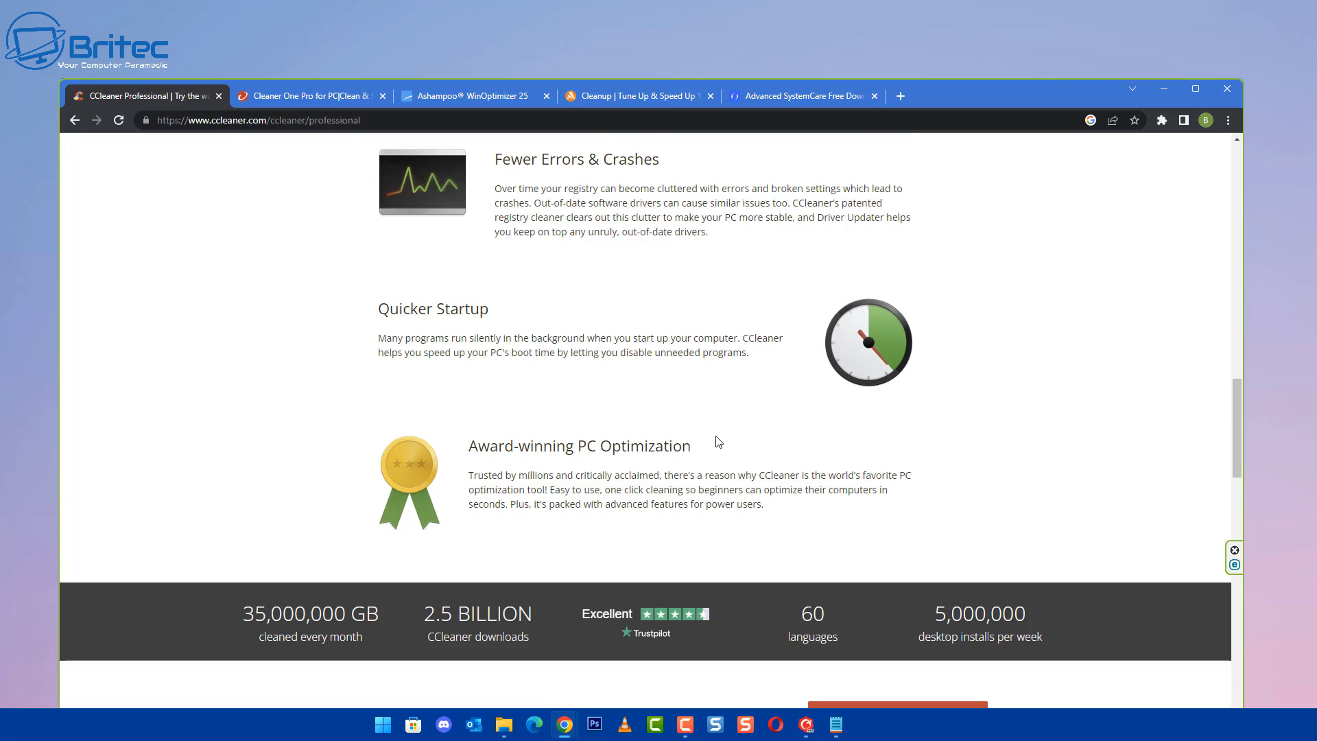
pyautogui.moveTo(475, 559)
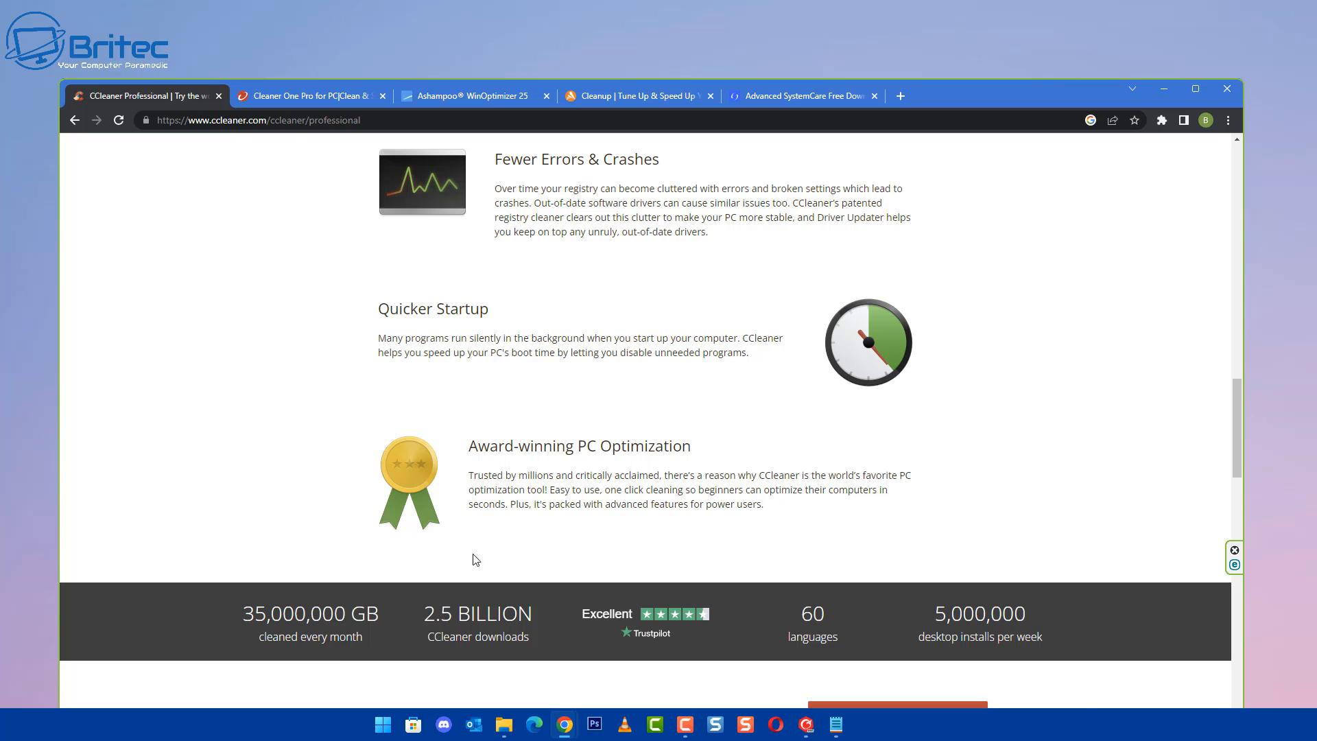
# Step: Switch to the Cleaner One Pro tab and scroll through Core Features to Protect your PC
pyautogui.click(311, 94)
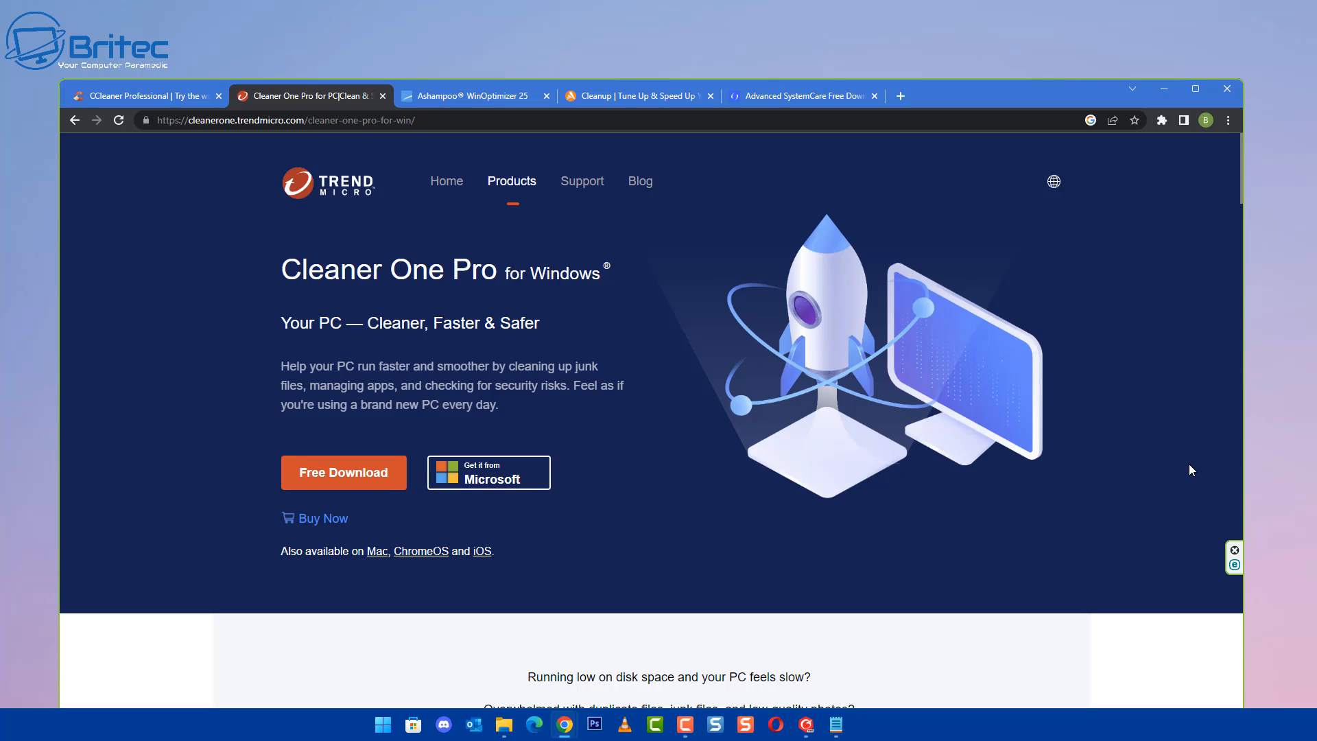
pyautogui.moveTo(425, 341)
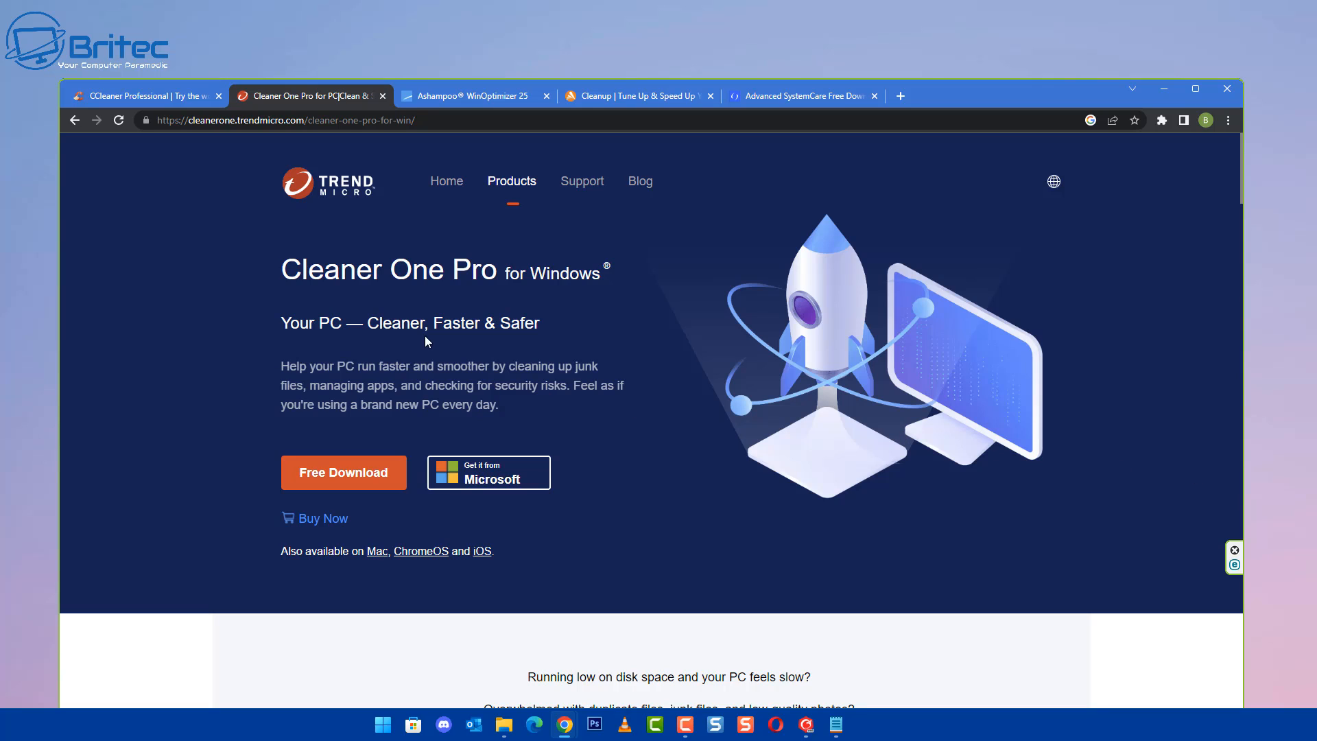
pyautogui.moveTo(910, 465)
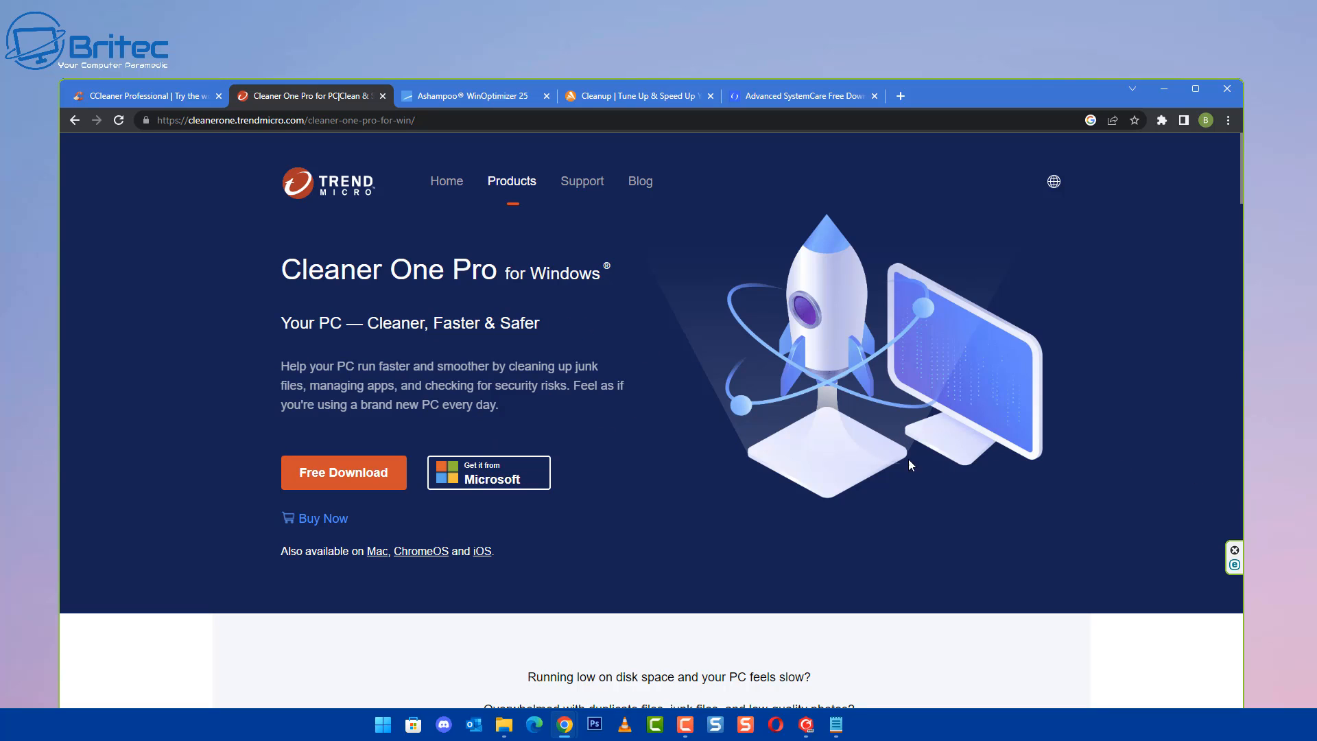
pyautogui.scroll(-3)
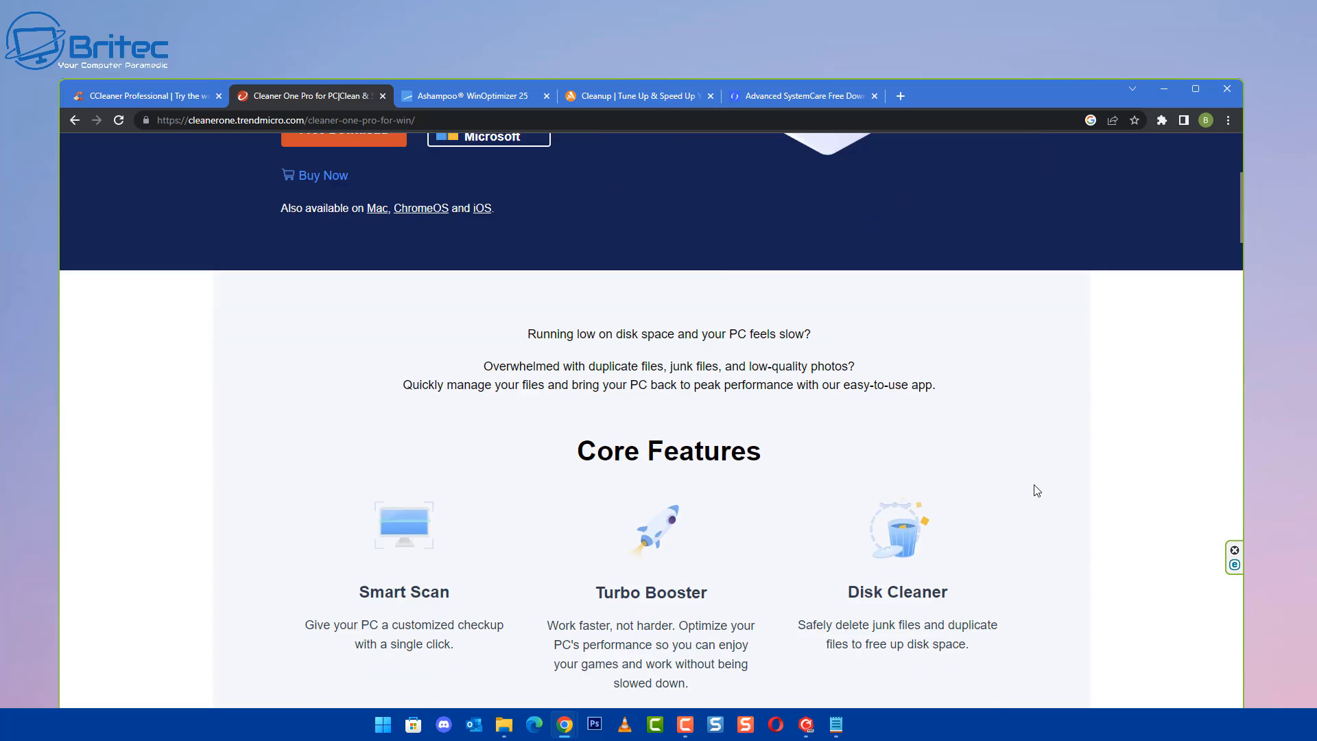
pyautogui.scroll(-3)
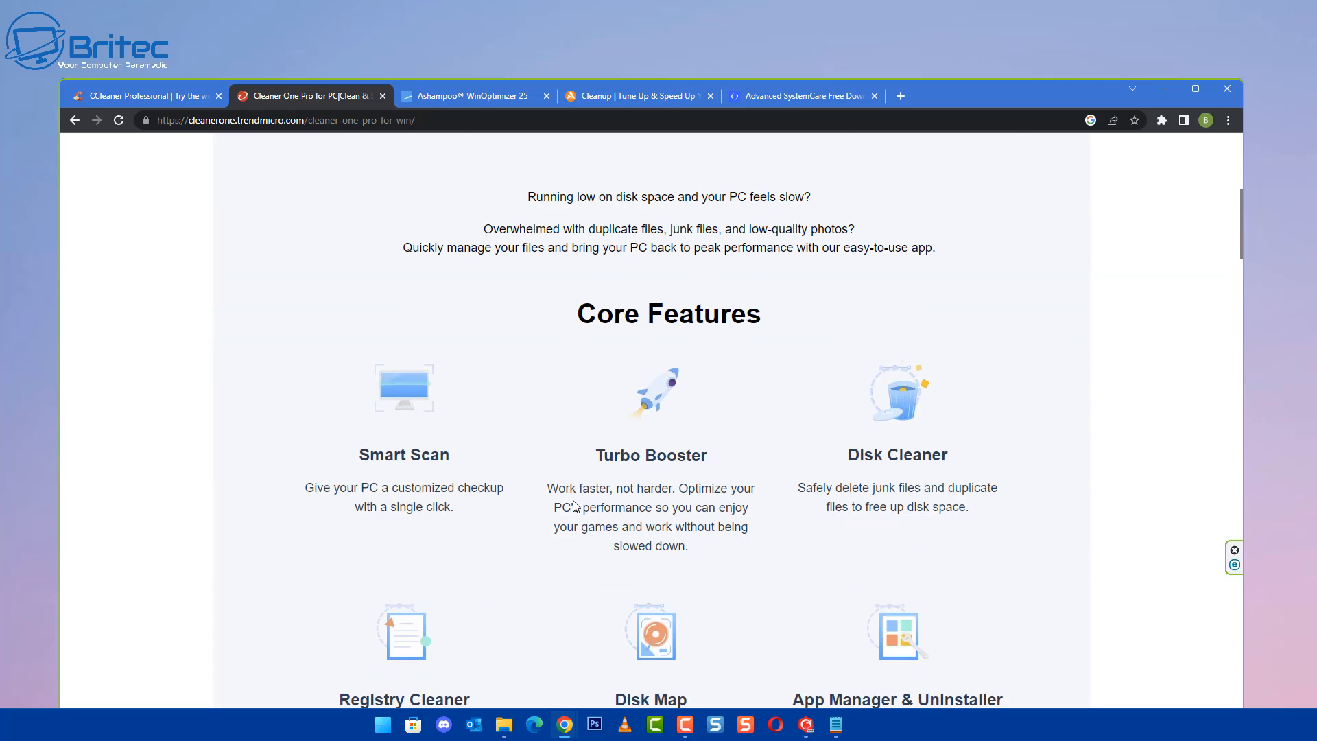
pyautogui.moveTo(831, 463)
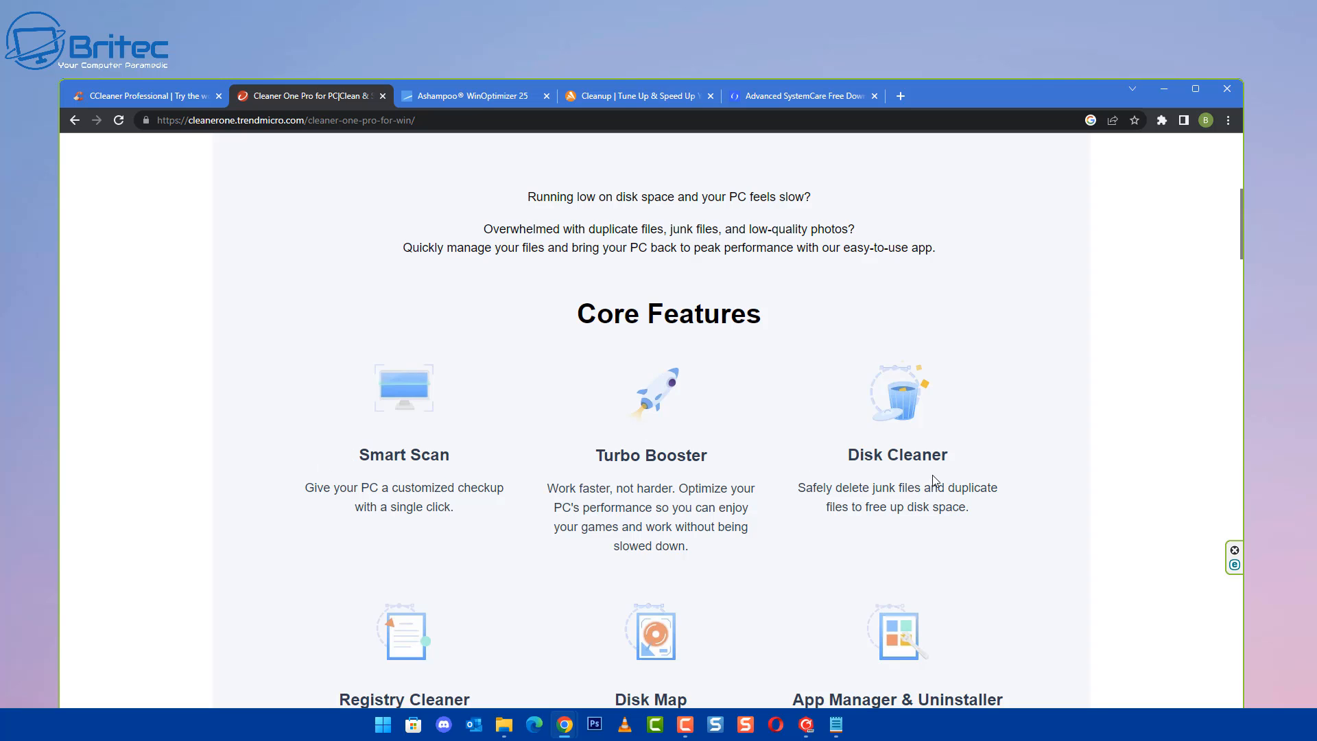
pyautogui.scroll(-3)
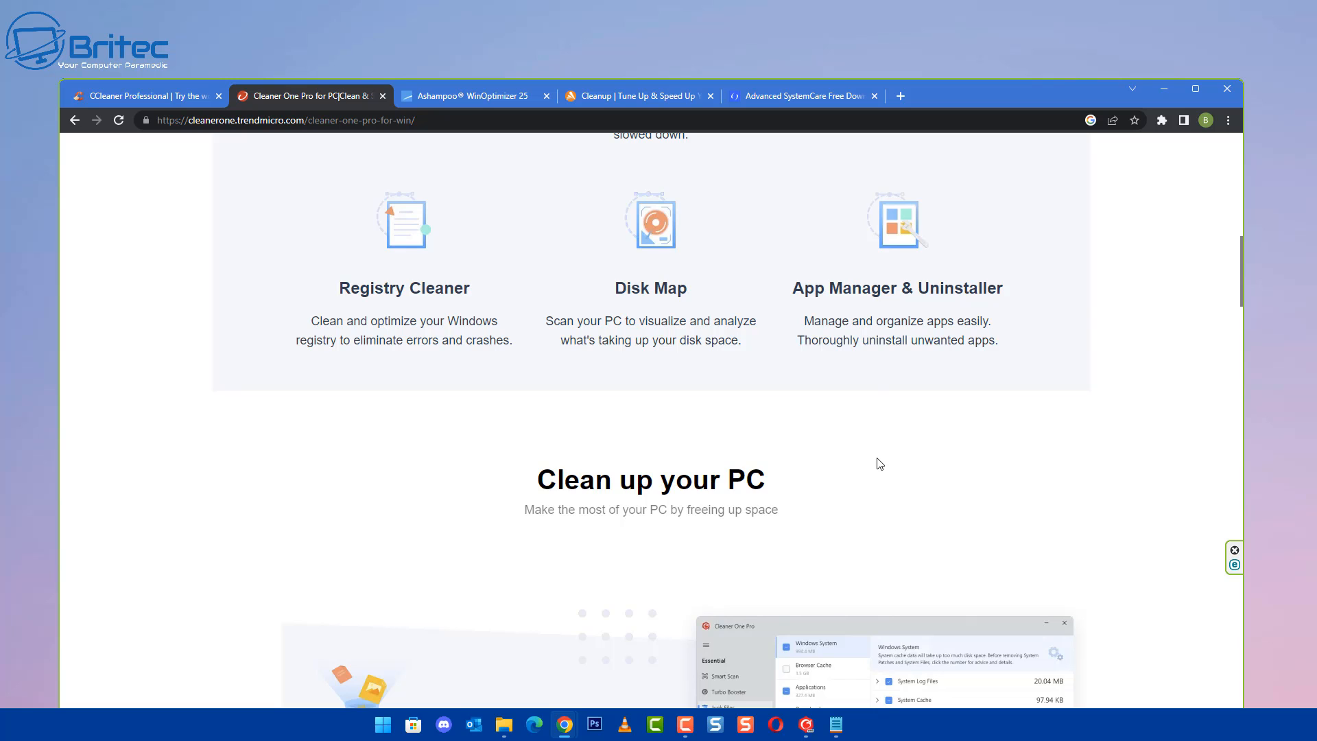
pyautogui.scroll(-3)
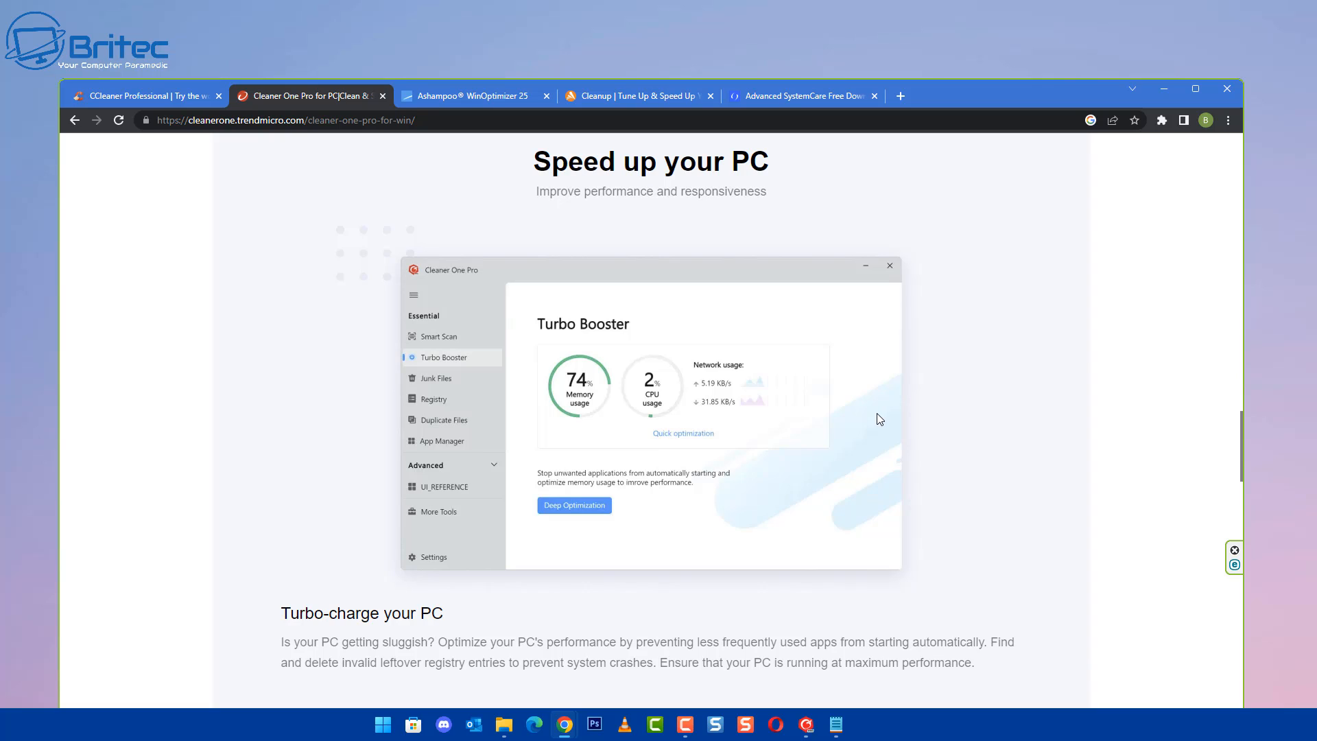
pyautogui.moveTo(875, 418)
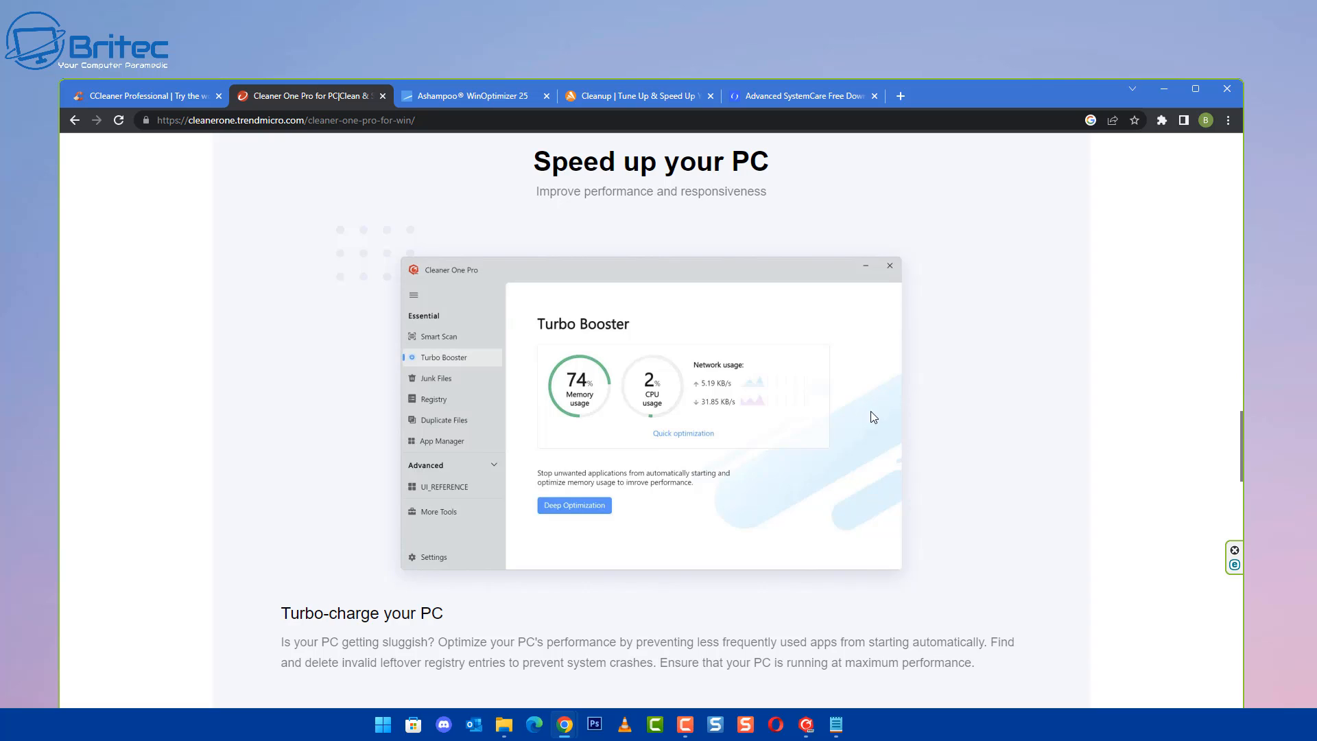
pyautogui.moveTo(987, 535)
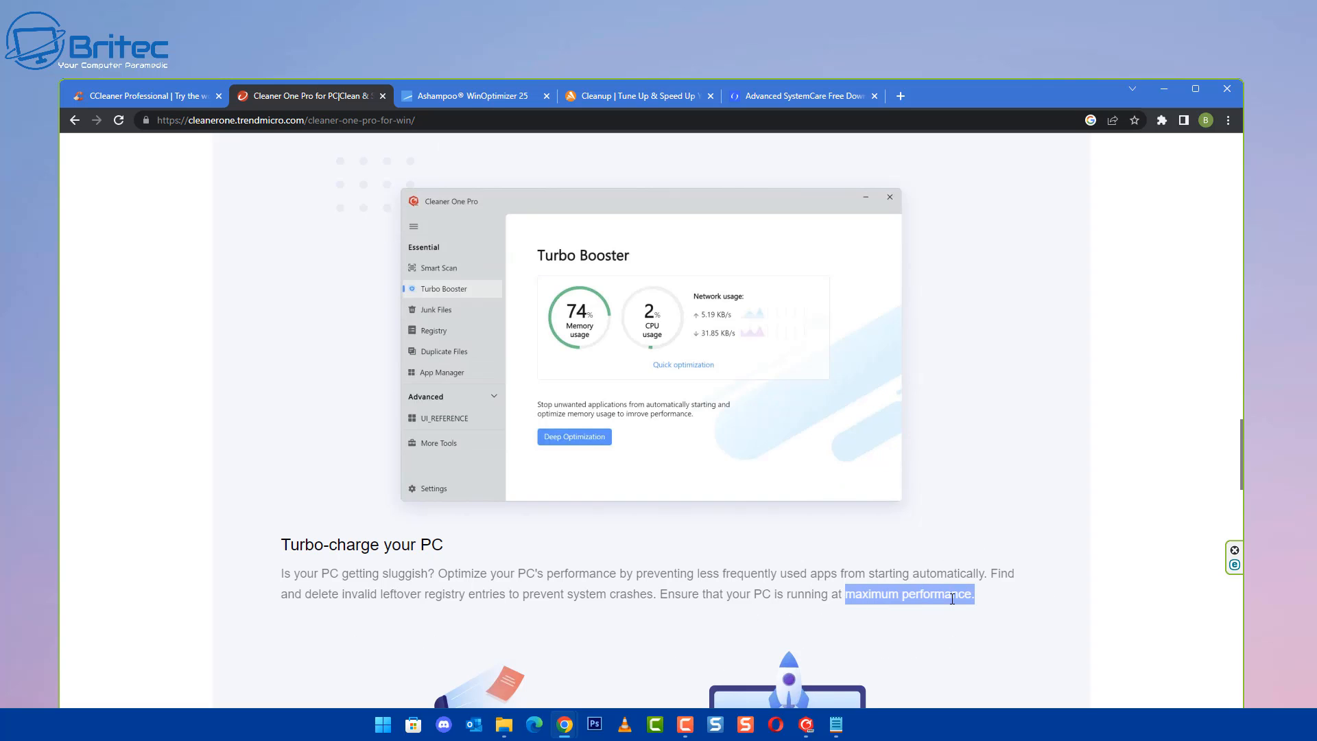
pyautogui.scroll(-3)
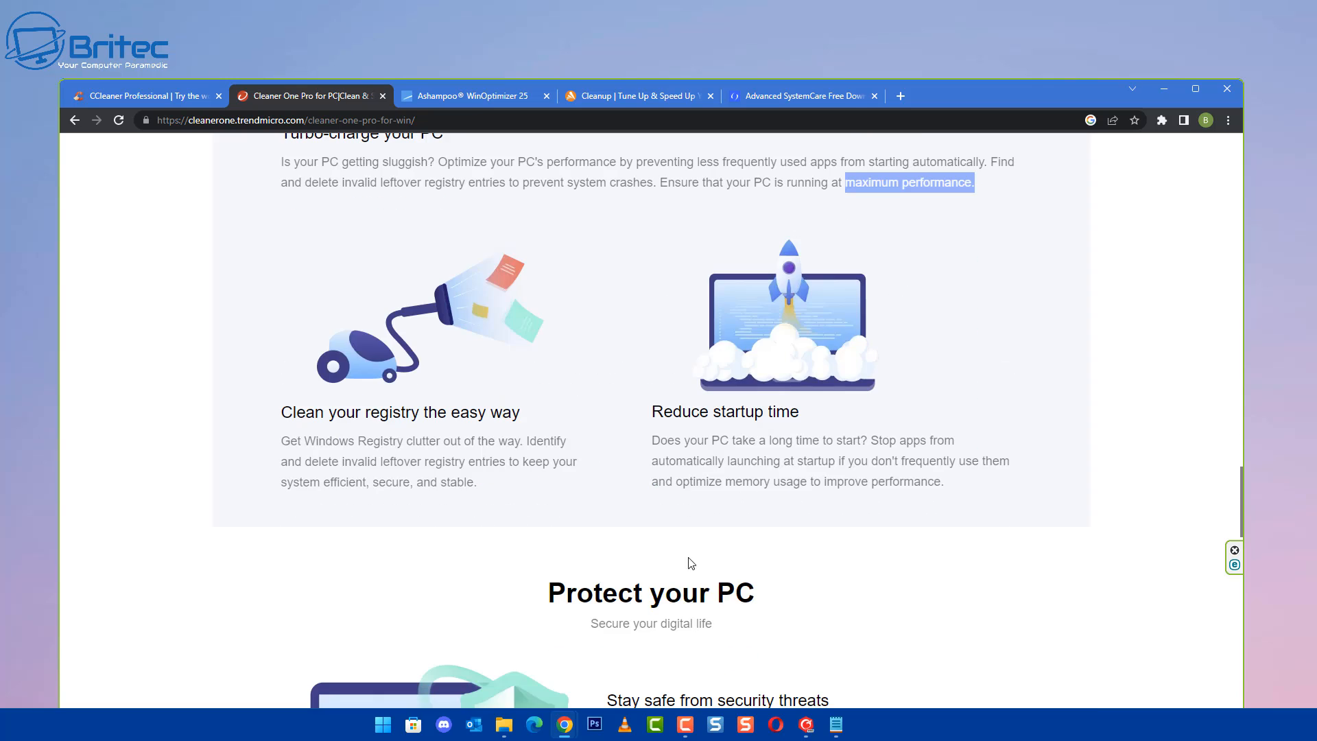
pyautogui.scroll(-3)
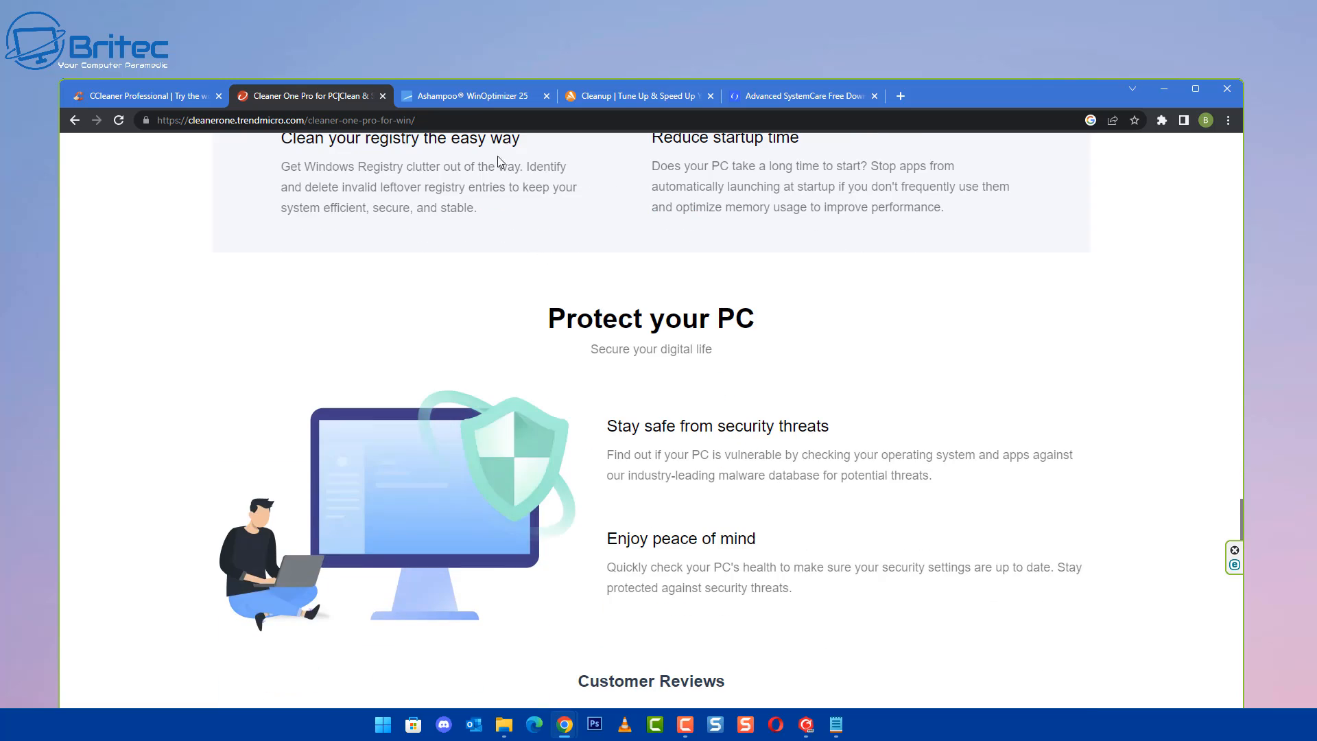
# Step: Switch to the Ashampoo WinOptimizer 25 tab and scroll through its eight-point feature list
pyautogui.click(467, 94)
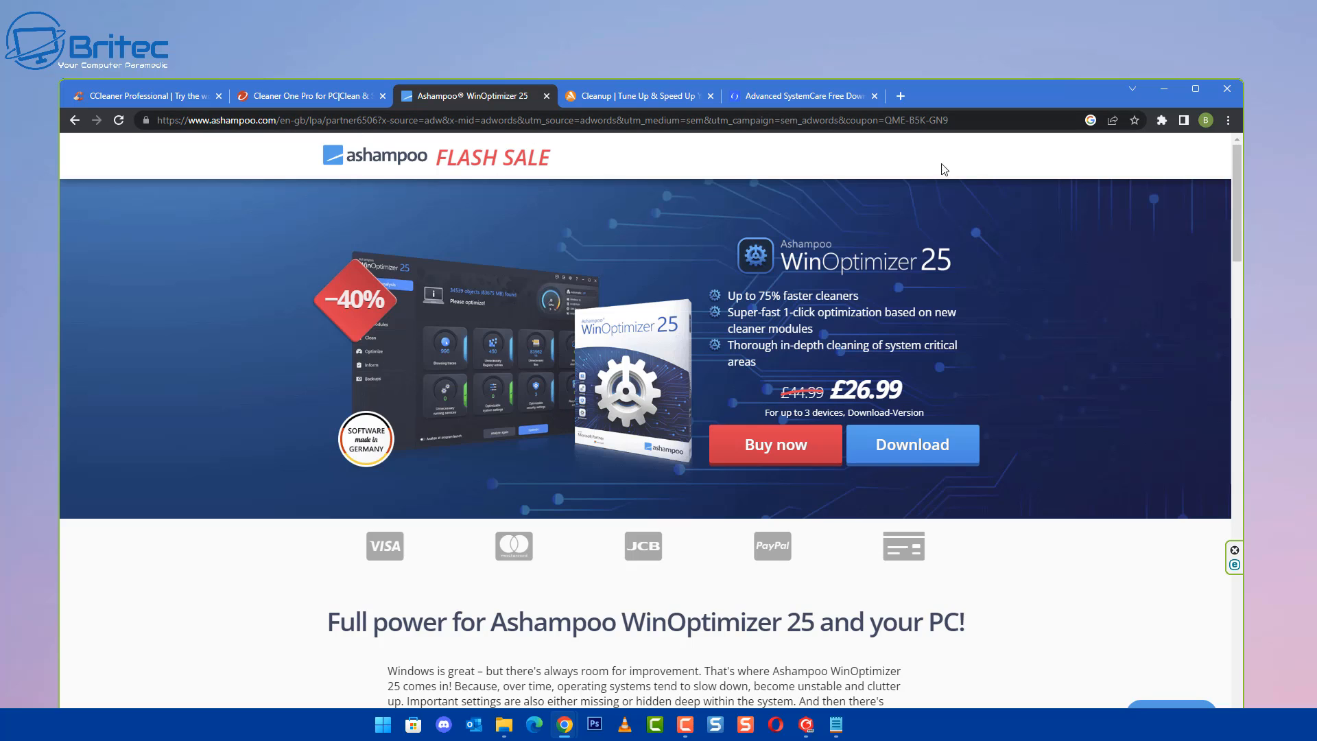
pyautogui.moveTo(1054, 173)
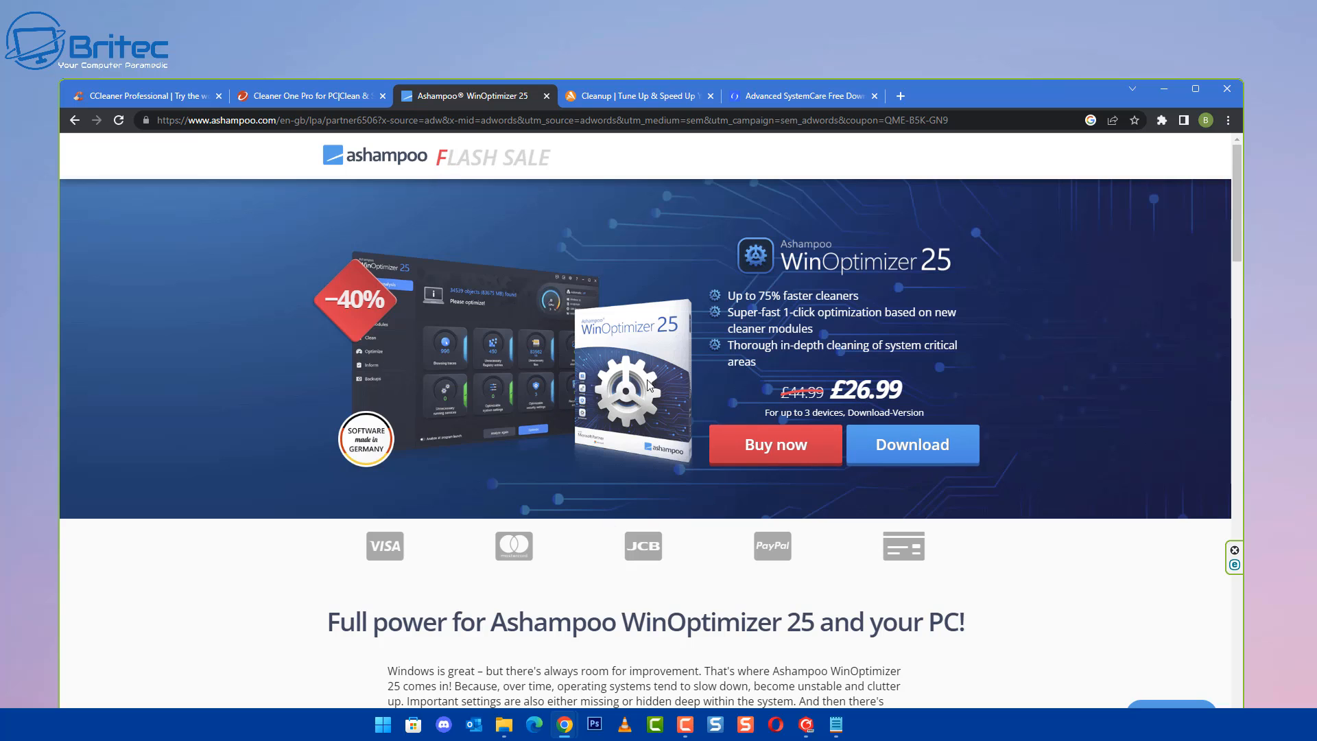
pyautogui.moveTo(994, 521)
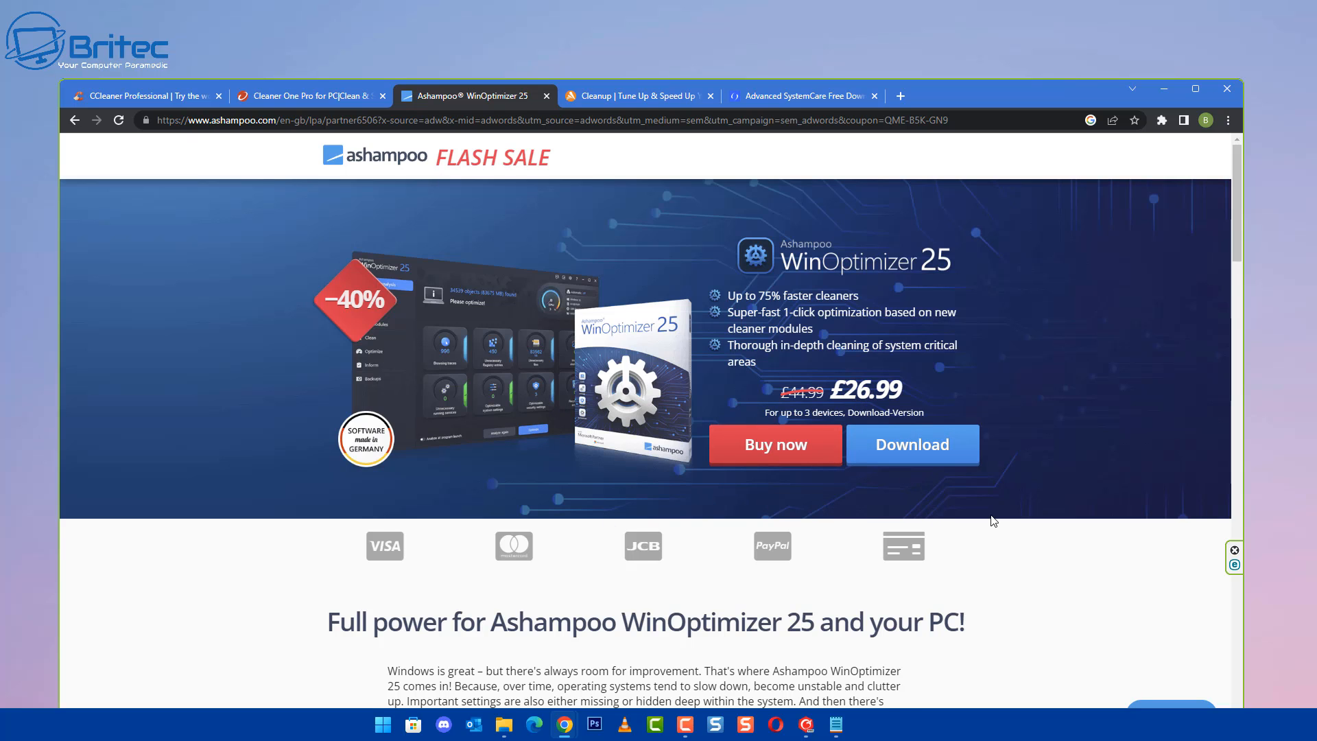
pyautogui.scroll(-3)
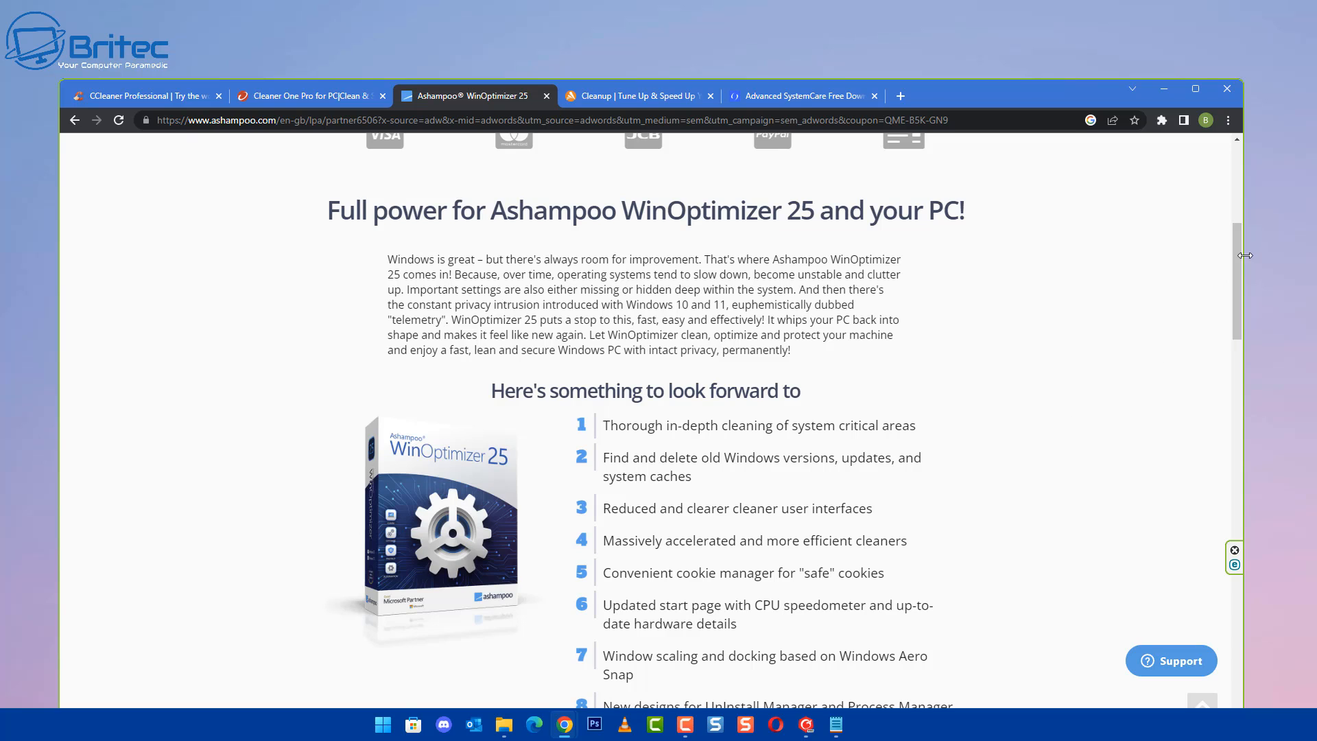
pyautogui.scroll(-3)
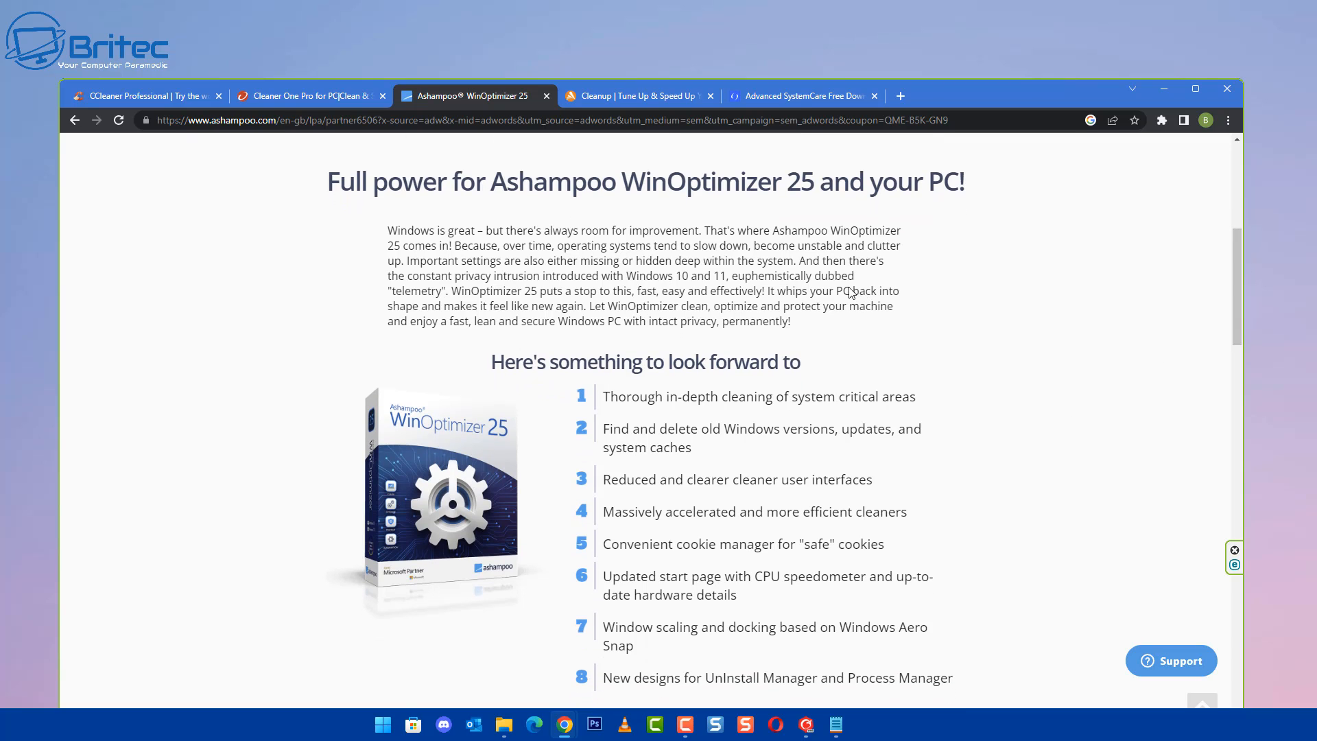
pyautogui.moveTo(834, 328)
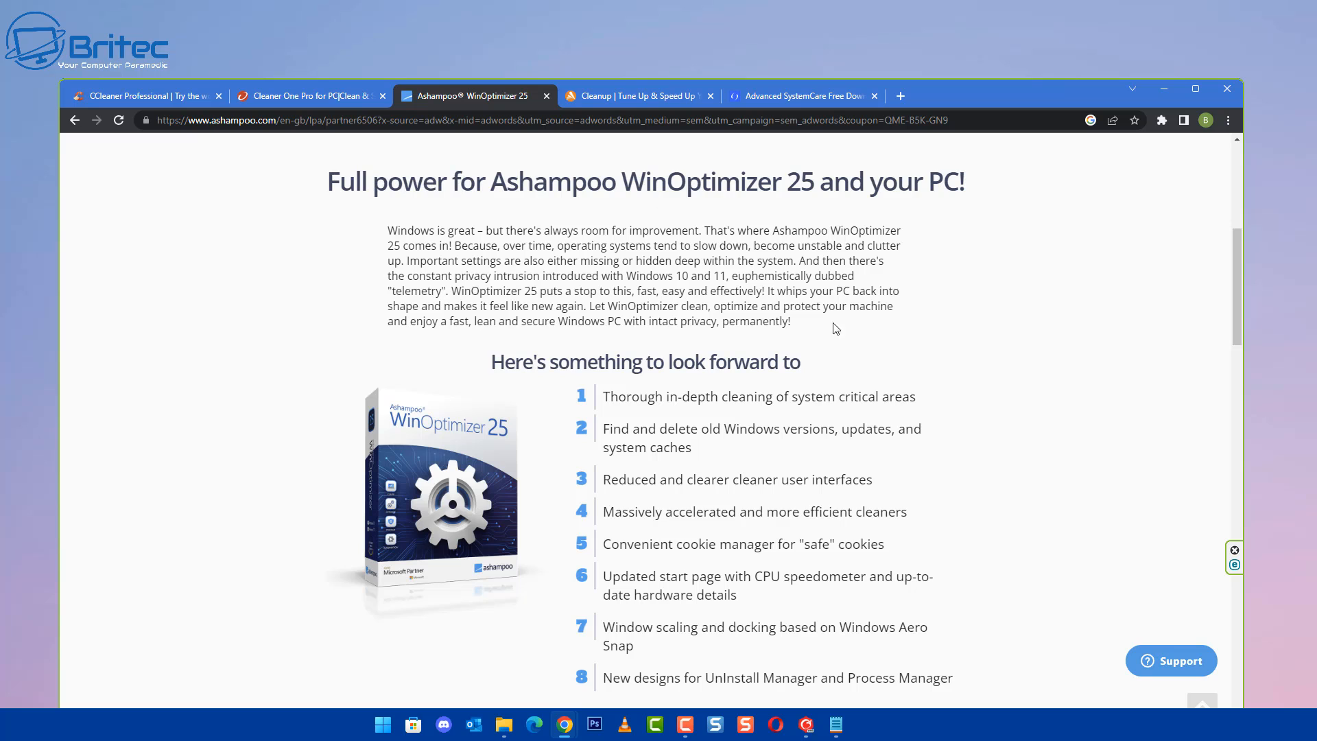
pyautogui.scroll(-3)
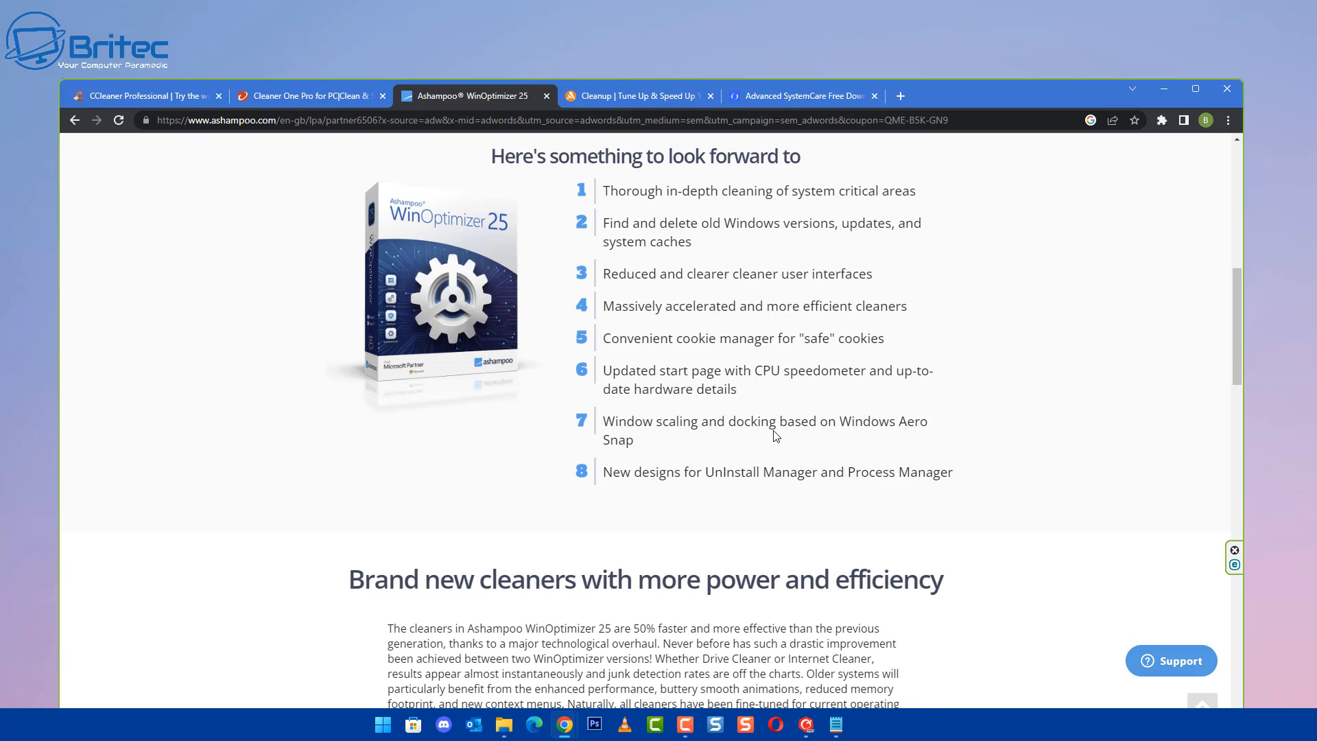
pyautogui.moveTo(875, 345)
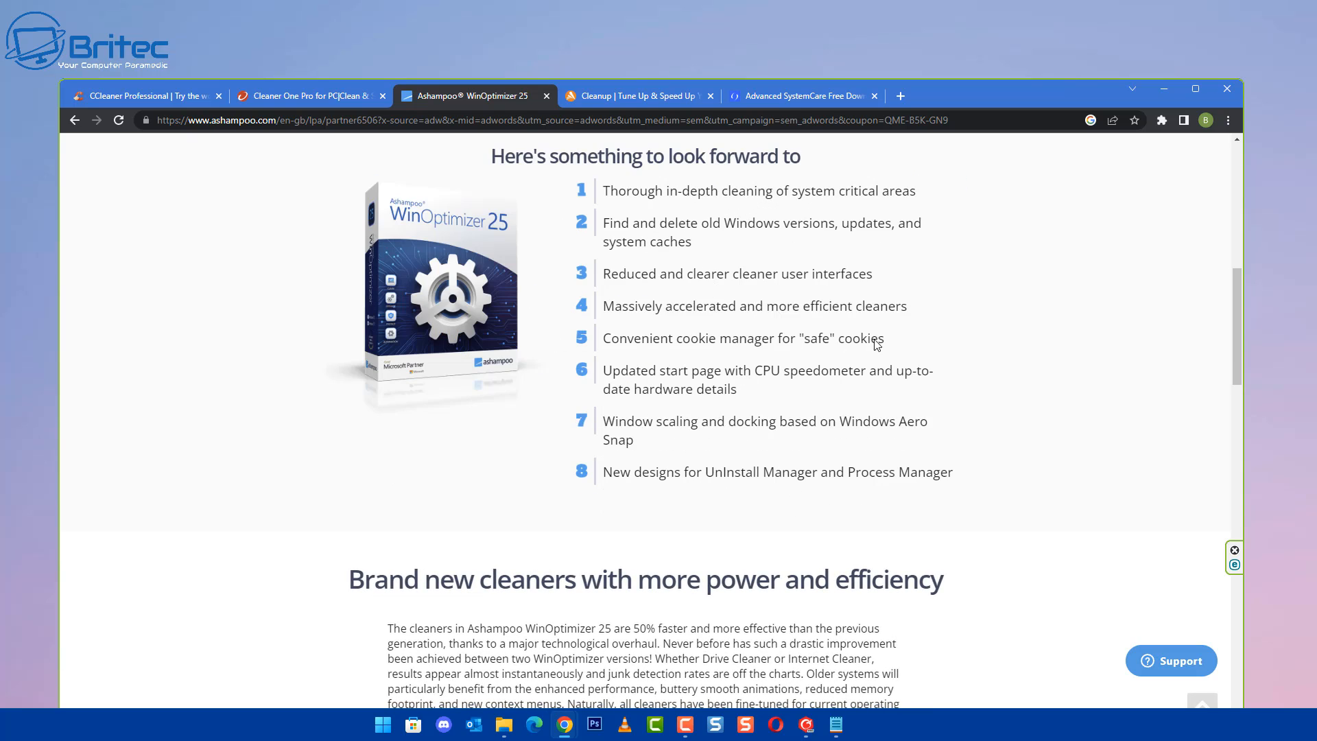
pyautogui.moveTo(629, 288)
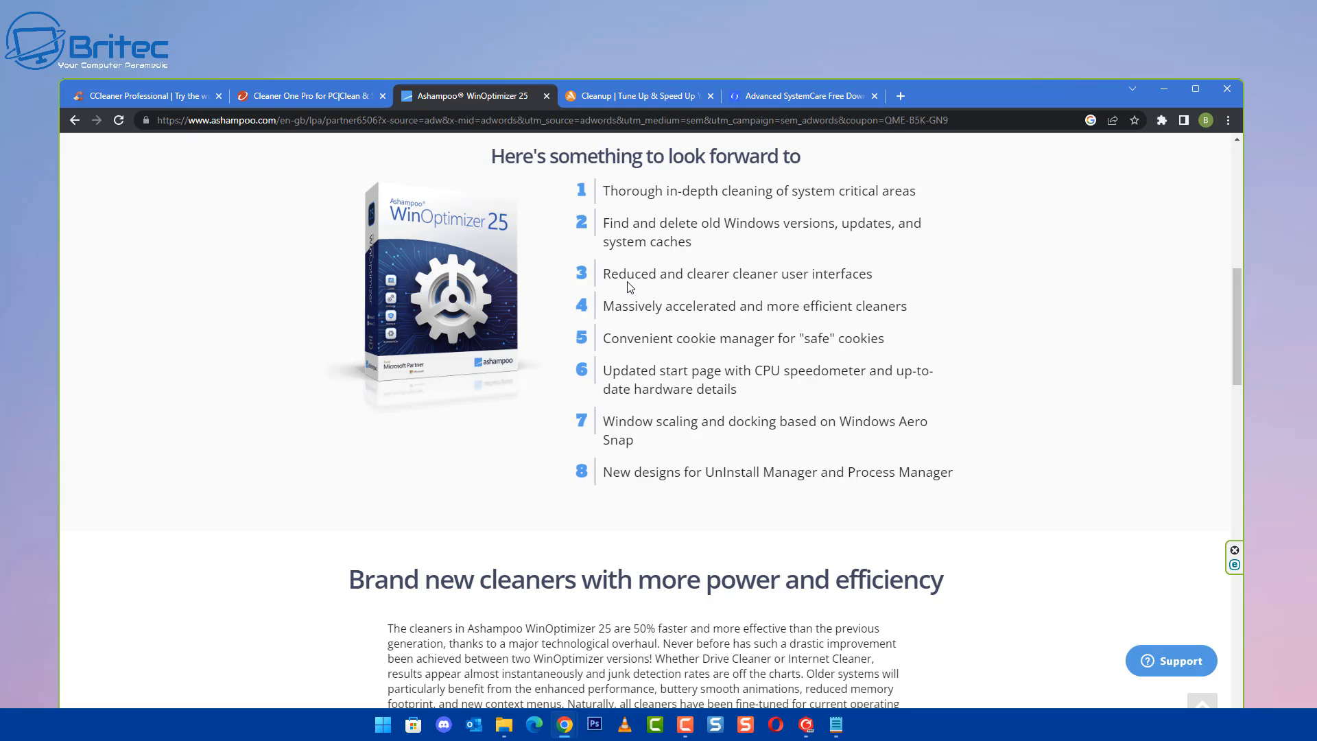
pyautogui.moveTo(768, 288)
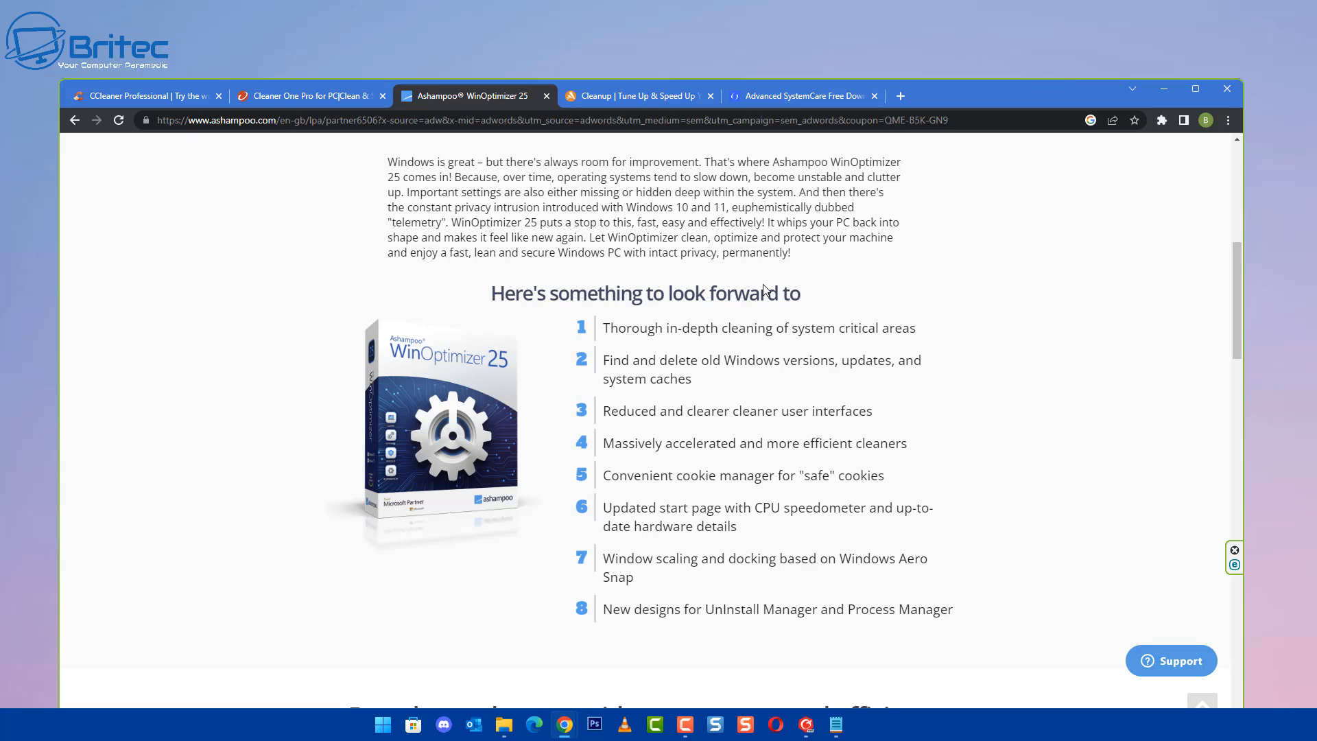
pyautogui.moveTo(906, 463)
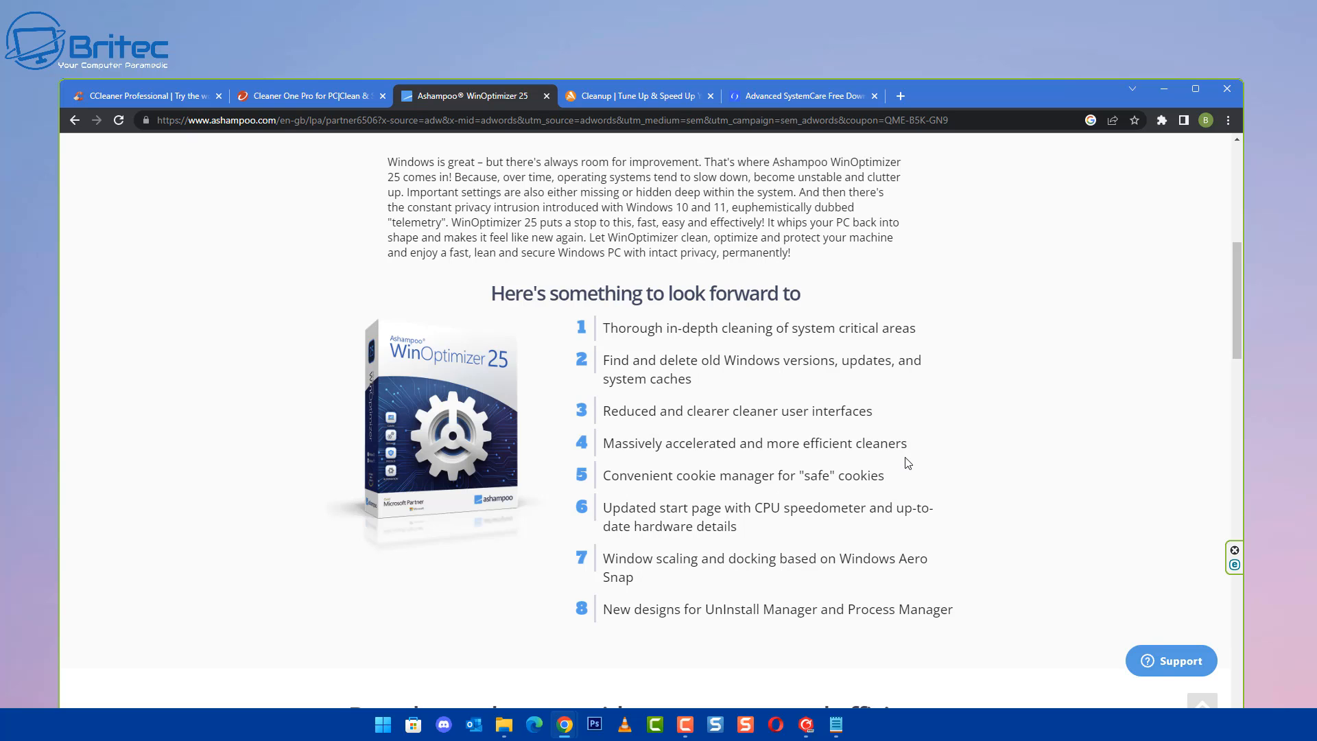
pyautogui.moveTo(846, 456)
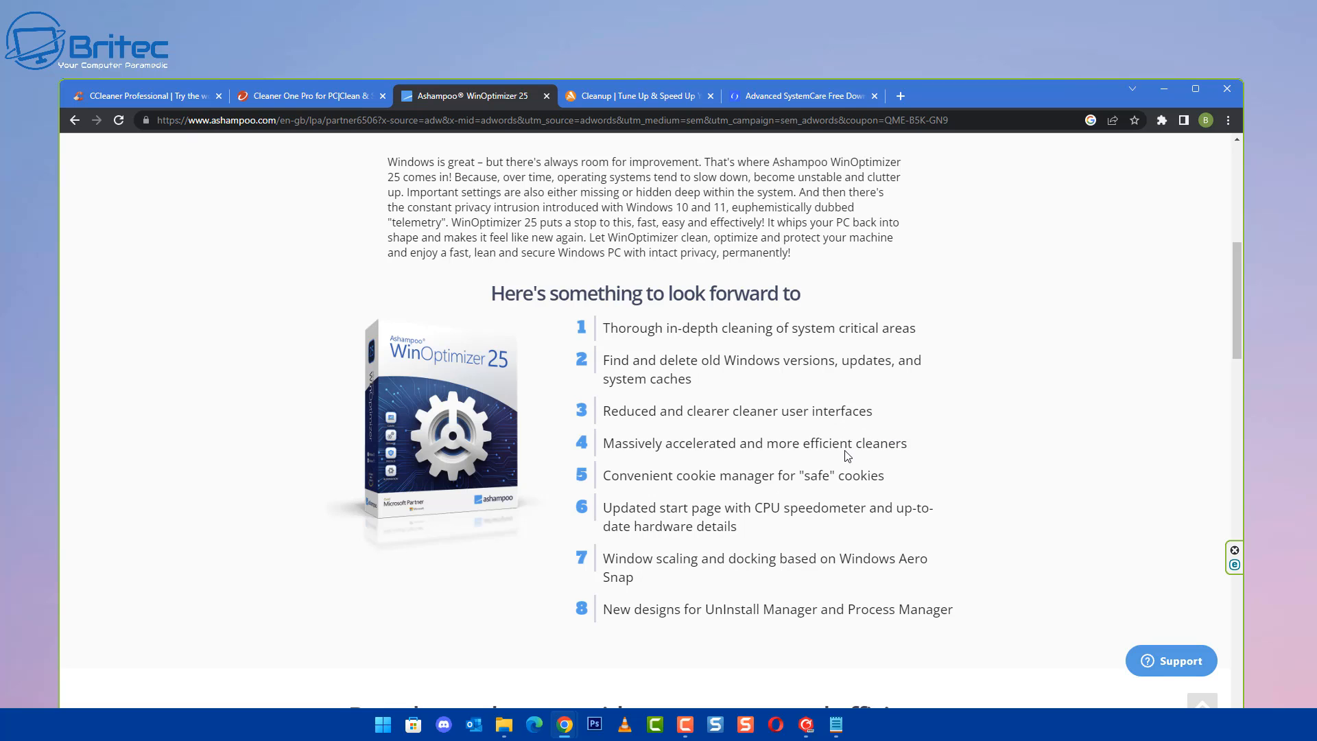
pyautogui.moveTo(617, 242)
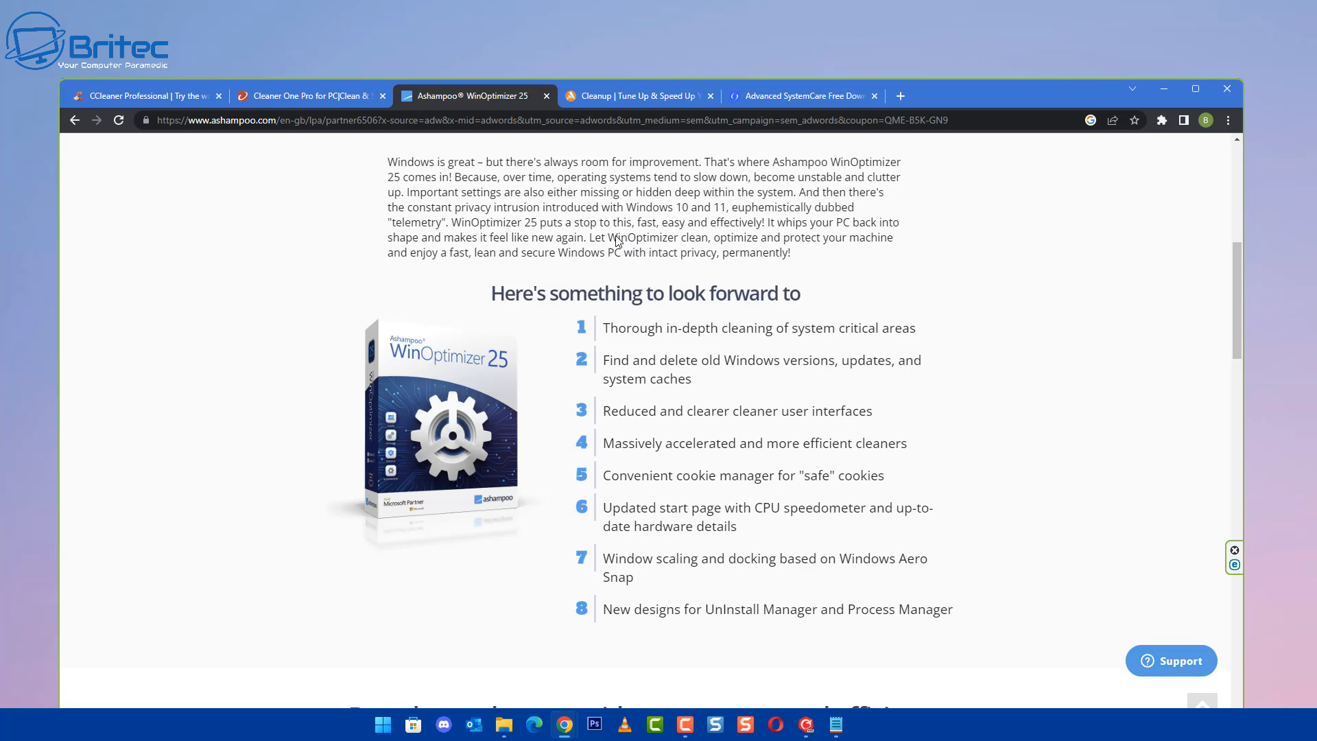
pyautogui.moveTo(724, 250)
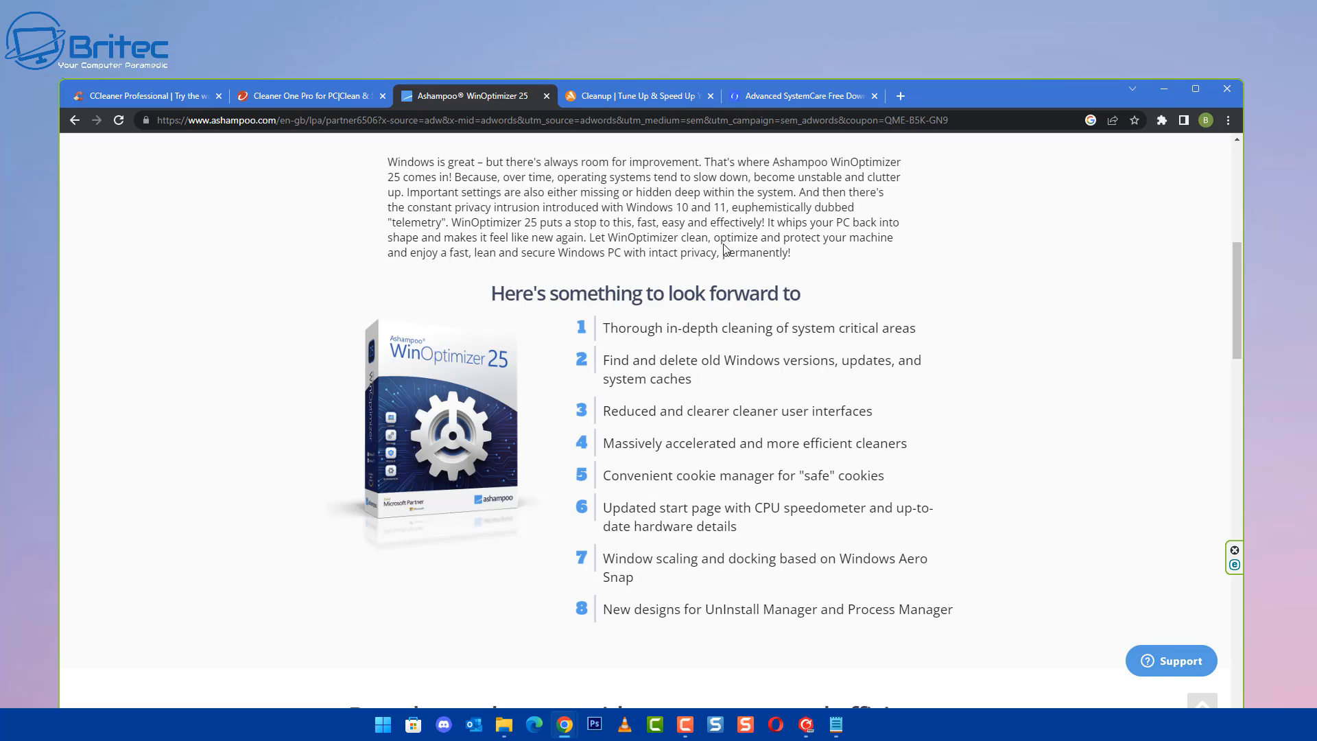
pyautogui.moveTo(700, 253)
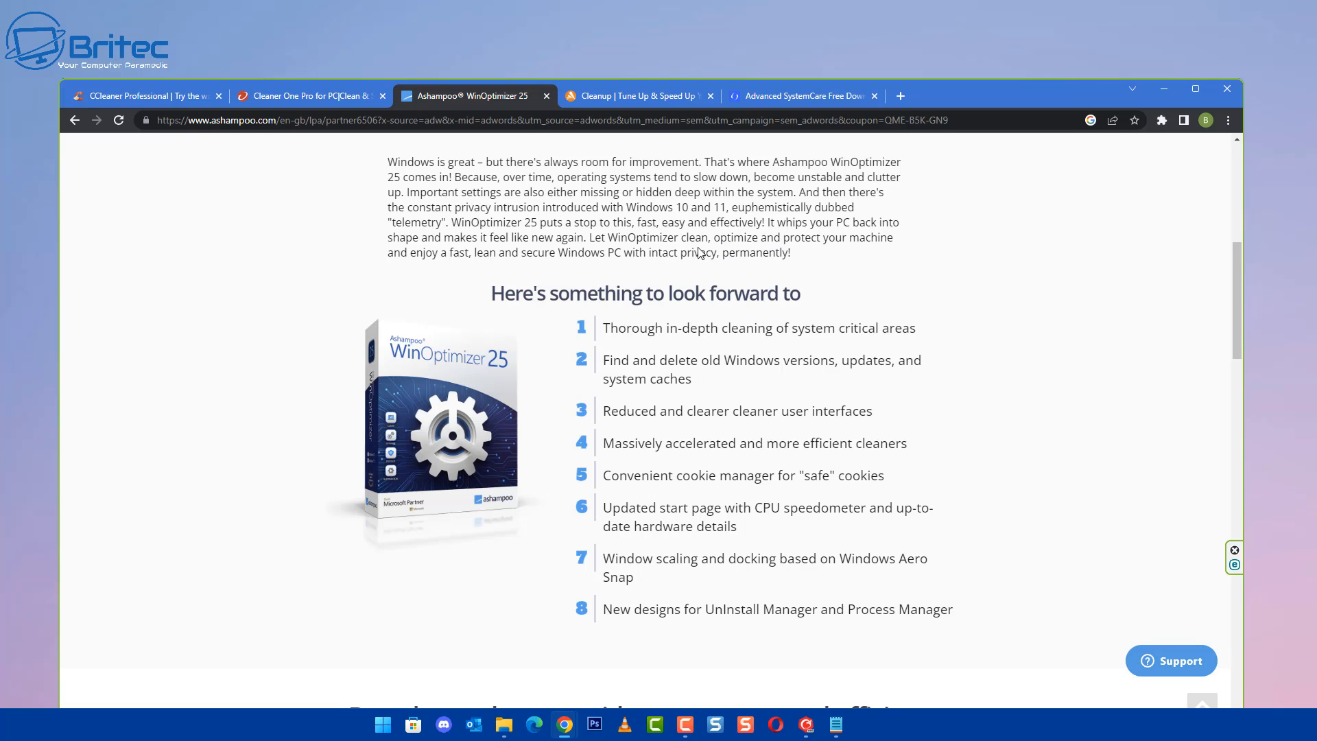
pyautogui.moveTo(562, 262)
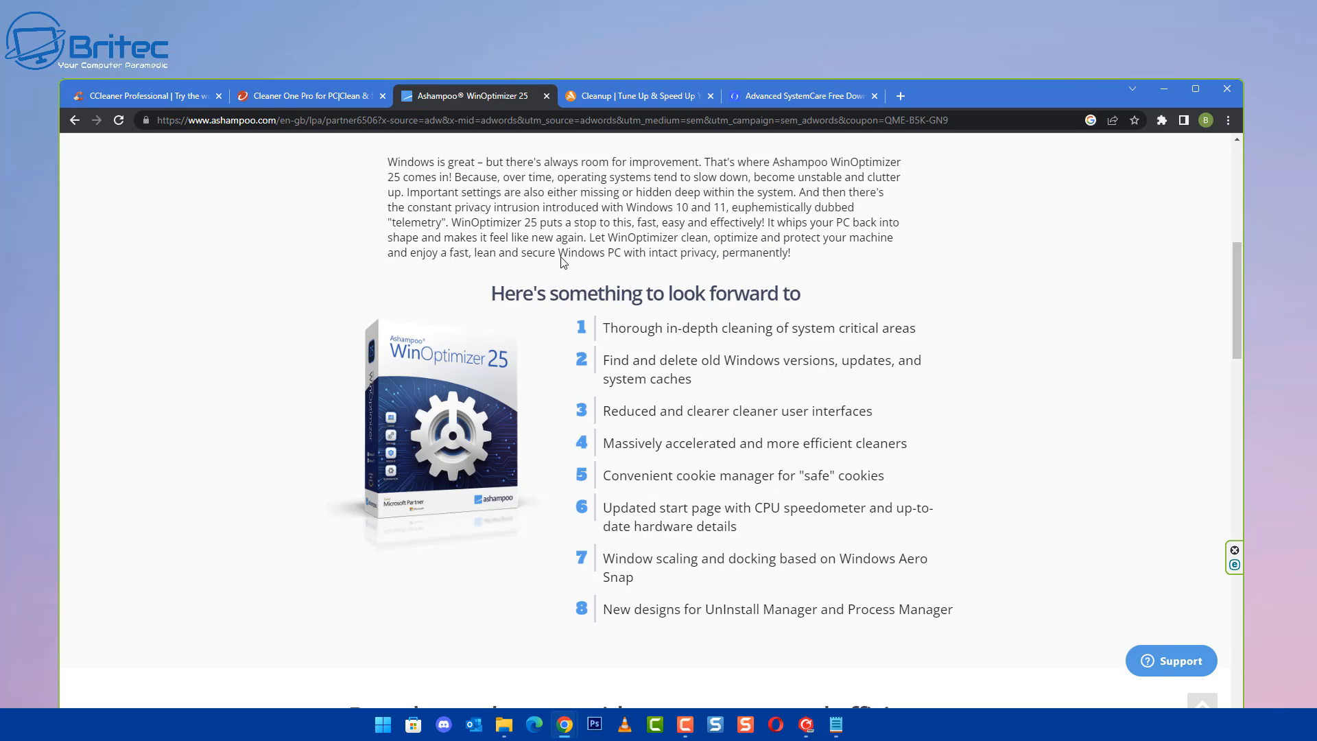
pyautogui.moveTo(613, 261)
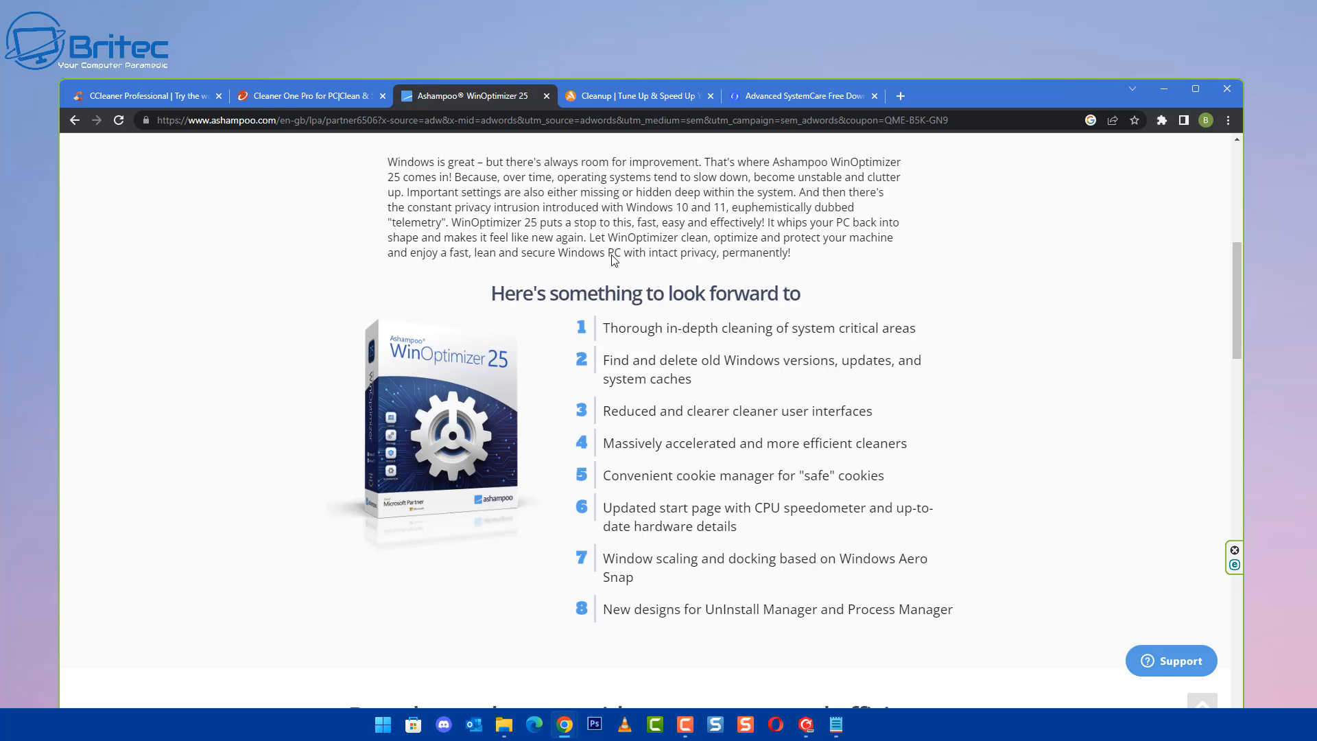
pyautogui.moveTo(635, 304)
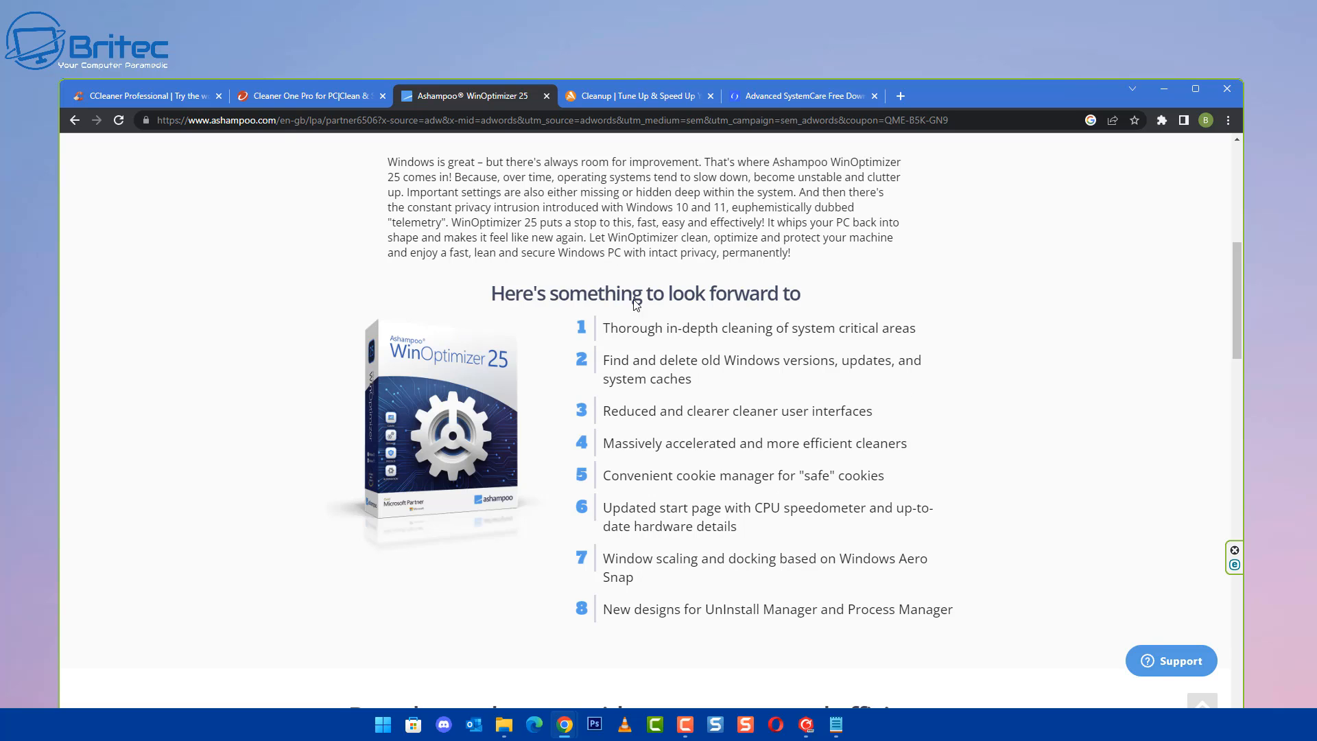
pyautogui.moveTo(843, 293)
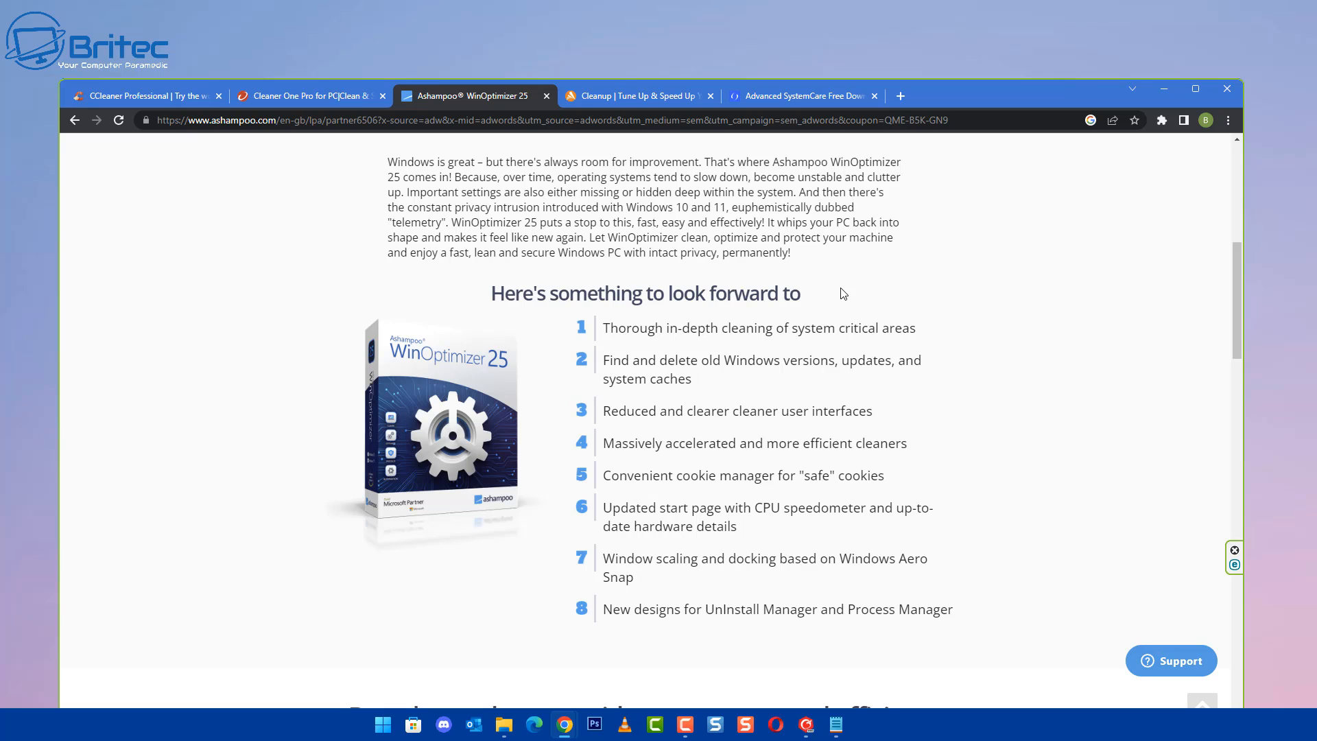
pyautogui.click(639, 94)
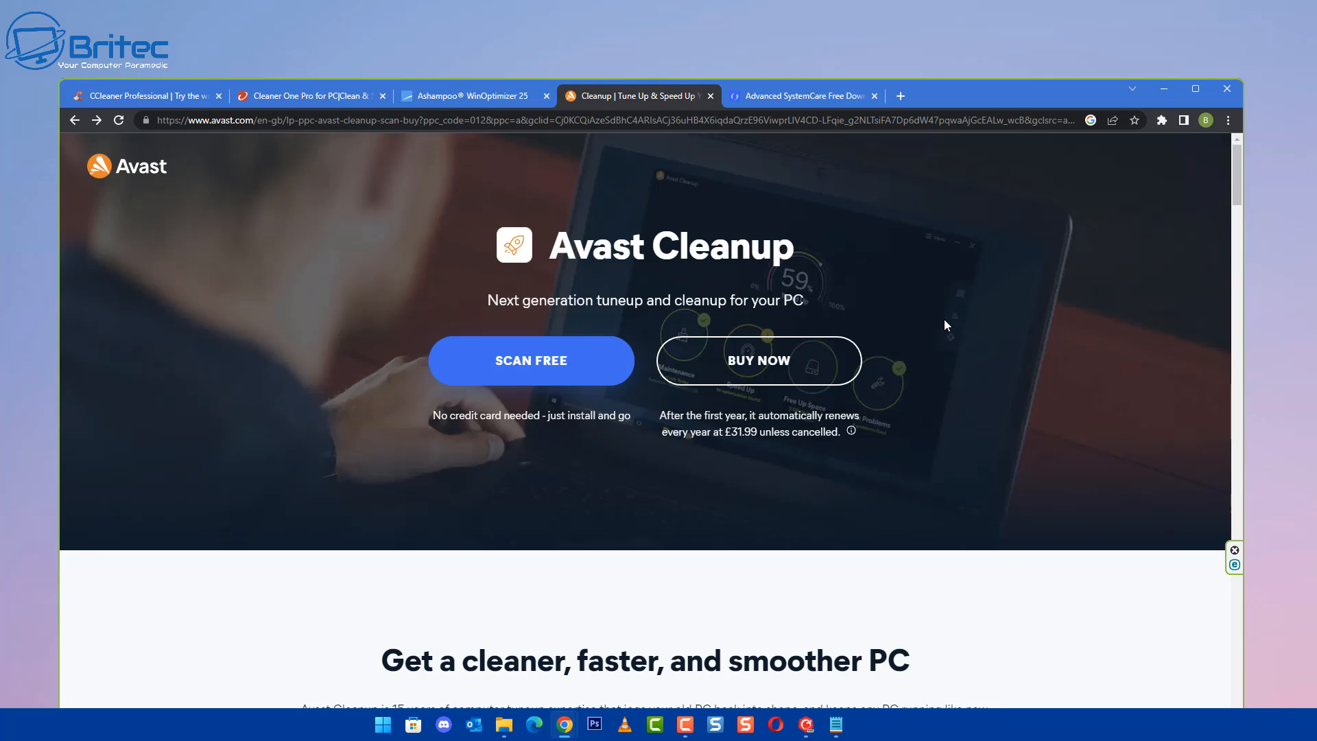
pyautogui.moveTo(825, 407)
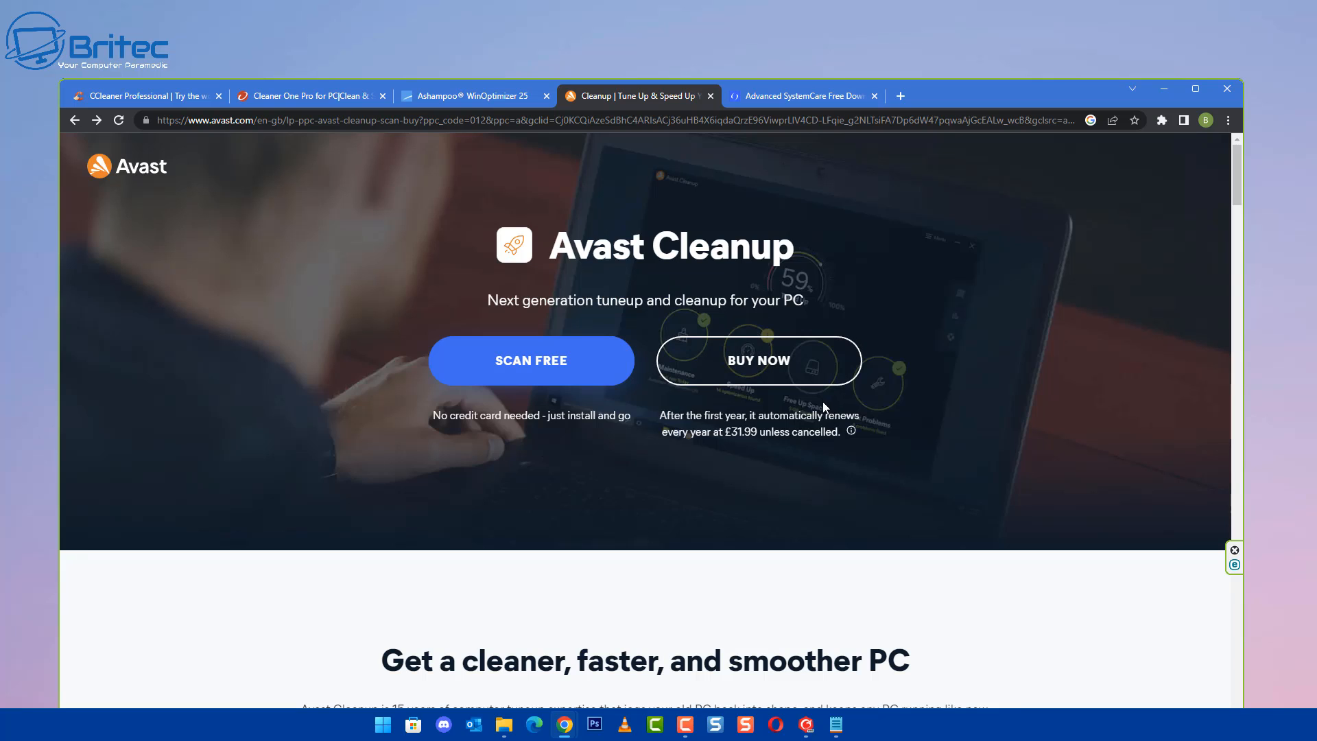
pyautogui.moveTo(531, 368)
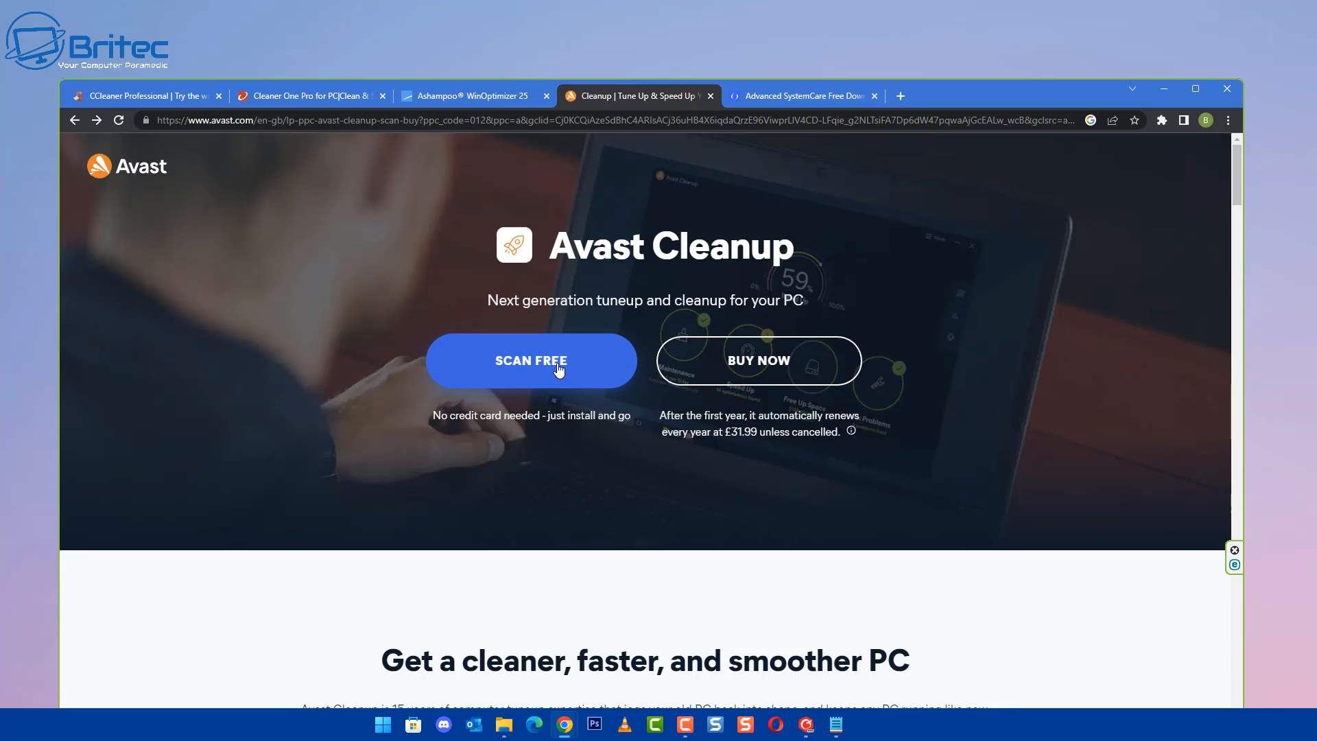
pyautogui.moveTo(757, 360)
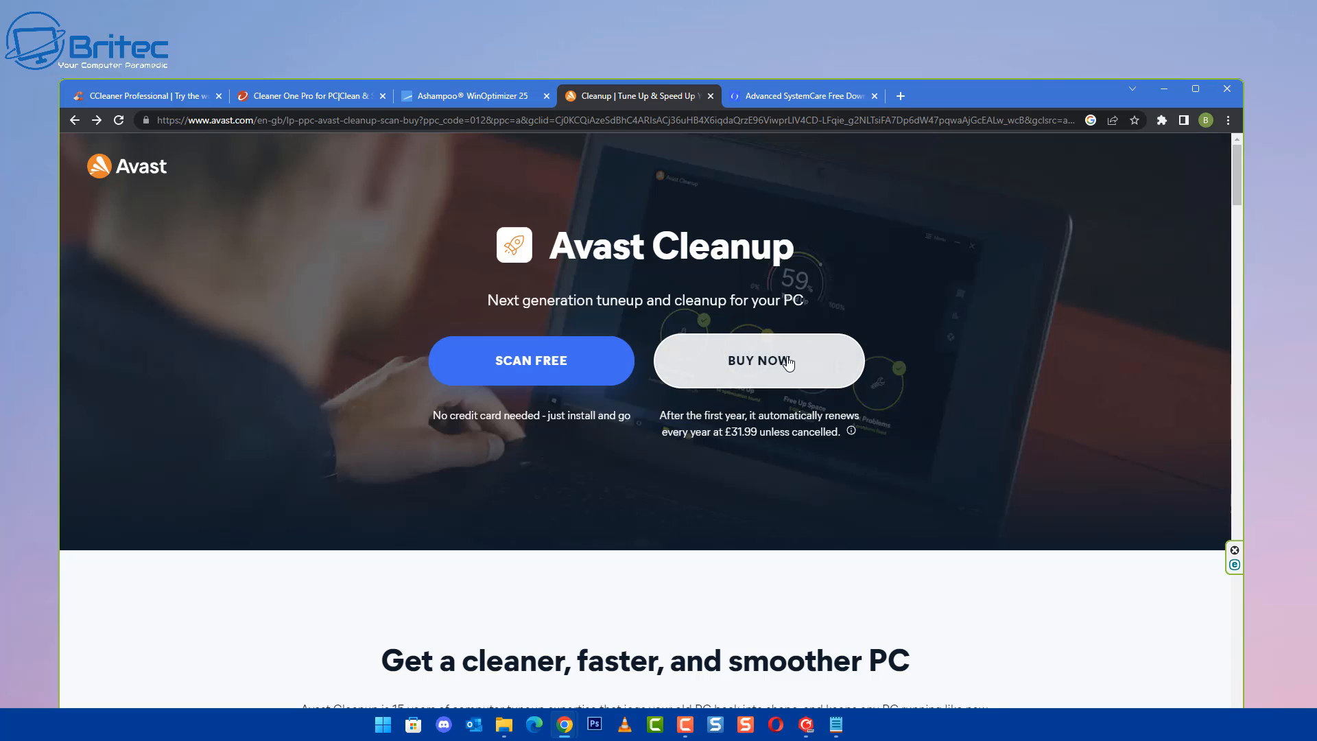
pyautogui.scroll(-3)
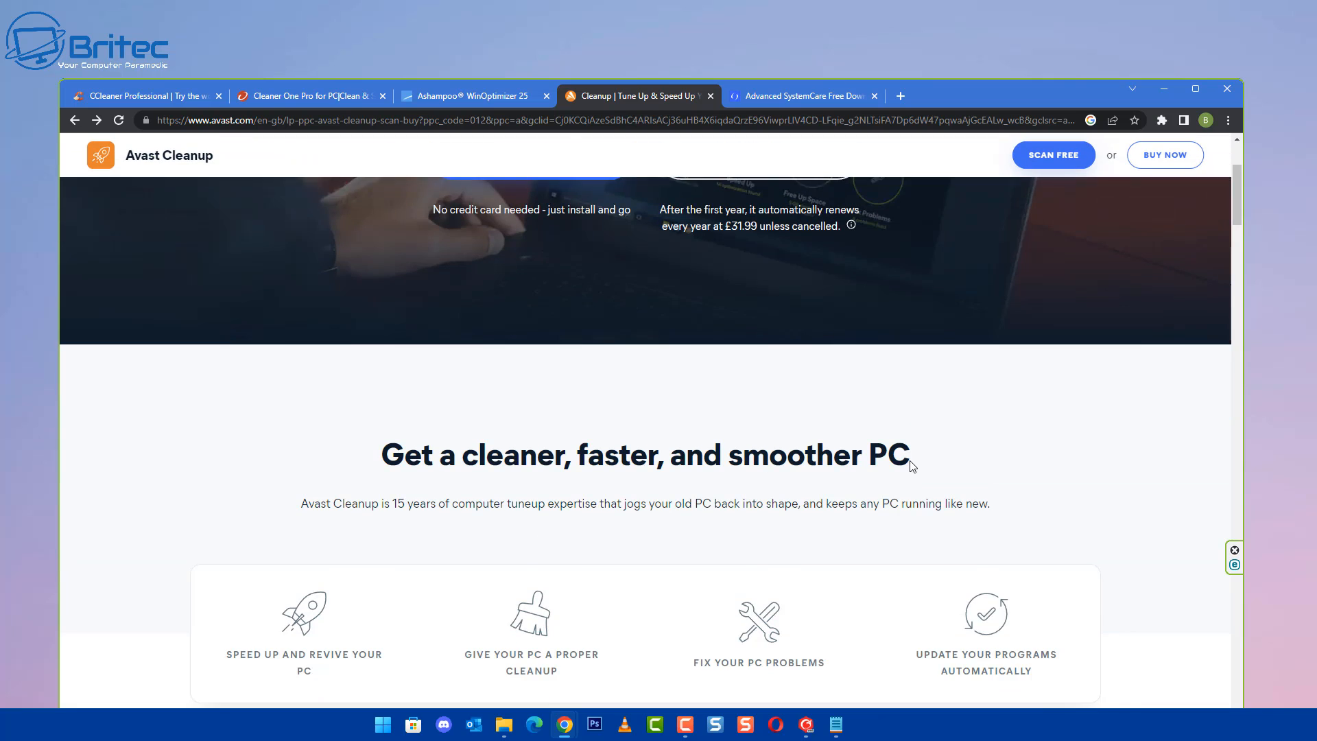
pyautogui.scroll(-3)
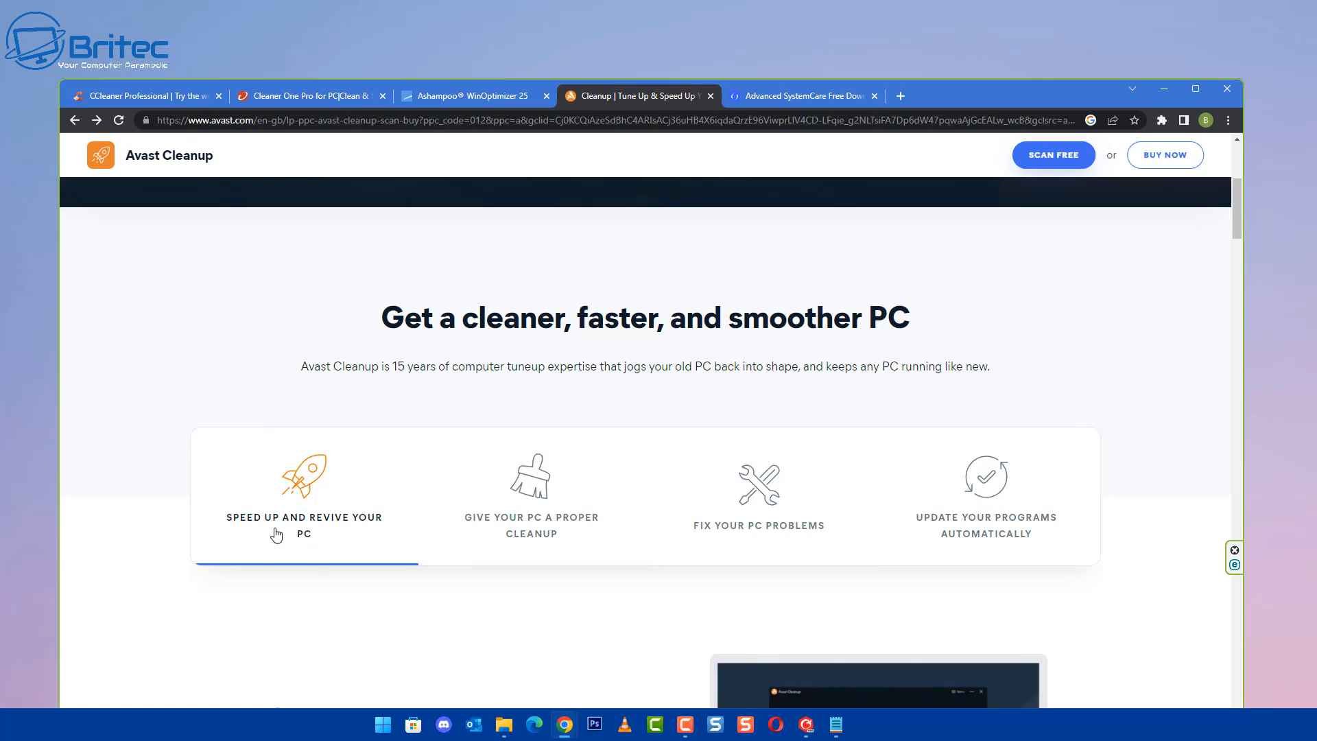
pyautogui.click(757, 495)
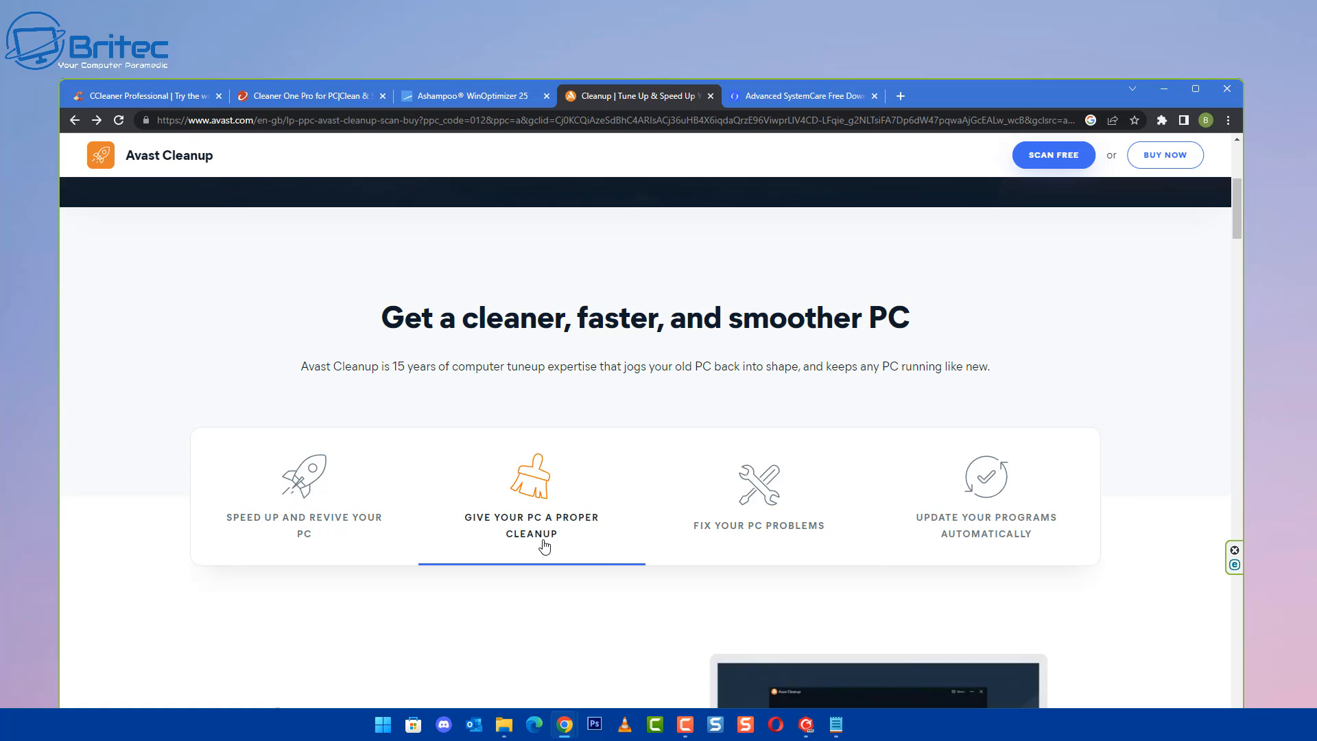
pyautogui.moveTo(756, 504)
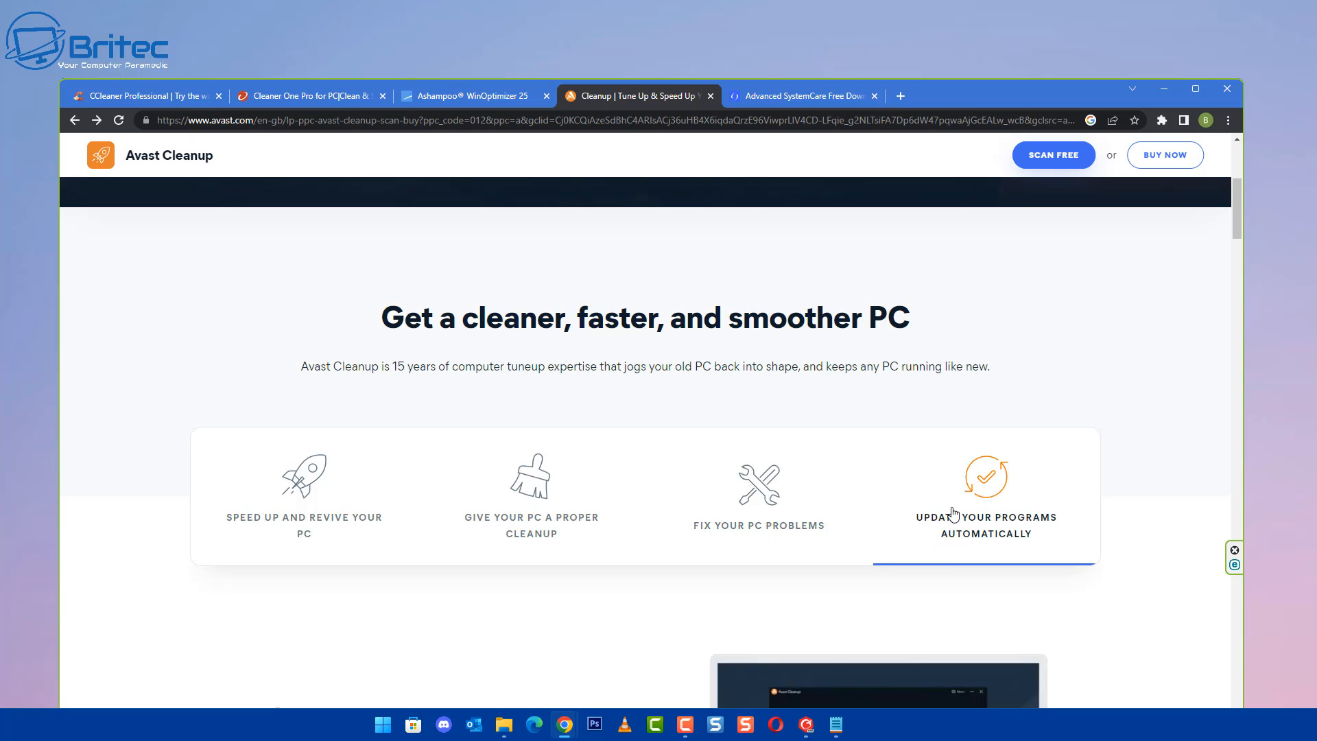
pyautogui.moveTo(1089, 528)
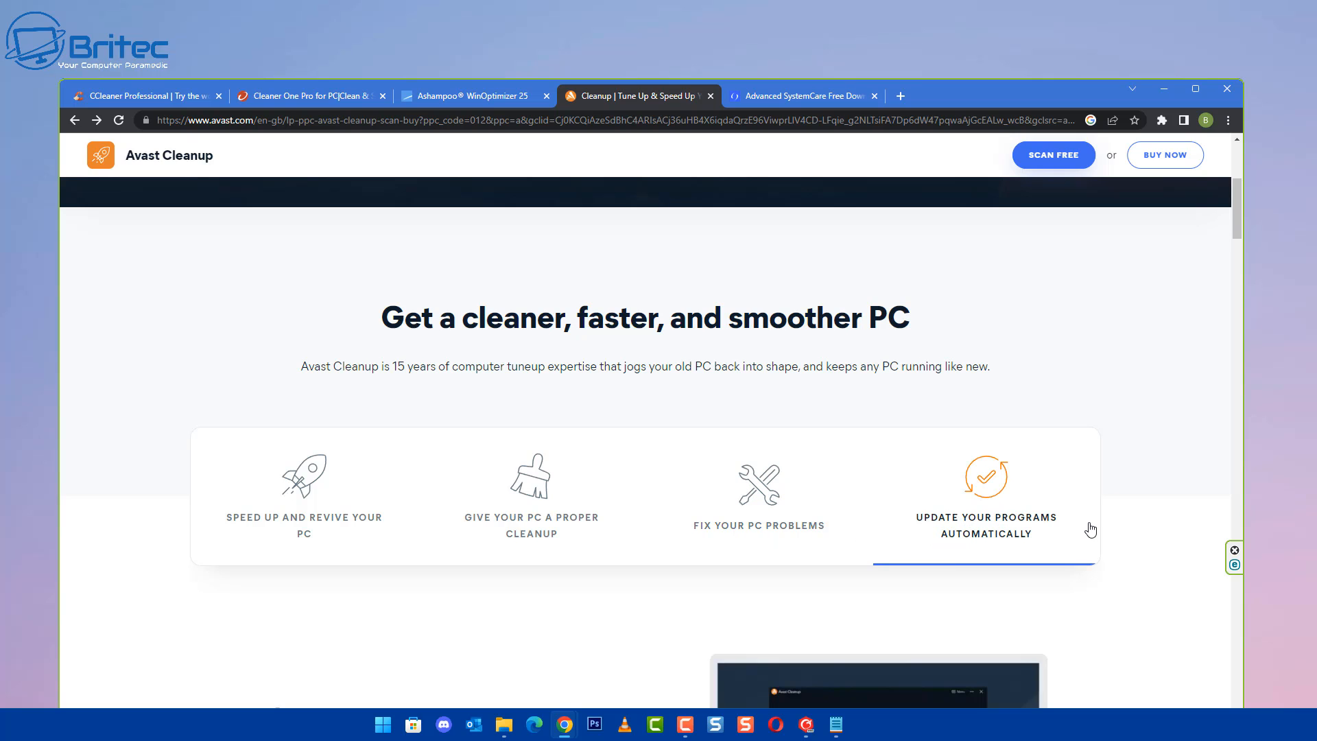
pyautogui.scroll(-3)
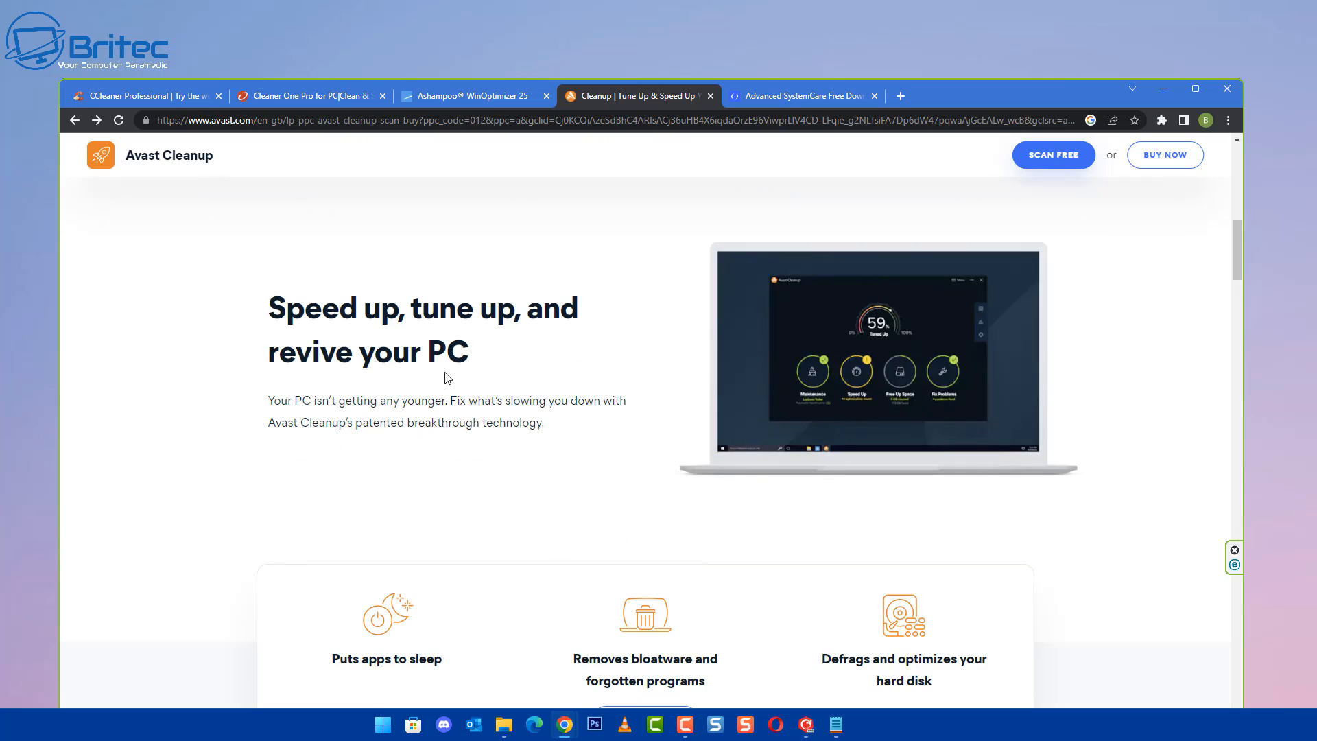
pyautogui.scroll(-3)
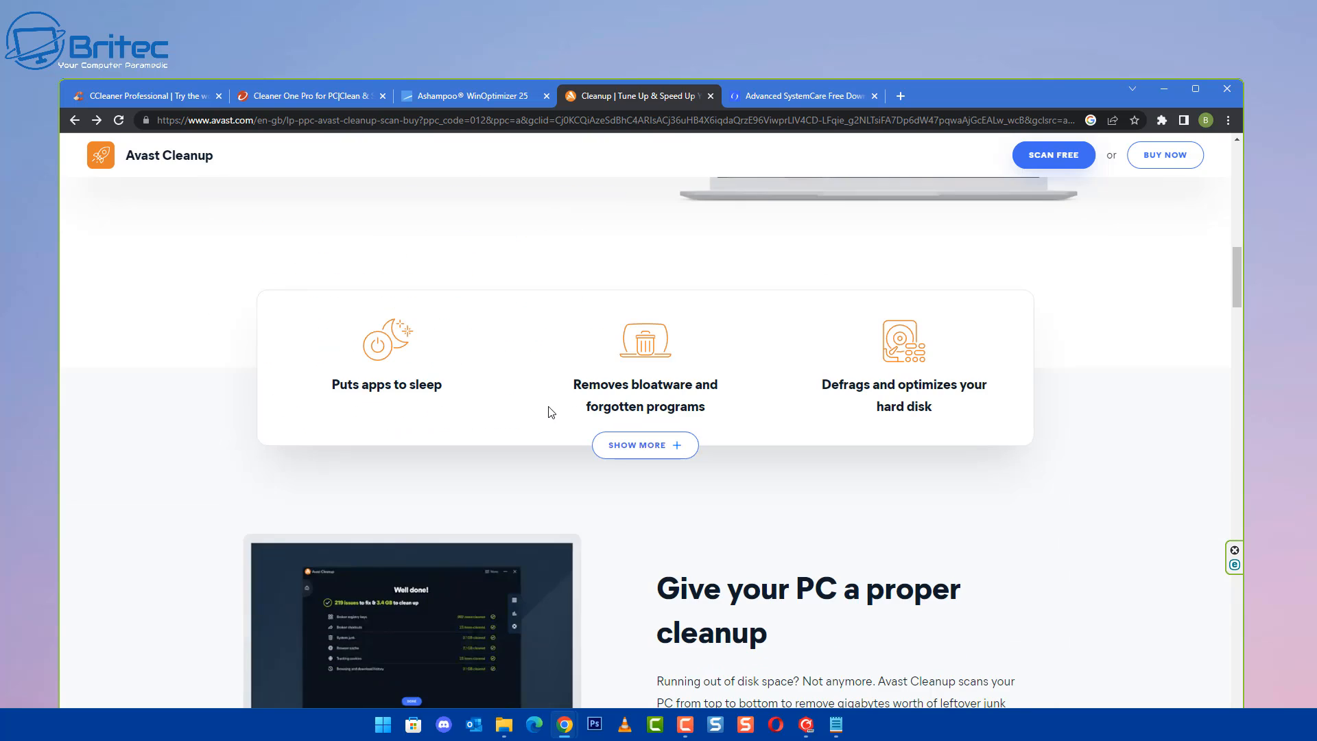
pyautogui.scroll(-3)
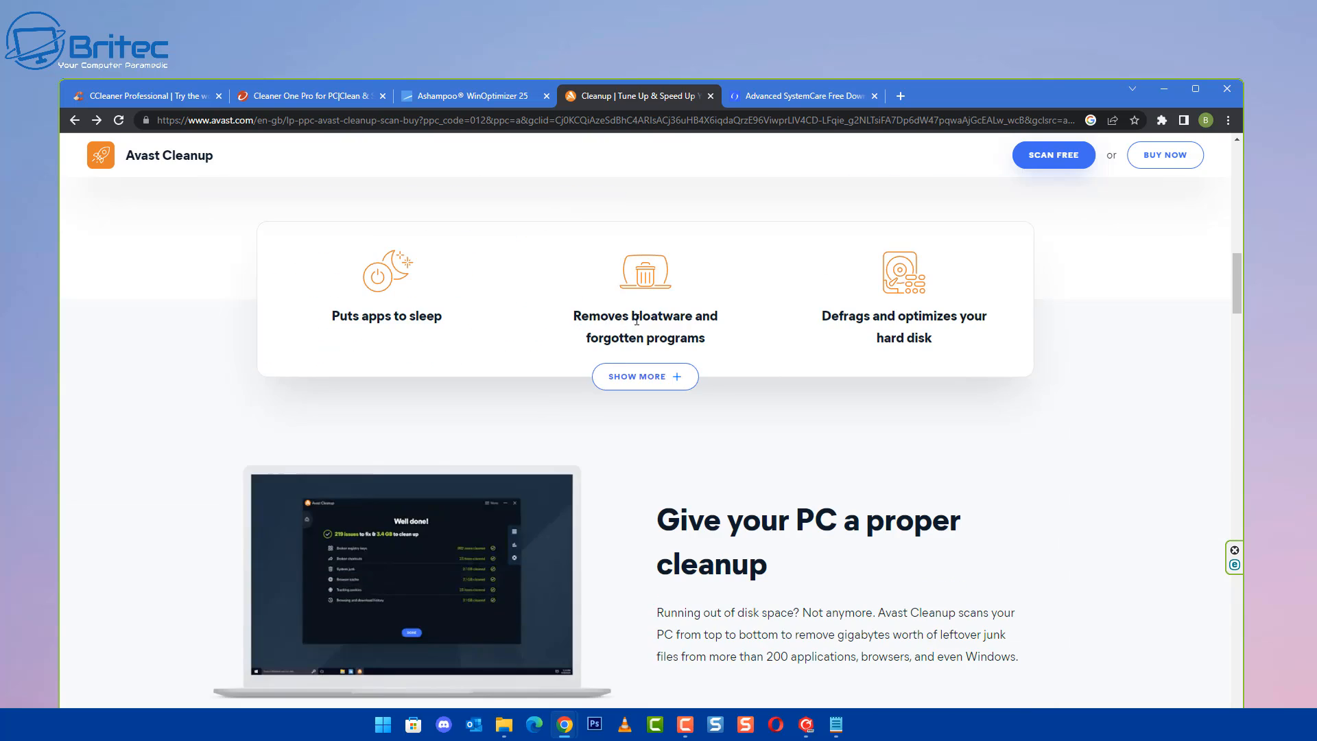
pyautogui.moveTo(699, 357)
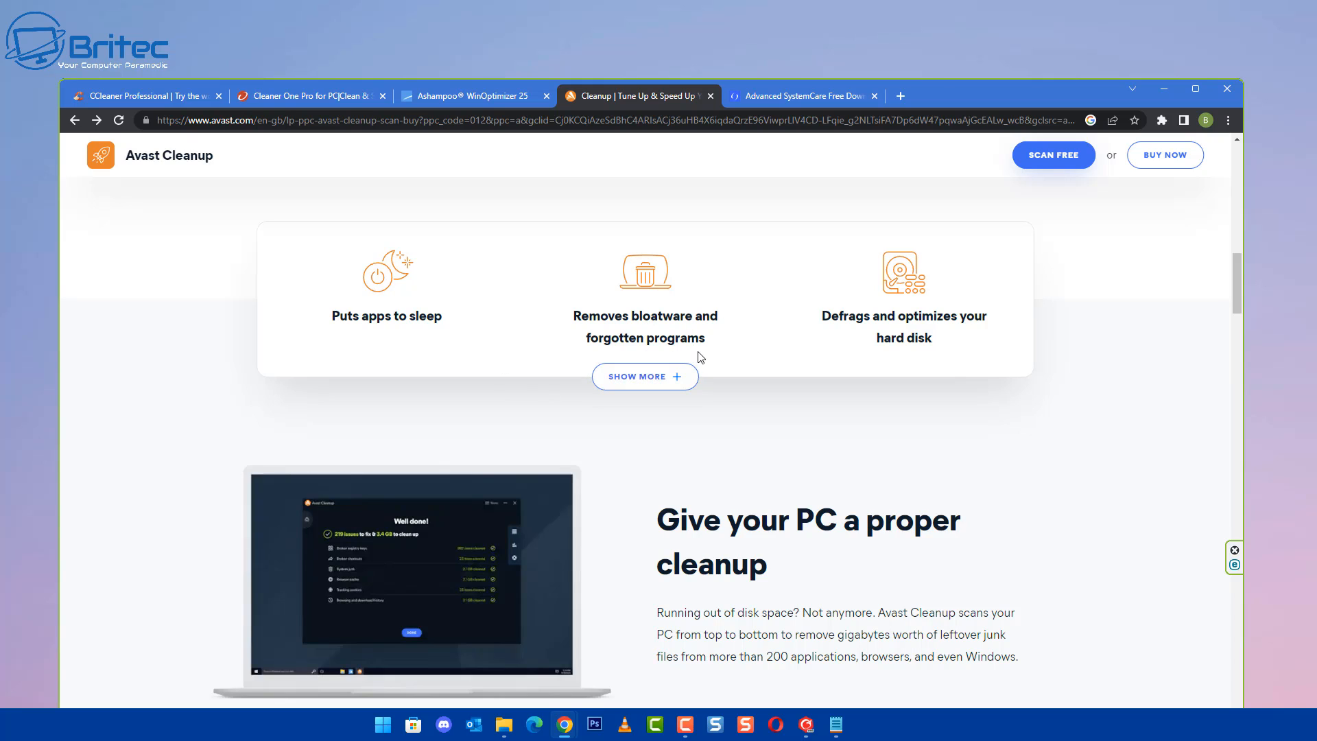
pyautogui.moveTo(829, 321)
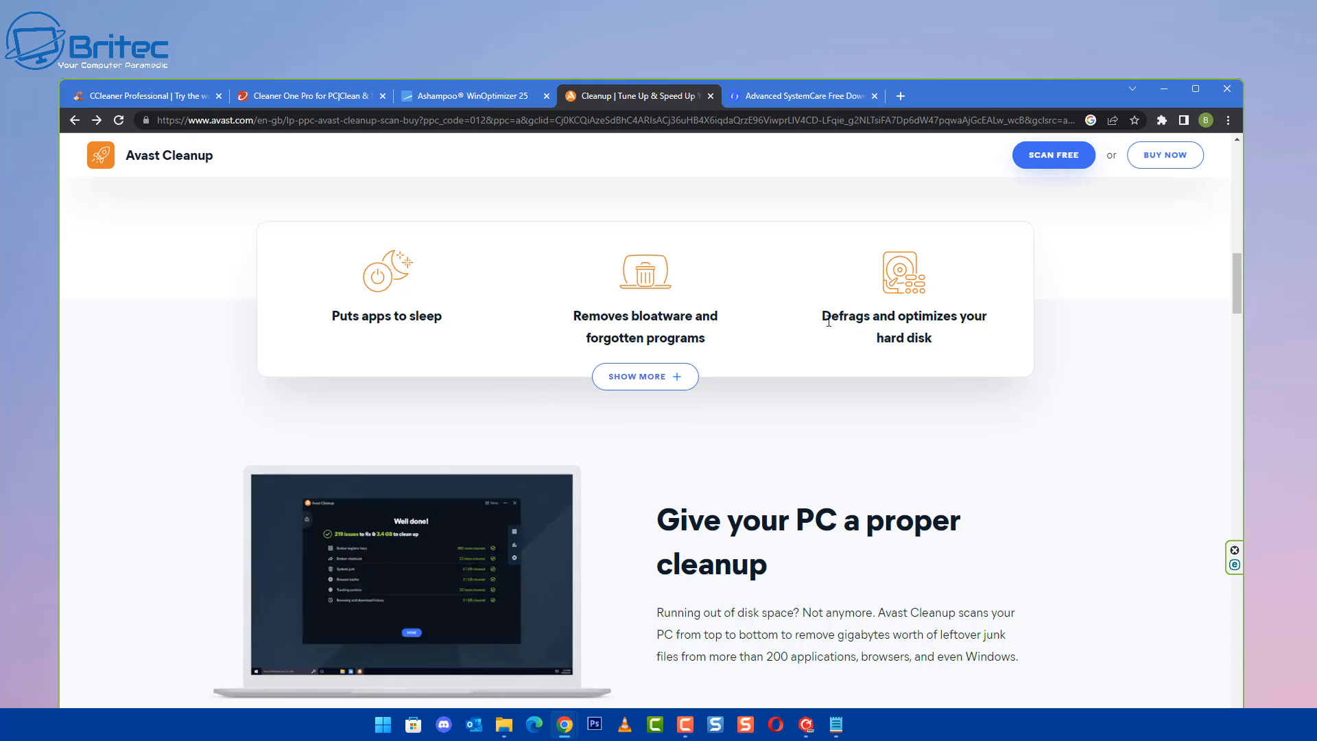
pyautogui.moveTo(862, 344)
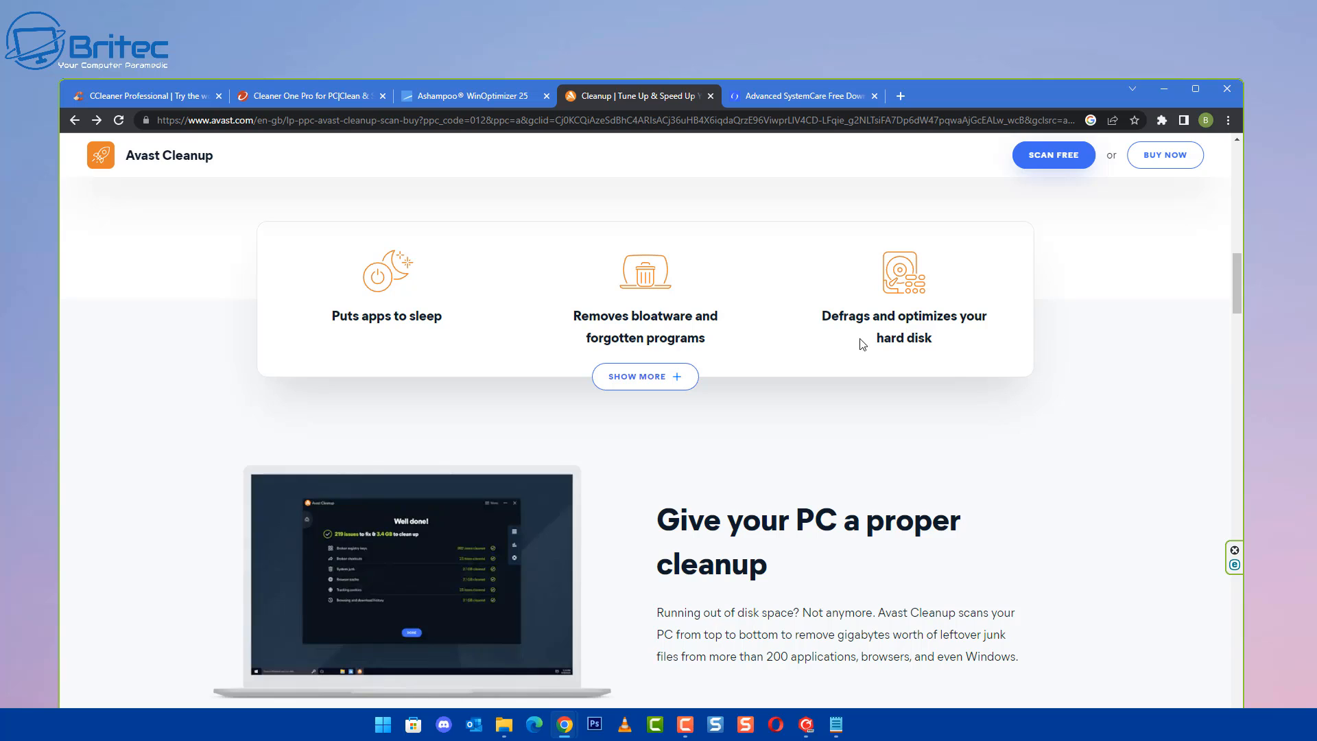
pyautogui.moveTo(292, 303)
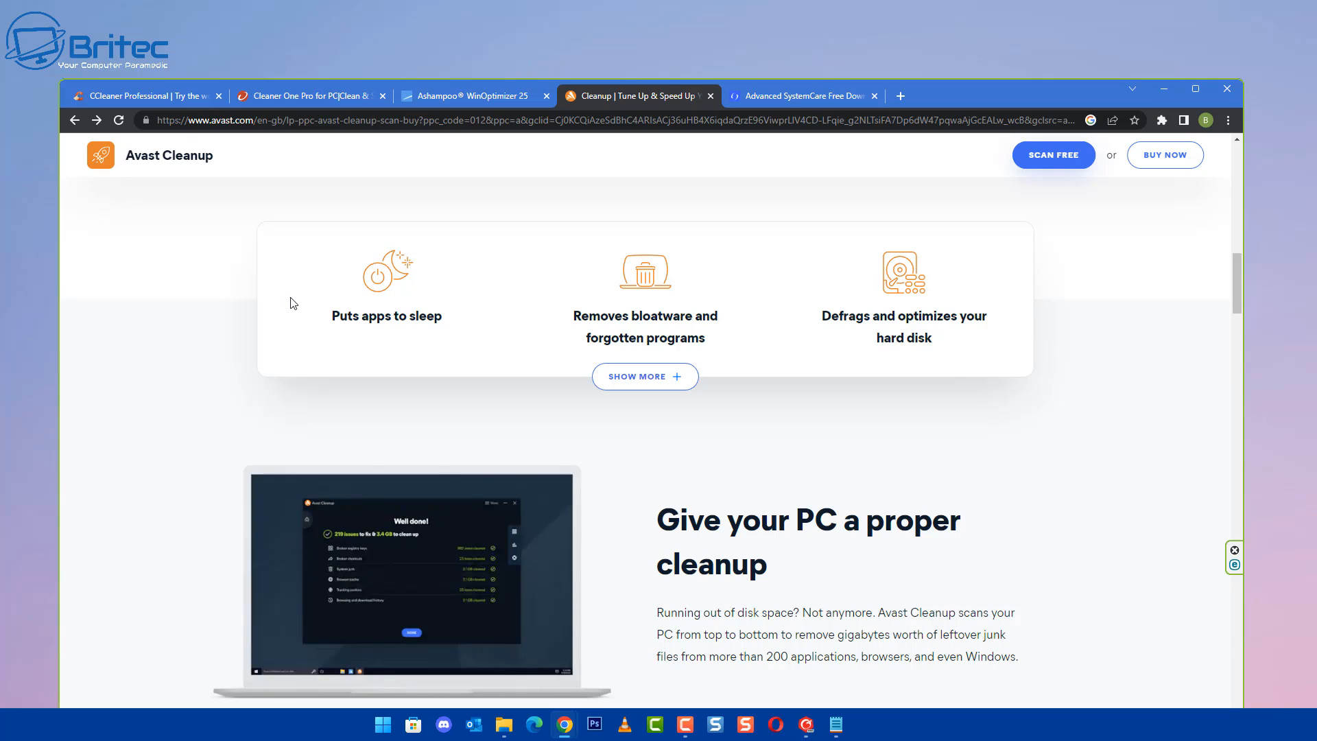
pyautogui.scroll(-3)
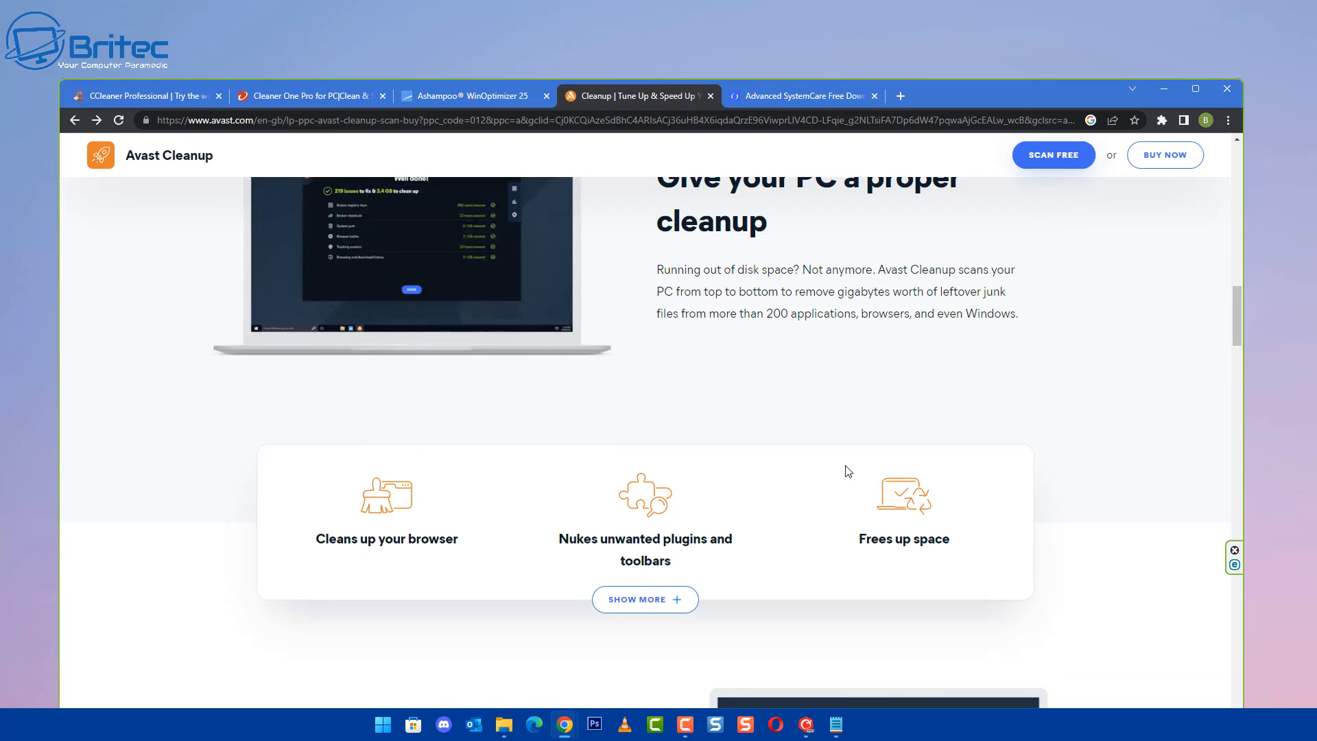
pyautogui.scroll(-3)
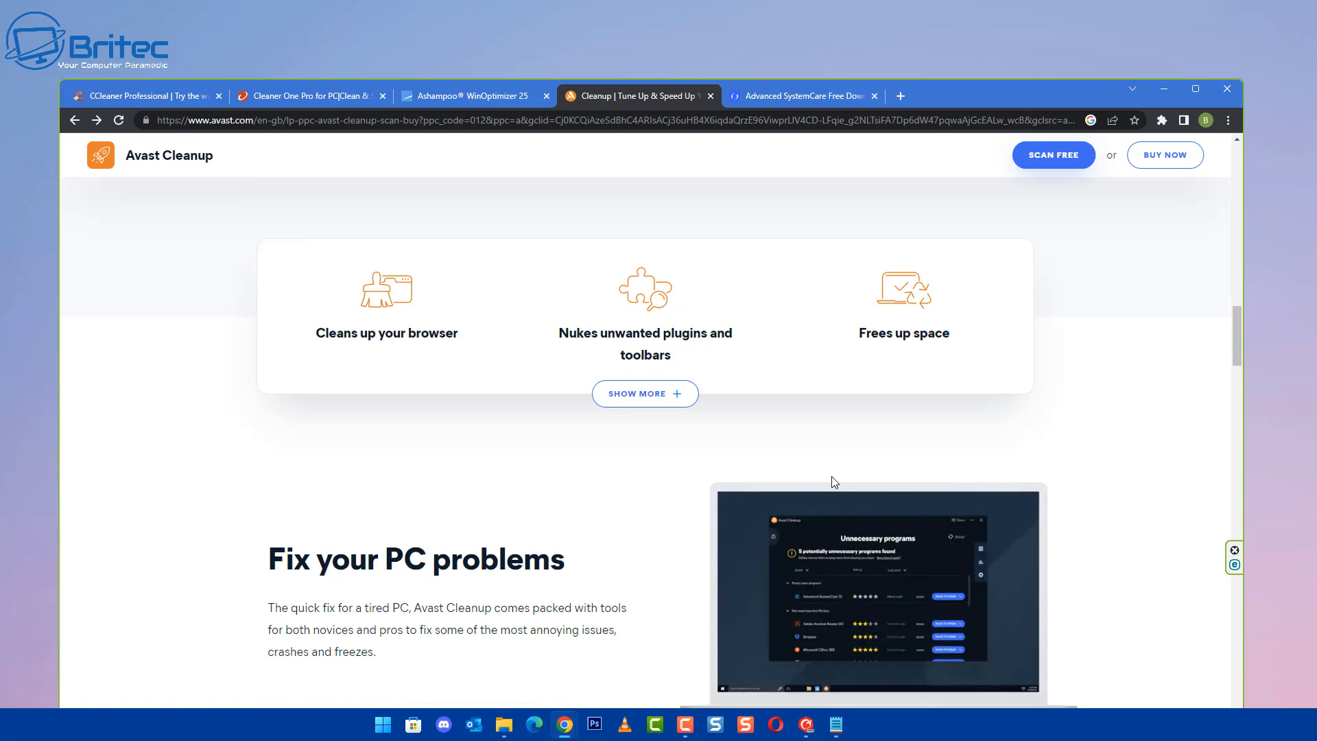
pyautogui.moveTo(796, 475)
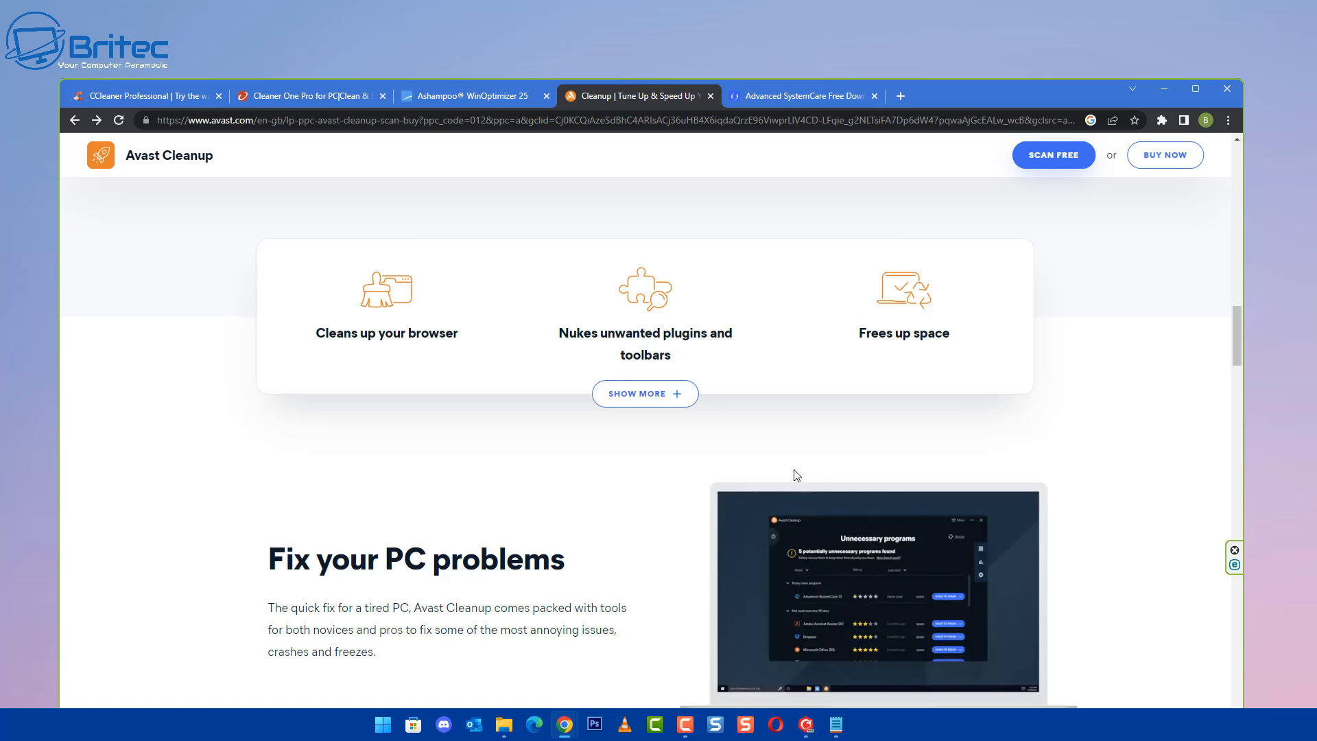
pyautogui.moveTo(721, 340)
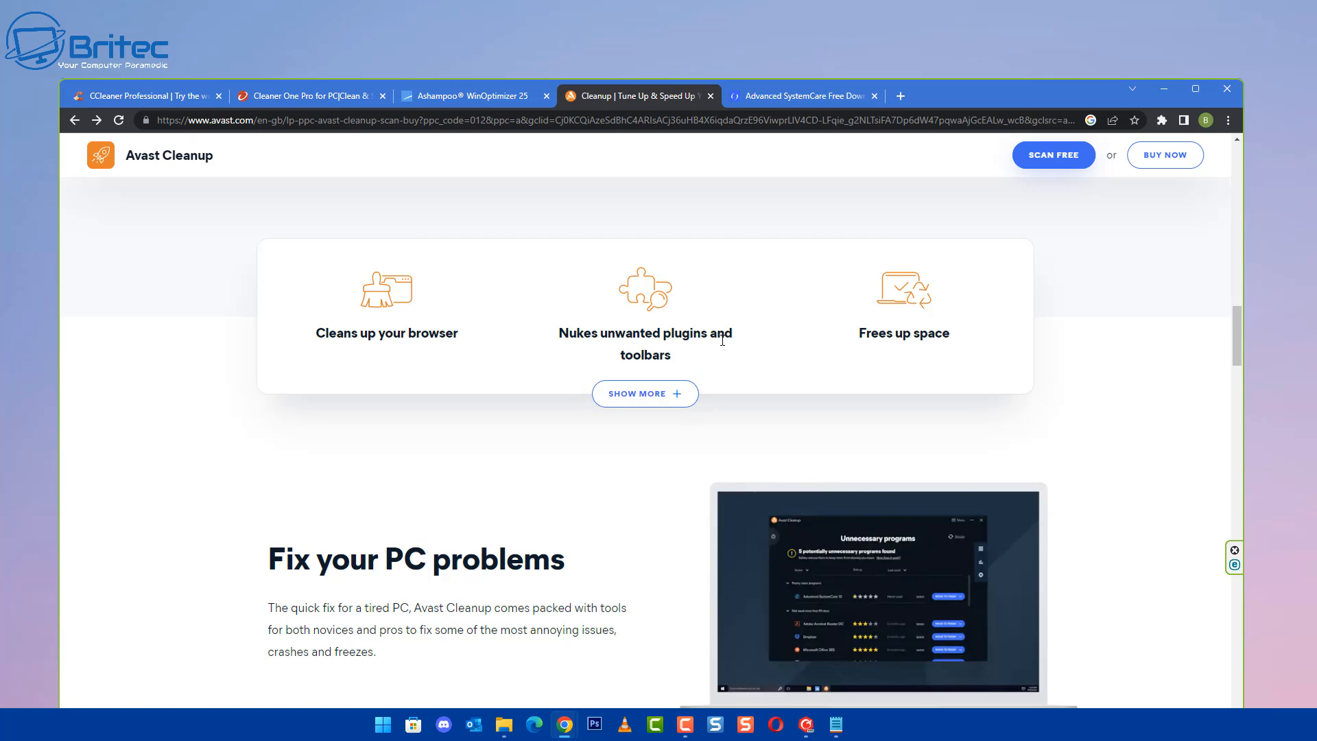
pyautogui.scroll(-3)
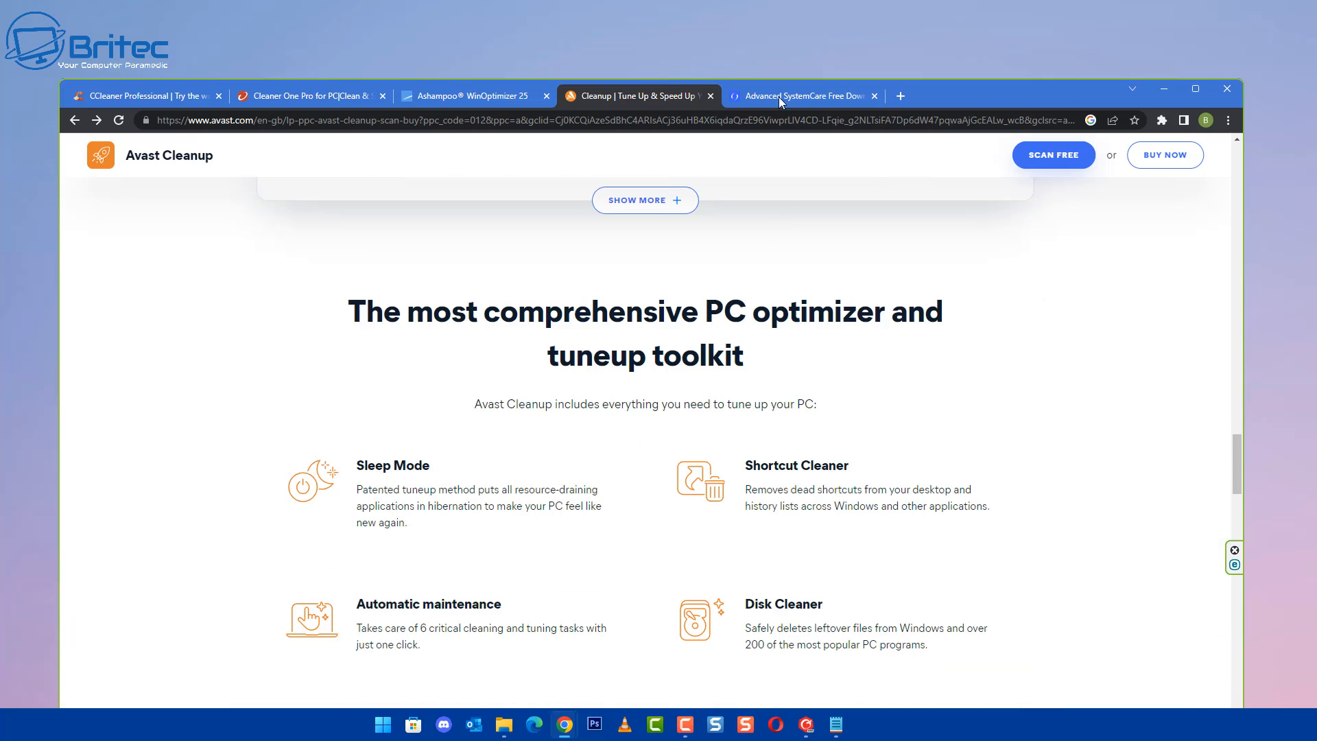
# Step: Switch to the IObit Advanced SystemCare tab and scroll through its download page
pyautogui.click(797, 95)
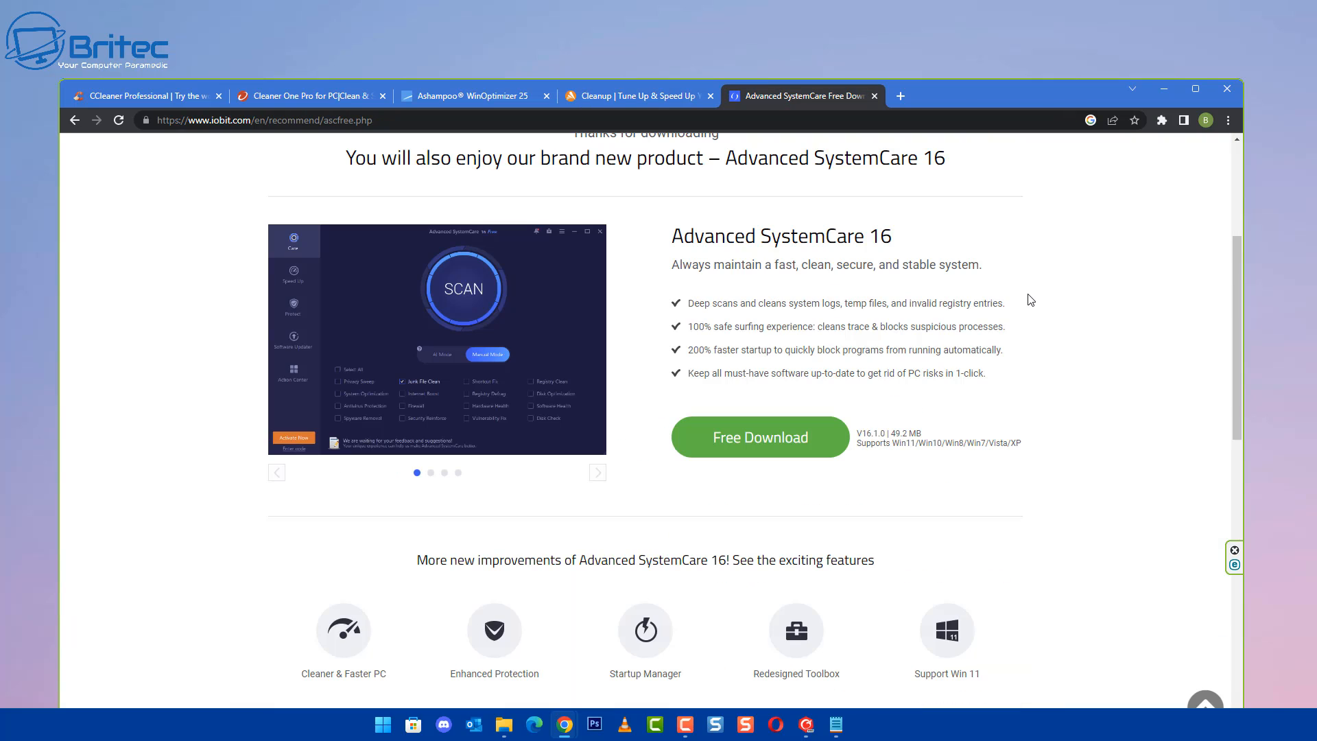
pyautogui.moveTo(826, 249)
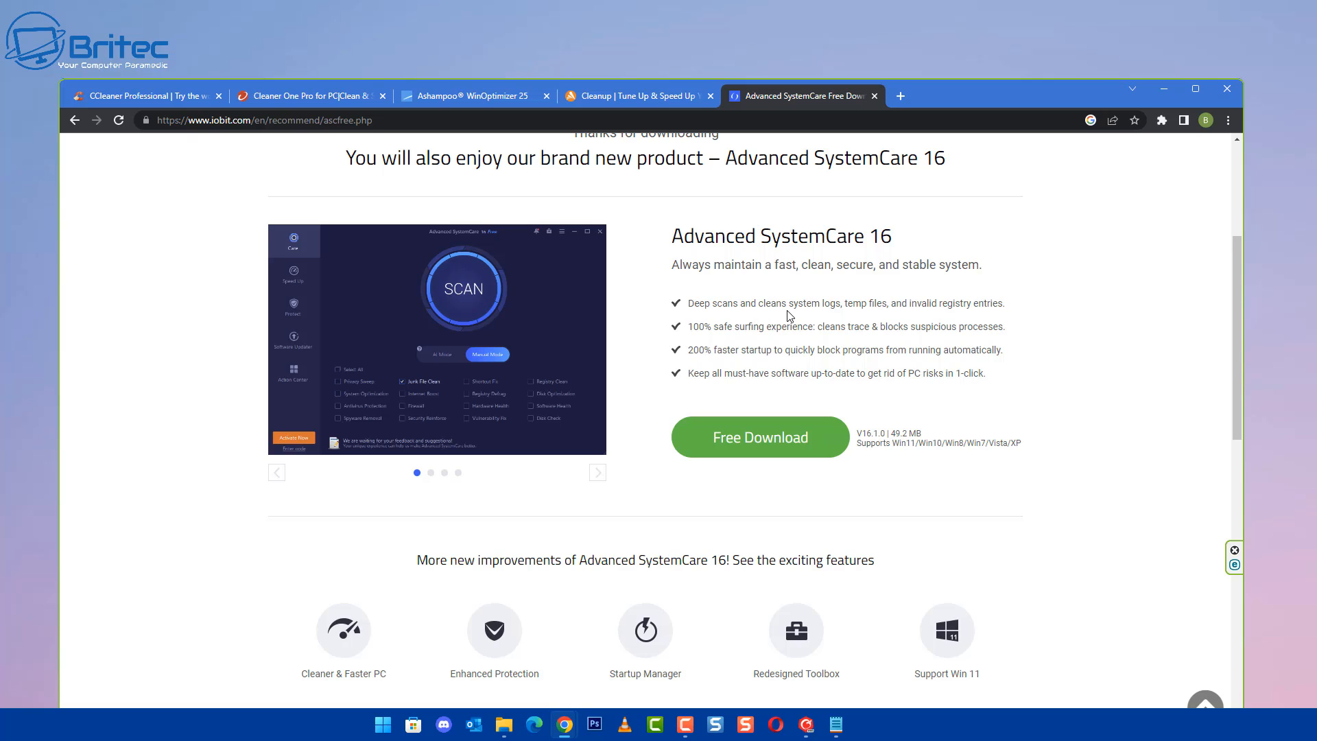
pyautogui.moveTo(934, 322)
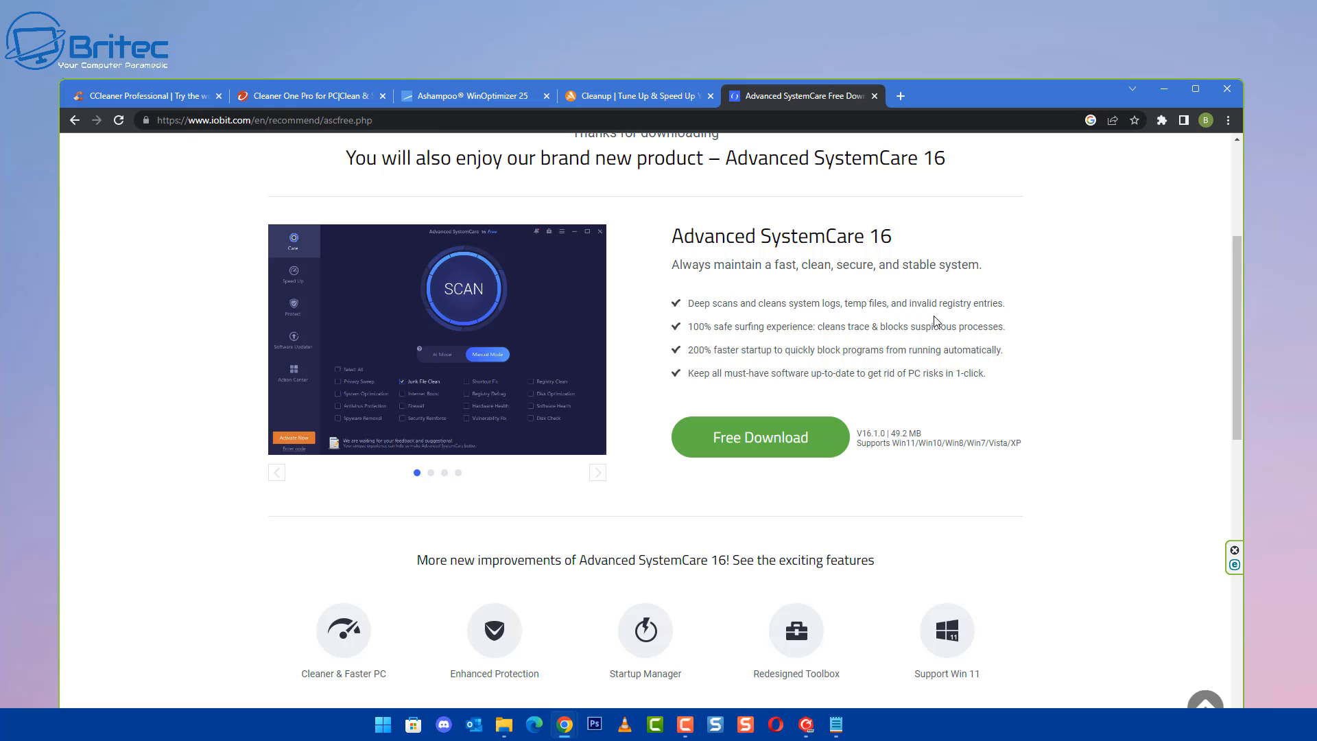
pyautogui.moveTo(991, 321)
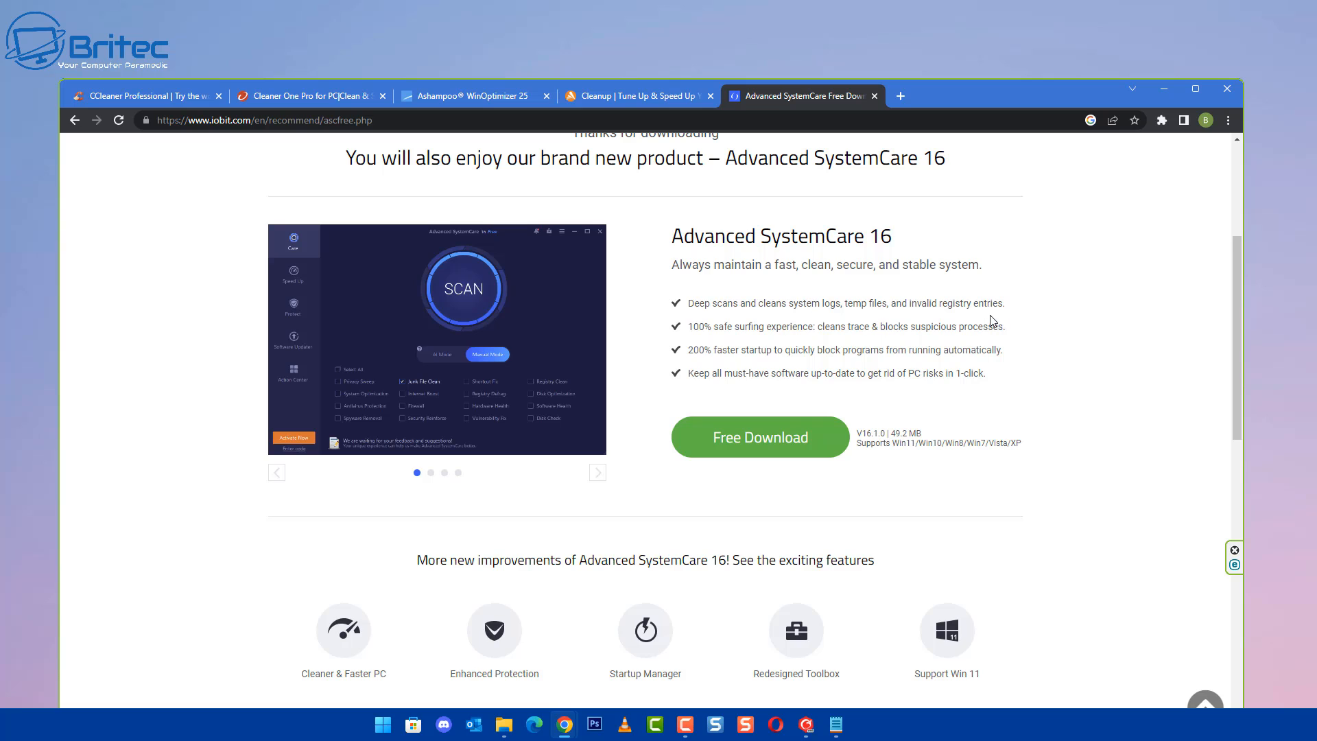
pyautogui.moveTo(691, 301)
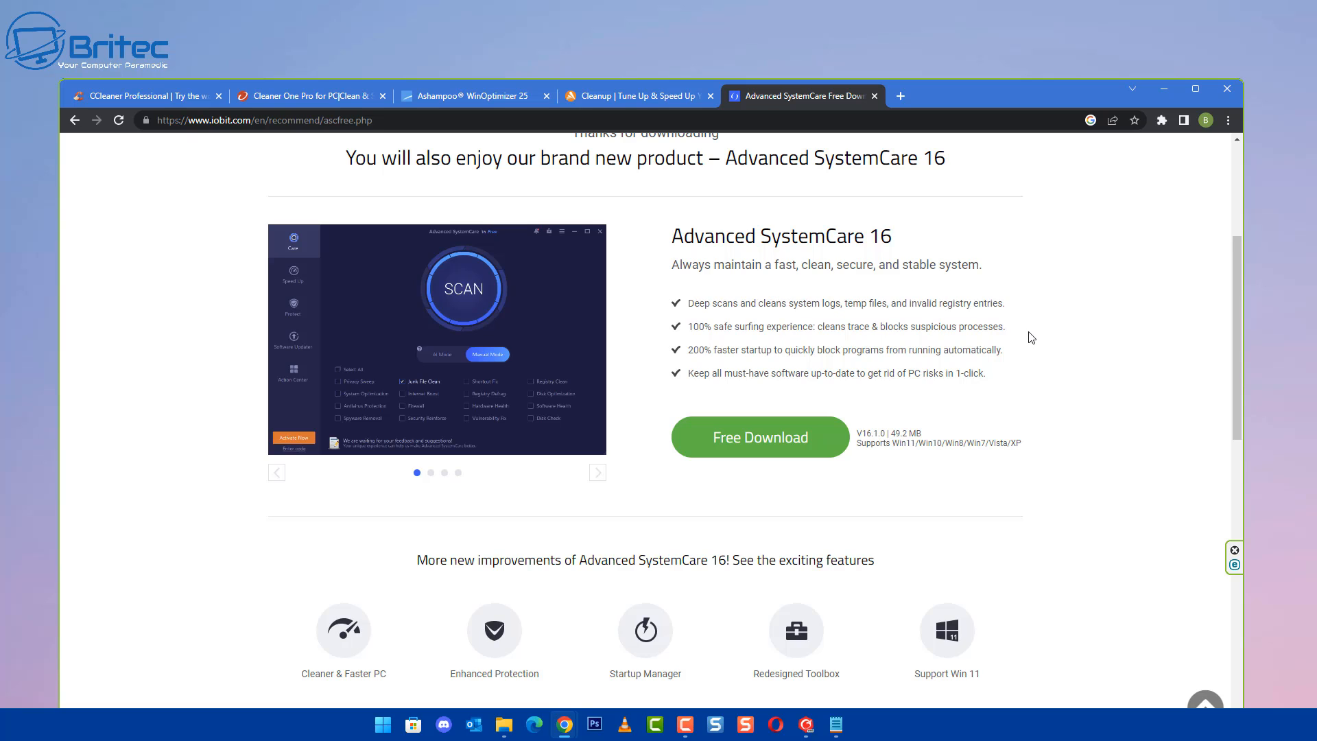
pyautogui.moveTo(719, 361)
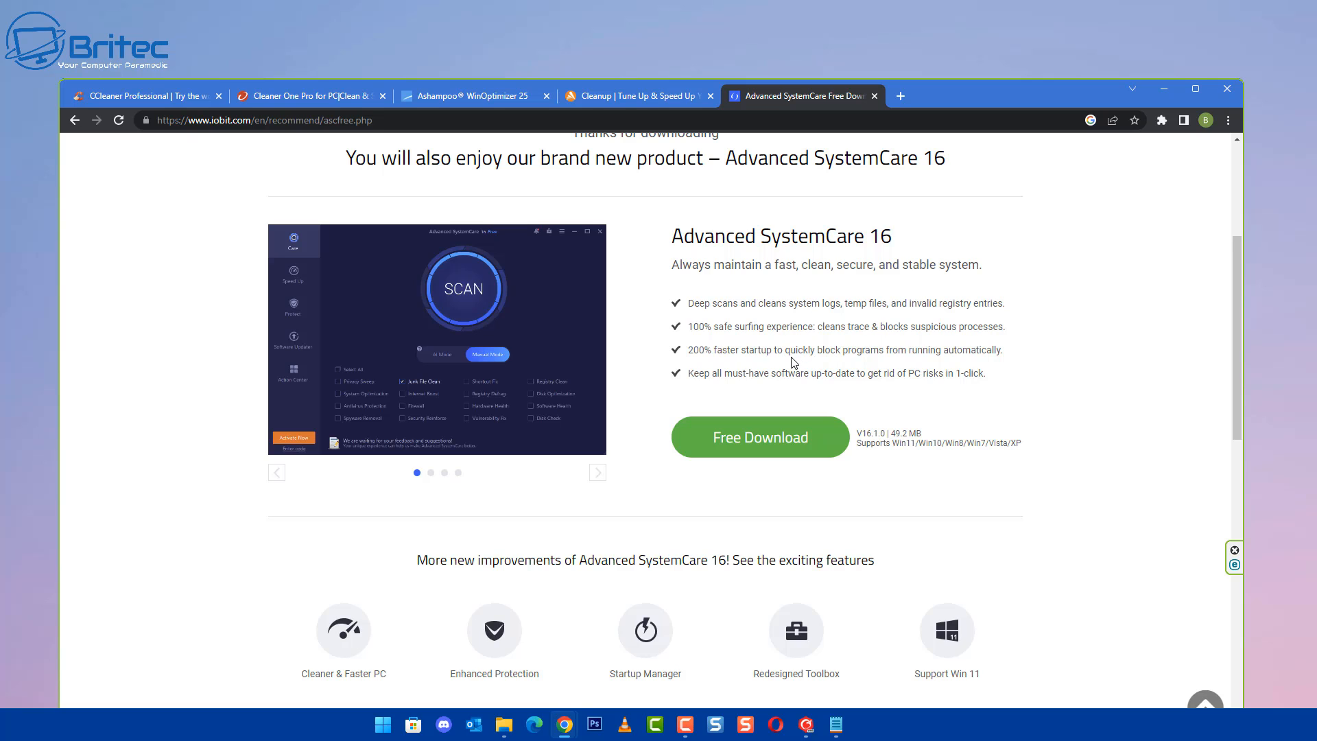
pyautogui.moveTo(731, 340)
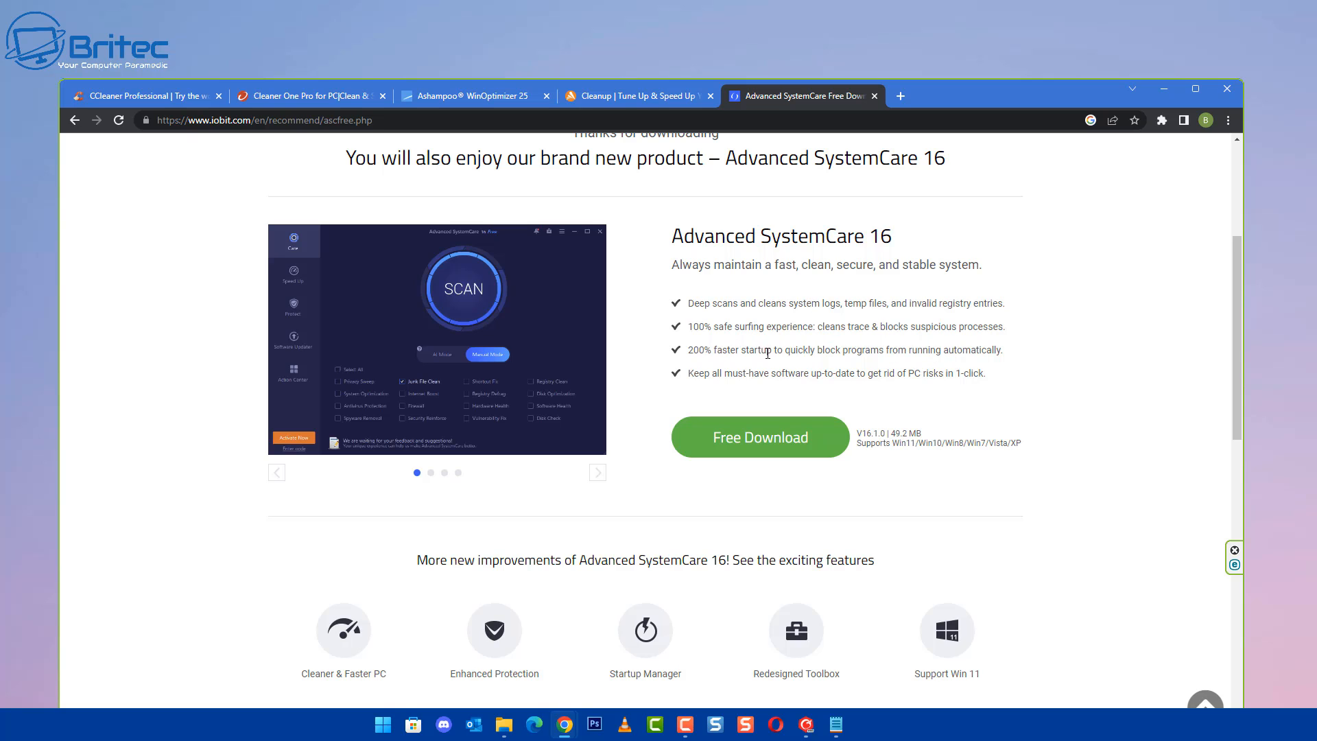
pyautogui.moveTo(914, 362)
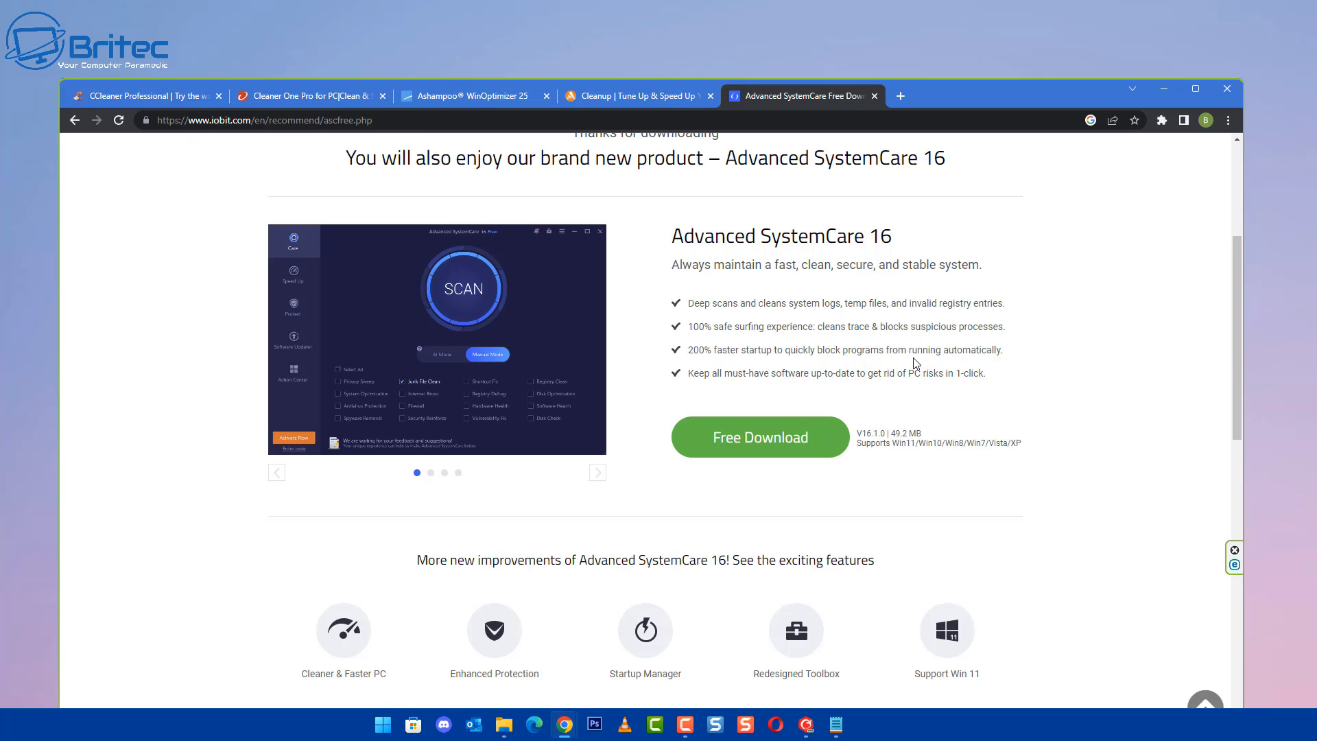
pyautogui.scroll(-3)
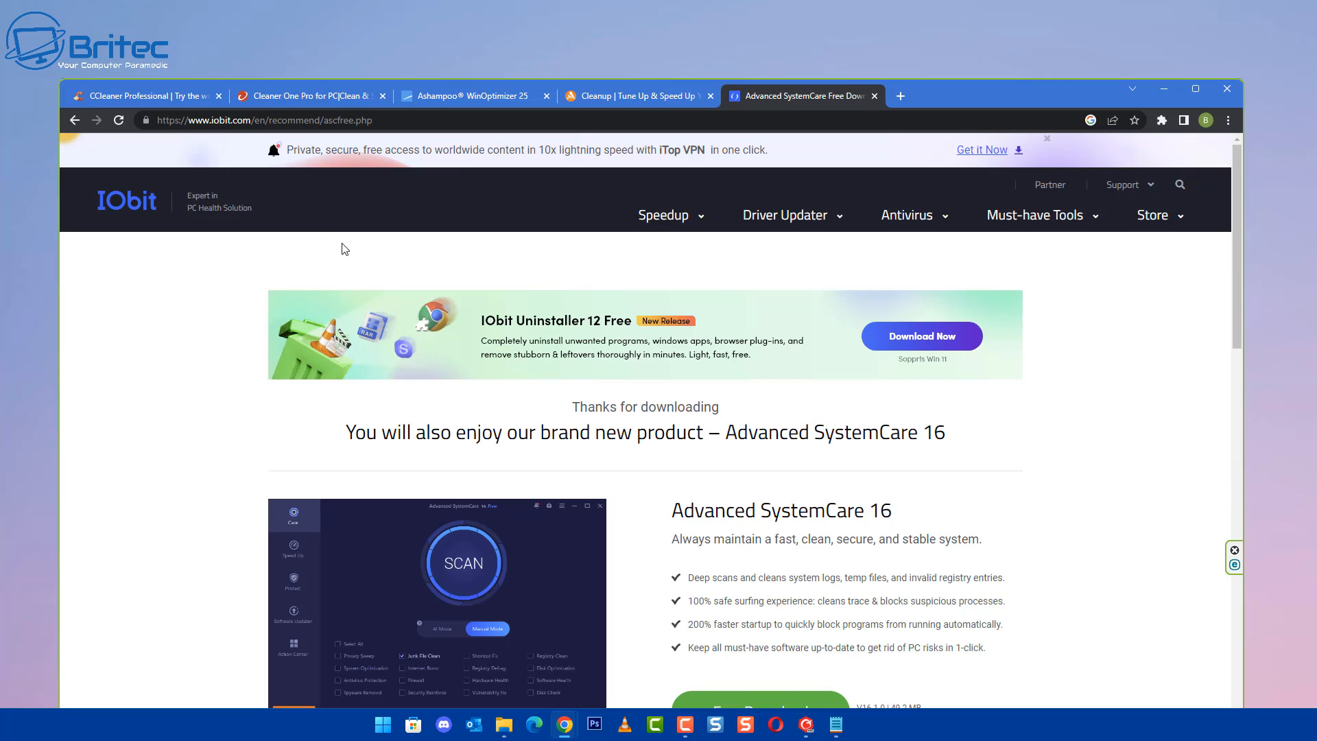
pyautogui.moveTo(1164, 89)
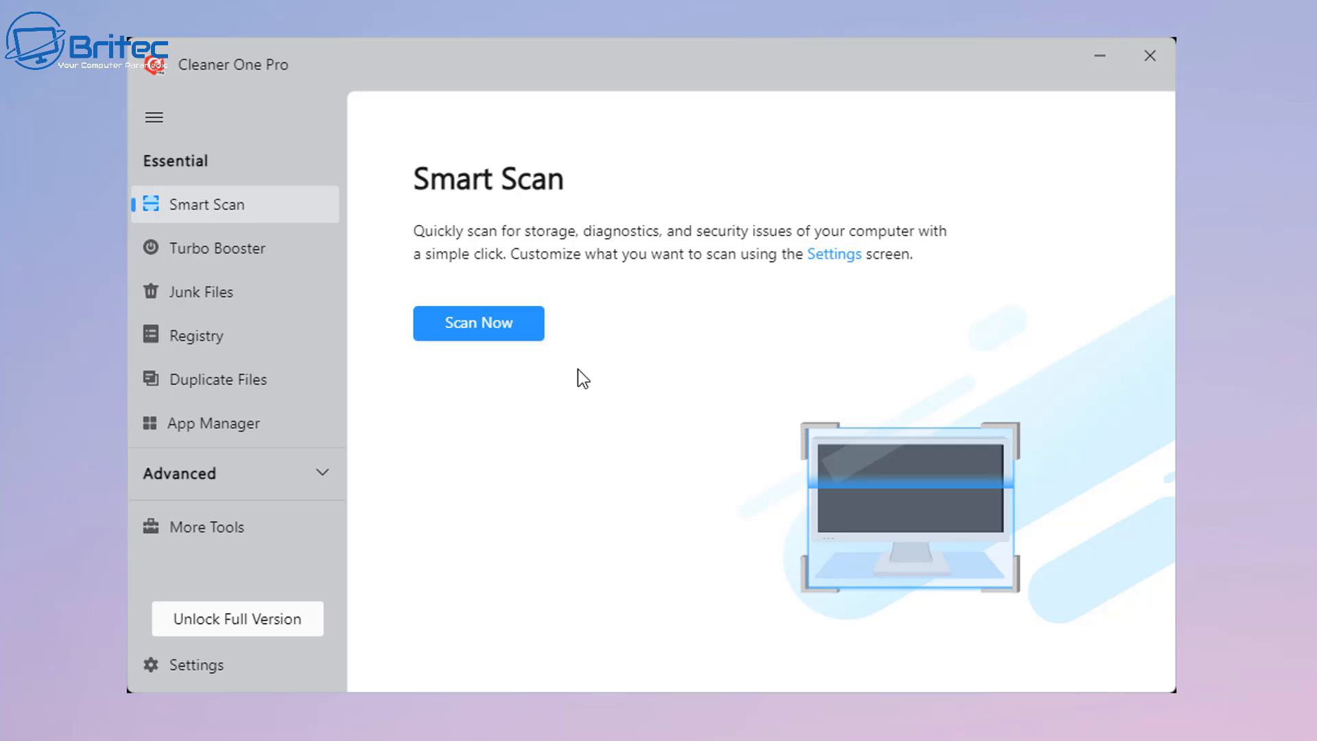
pyautogui.moveTo(375, 280)
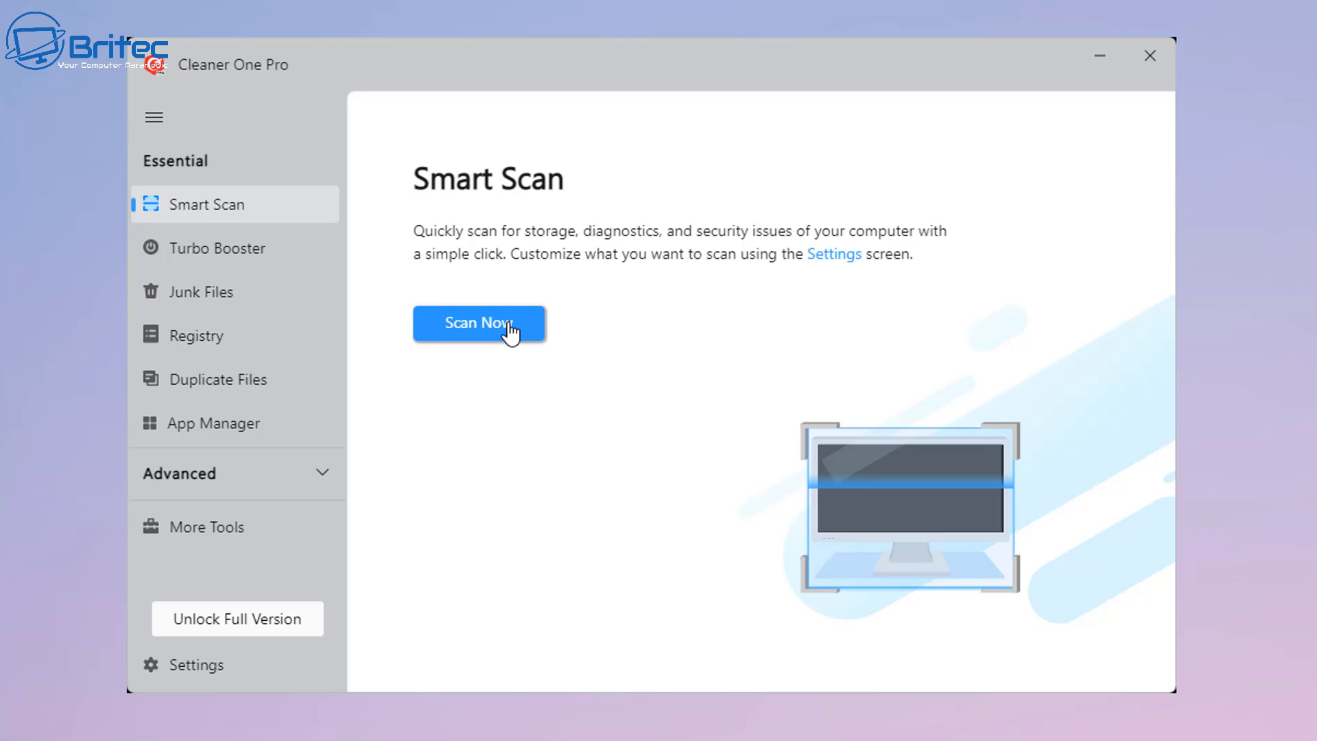
# Step: Start a Smart Scan in Cleaner One Pro with Scan Now
pyautogui.click(479, 323)
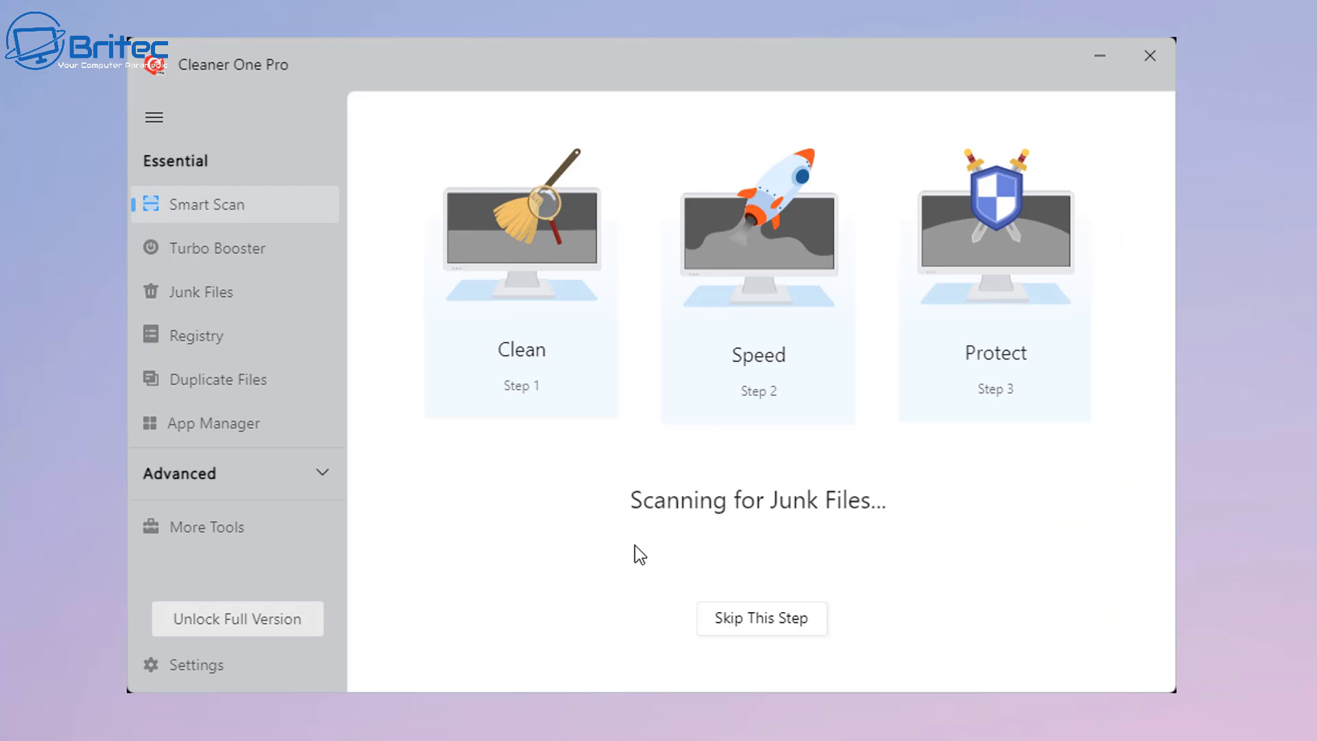
pyautogui.moveTo(530, 433)
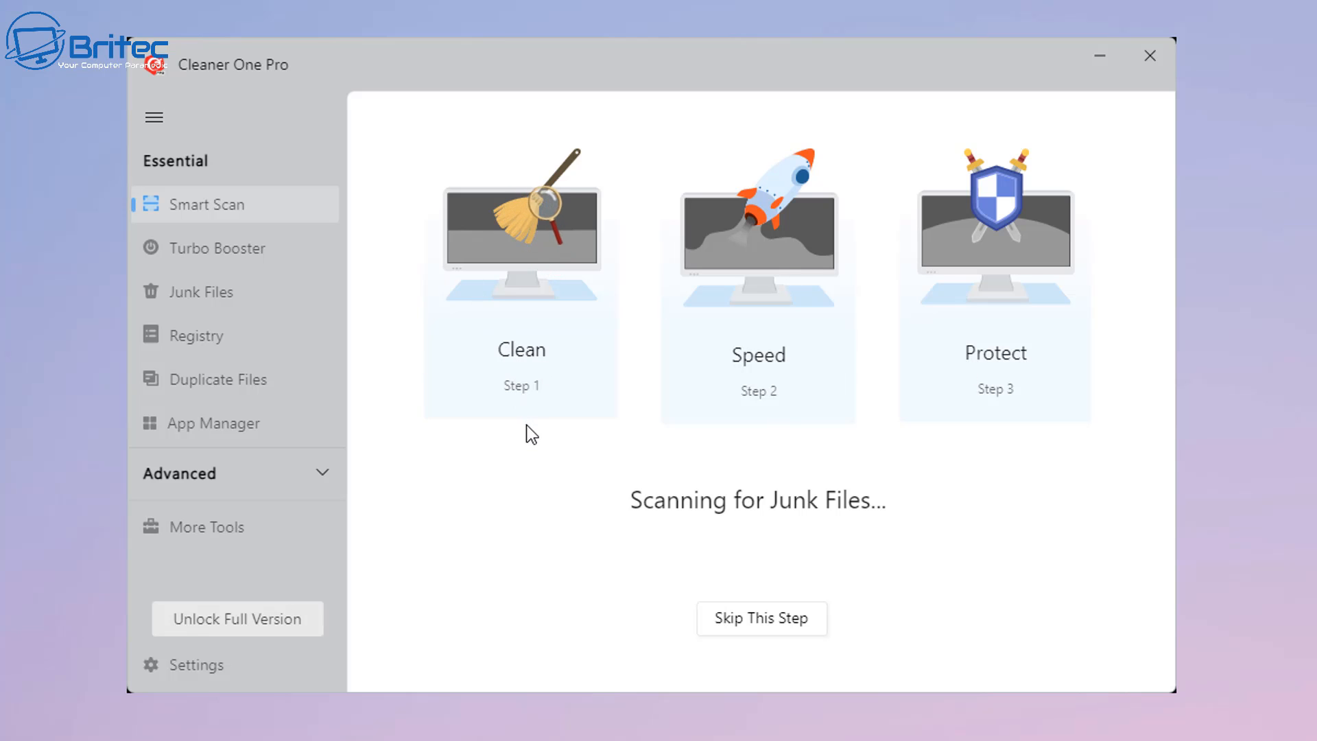
pyautogui.moveTo(518, 408)
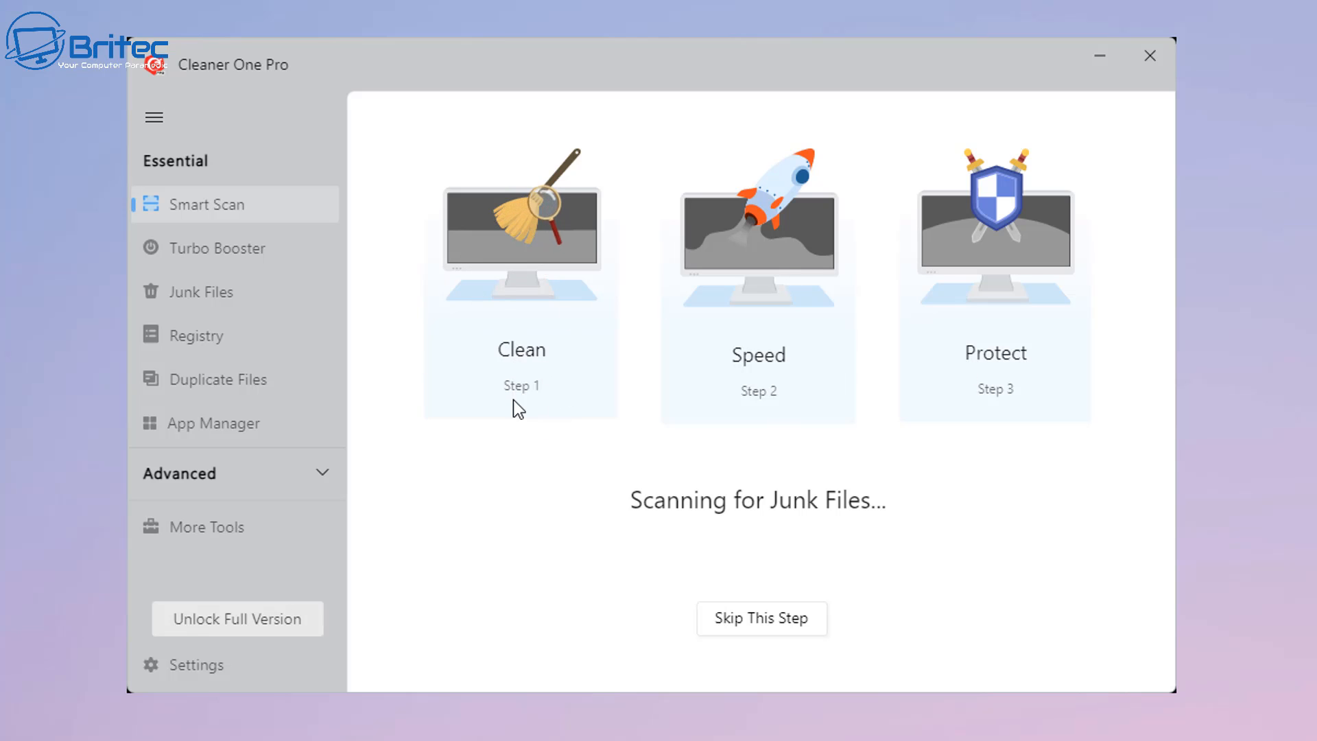
pyautogui.moveTo(688, 355)
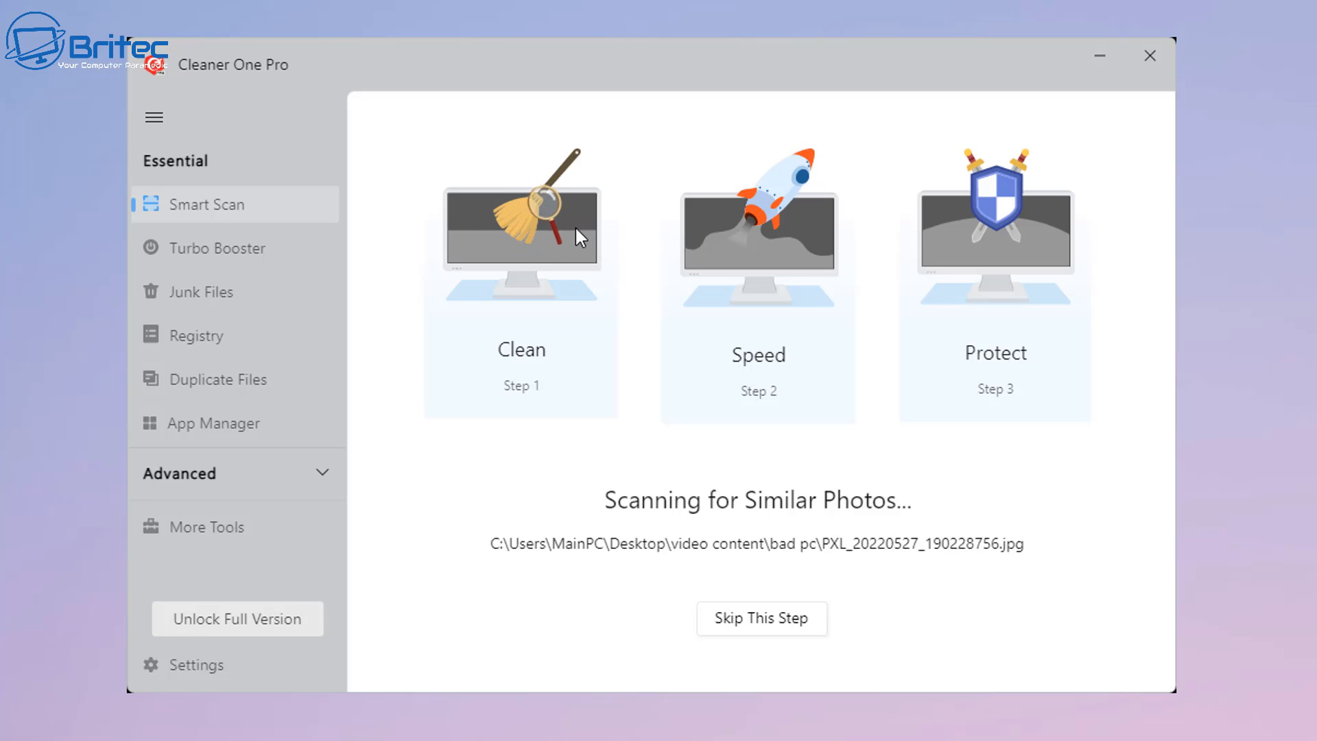
pyautogui.moveTo(706, 276)
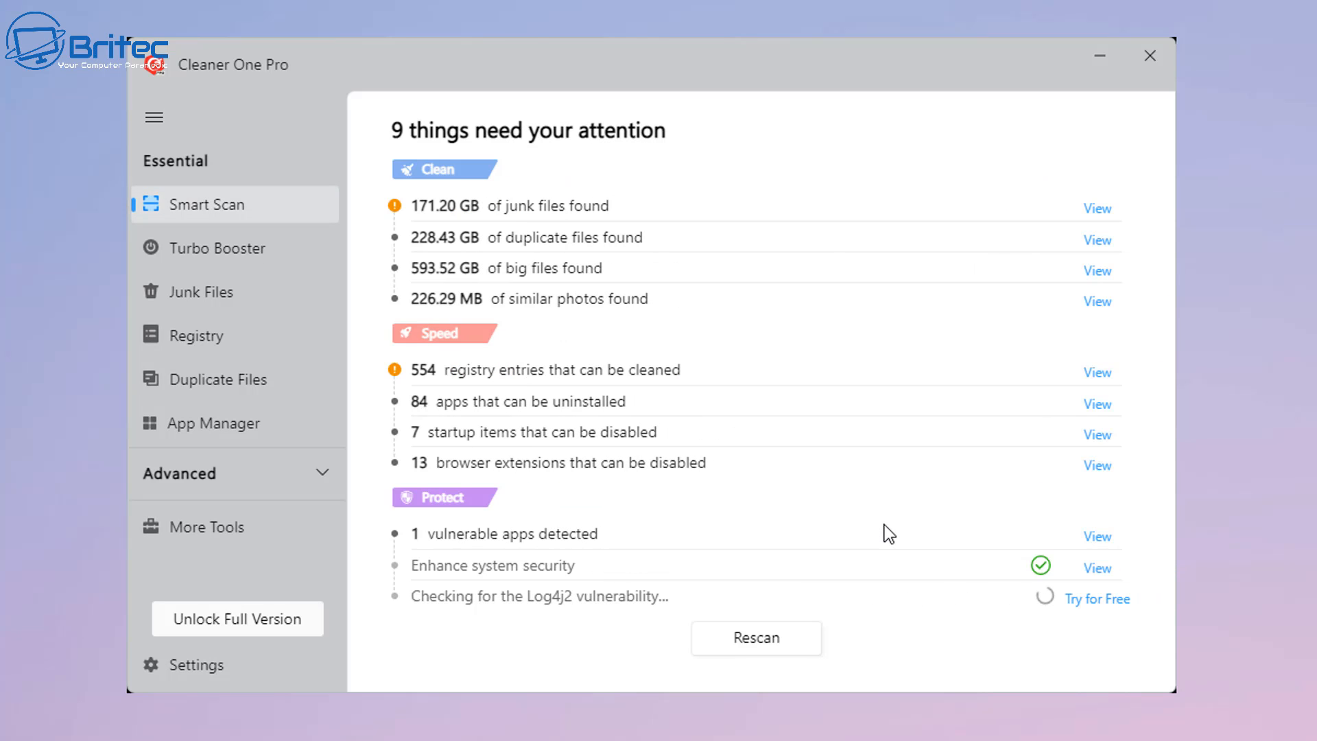
pyautogui.moveTo(1044, 456)
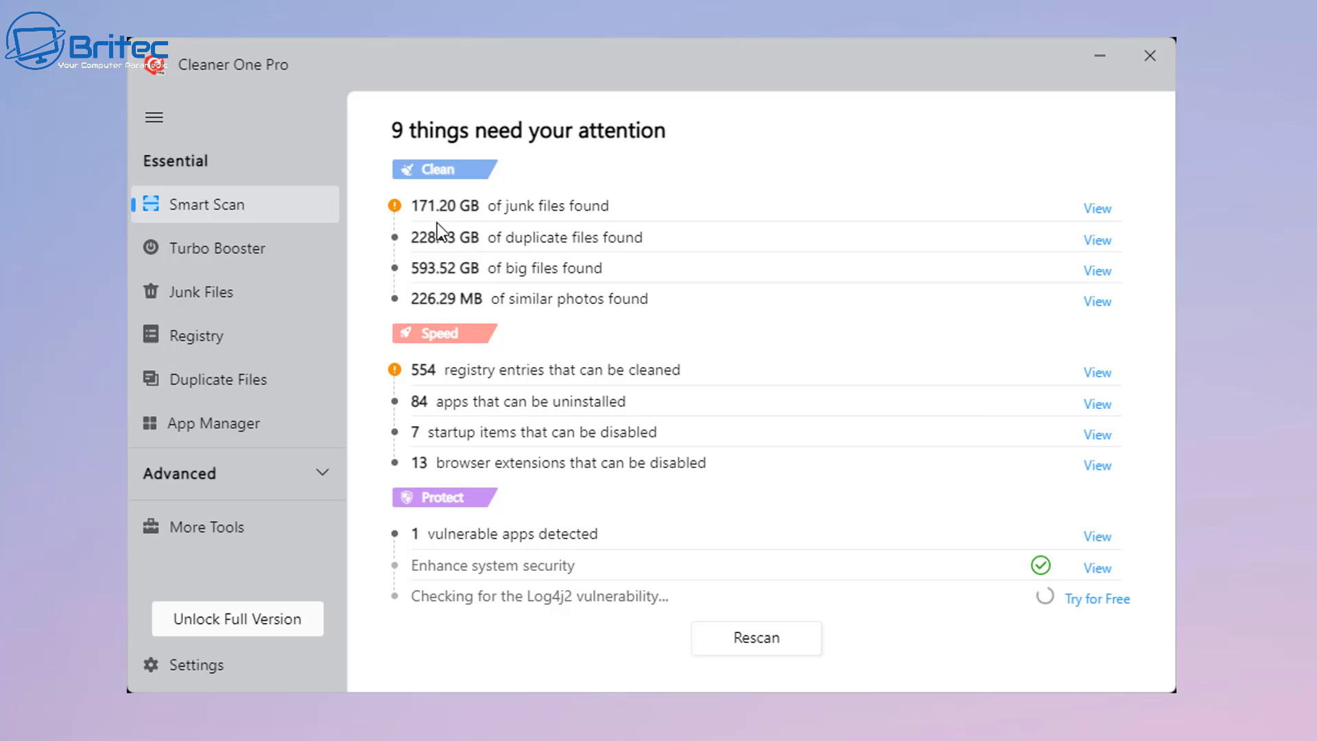
pyautogui.moveTo(550, 225)
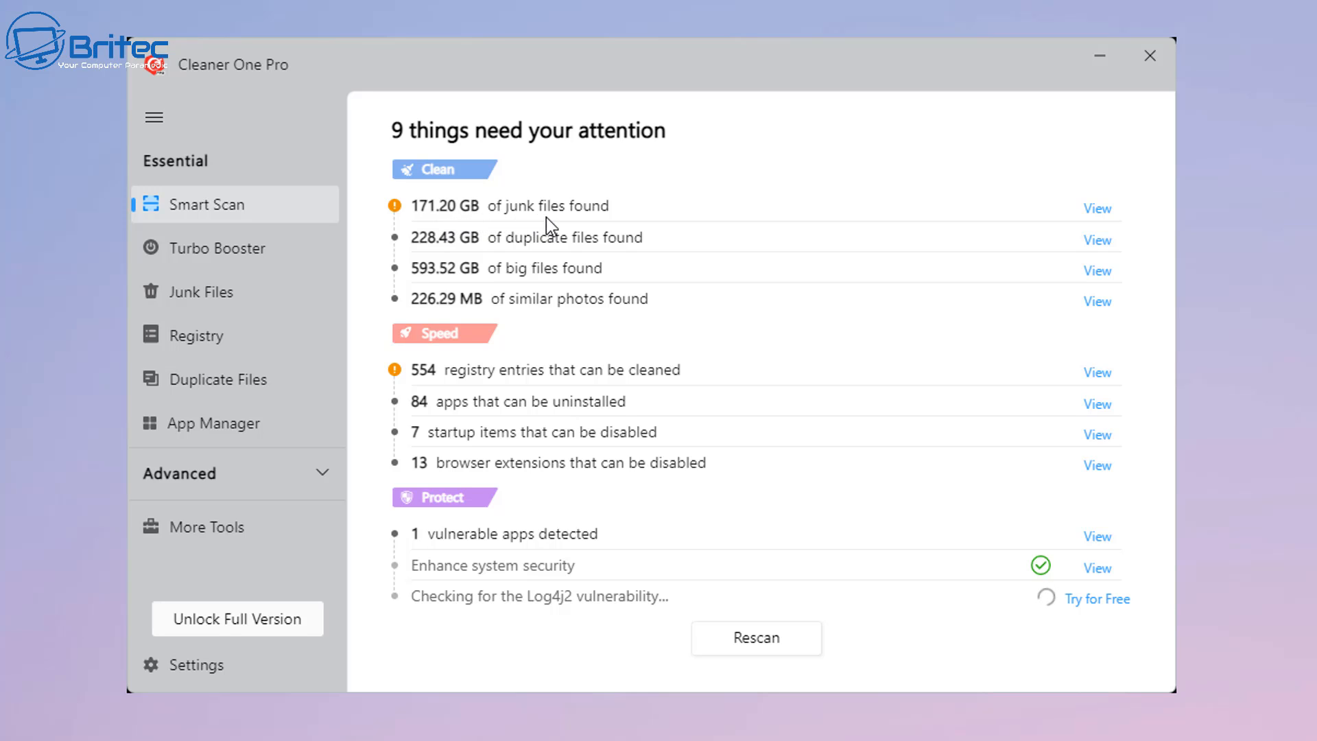
pyautogui.moveTo(401, 221)
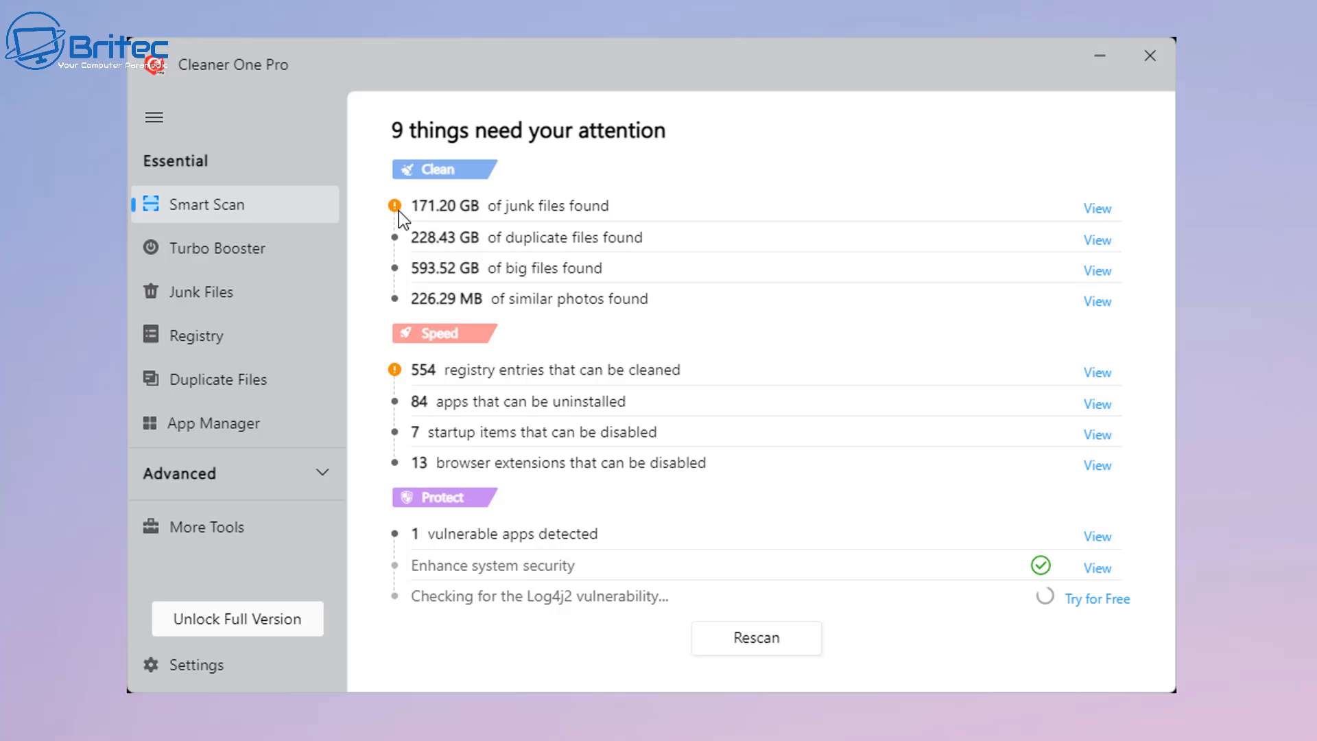
pyautogui.moveTo(412, 225)
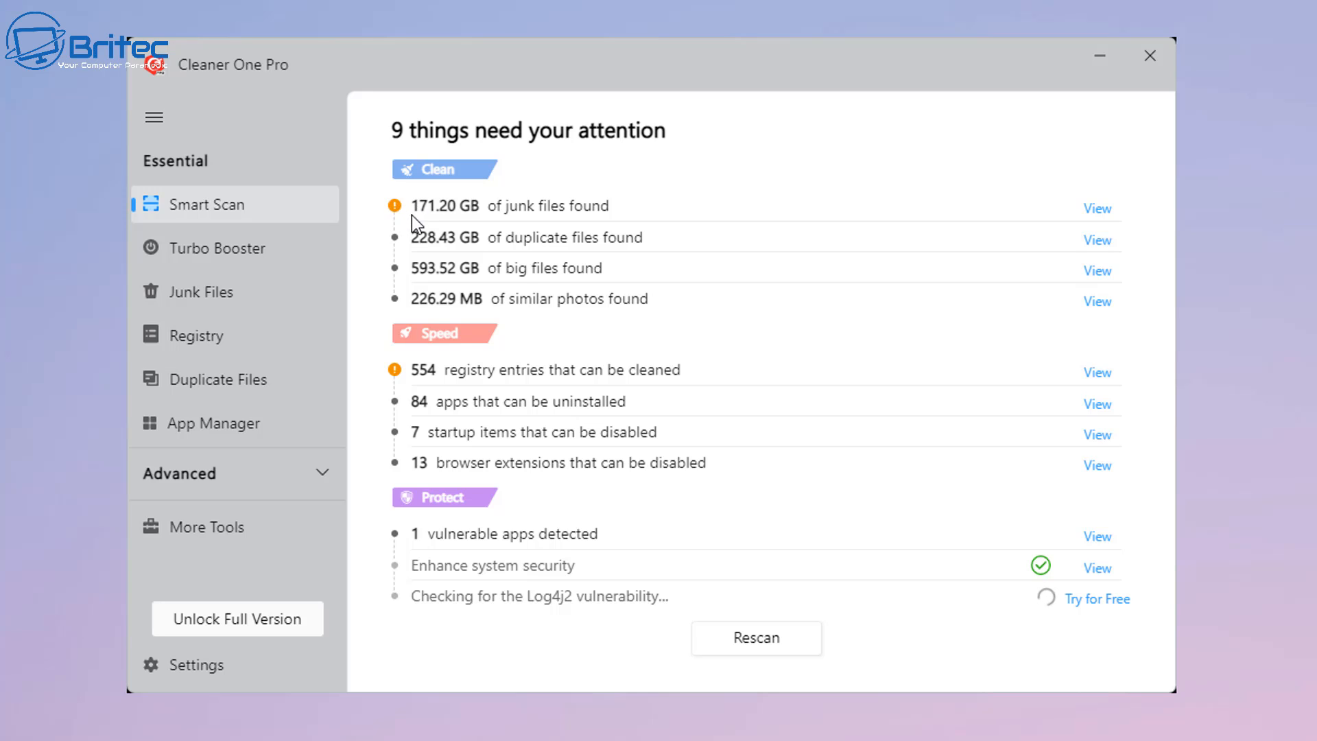
pyautogui.moveTo(444, 256)
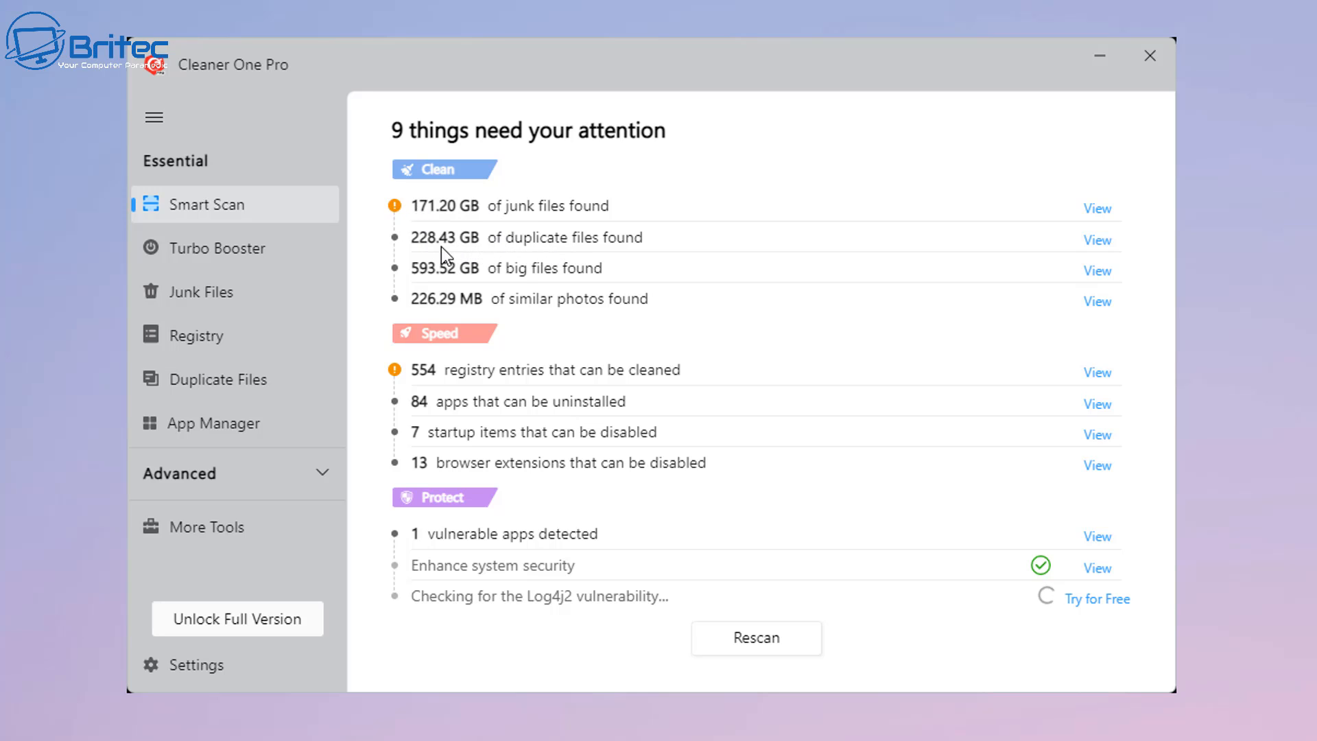
pyautogui.moveTo(613, 251)
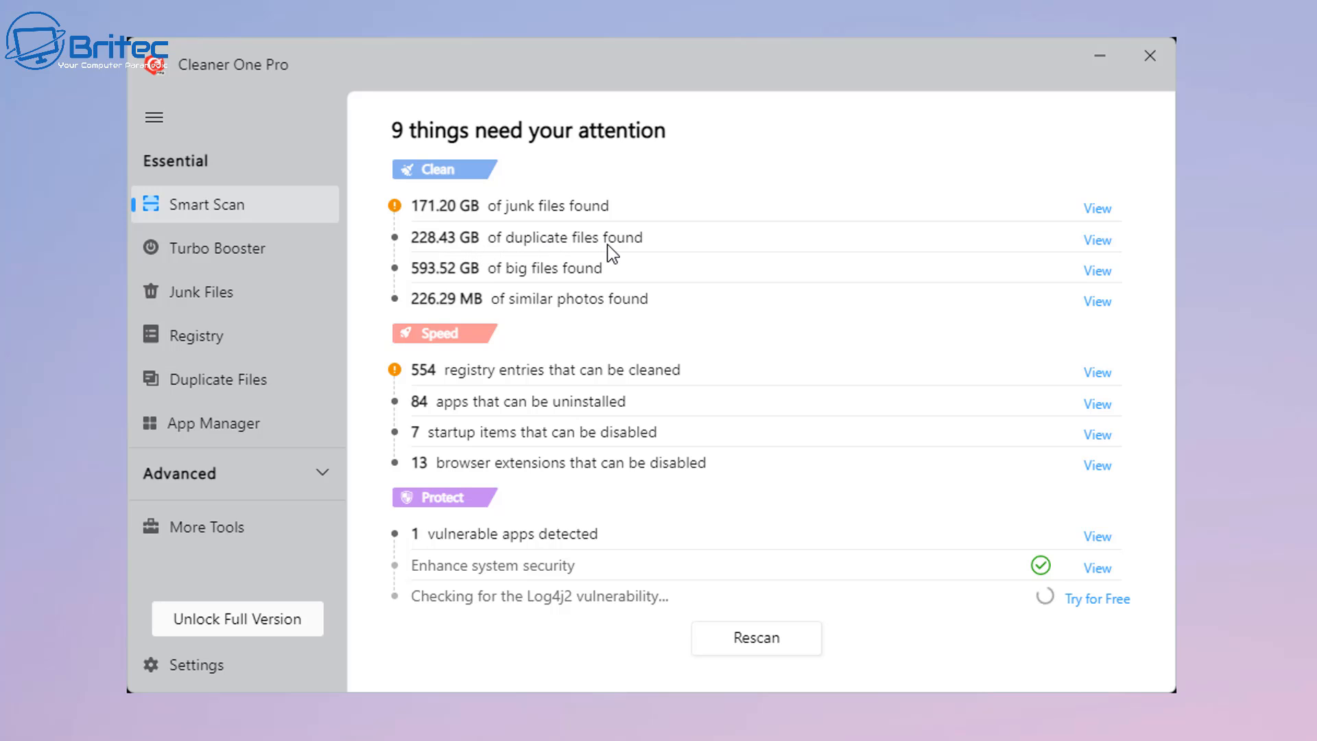
pyautogui.moveTo(456, 256)
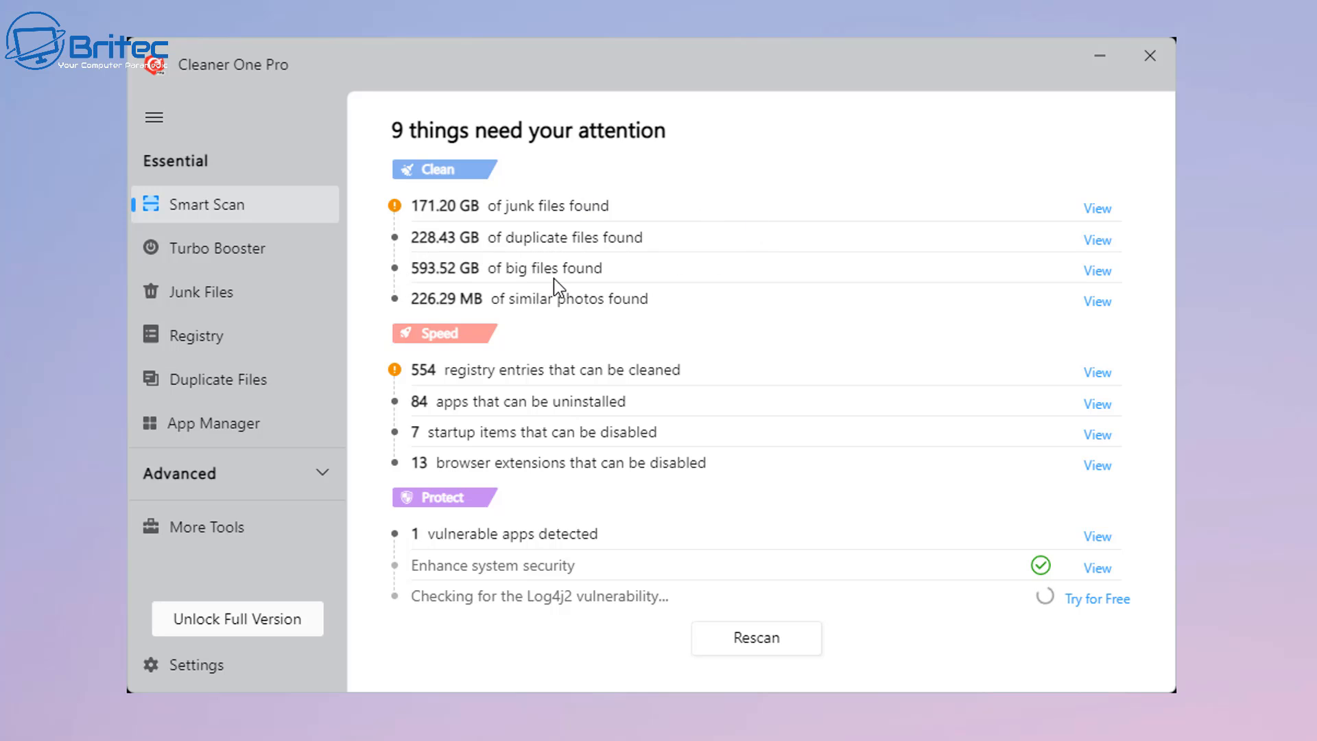
pyautogui.moveTo(460, 284)
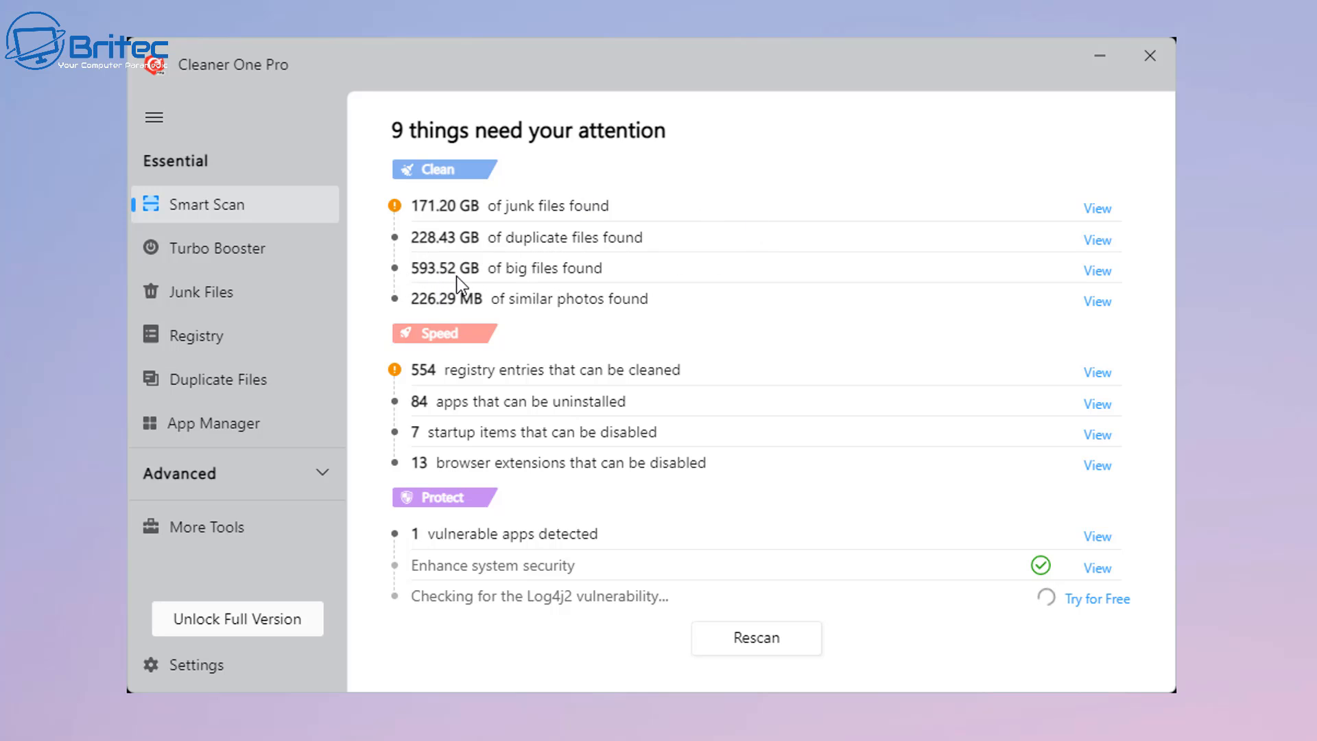
pyautogui.moveTo(575, 285)
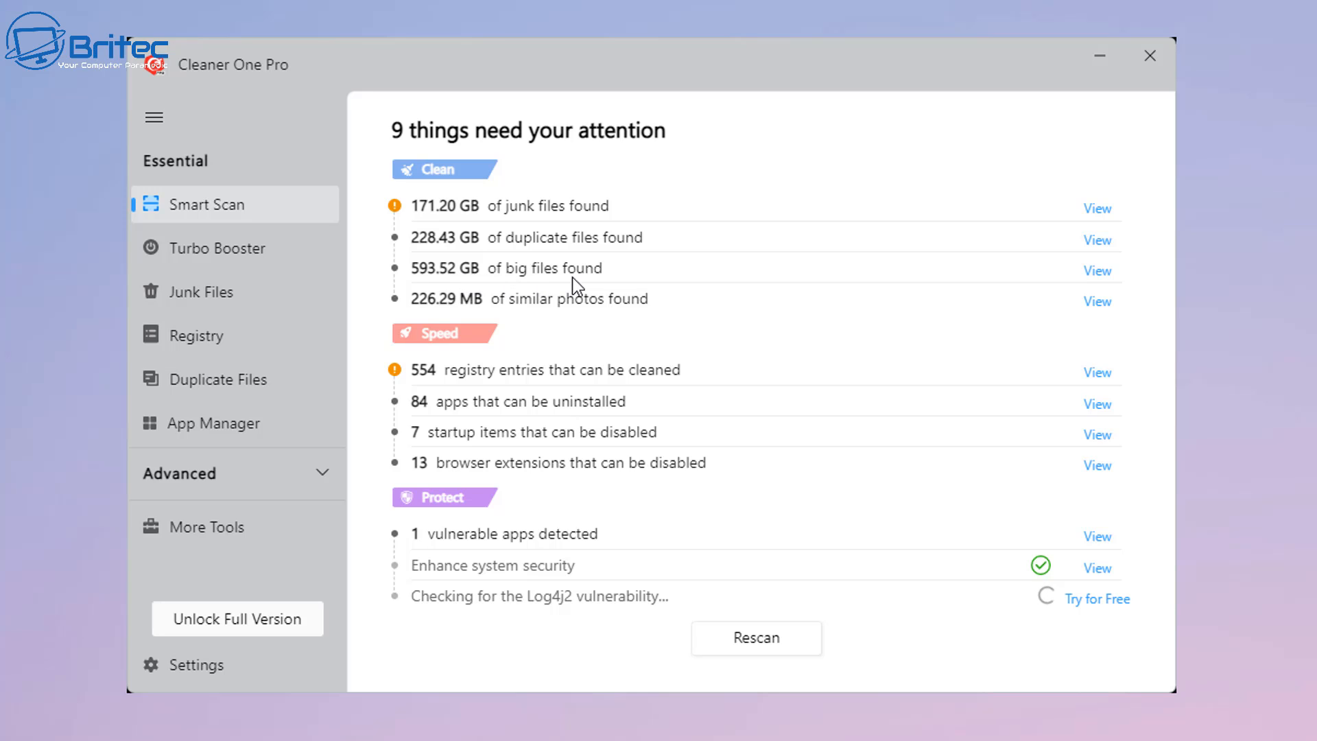
pyautogui.moveTo(947, 319)
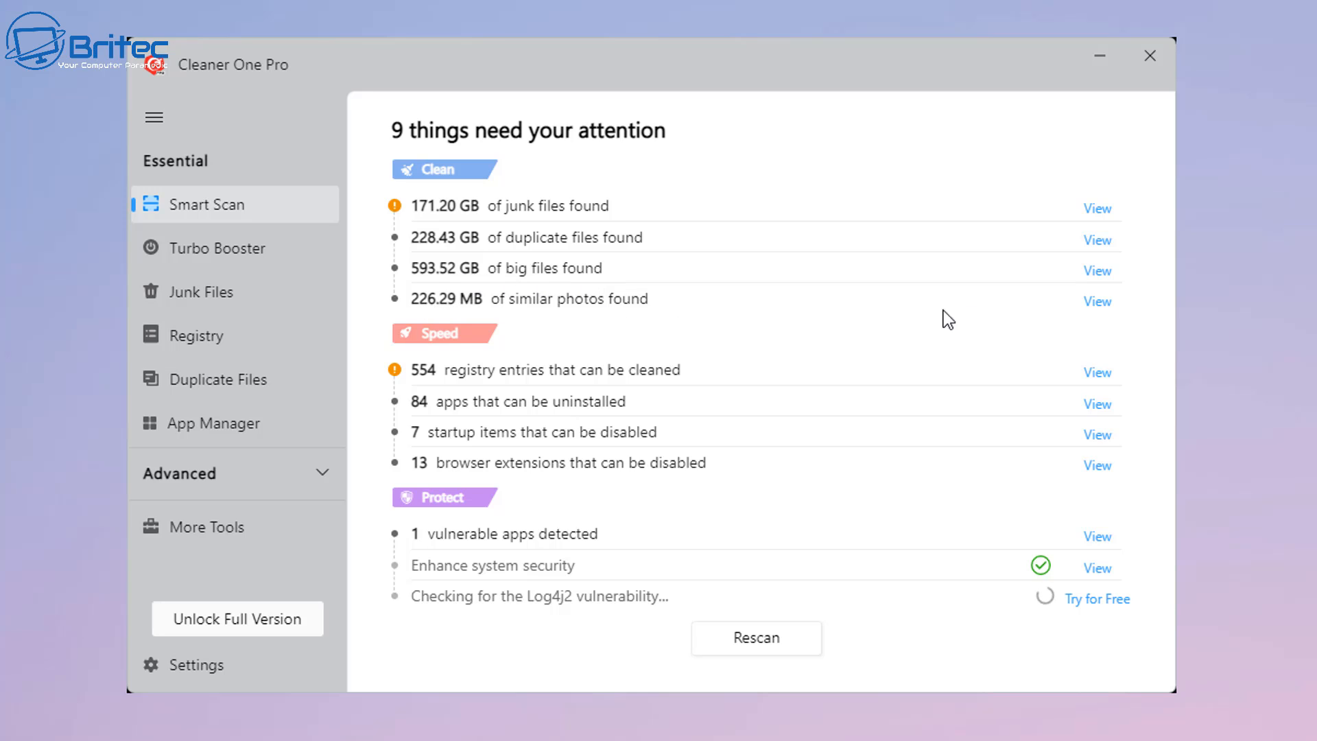
pyautogui.moveTo(1095, 209)
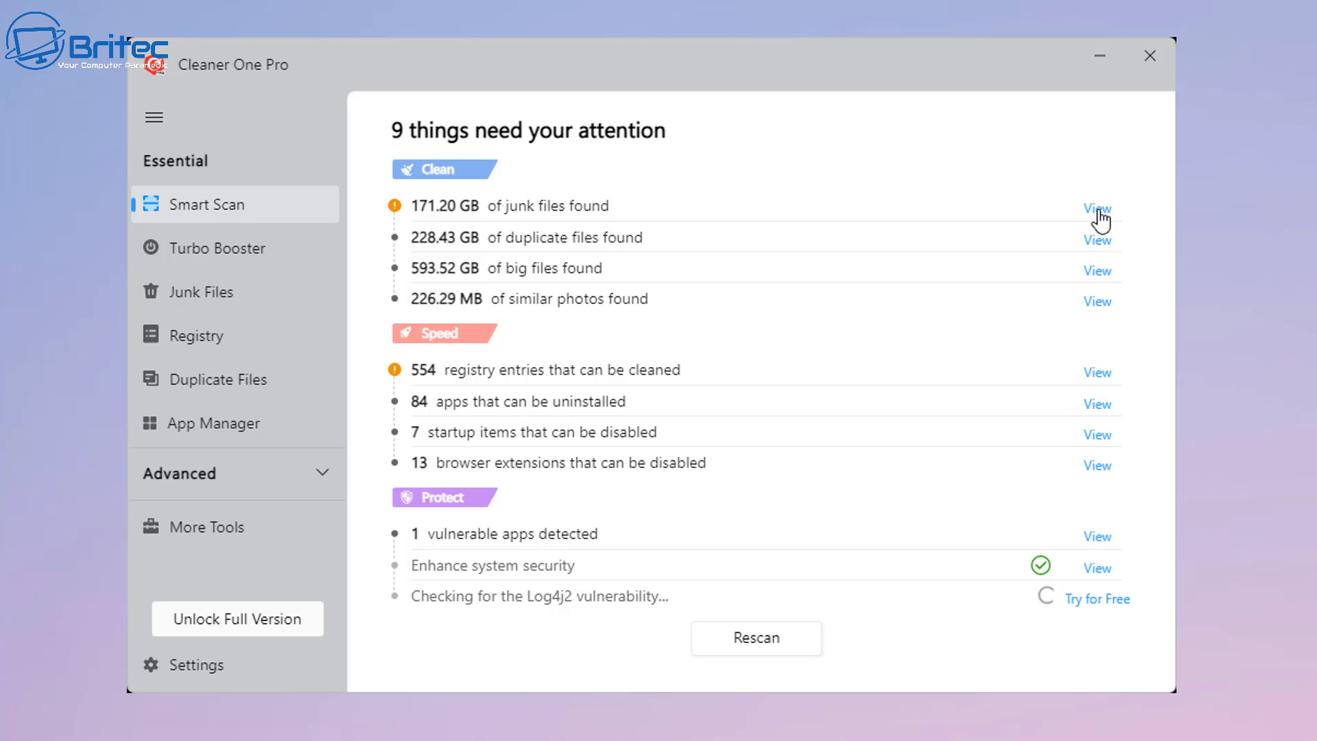
# Step: Open the junk files details, expand then collapse Temporary Files, and expand System Cache
pyautogui.click(1097, 208)
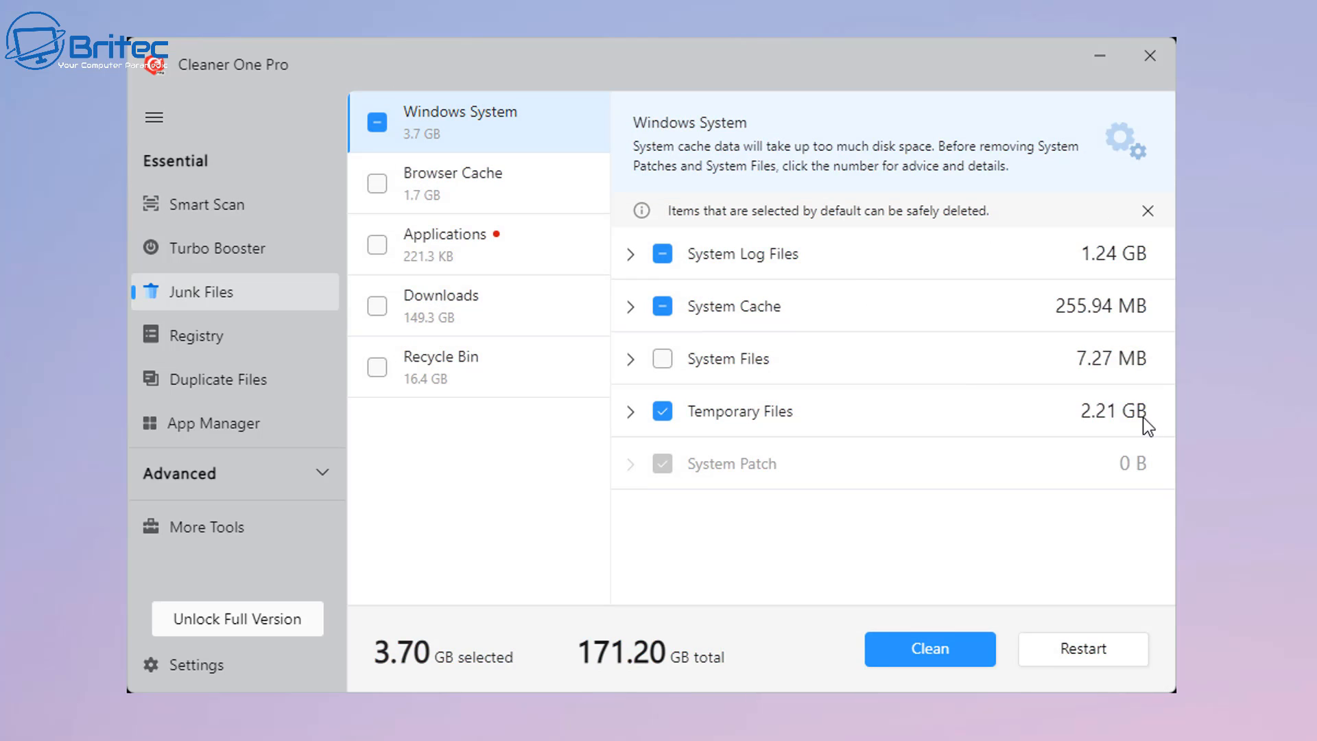
pyautogui.moveTo(1121, 431)
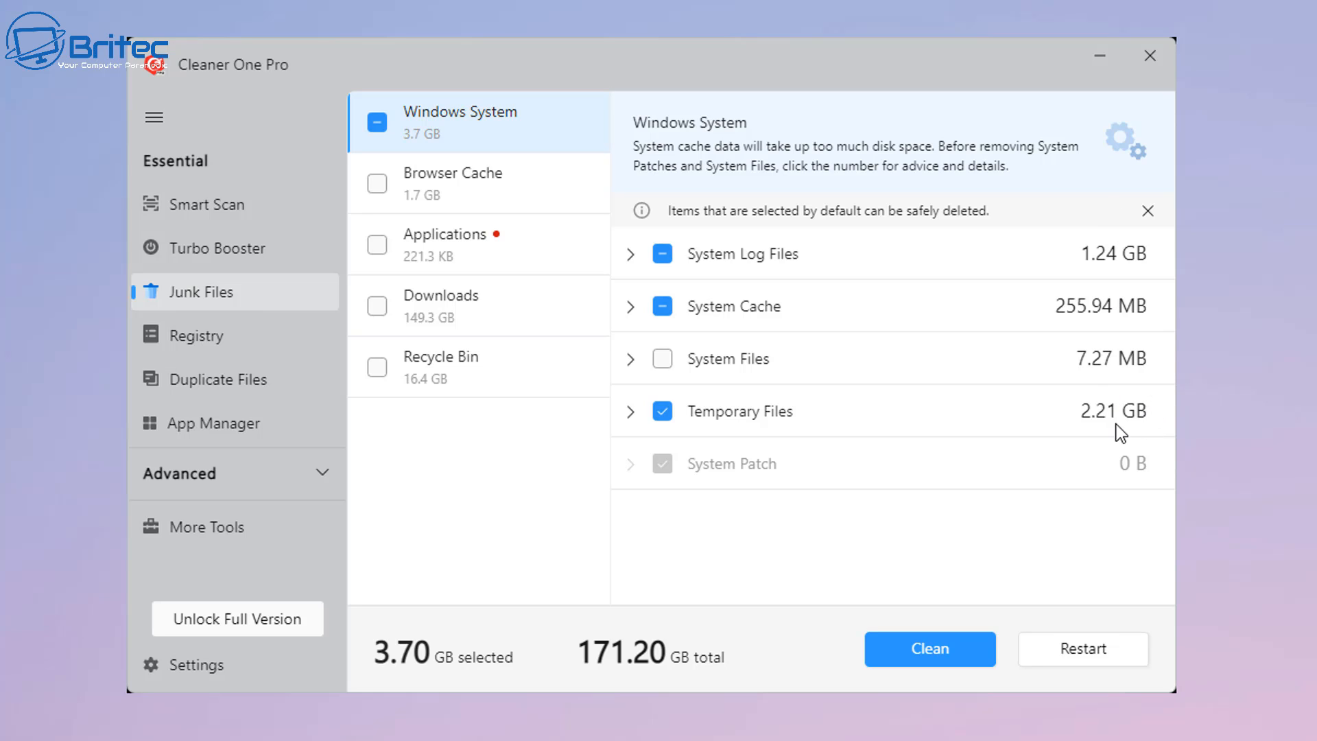
pyautogui.moveTo(1104, 444)
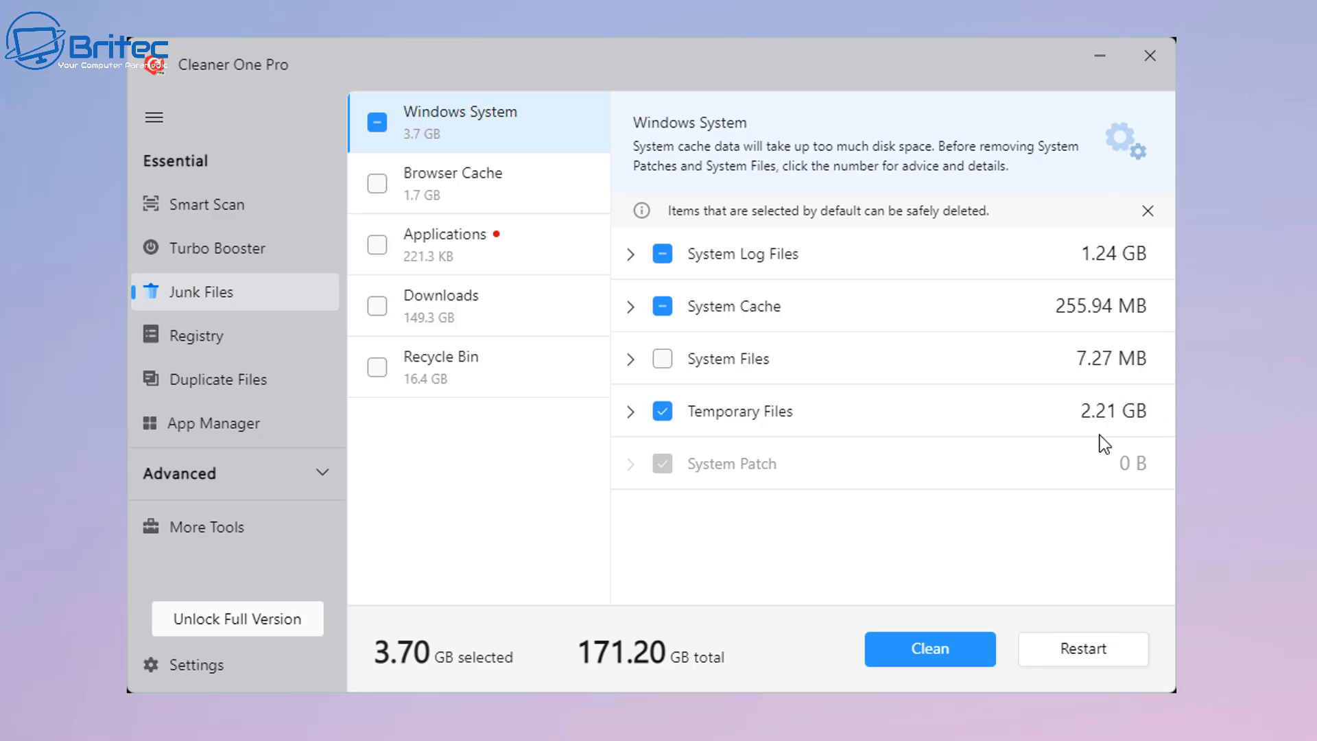
pyautogui.moveTo(695, 419)
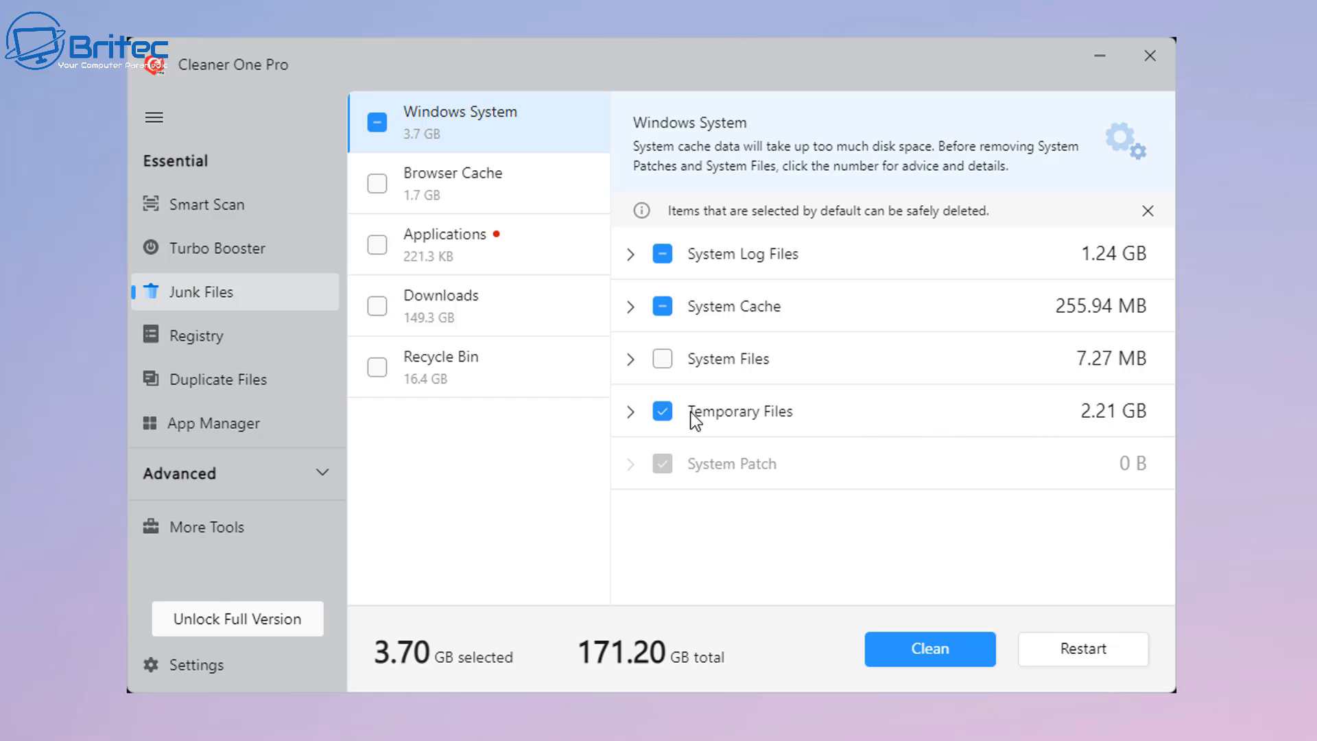
pyautogui.moveTo(1123, 427)
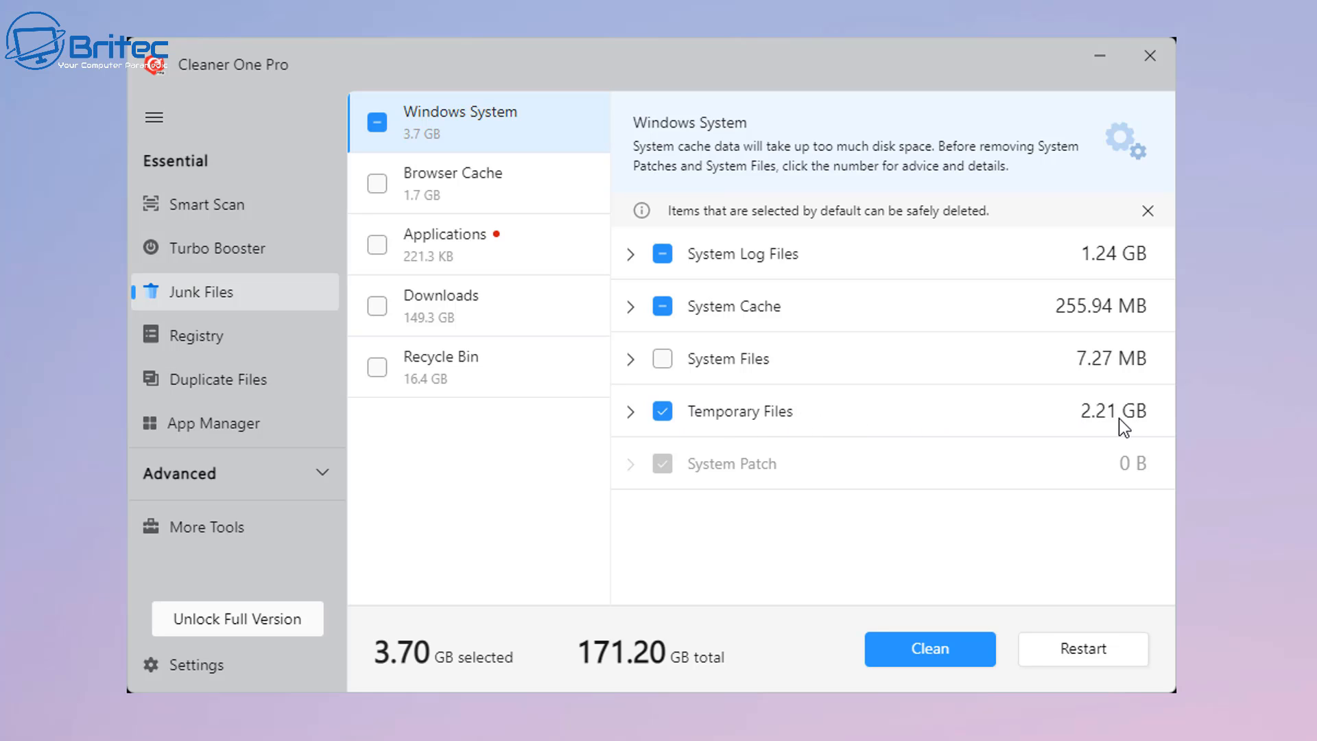
pyautogui.moveTo(816, 420)
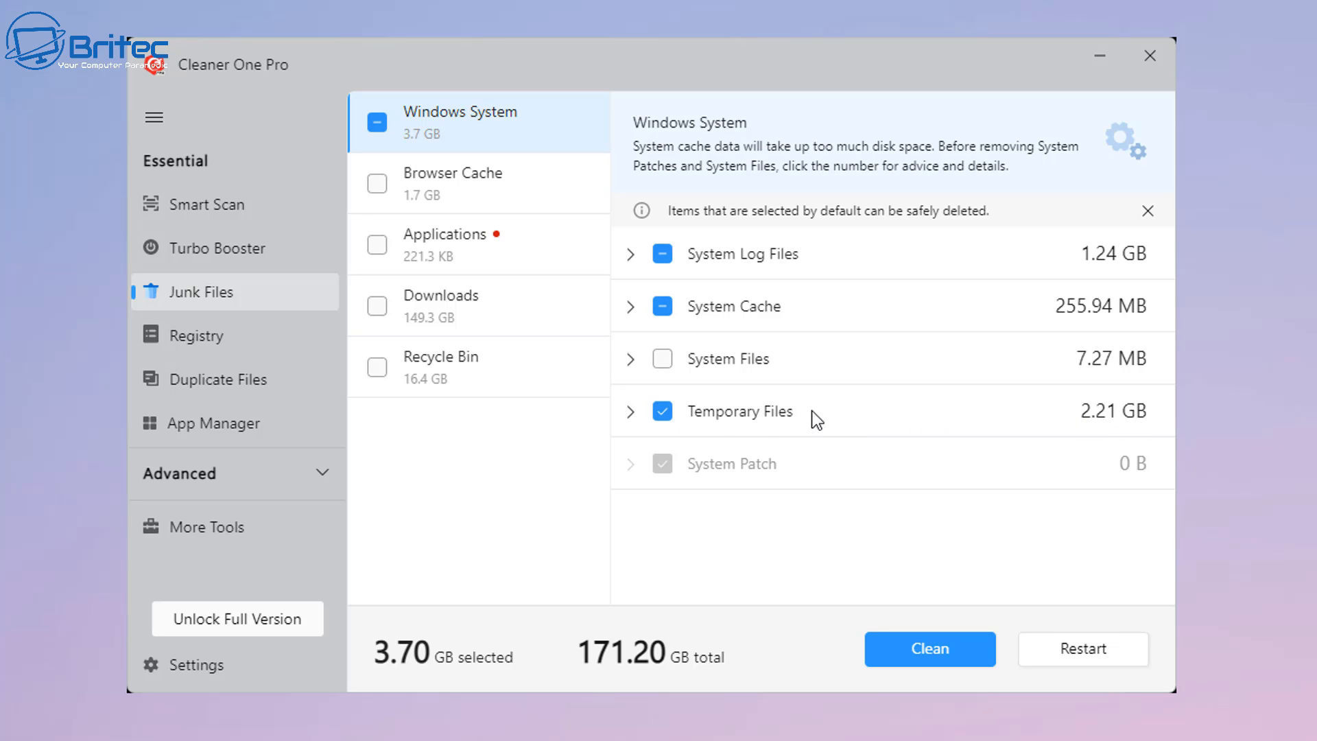
pyautogui.click(631, 411)
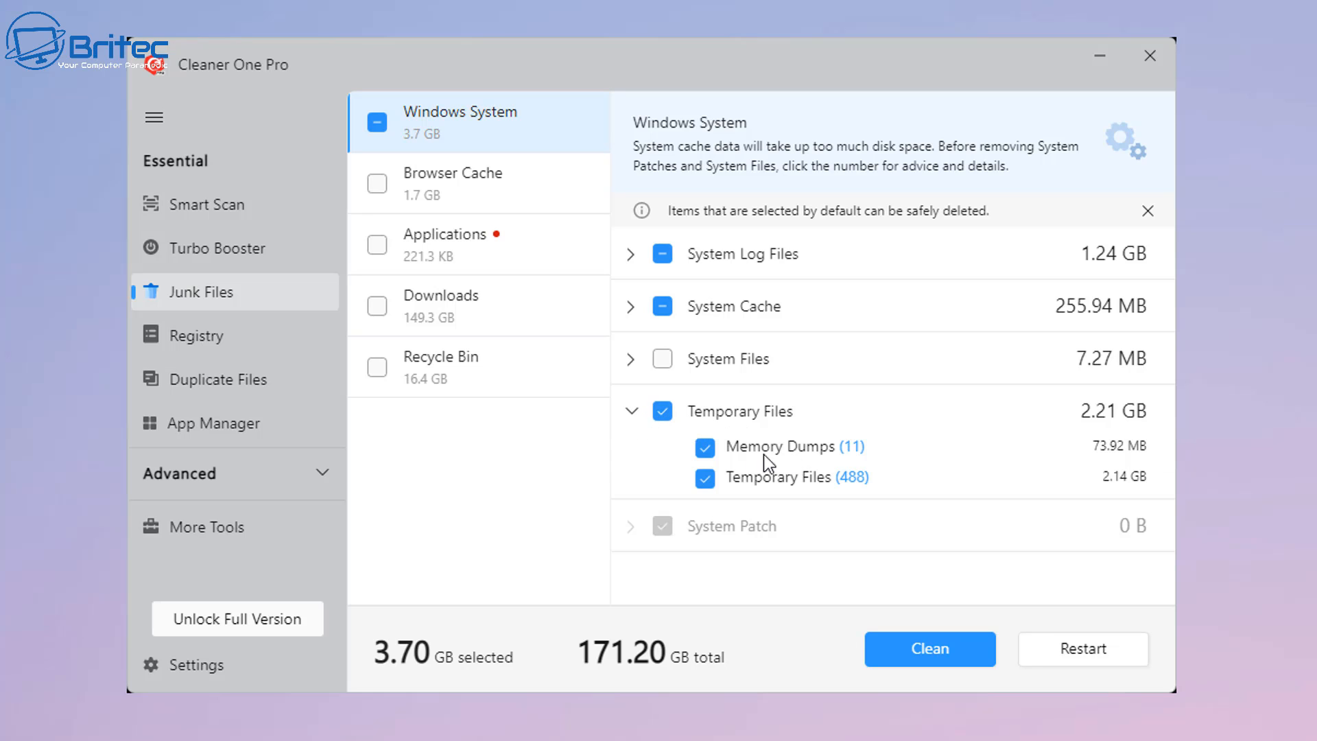
pyautogui.moveTo(771, 489)
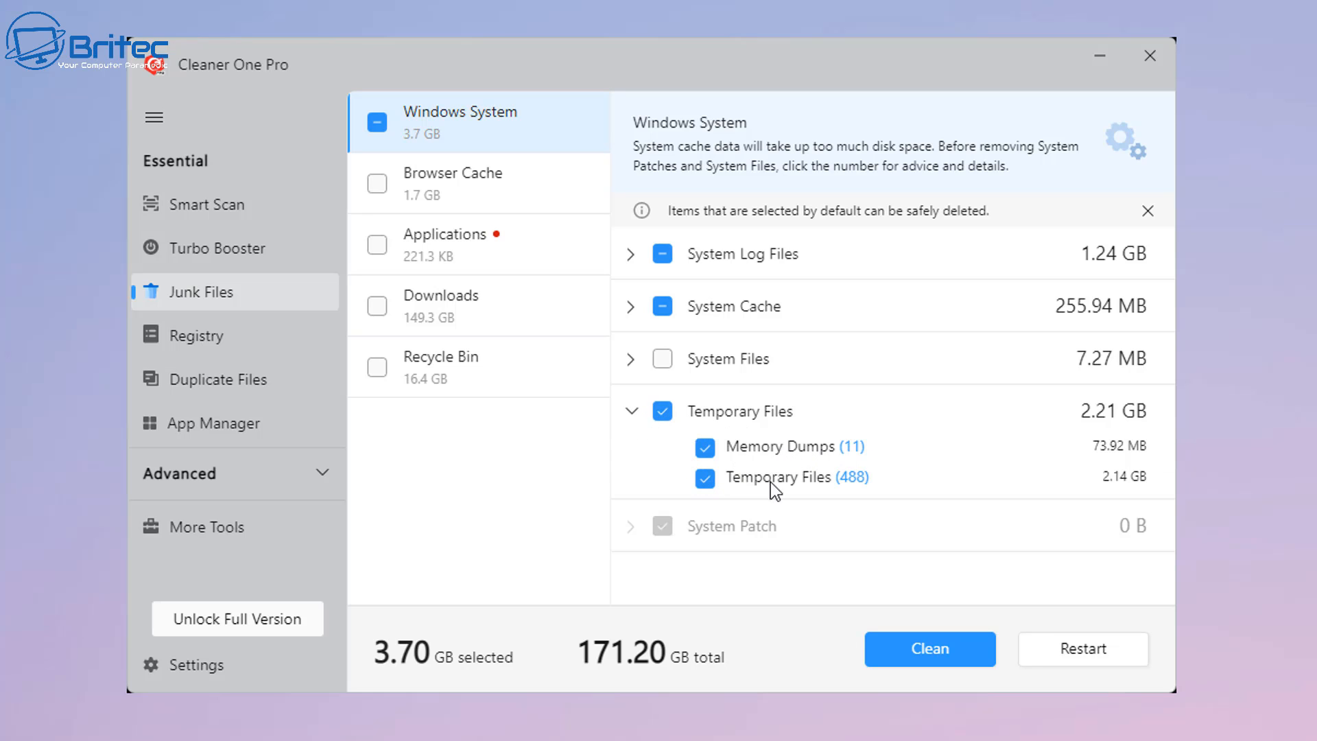
pyautogui.moveTo(613, 441)
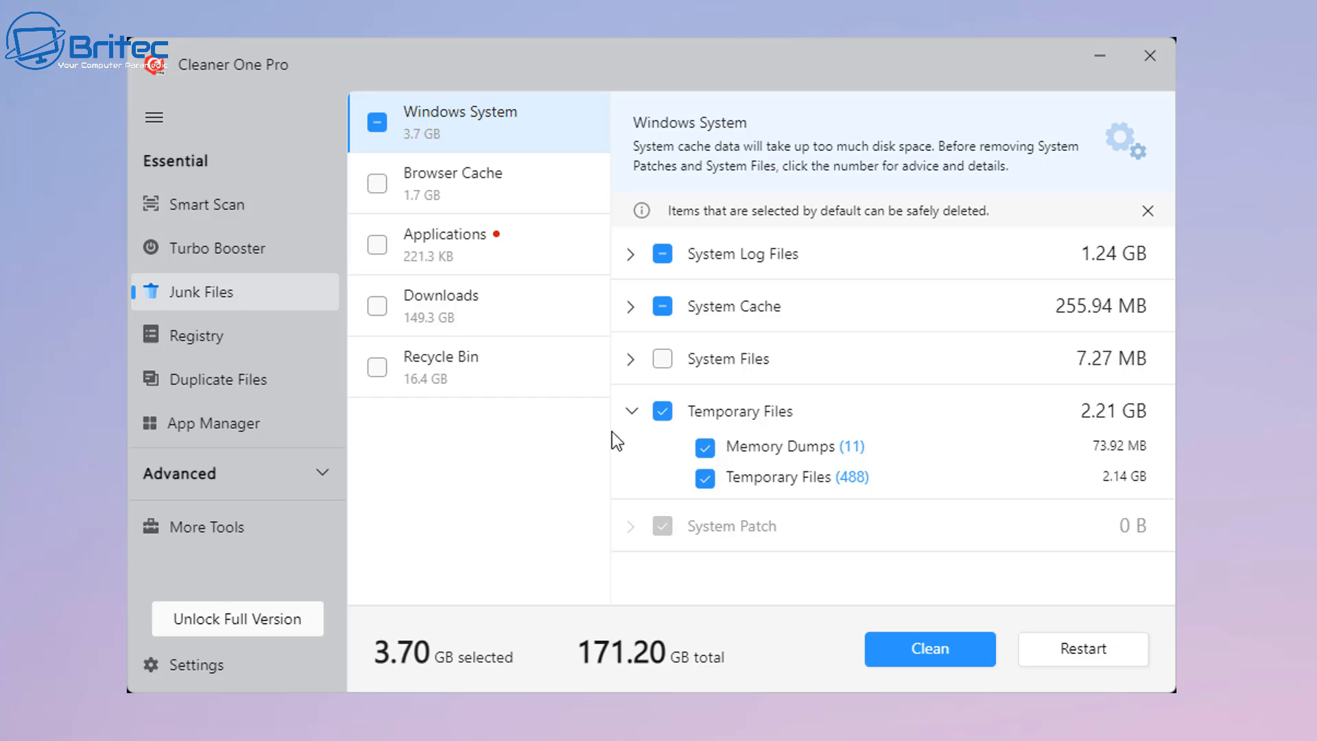
pyautogui.click(631, 411)
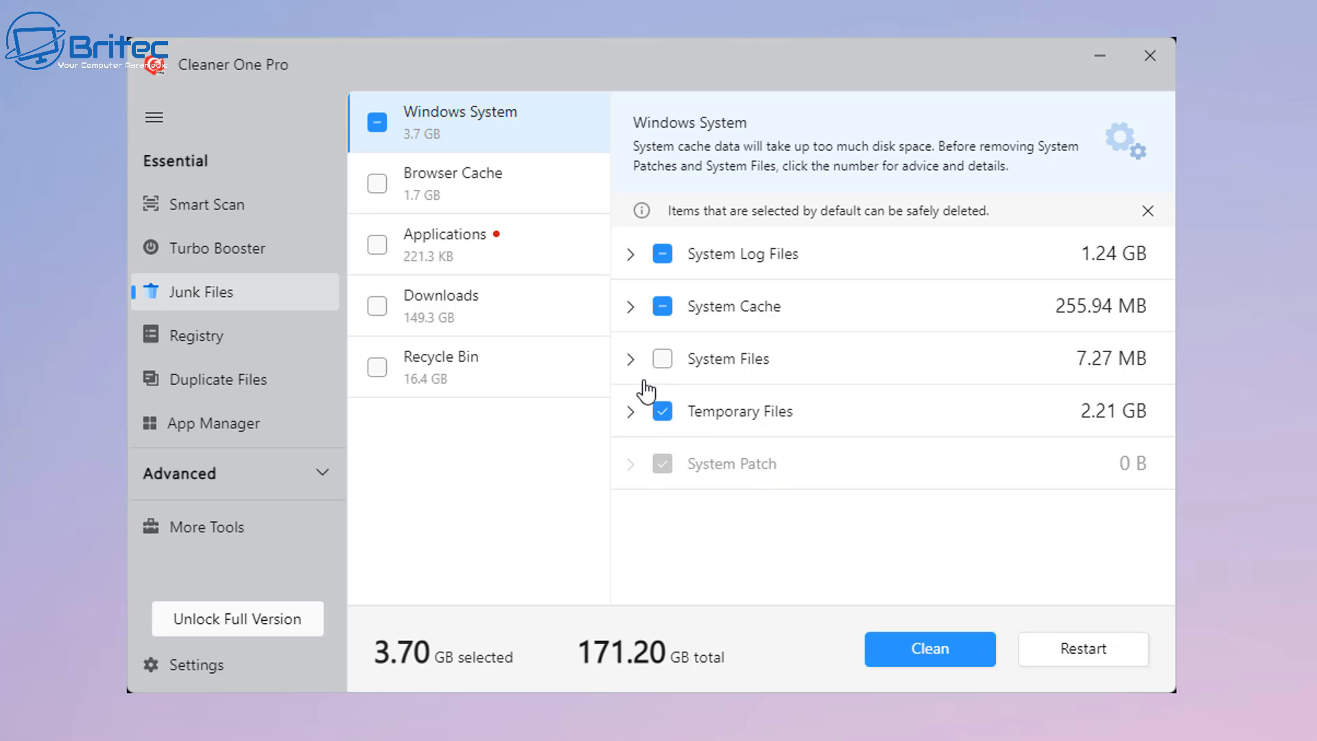
pyautogui.moveTo(901, 330)
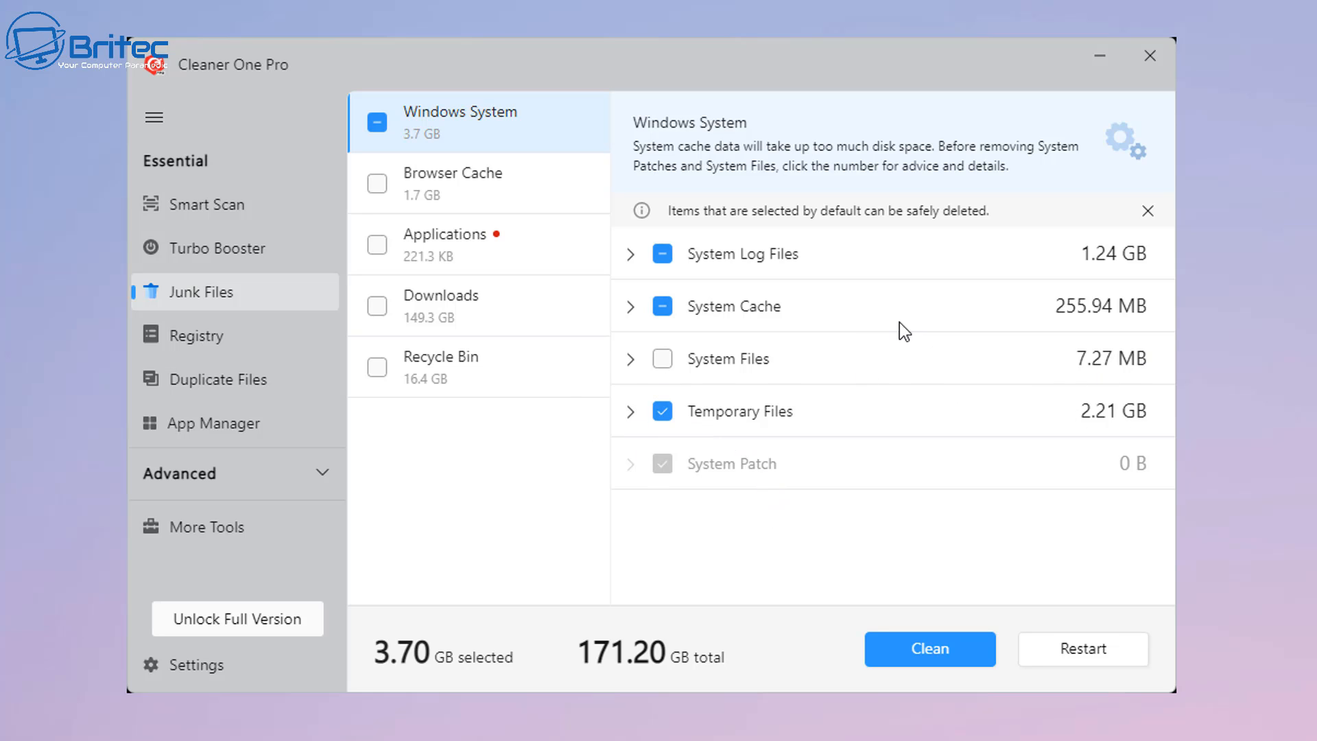
pyautogui.click(631, 306)
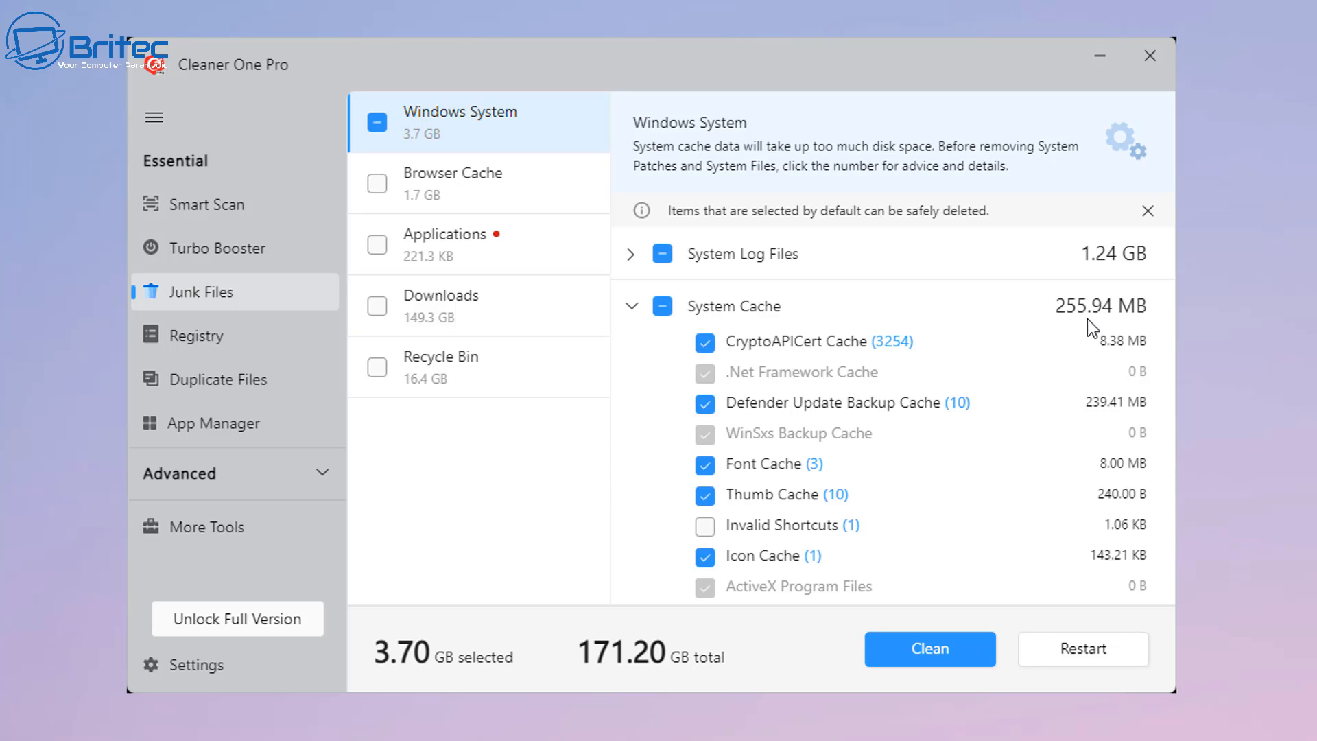
pyautogui.moveTo(1117, 412)
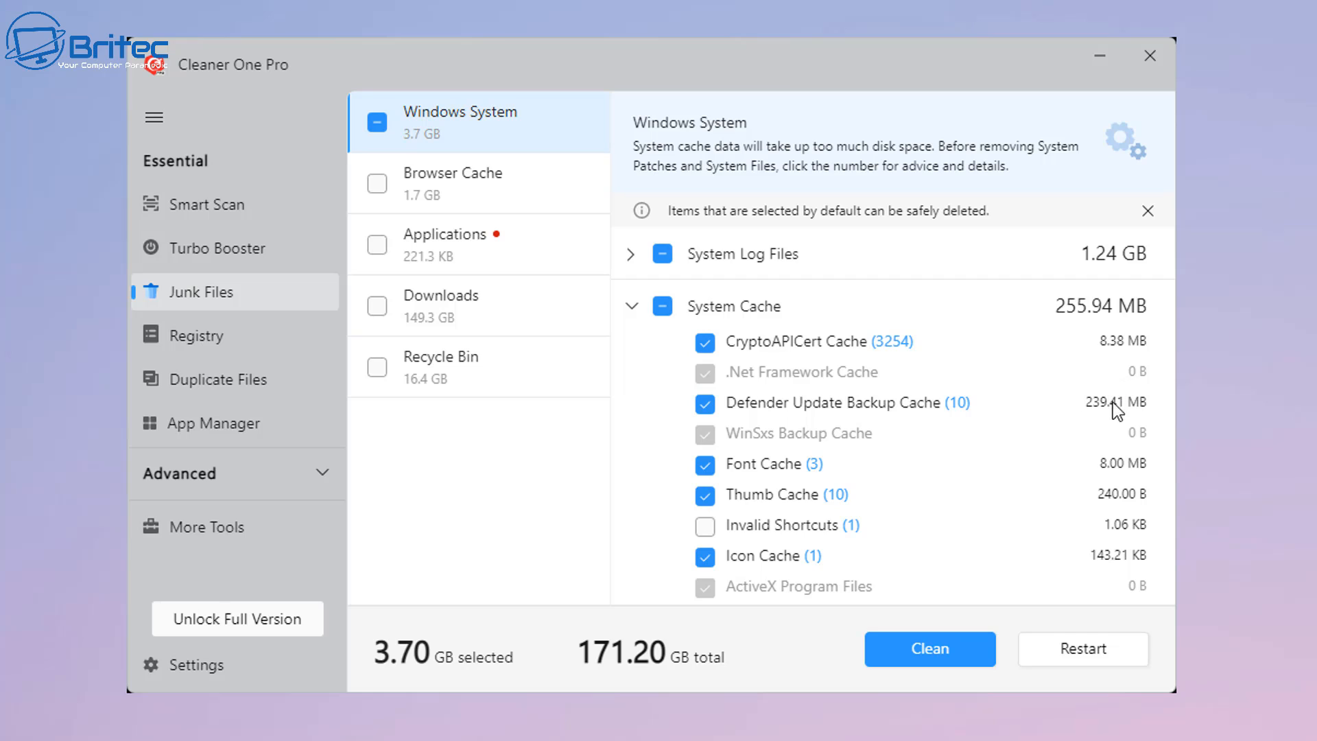
pyautogui.moveTo(1132, 434)
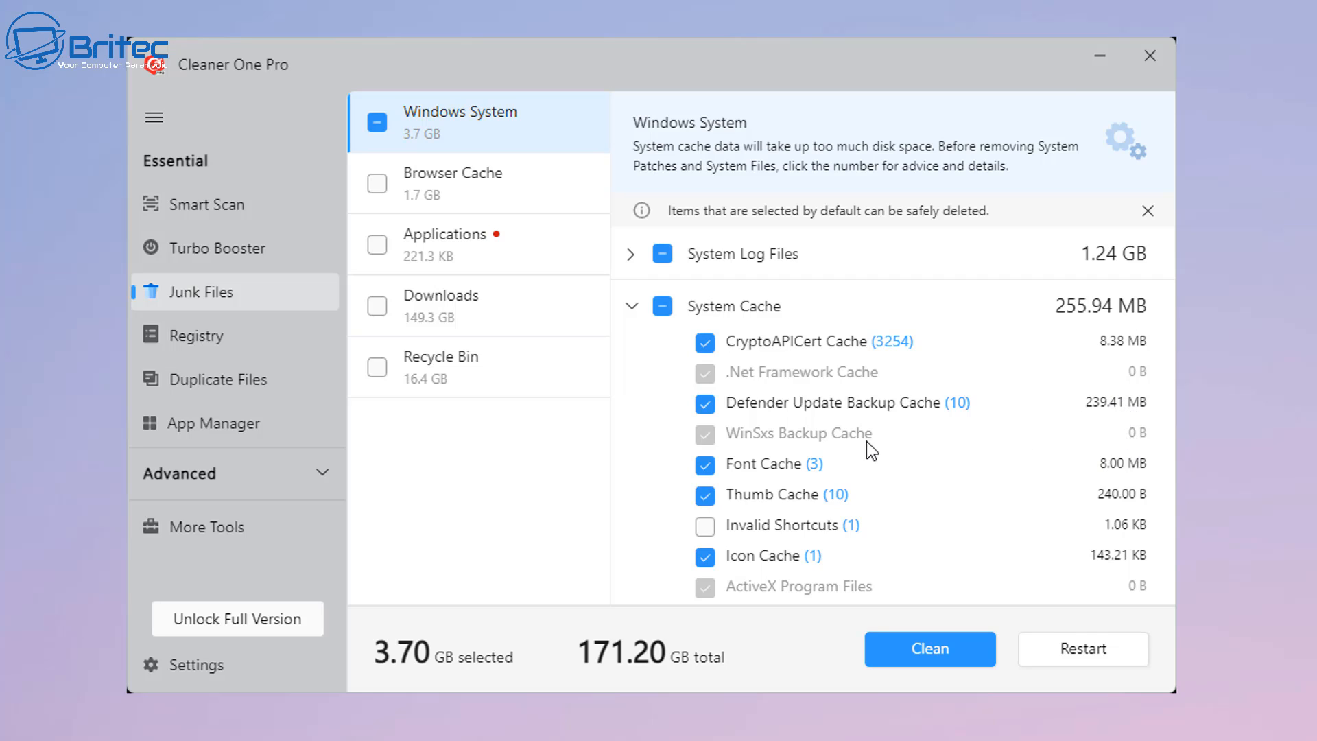
pyautogui.moveTo(844, 428)
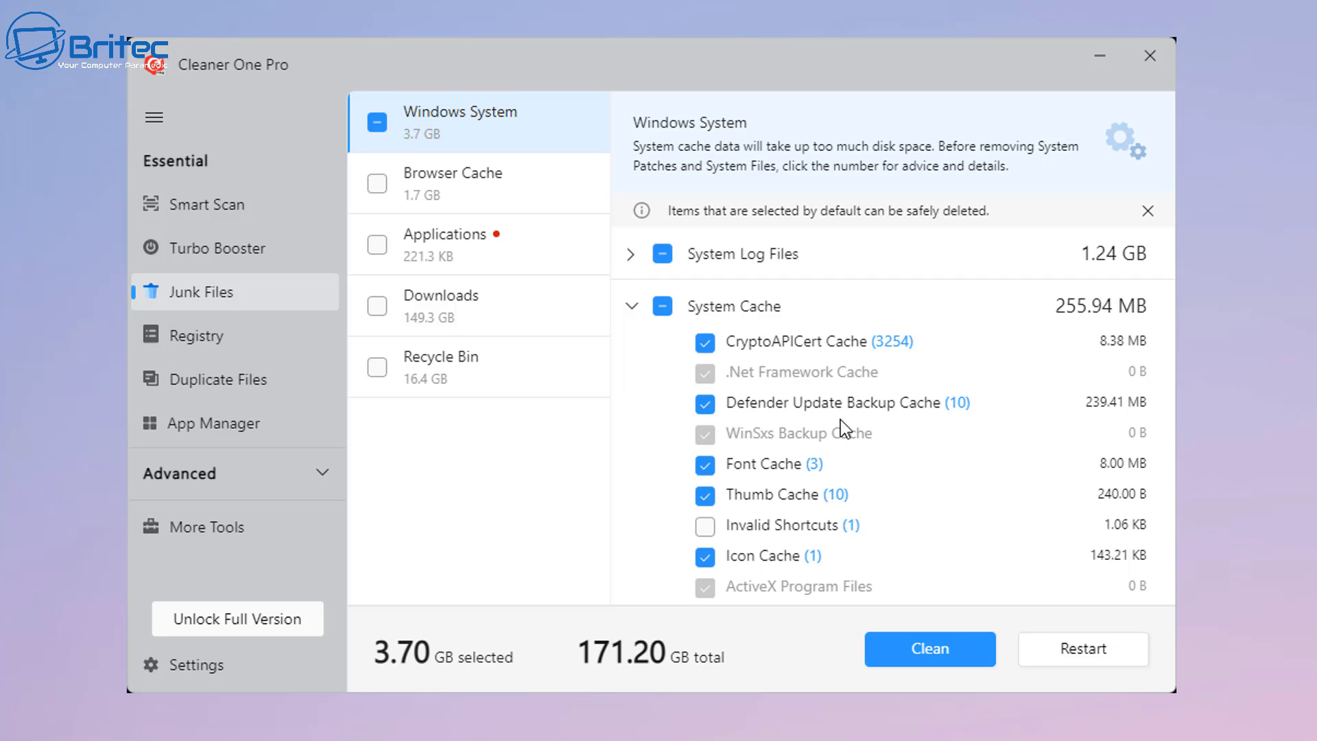
pyautogui.moveTo(1113, 418)
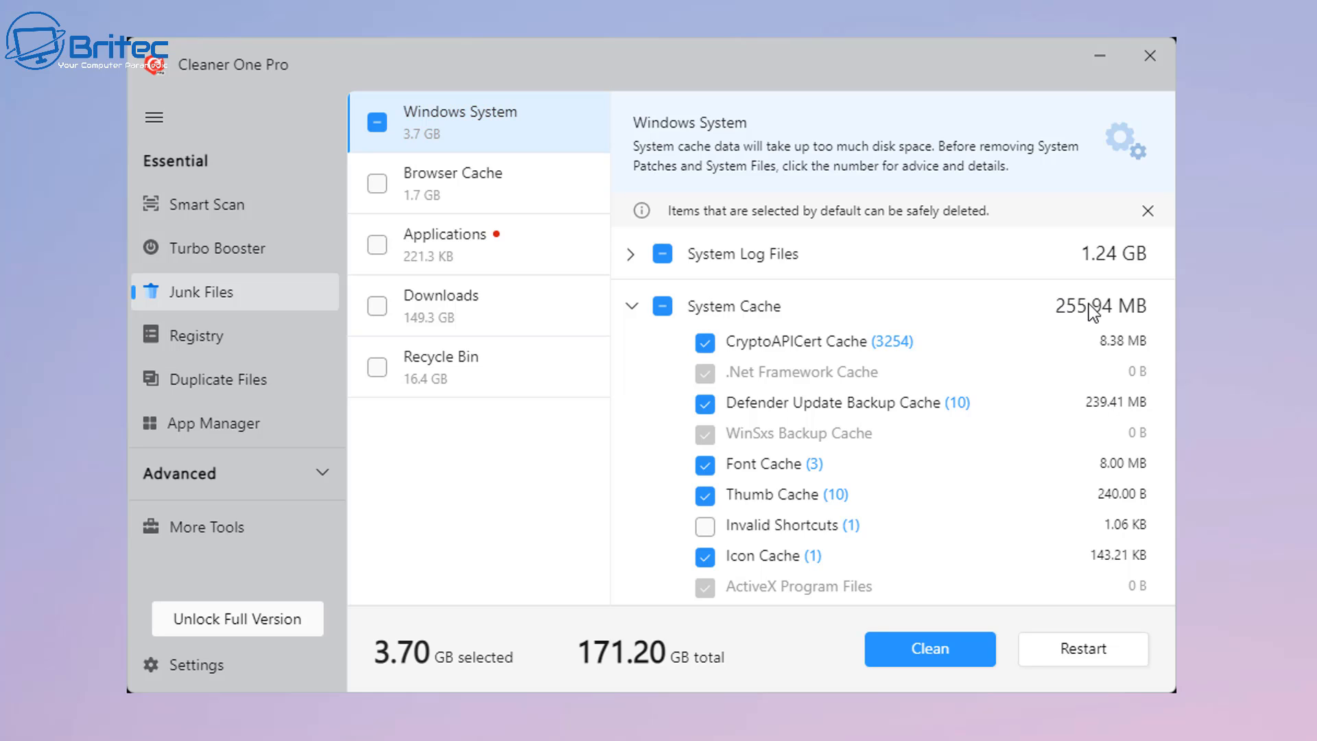
pyautogui.scroll(-3)
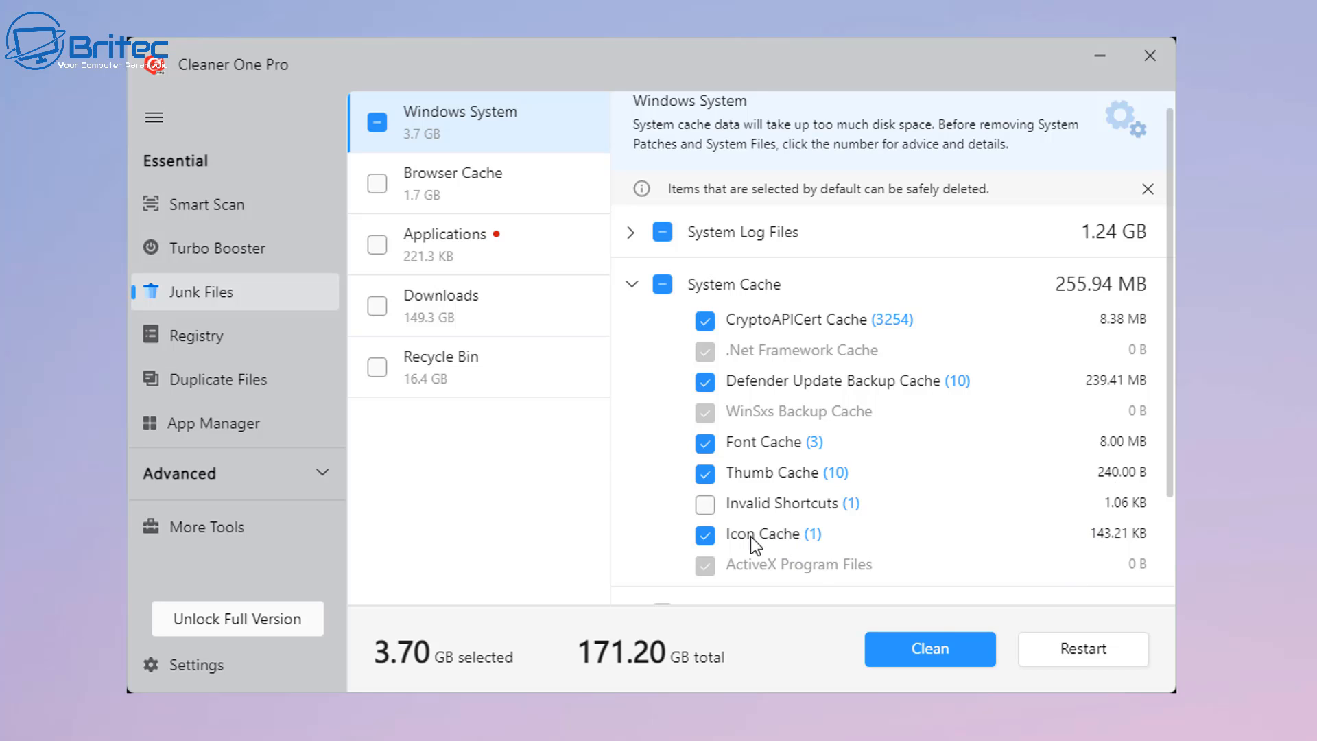
pyautogui.moveTo(762, 543)
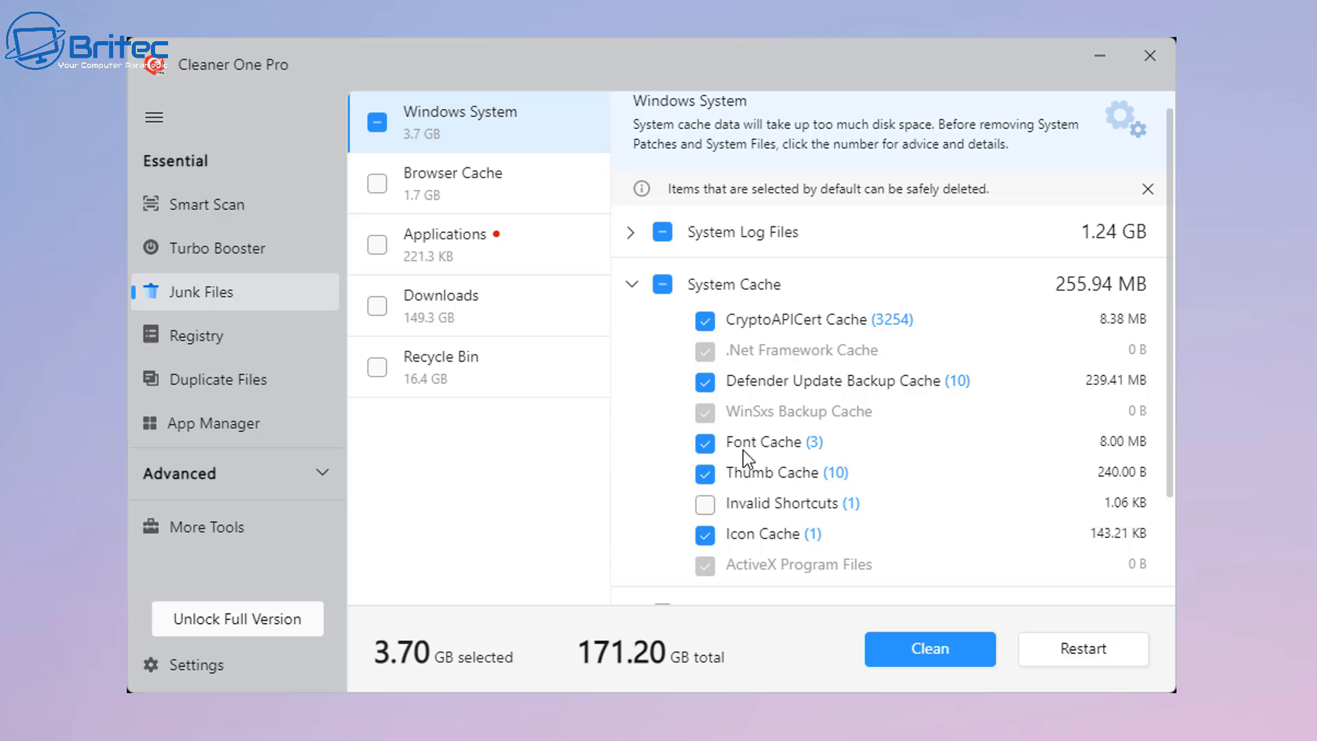
pyautogui.moveTo(837, 487)
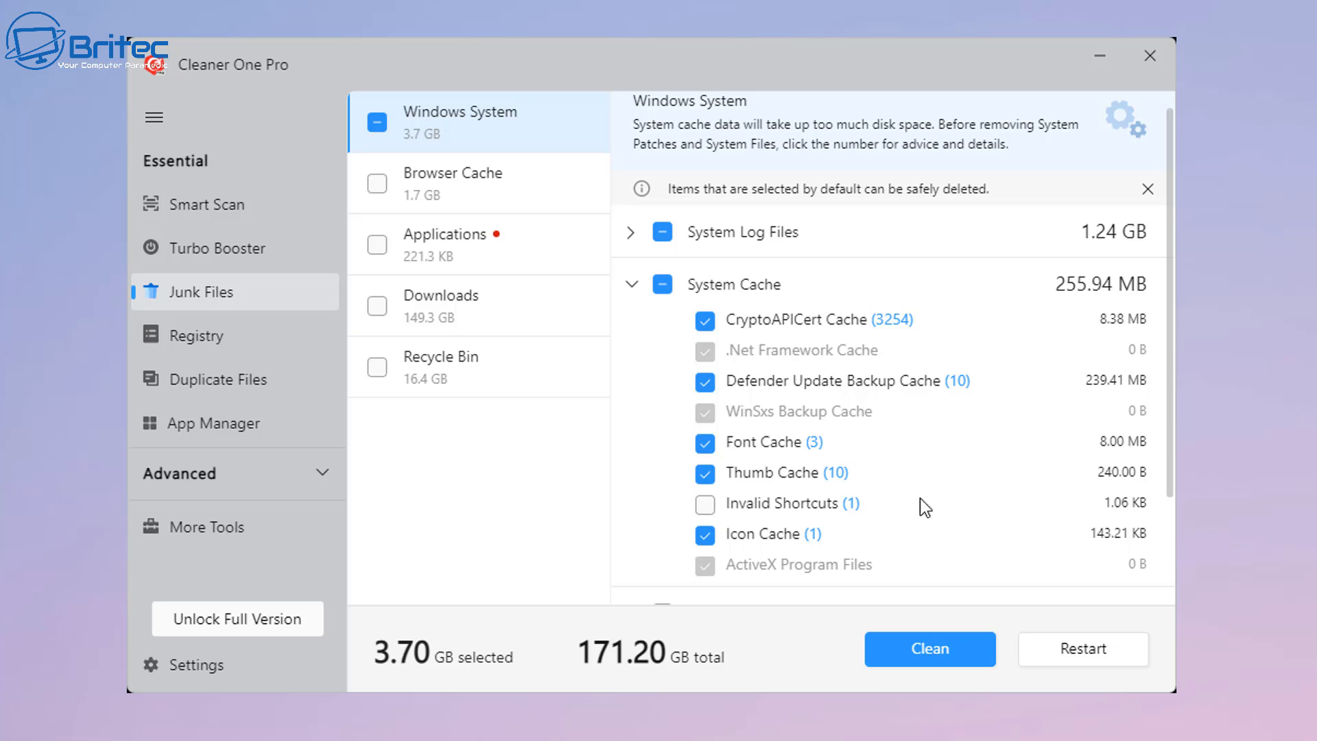
pyautogui.moveTo(478, 182)
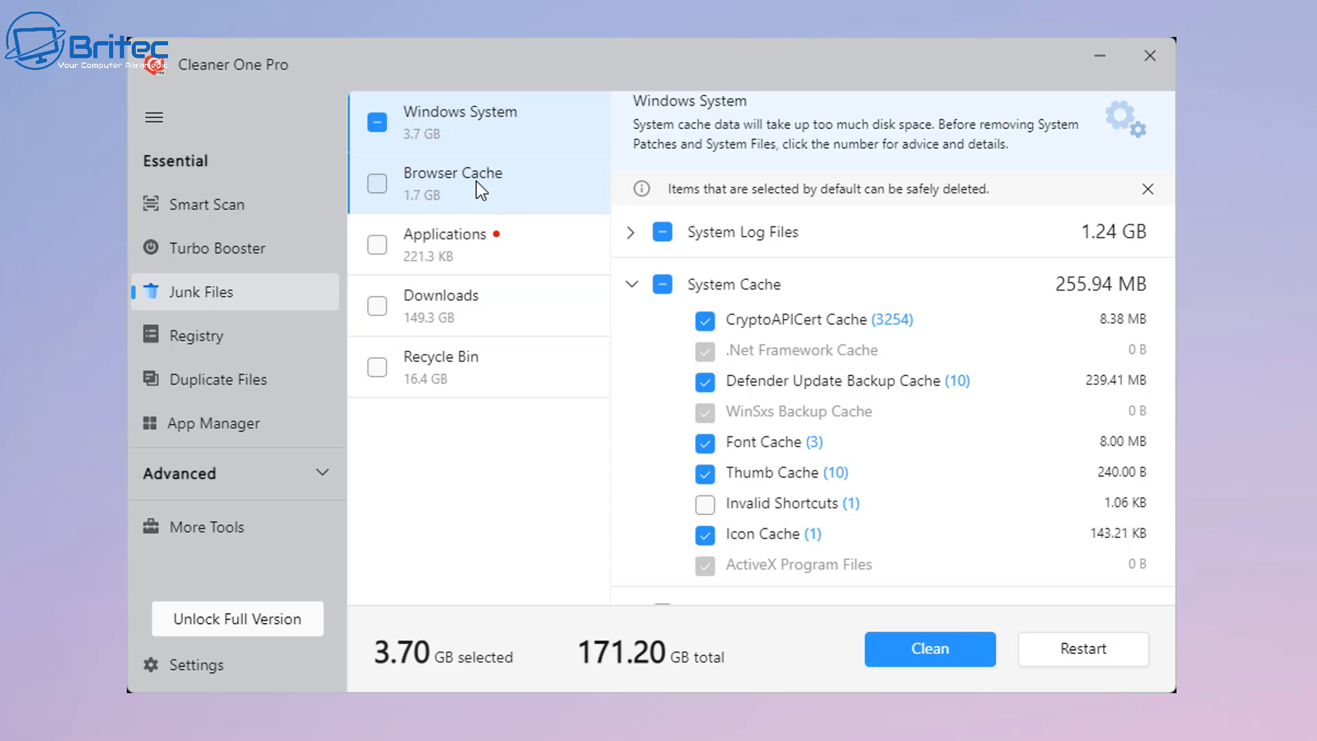
# Step: View the Browser Cache category, then the Applications category listing Outlook, OneDrive and Office
pyautogui.click(453, 182)
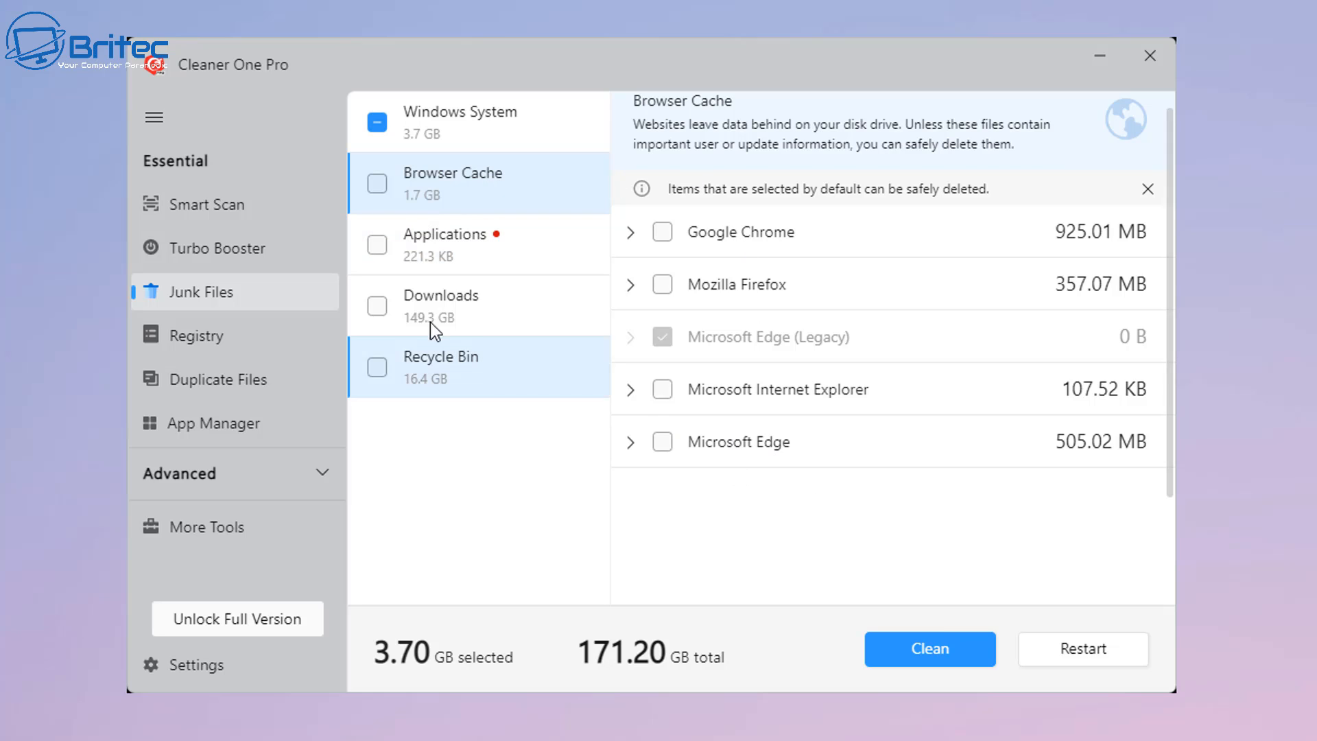
pyautogui.click(447, 243)
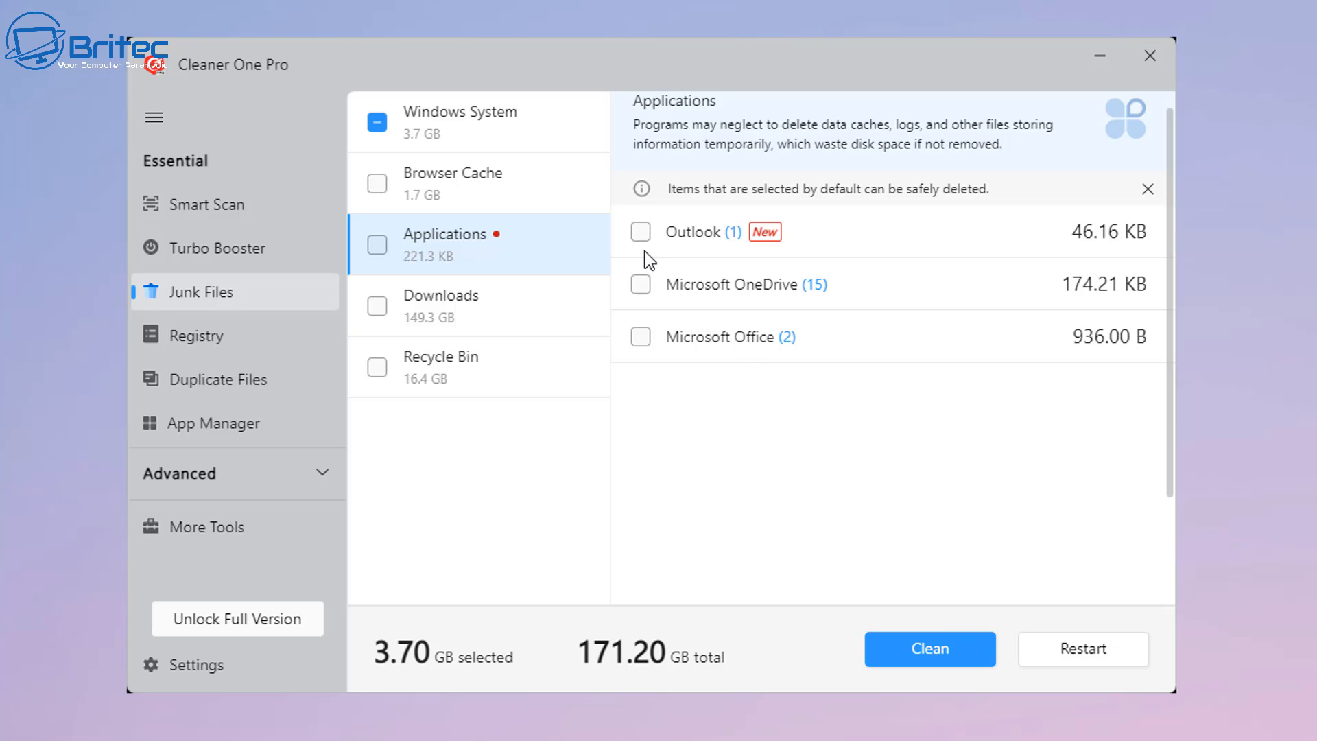
pyautogui.moveTo(498, 317)
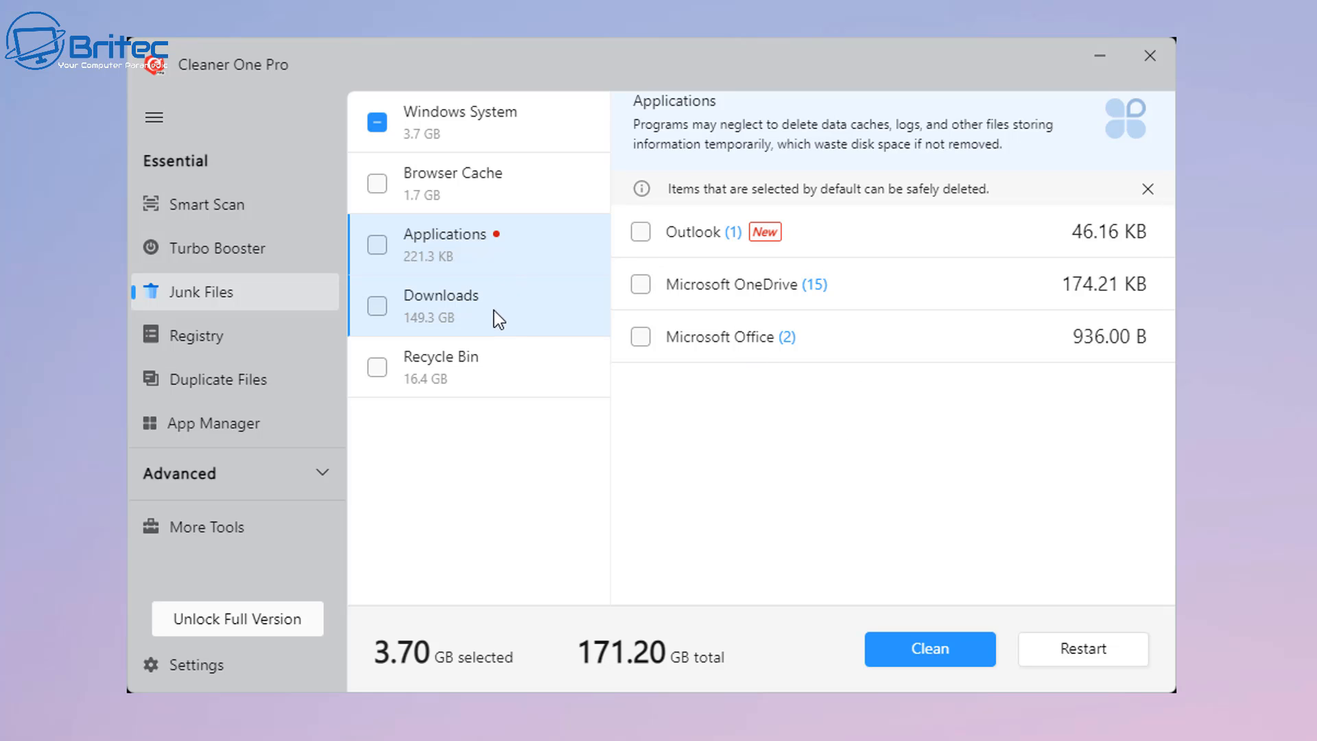
pyautogui.click(441, 304)
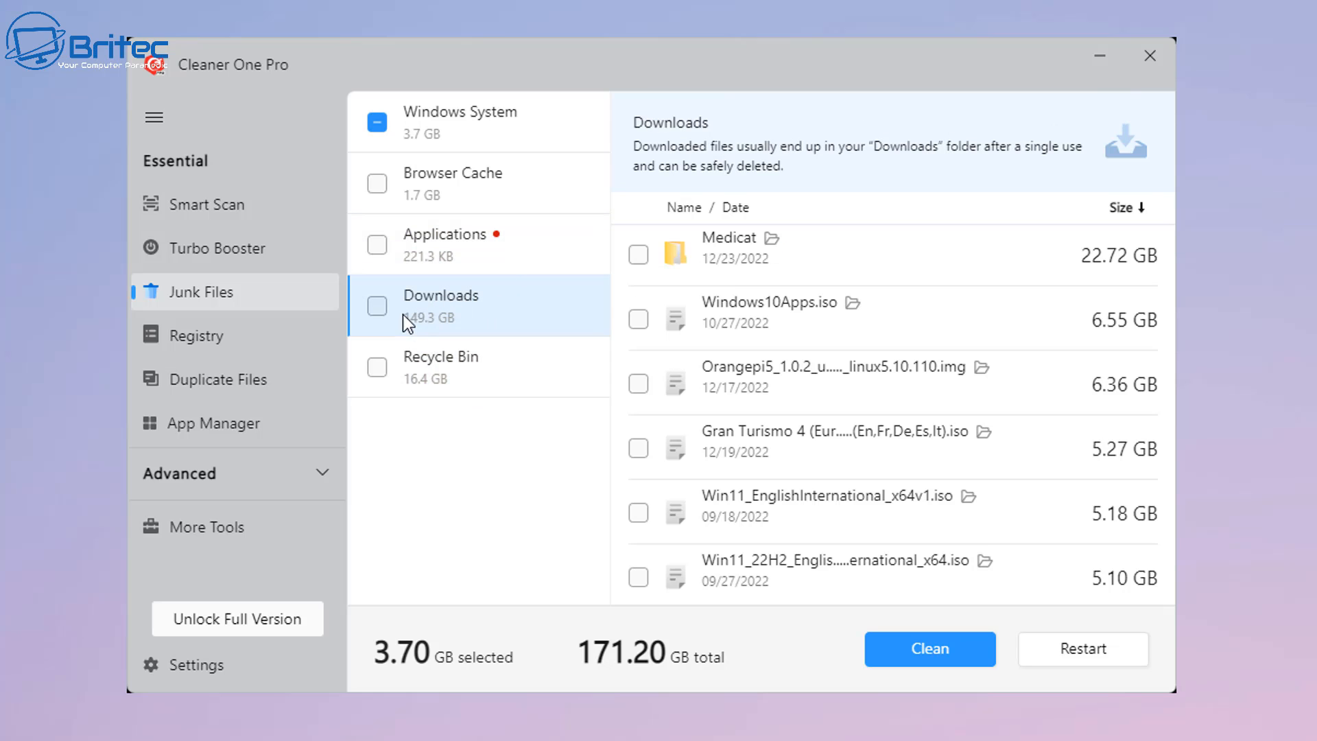
pyautogui.moveTo(512, 332)
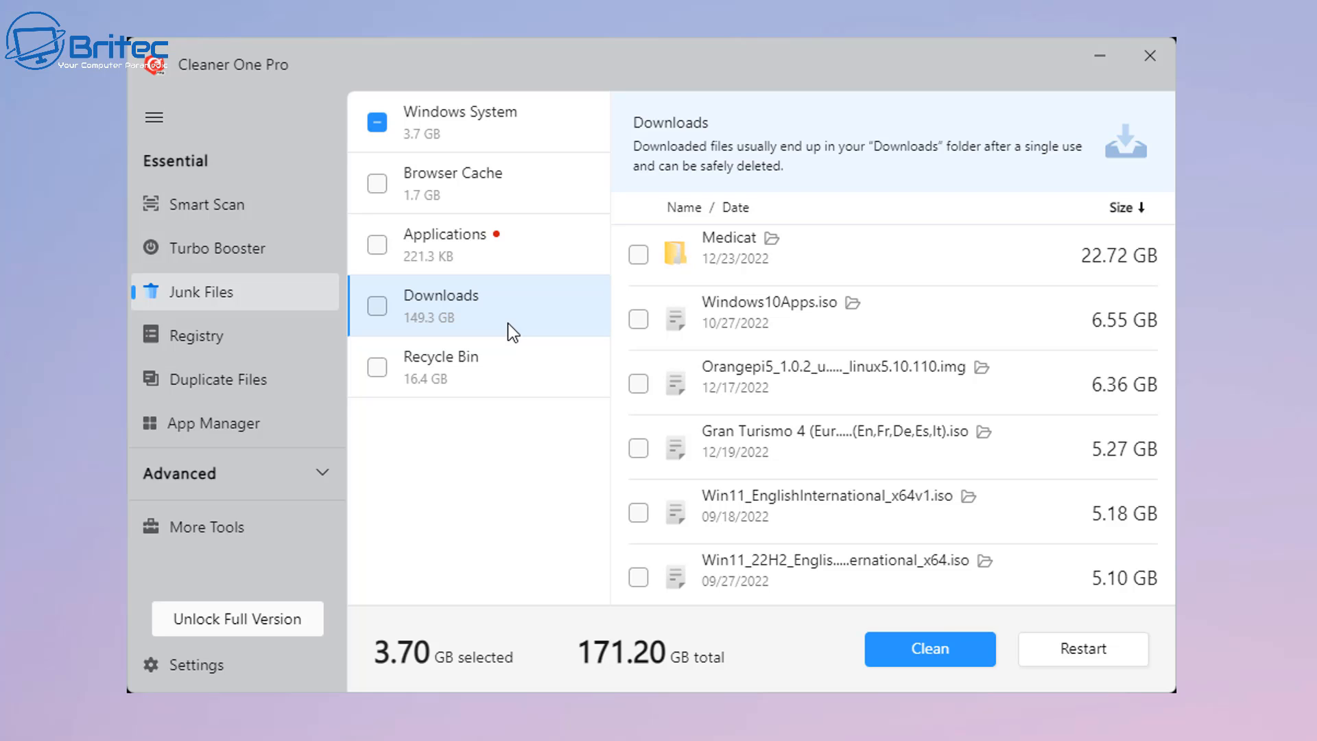
pyautogui.moveTo(434, 330)
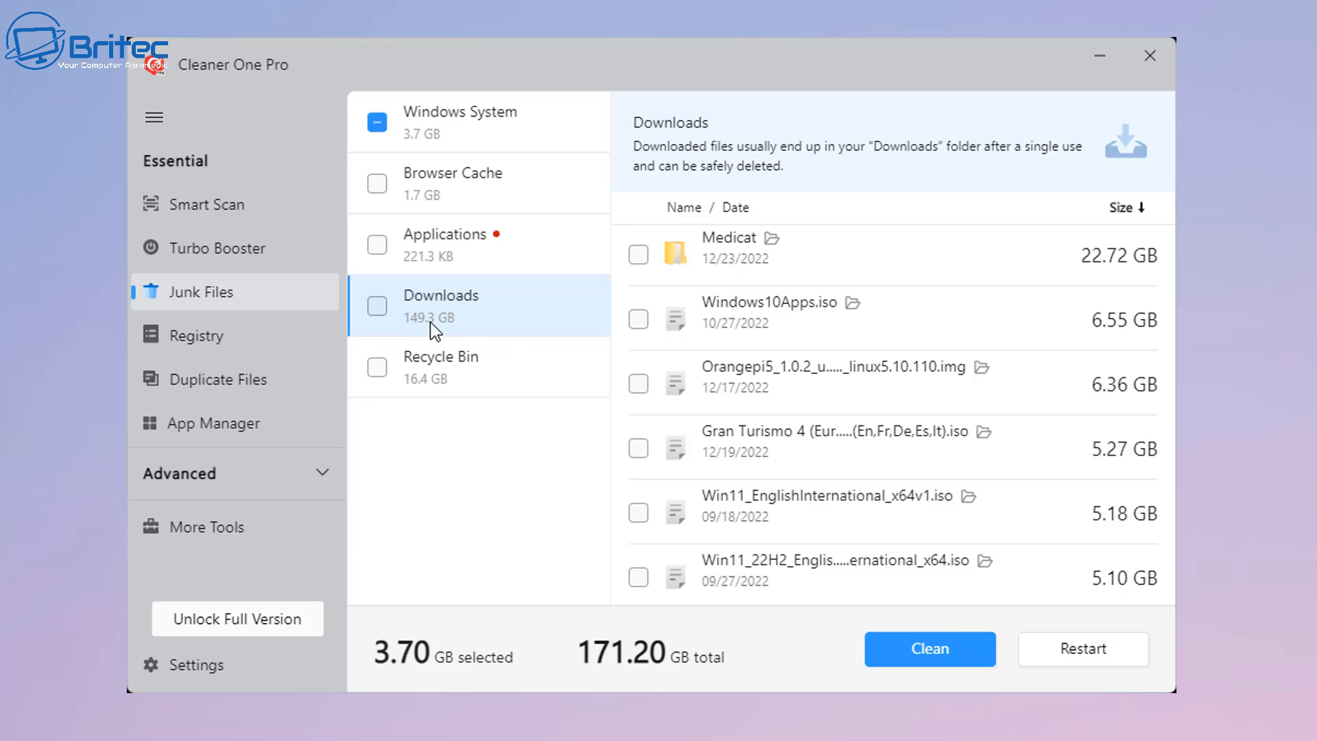
pyautogui.moveTo(446, 329)
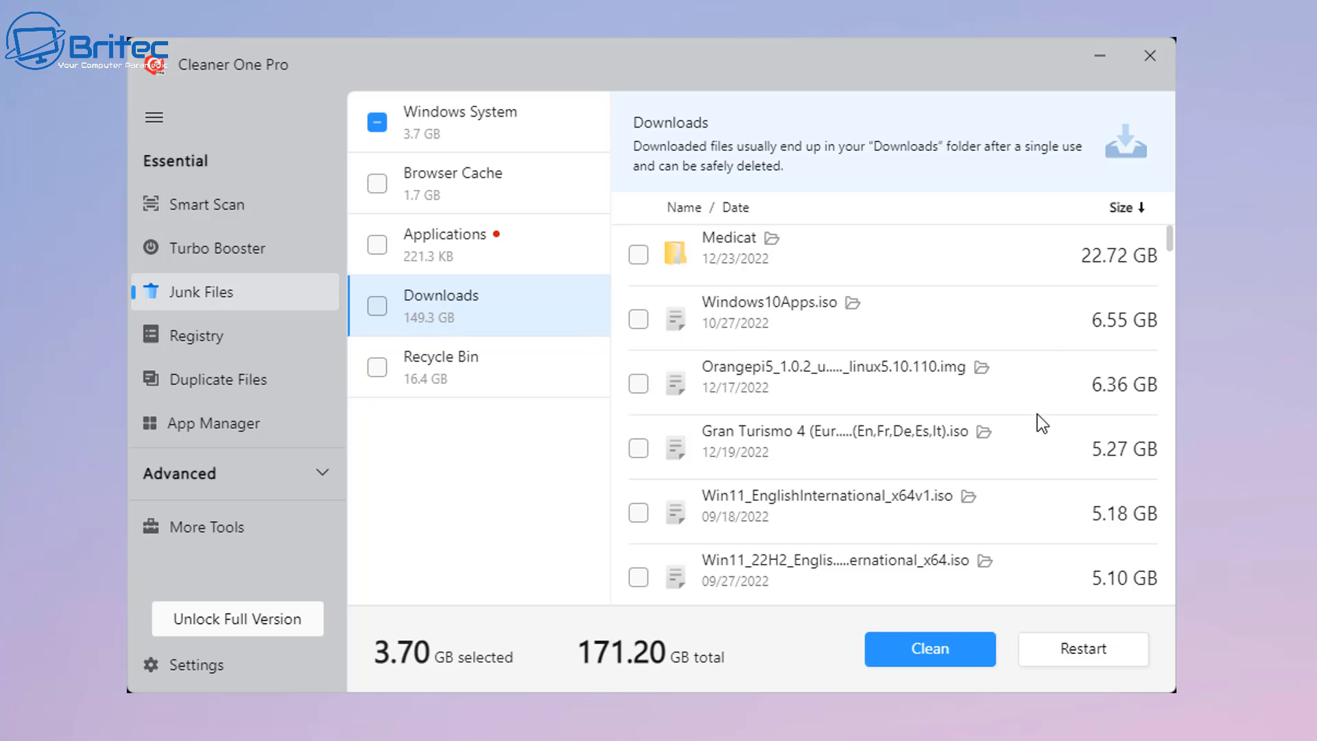
pyautogui.moveTo(796, 299)
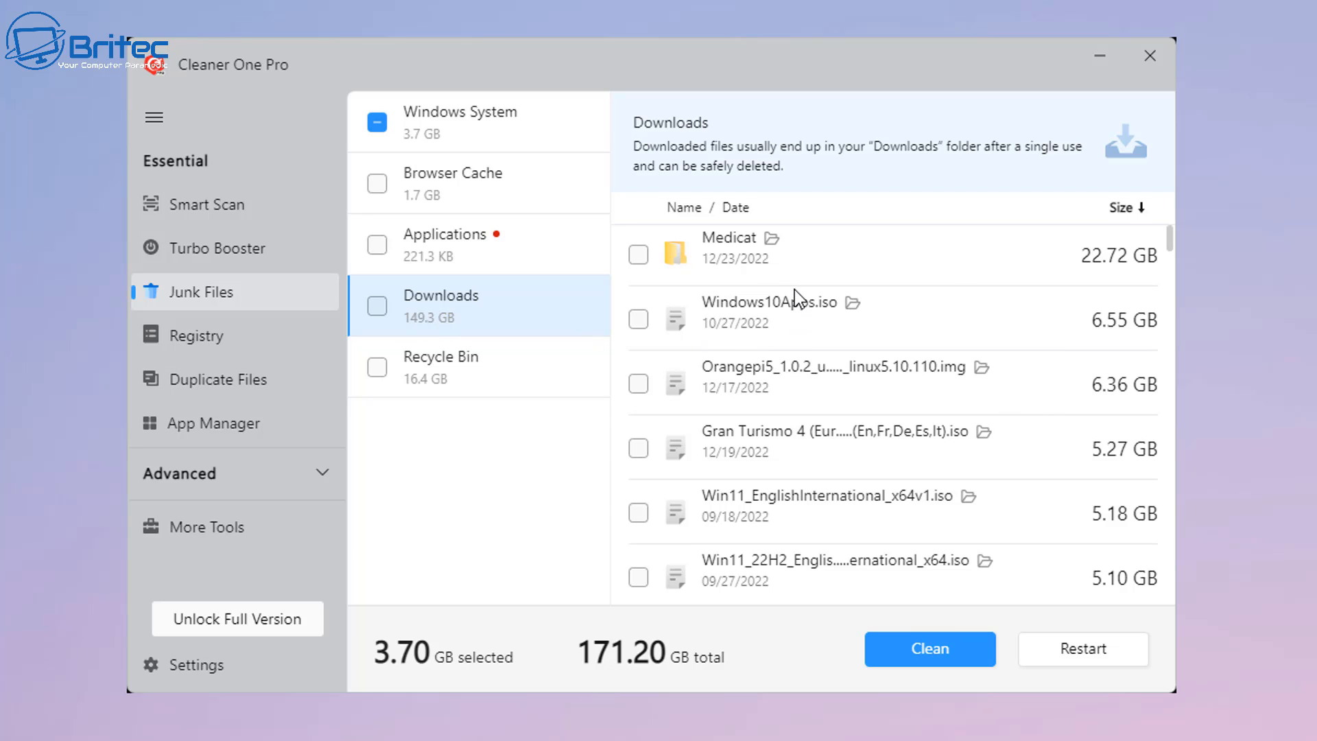
pyautogui.moveTo(894, 400)
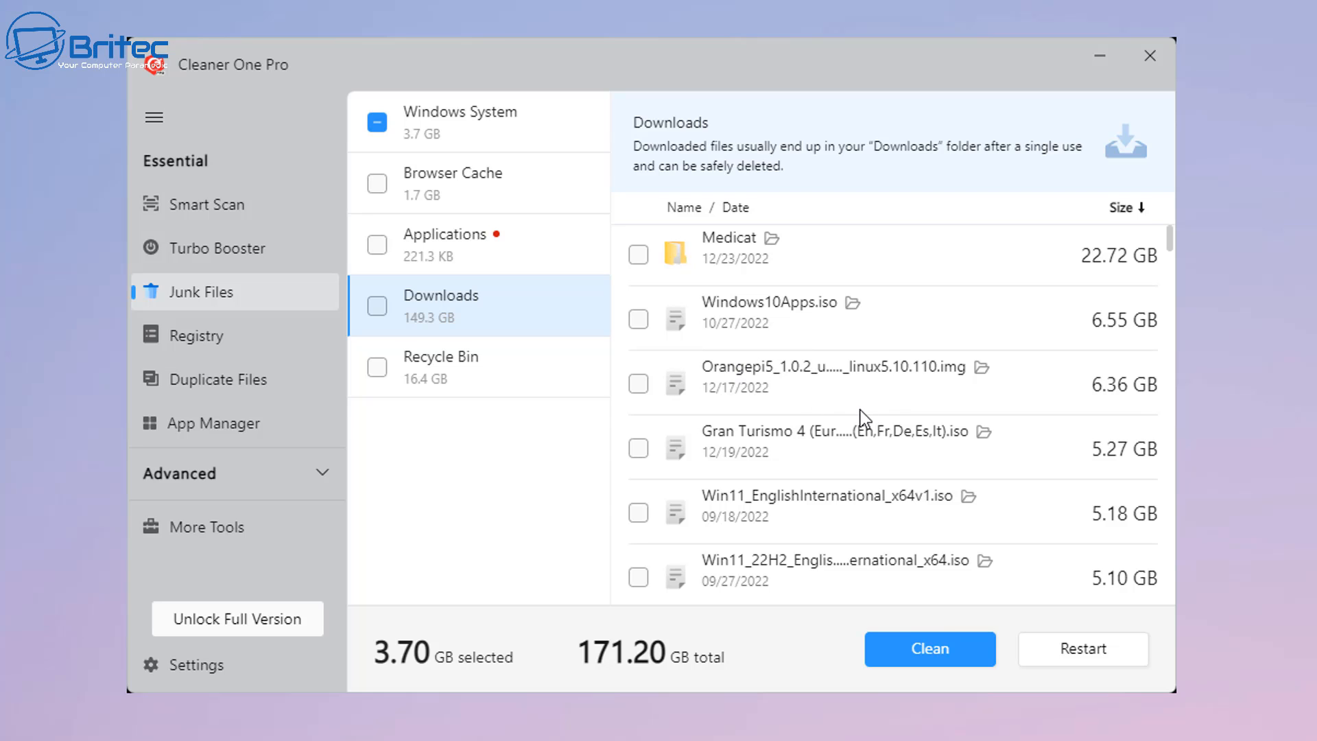
pyautogui.moveTo(831, 391)
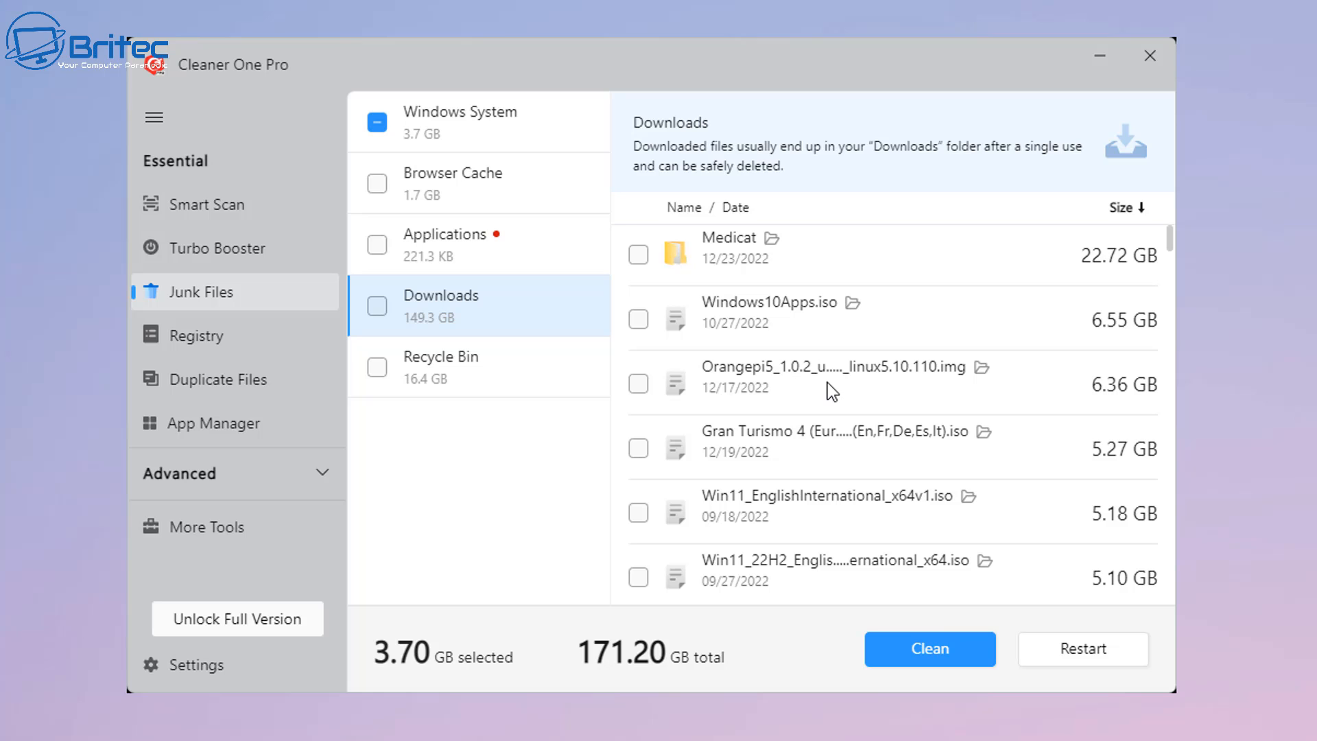
pyautogui.scroll(-3)
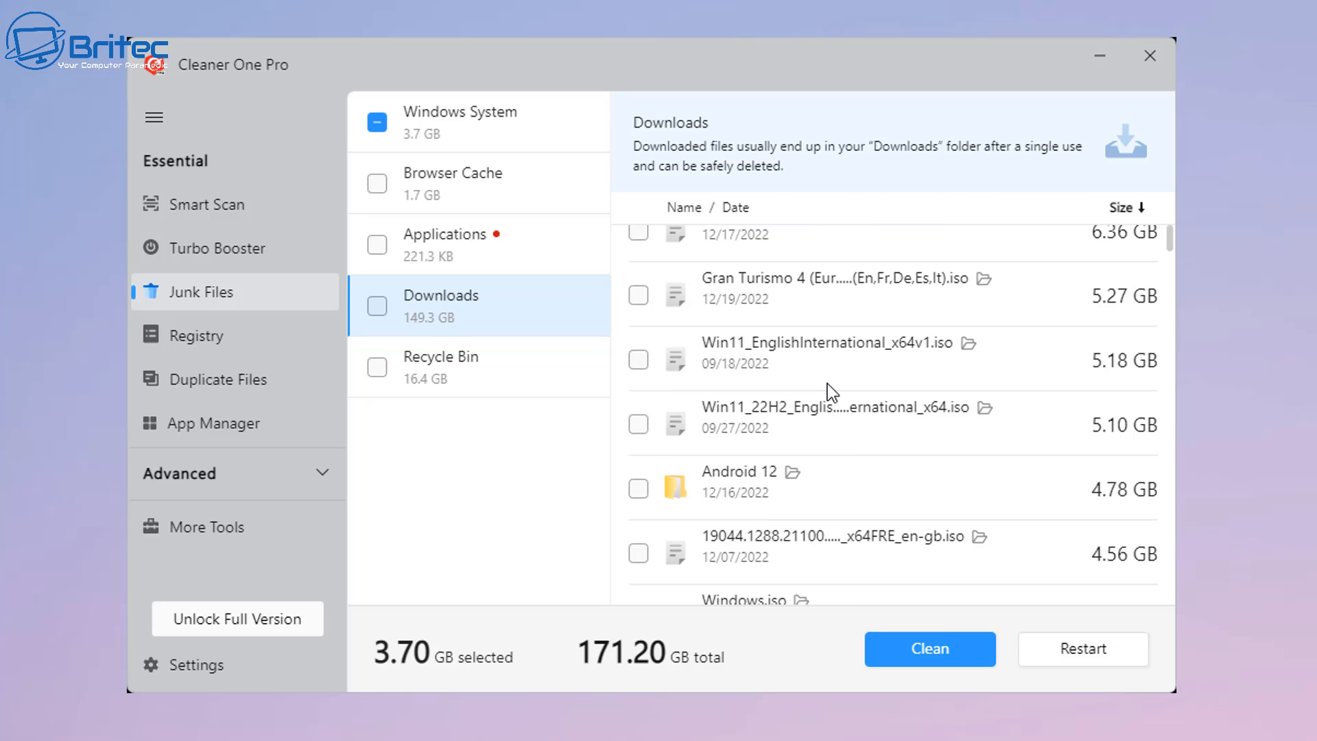
pyautogui.scroll(-3)
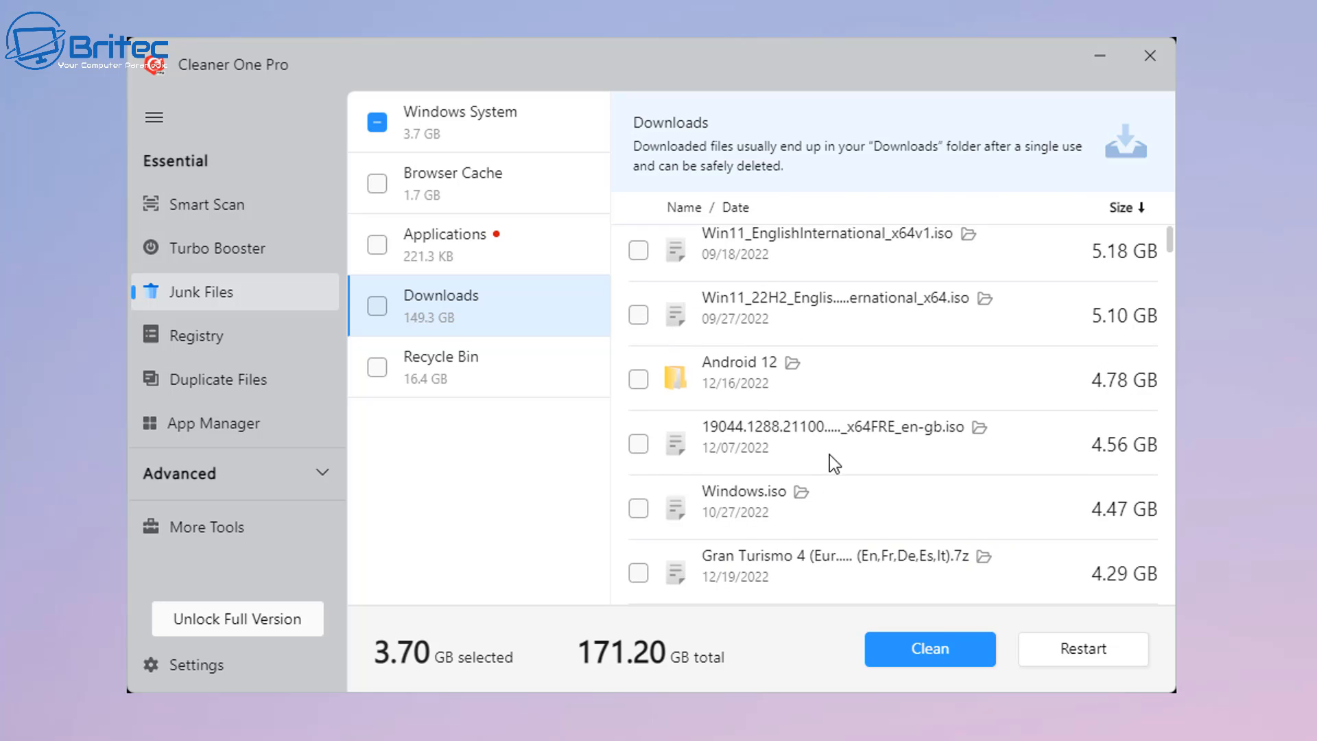
pyautogui.moveTo(827, 433)
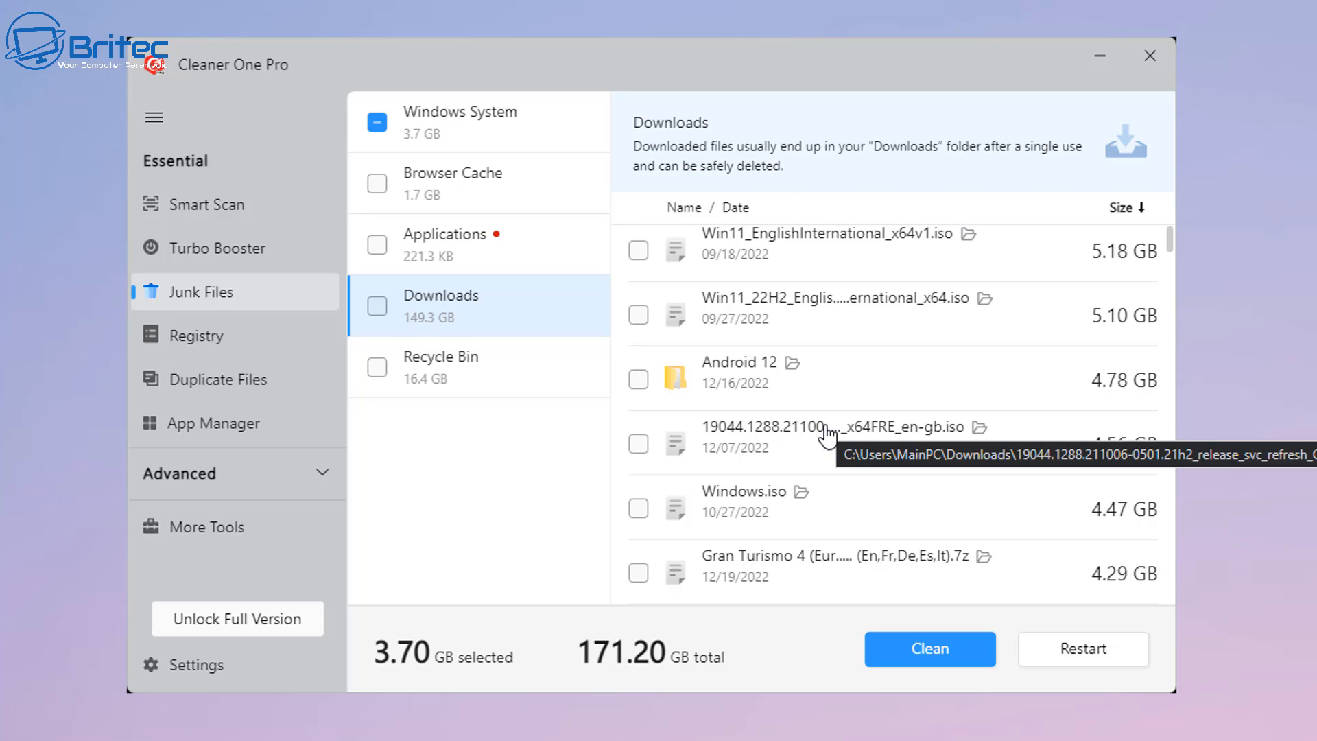
pyautogui.scroll(-3)
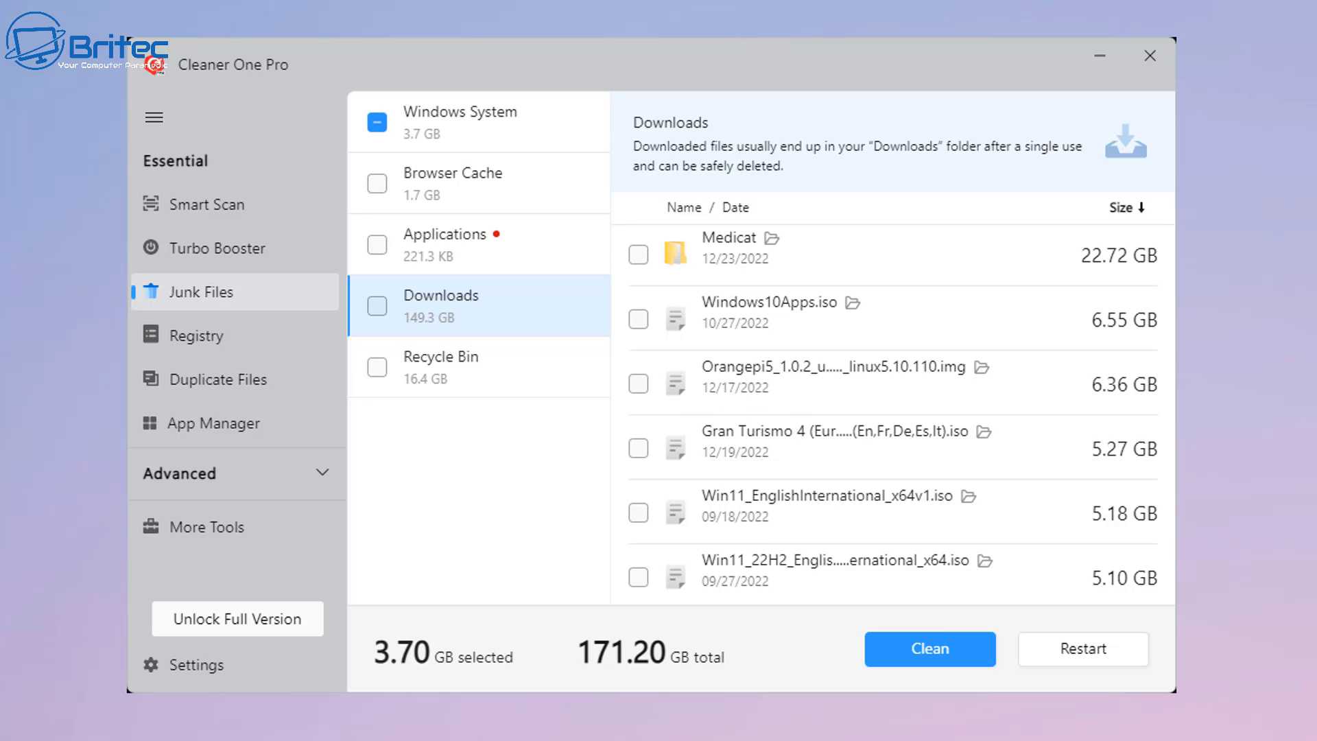
# Step: Select the Recycle Bin category to see its 16.42 GB across 78 files
pyautogui.click(440, 366)
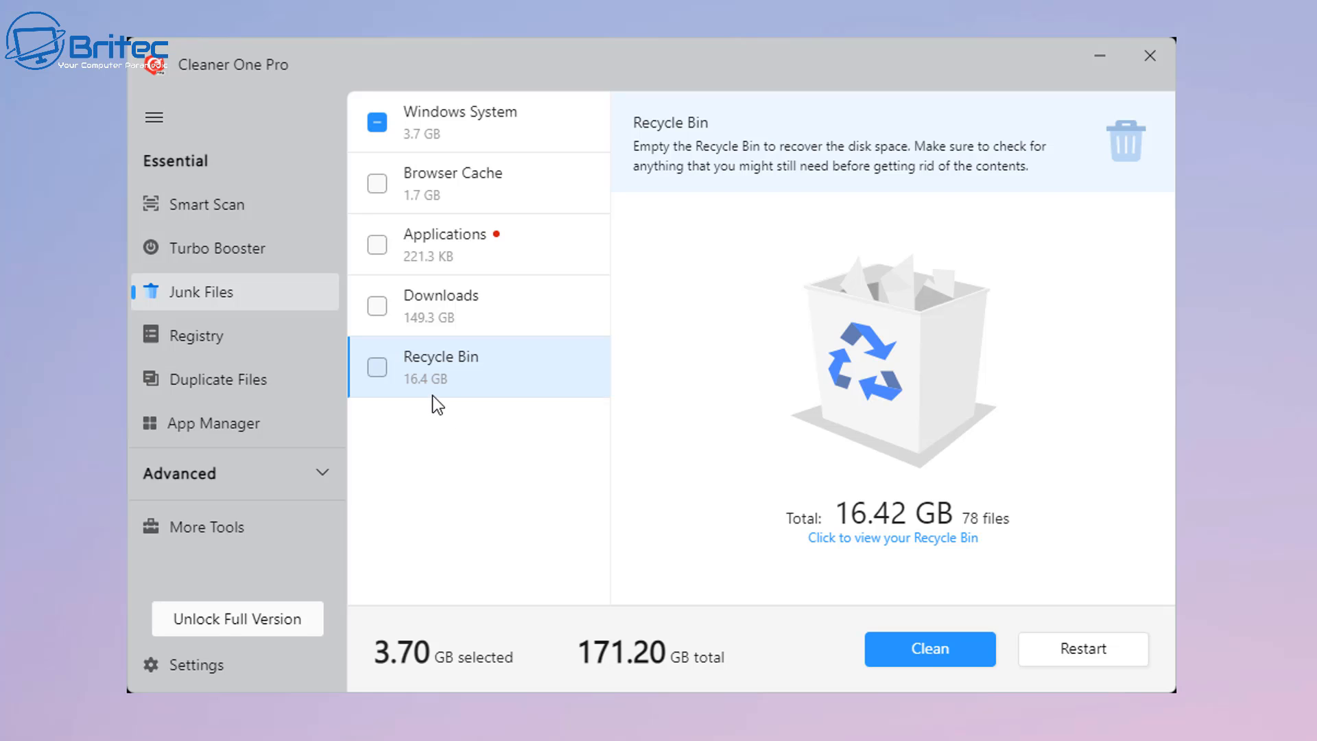
pyautogui.moveTo(441, 405)
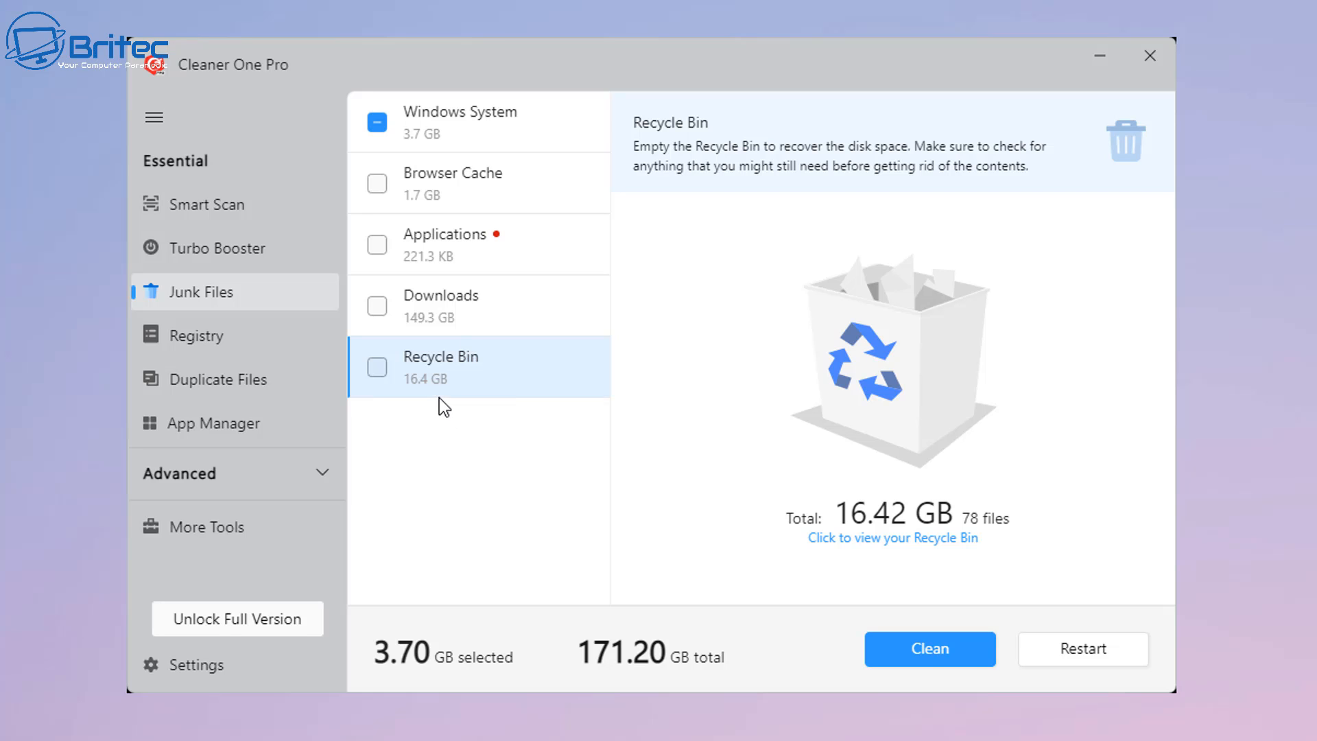
pyautogui.moveTo(915, 426)
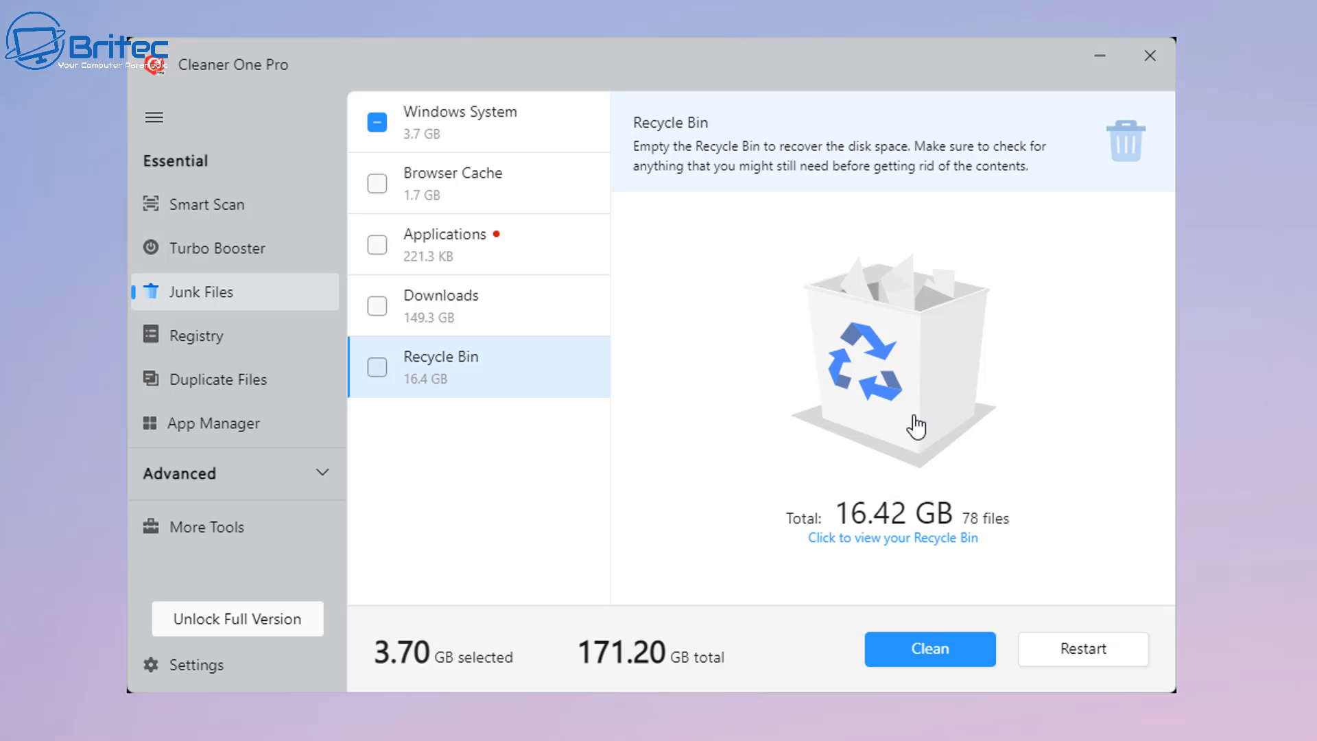
pyautogui.moveTo(894, 516)
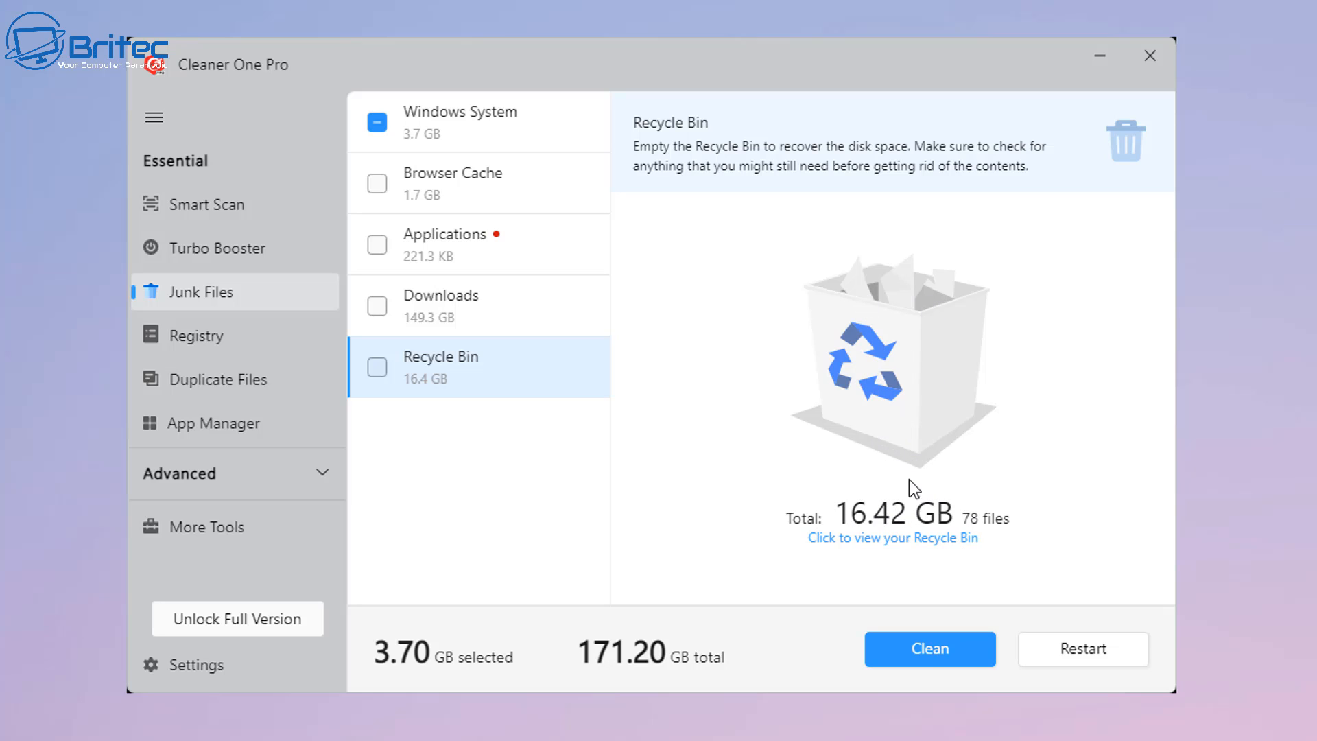
pyautogui.moveTo(934, 456)
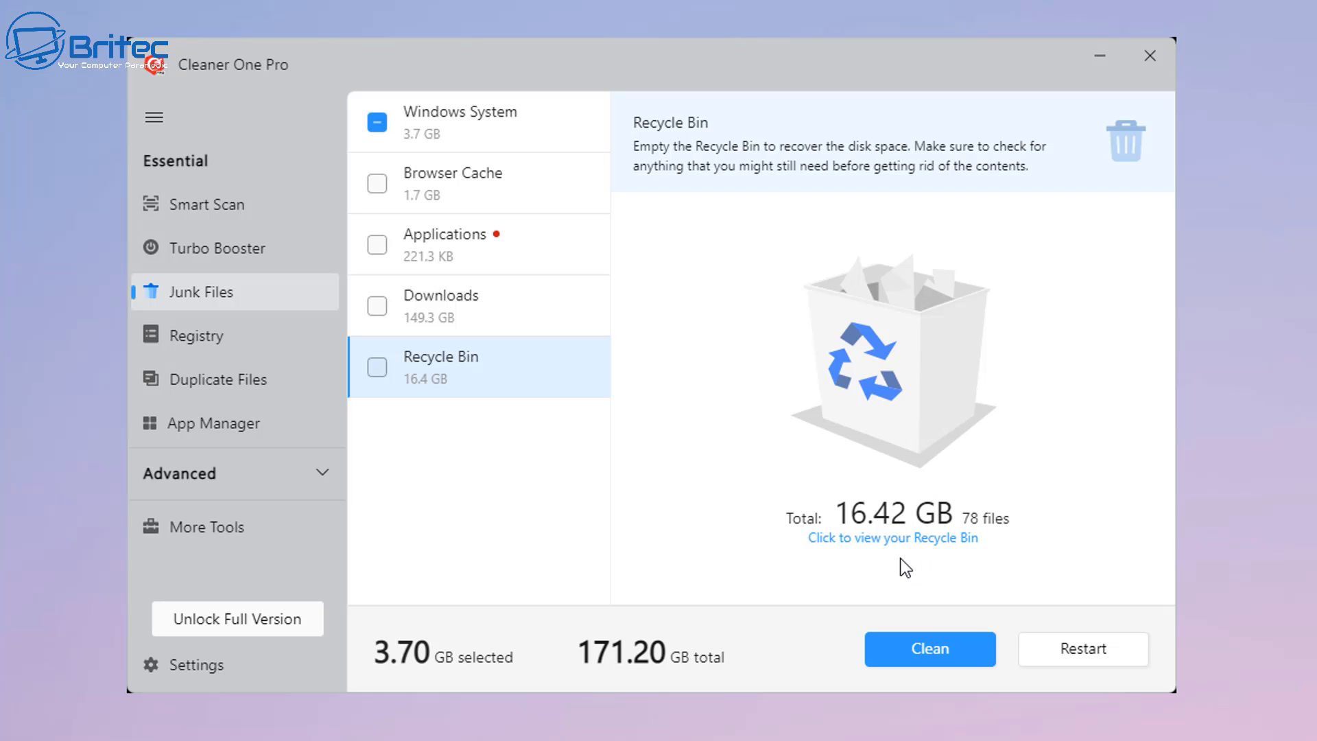
pyautogui.moveTo(909, 554)
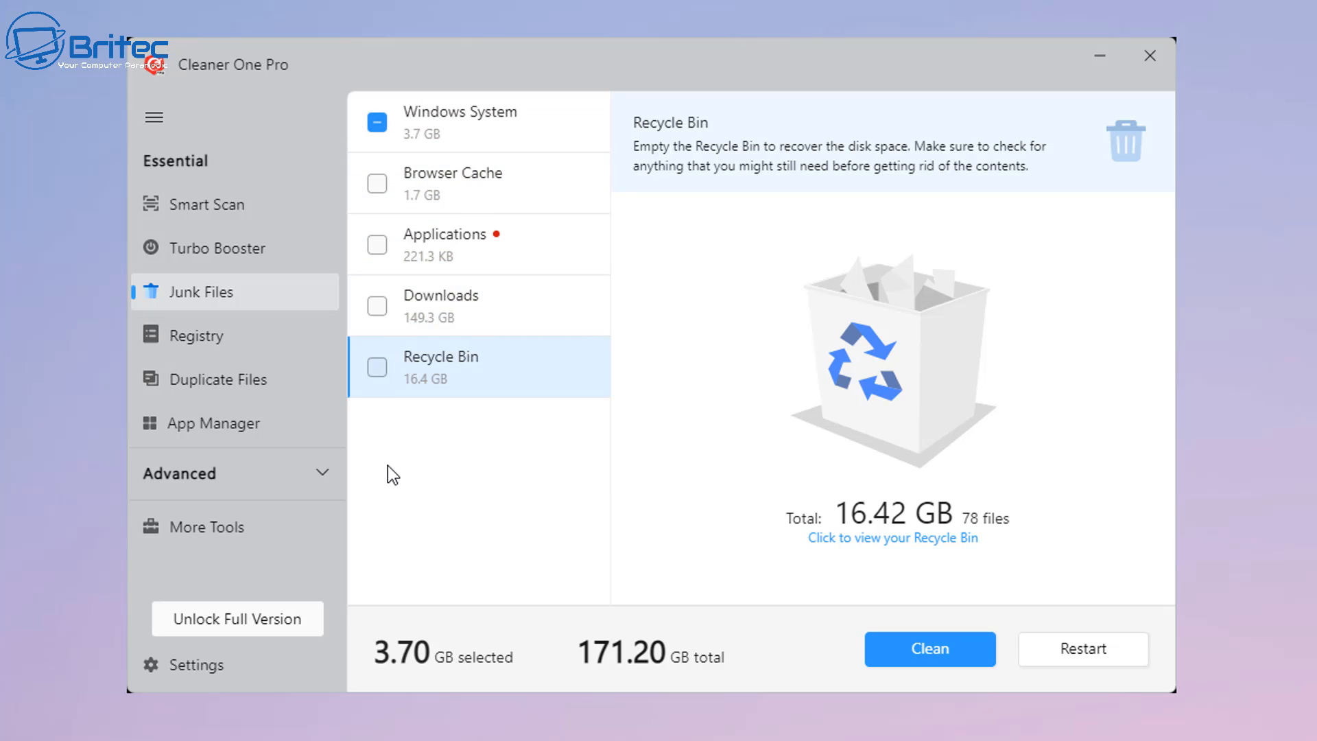
pyautogui.moveTo(495, 328)
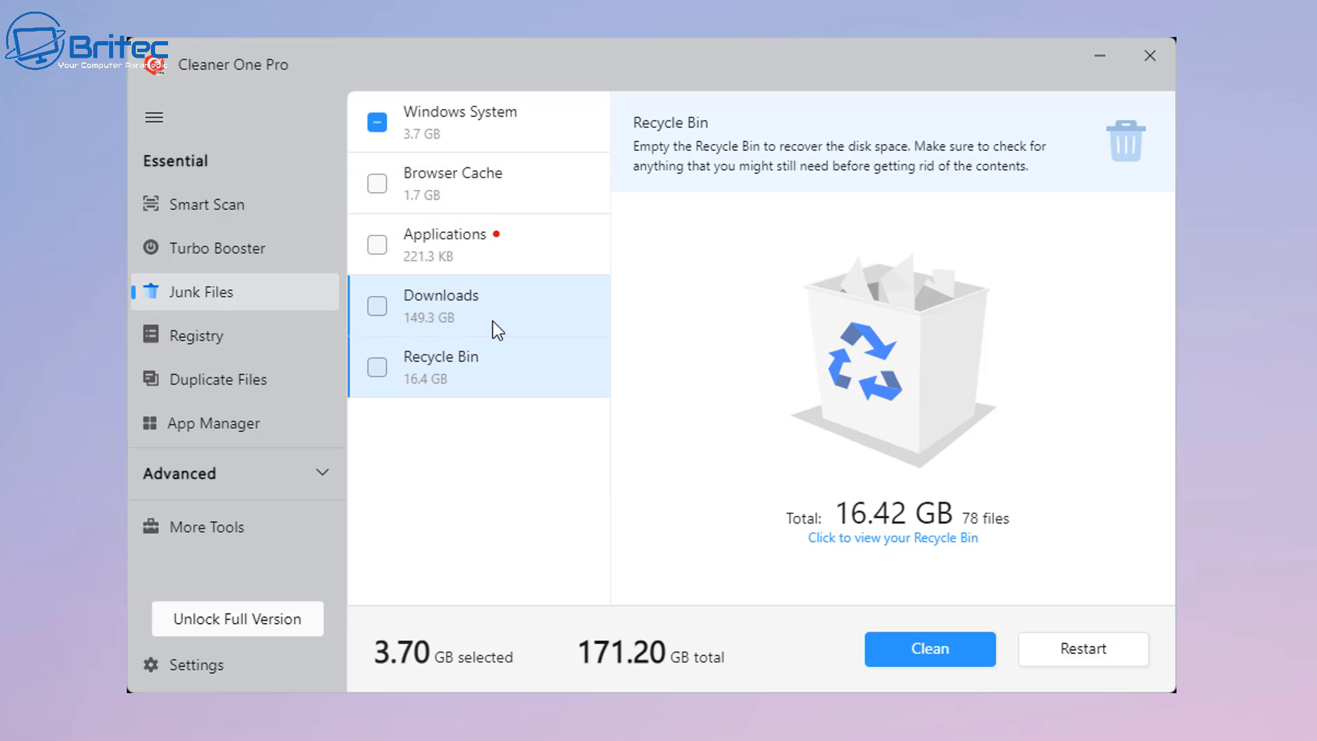
# Step: Return to the Downloads category and scroll its file list past the large ISO files
pyautogui.click(441, 304)
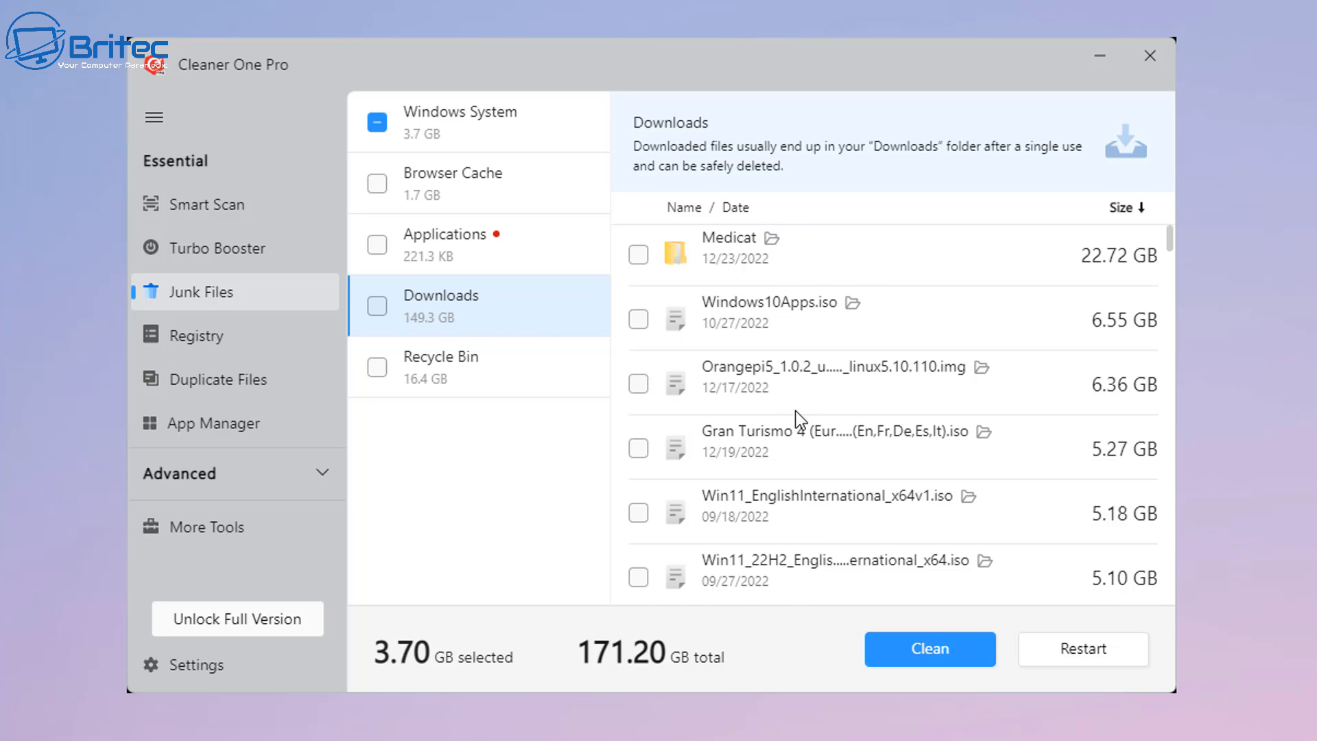
pyautogui.scroll(-3)
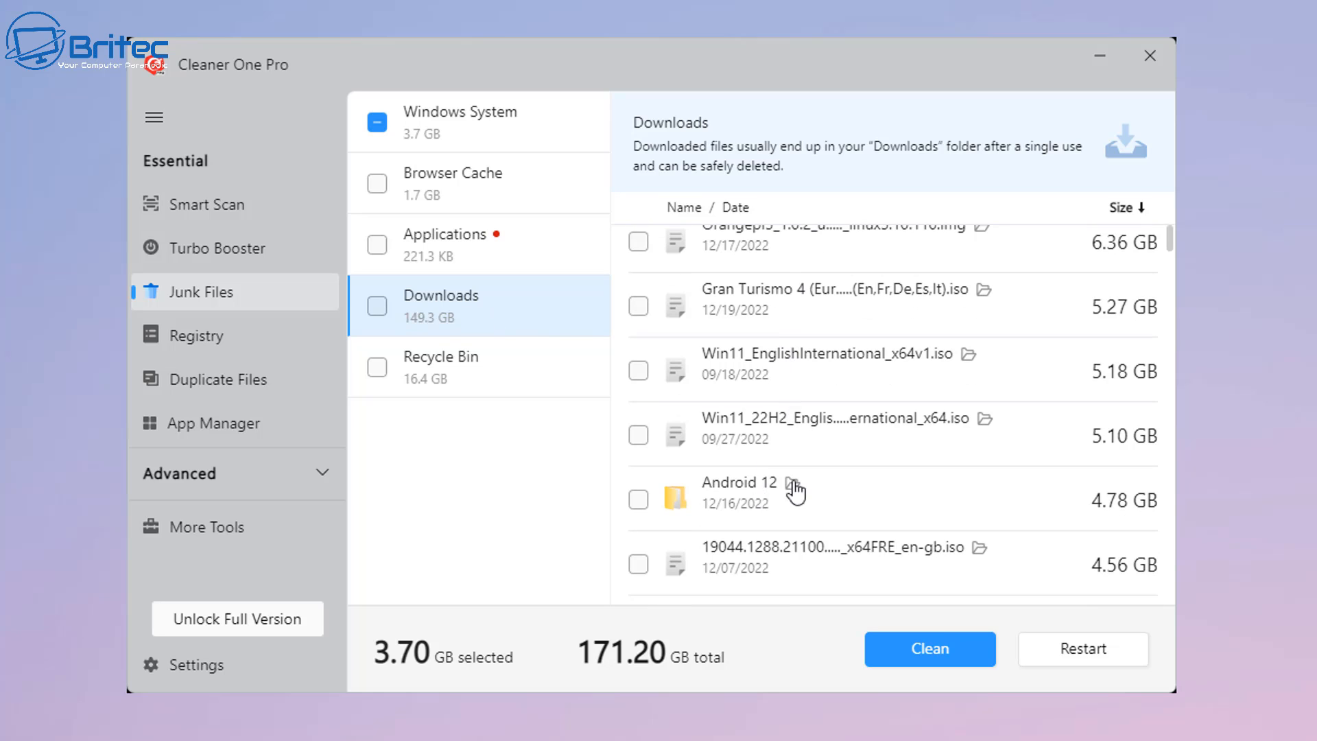
pyautogui.moveTo(876, 505)
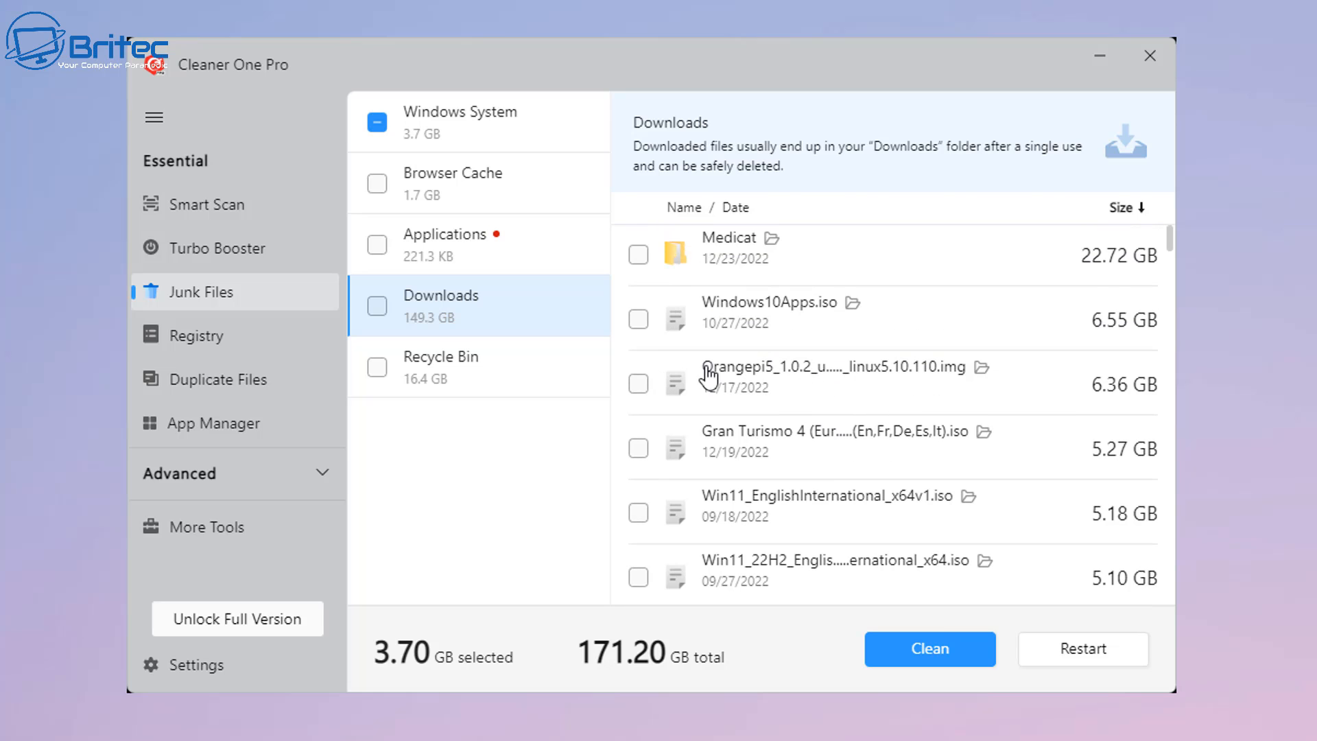
pyautogui.scroll(-3)
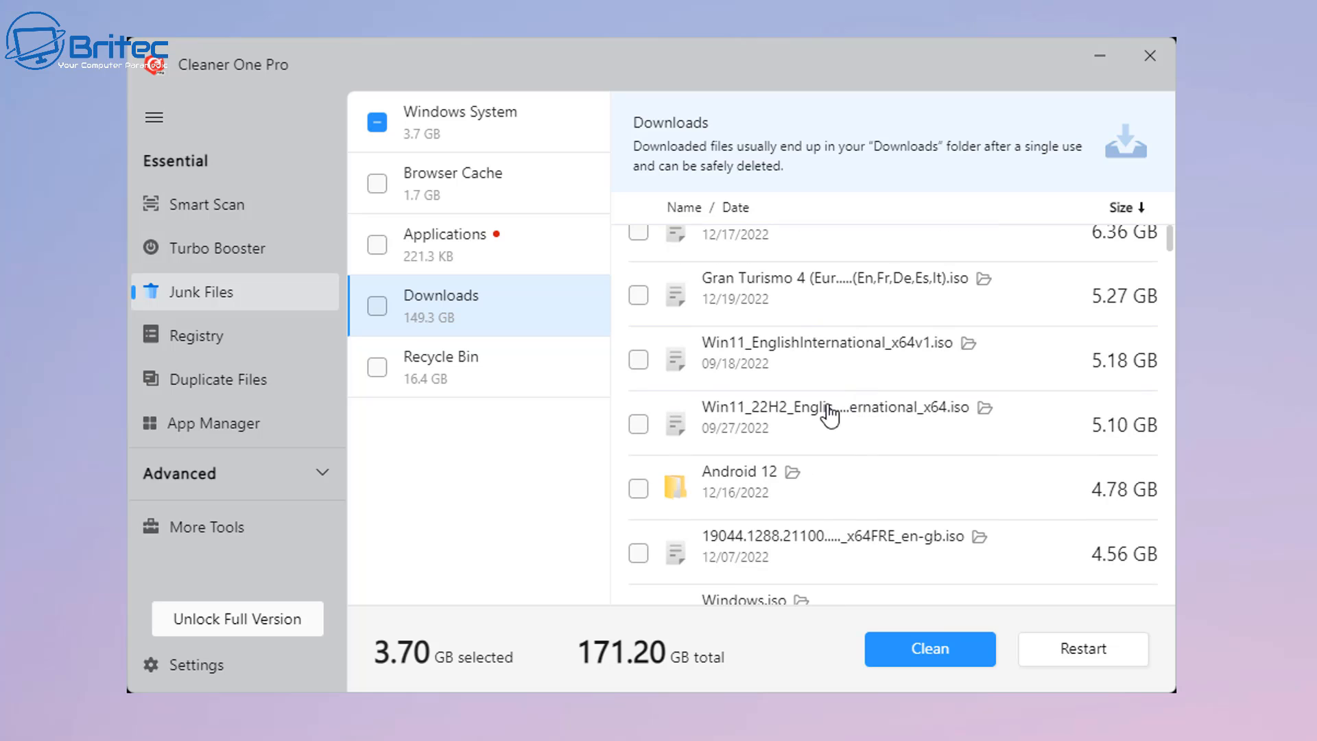
pyautogui.scroll(-3)
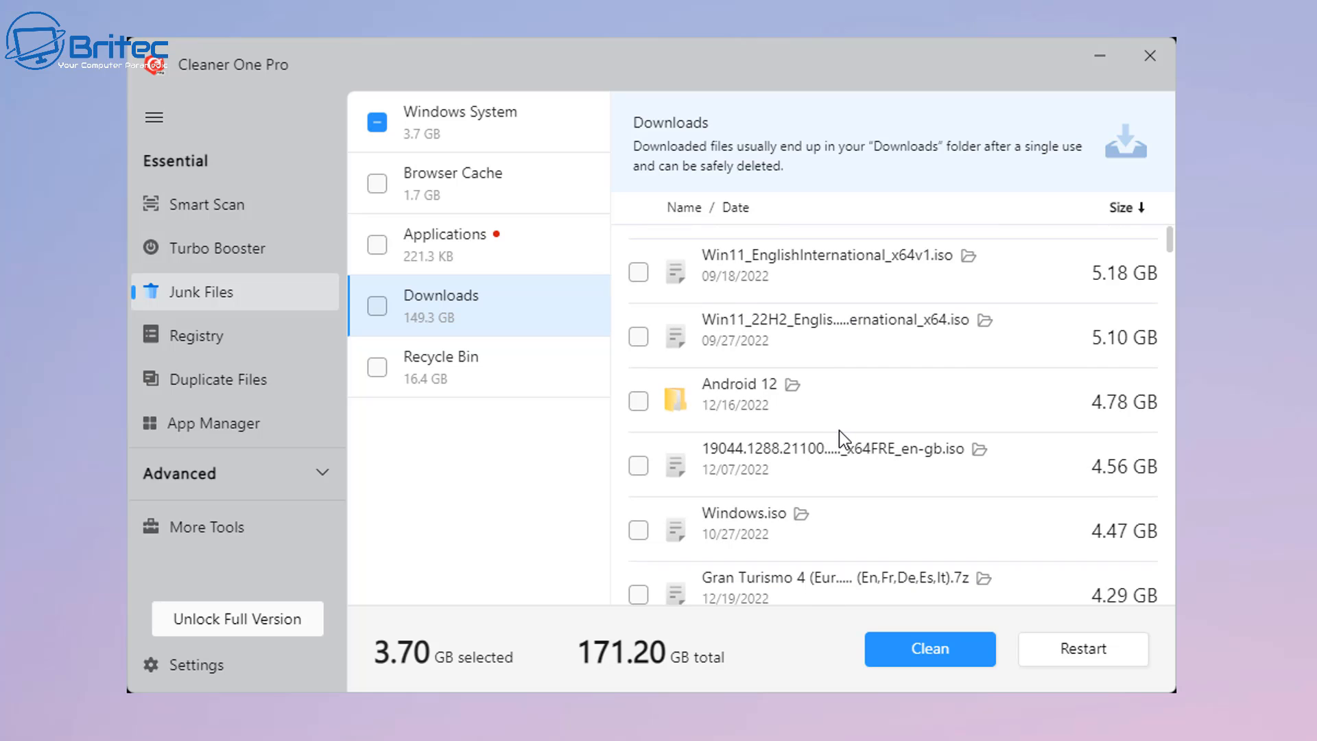
pyautogui.scroll(-3)
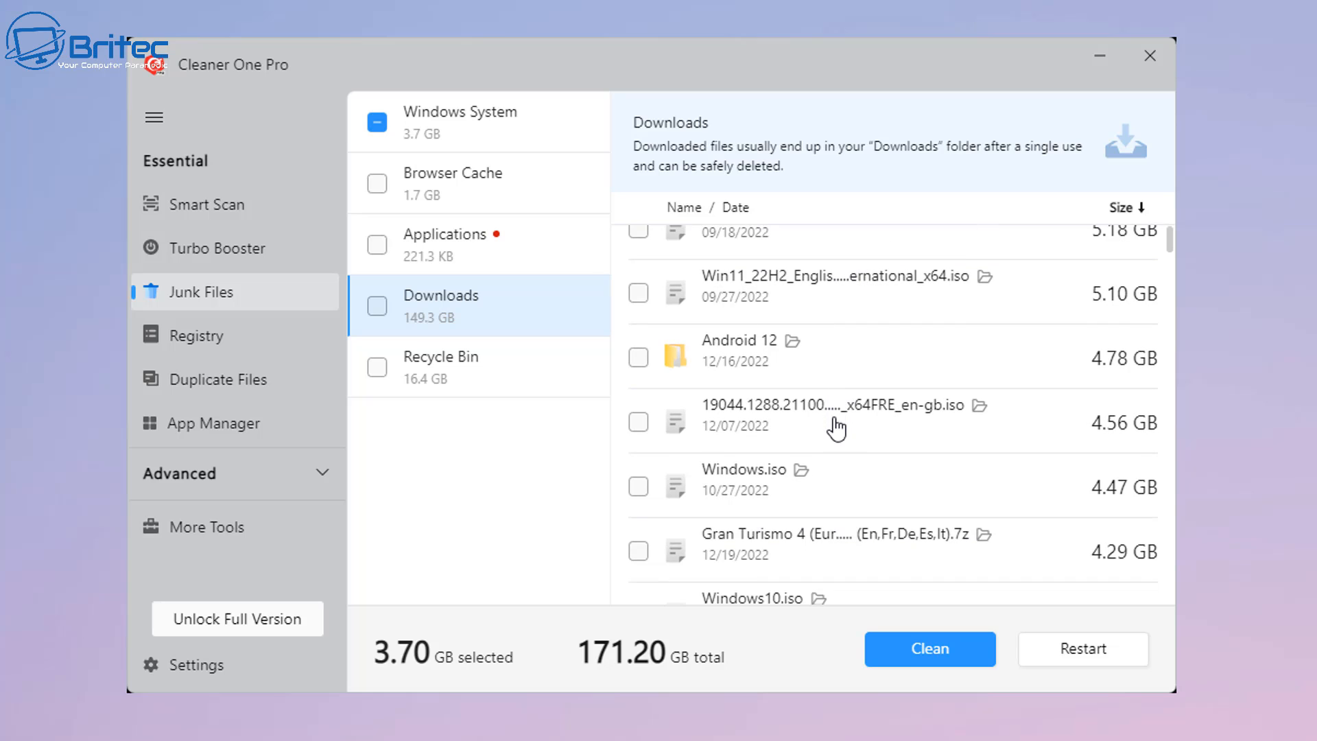
pyautogui.scroll(-3)
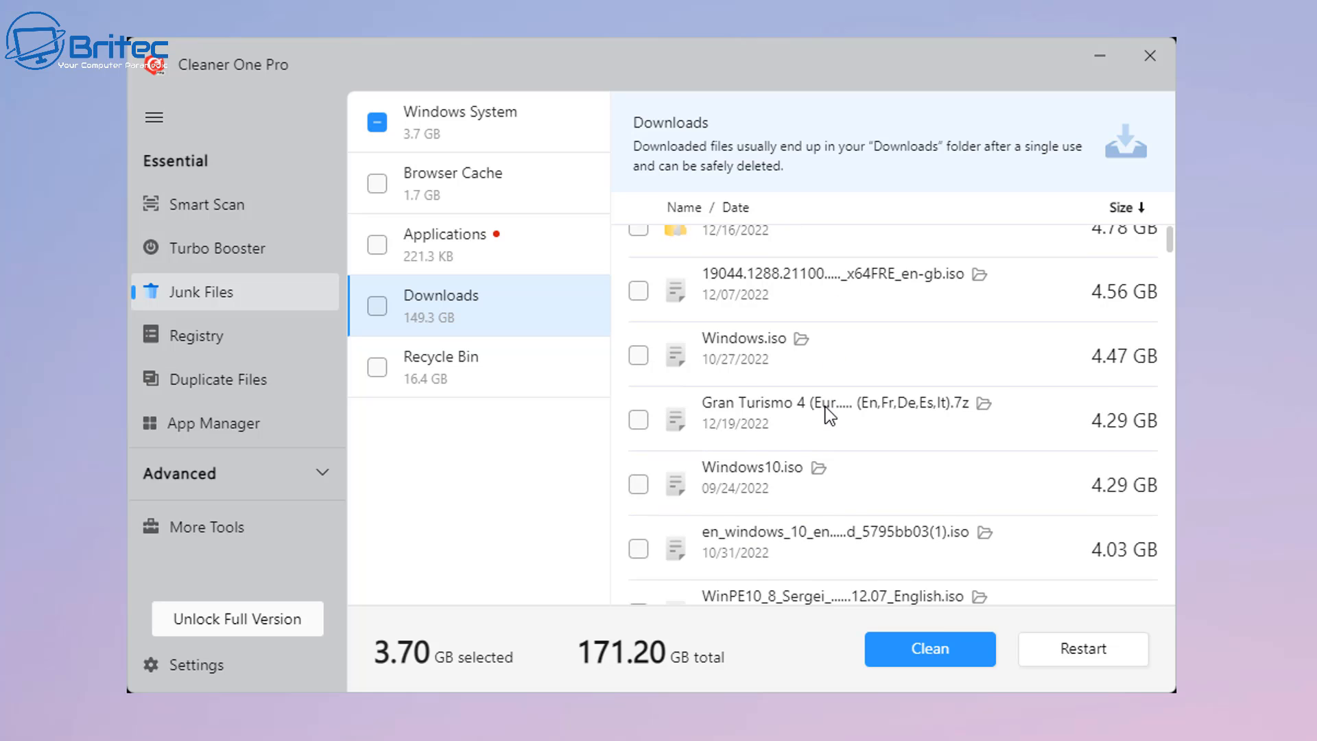
pyautogui.scroll(-3)
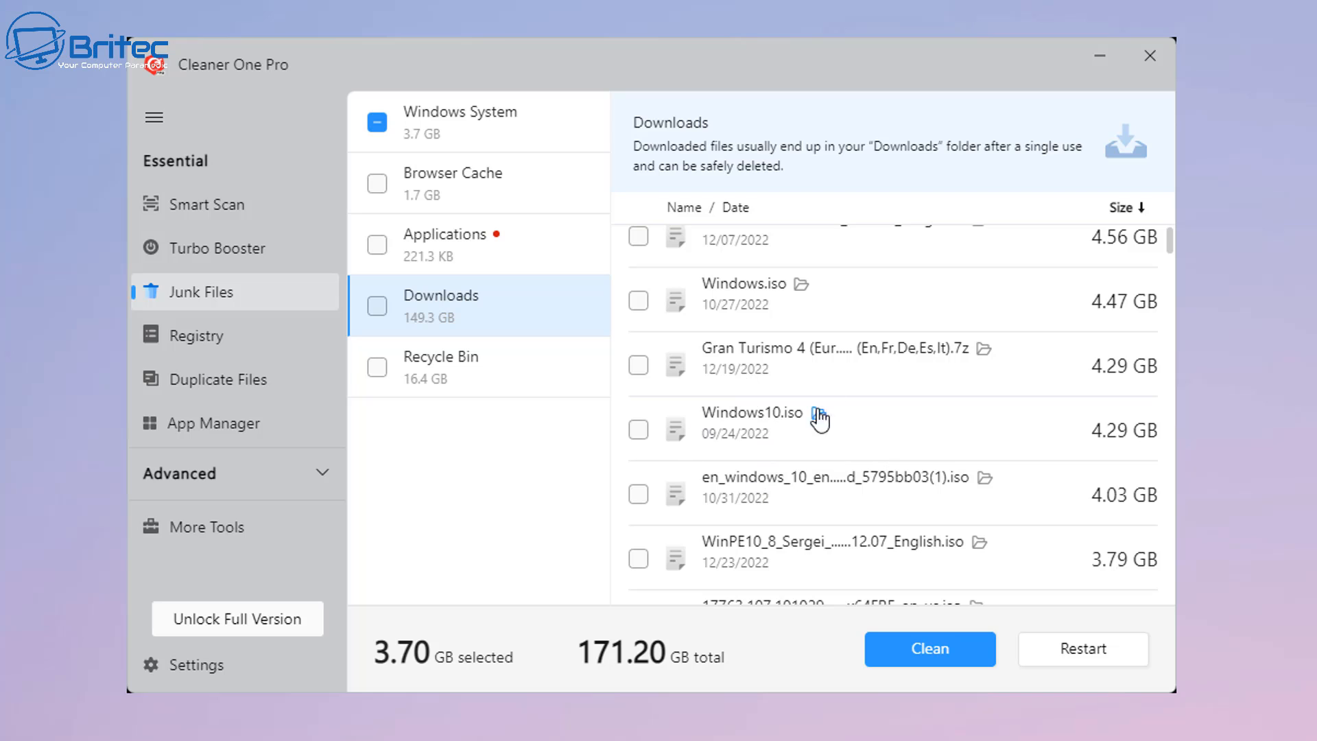
pyautogui.moveTo(1075, 347)
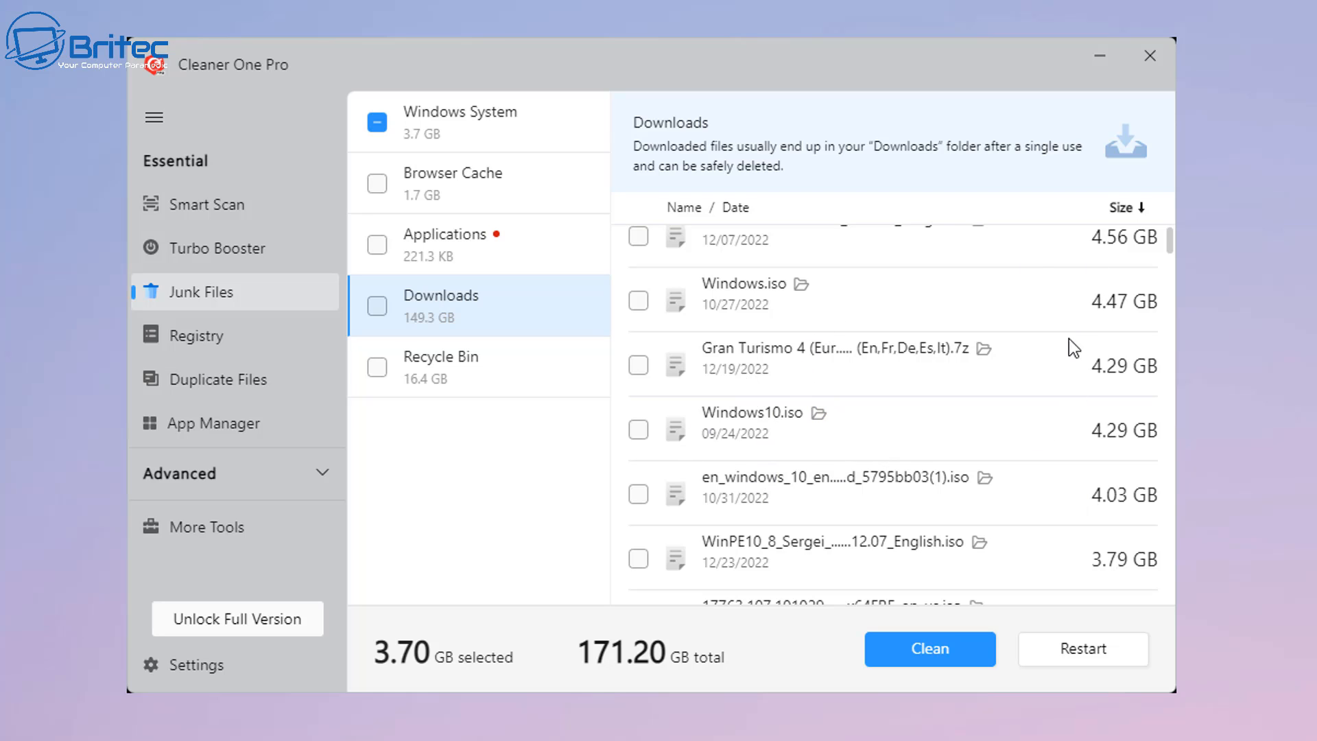
pyautogui.scroll(-3)
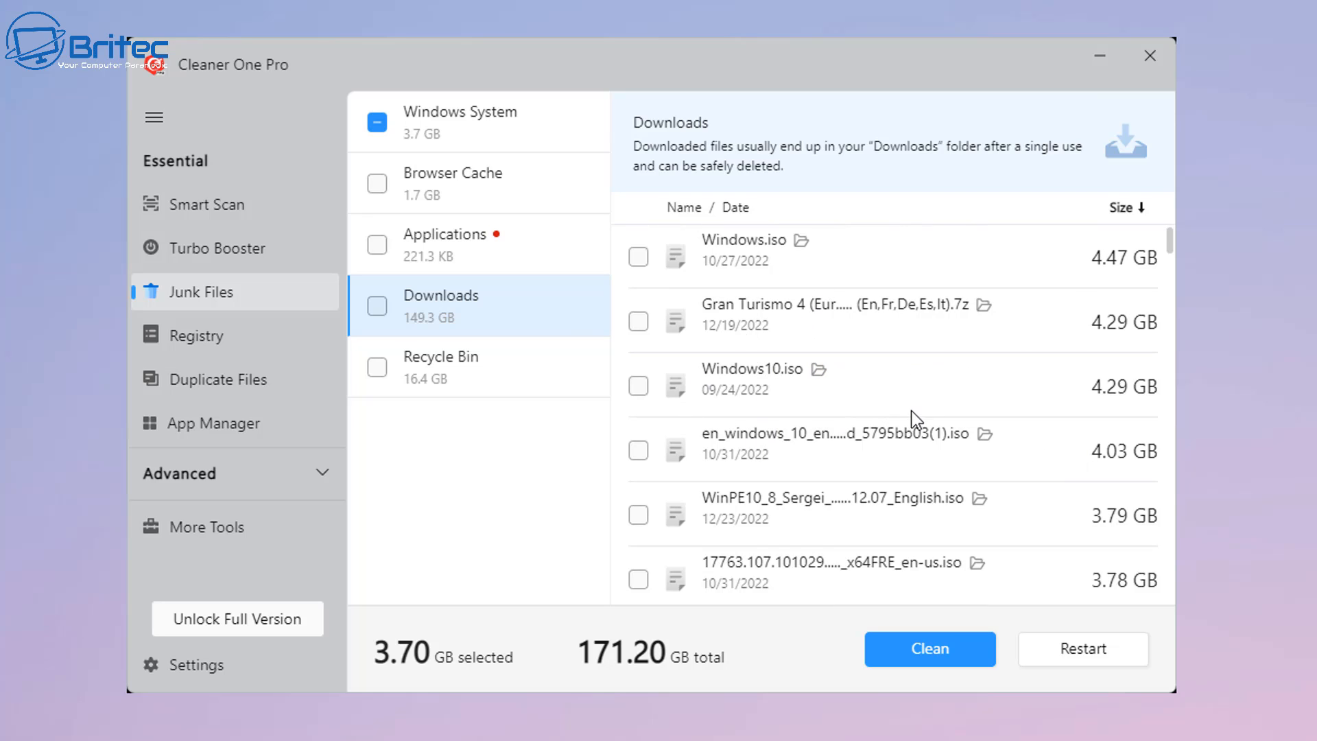
pyautogui.scroll(-3)
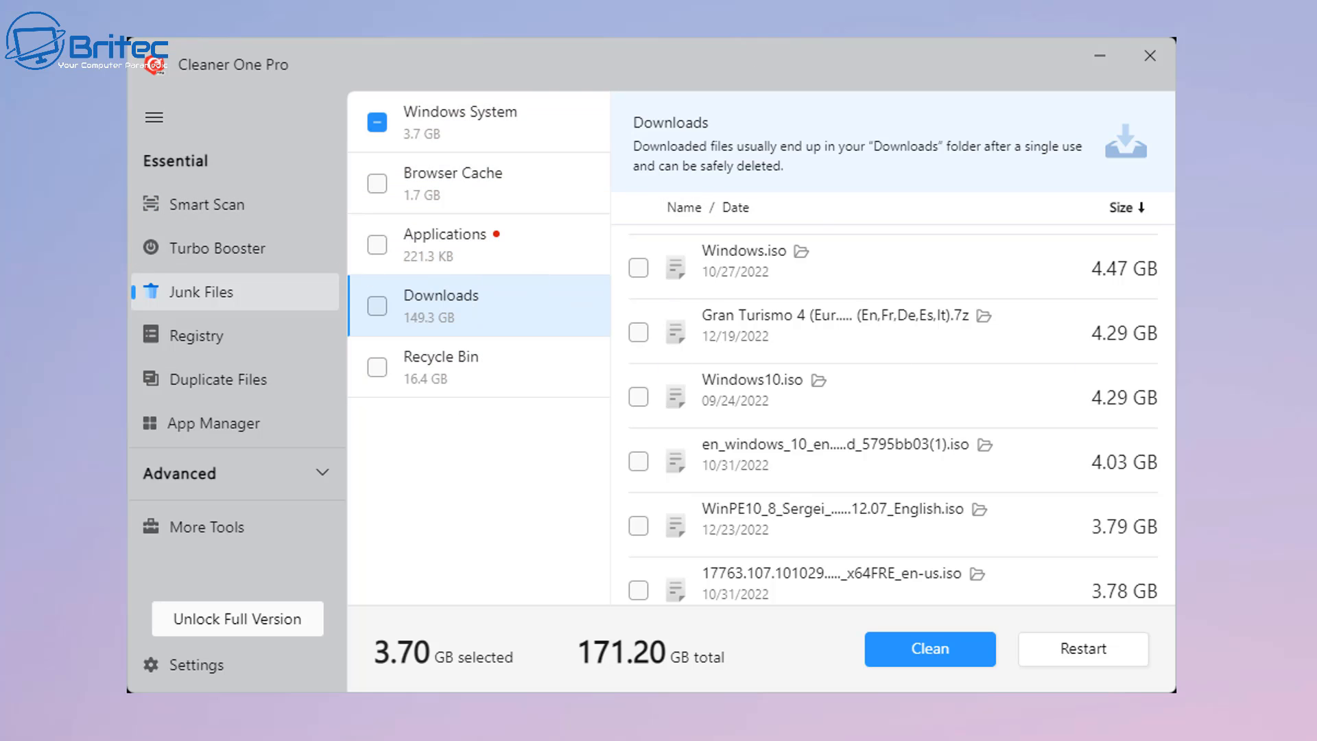
pyautogui.moveTo(183, 379)
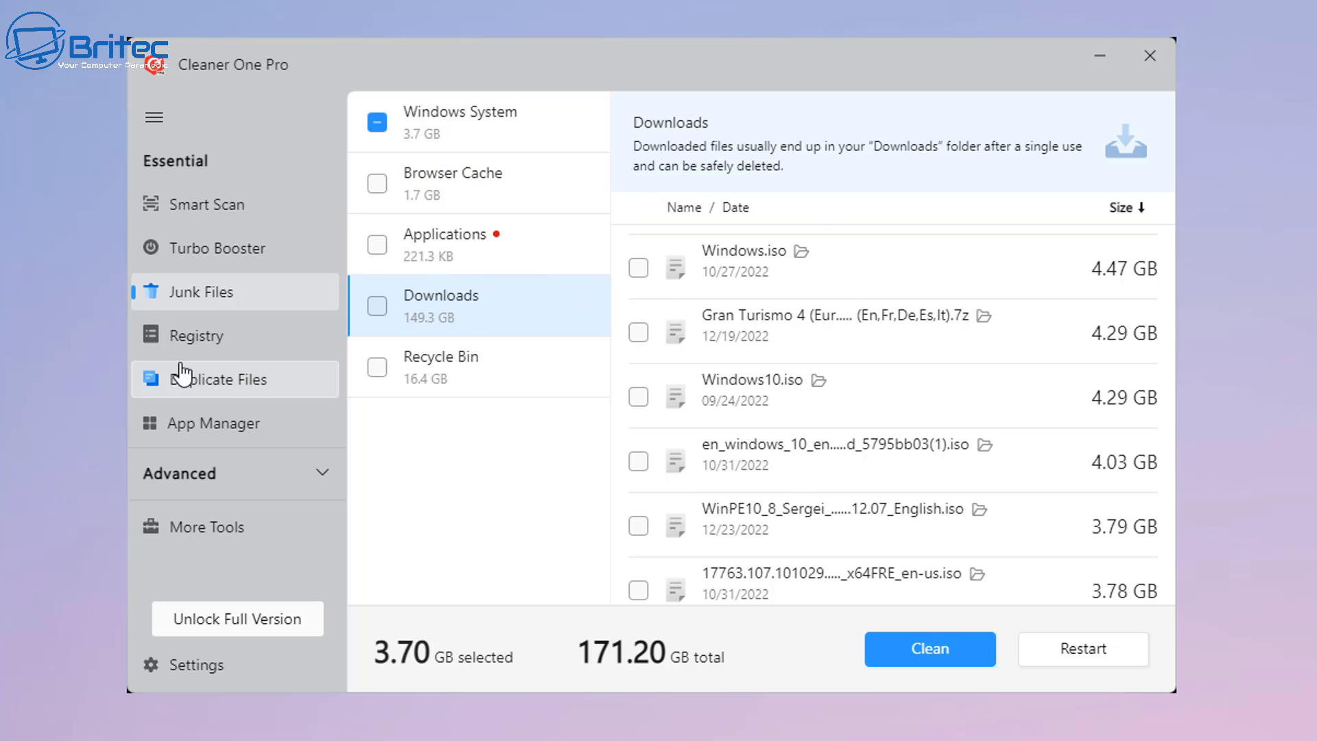
# Step: Open the registry results and view the App Path (367) entries, with all 554 items selected
pyautogui.click(196, 335)
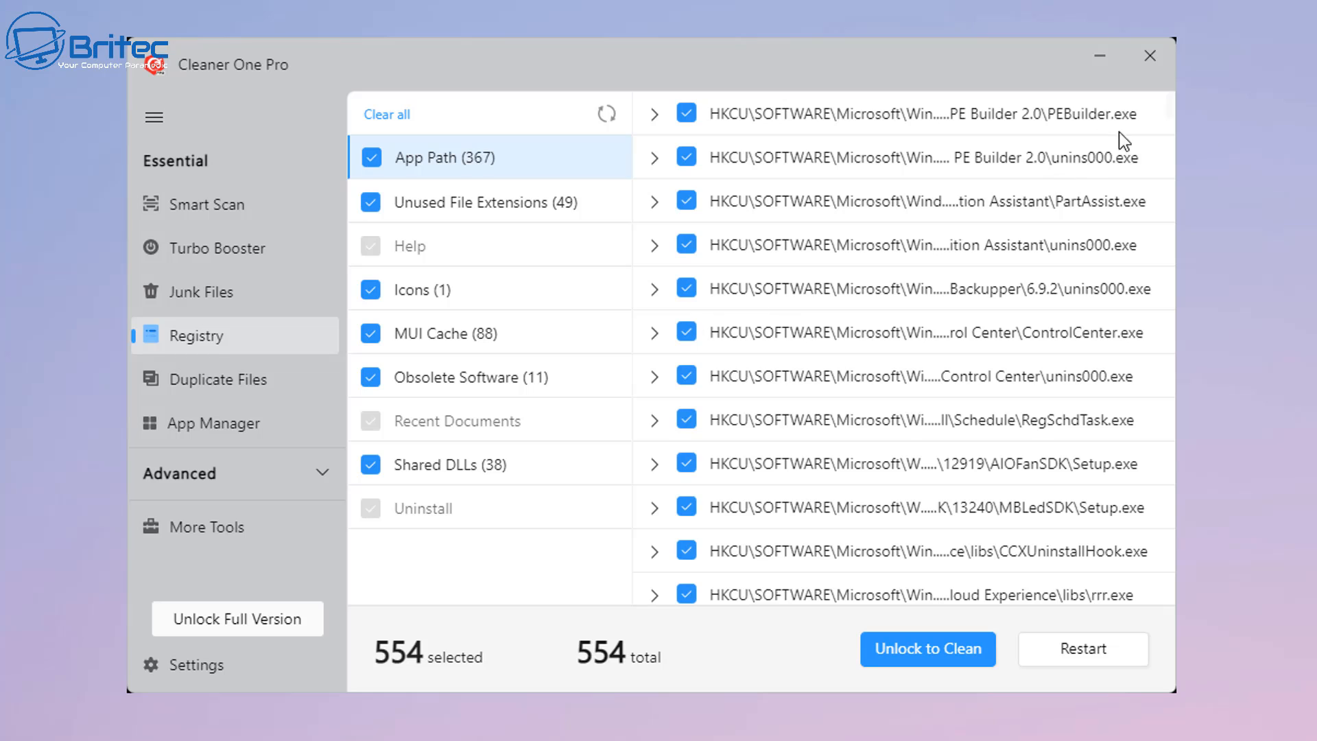
pyautogui.moveTo(741, 421)
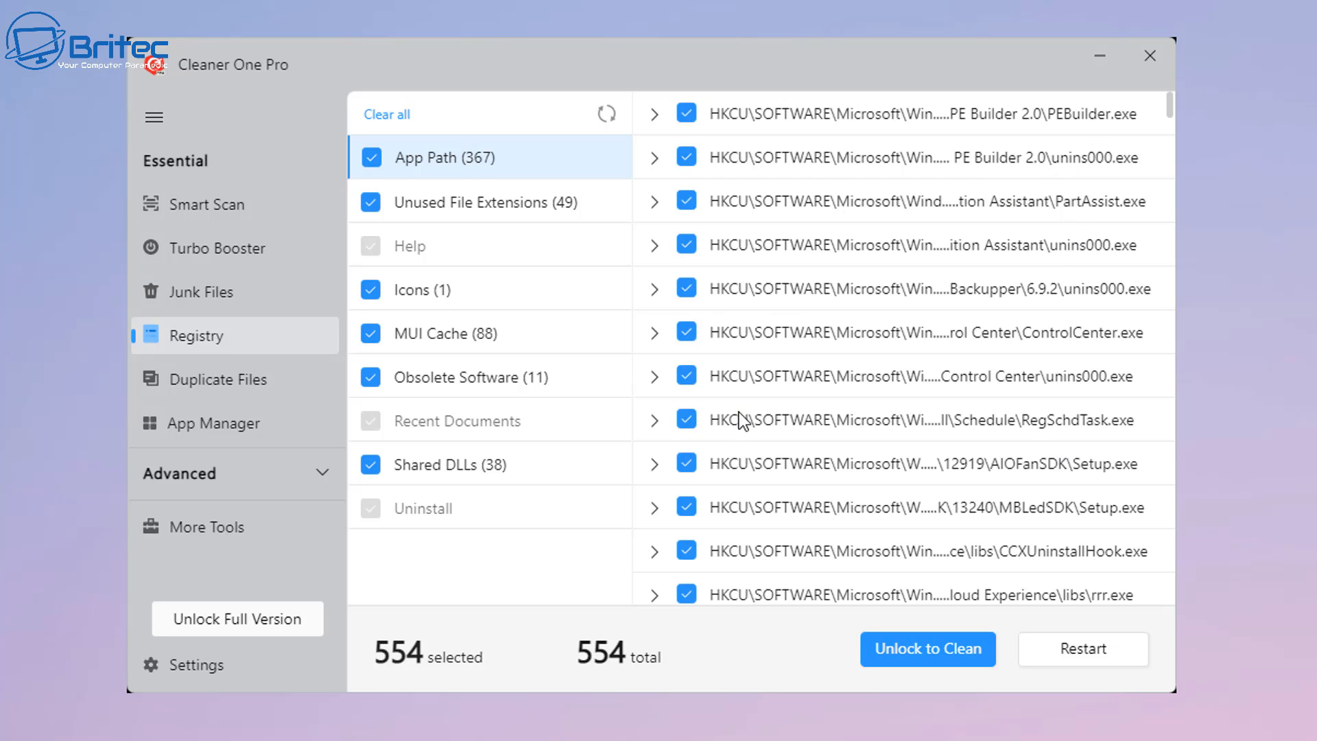
pyautogui.click(475, 376)
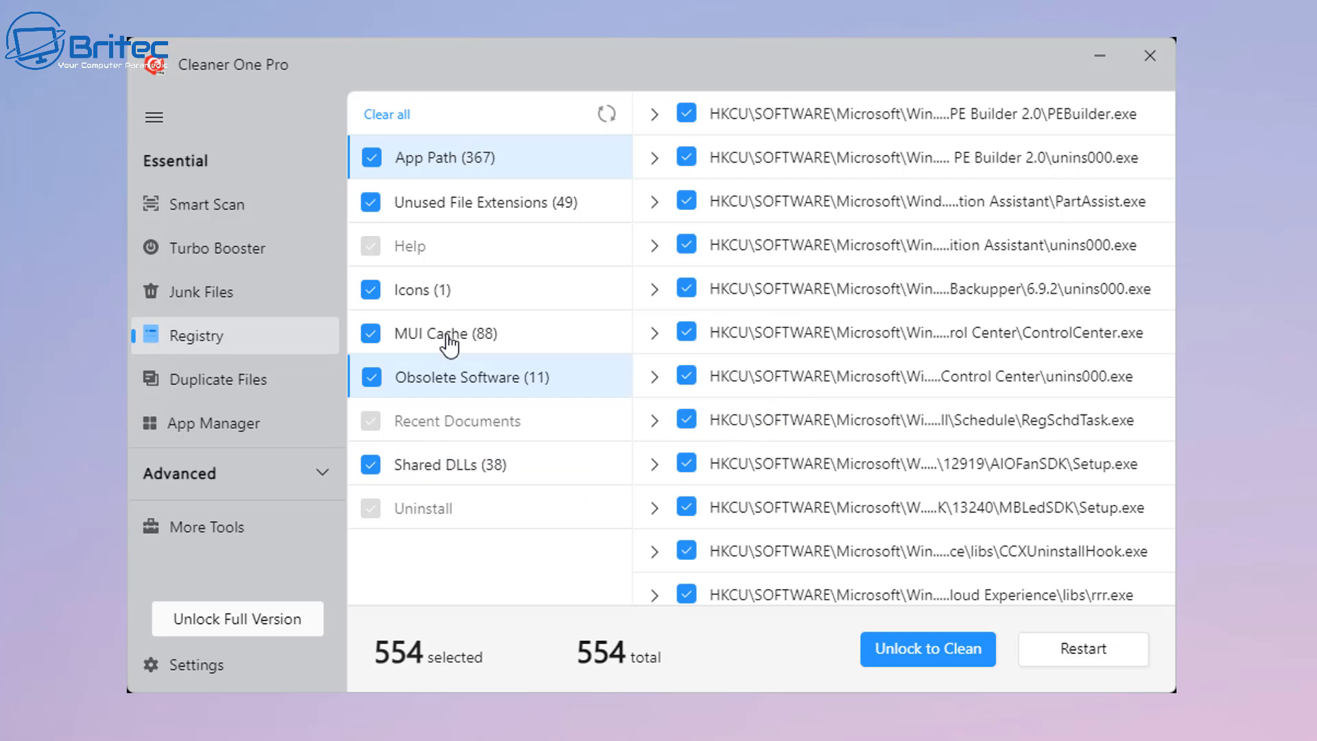
pyautogui.moveTo(492, 387)
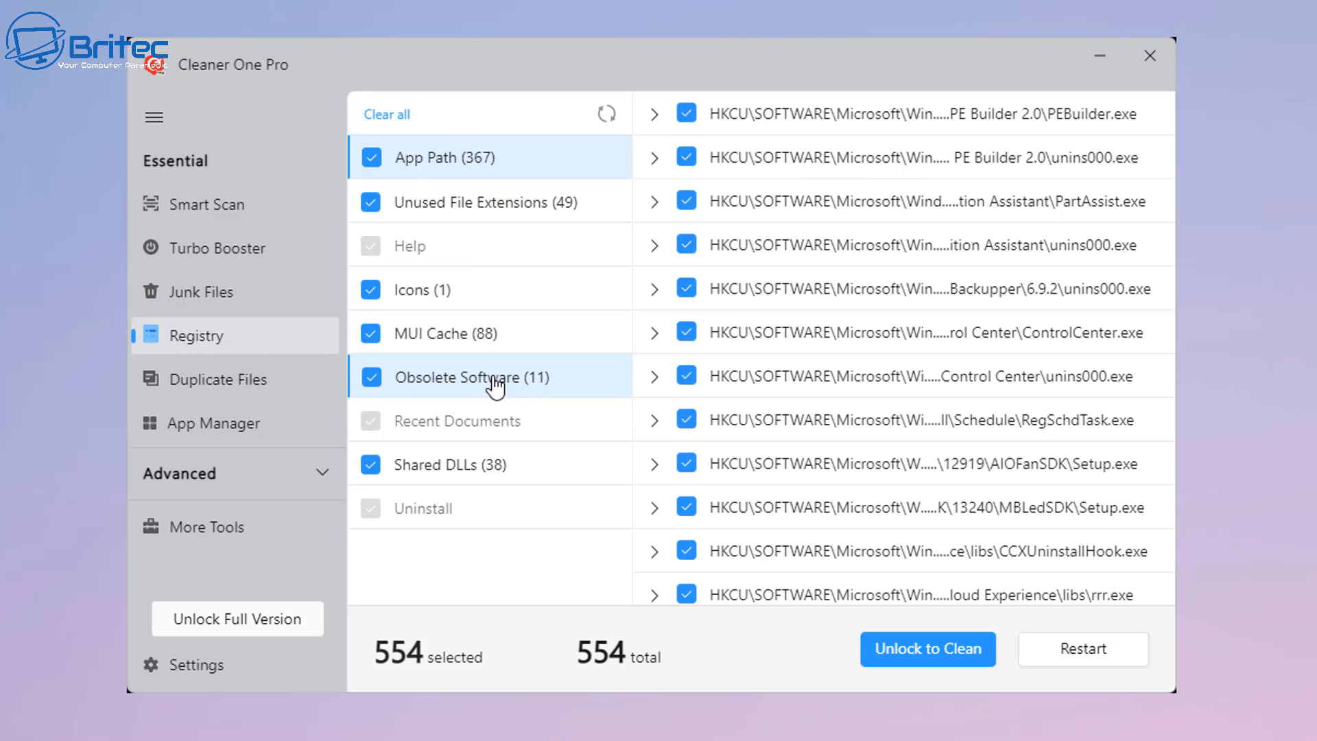
# Step: Show the 11 Obsolete Software keys, including leftover AOMEI, Norton and TeamViewer entries
pyautogui.click(475, 377)
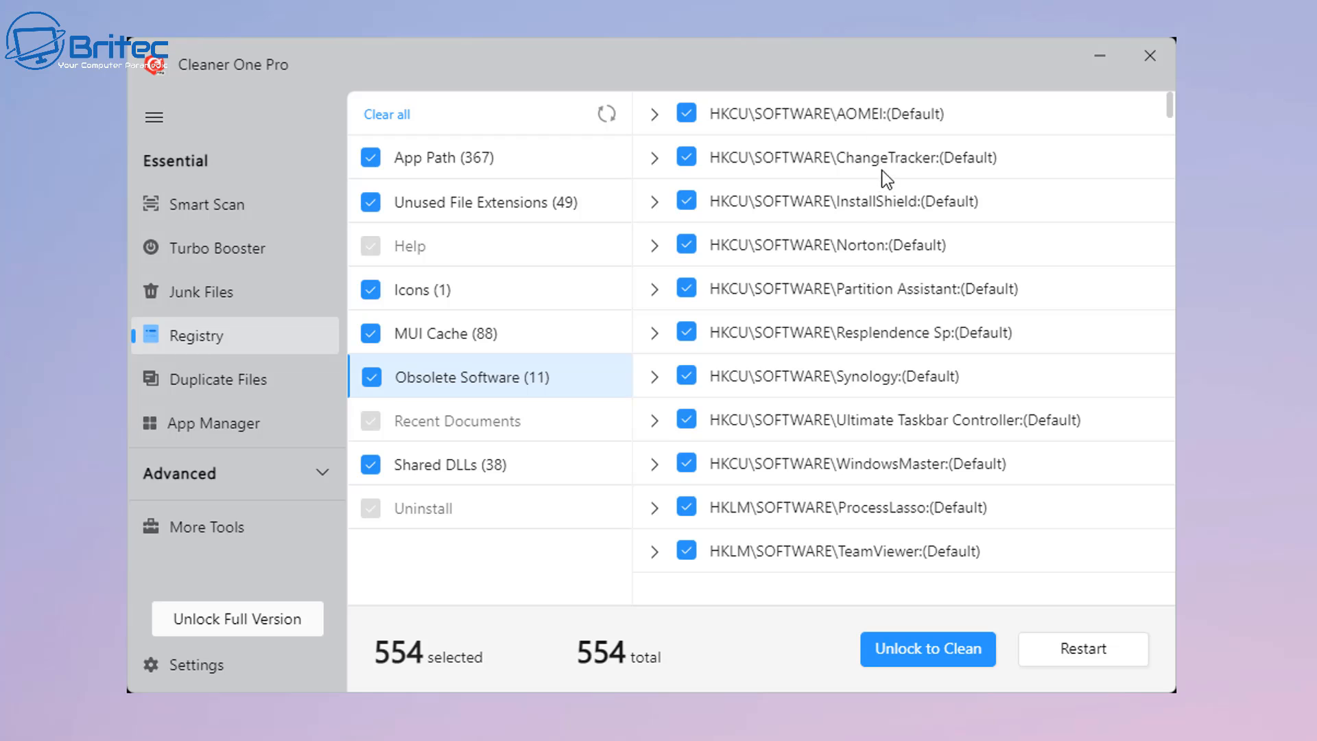
pyautogui.moveTo(890, 320)
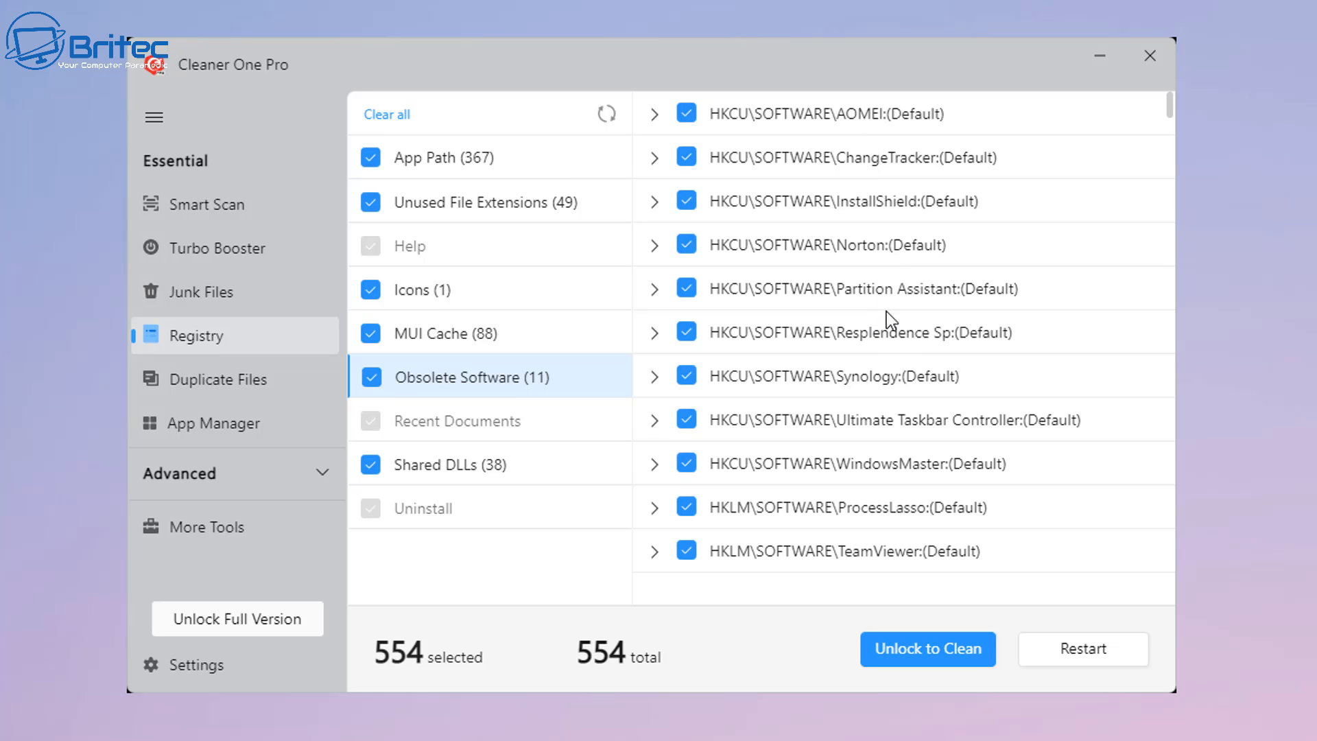
pyautogui.moveTo(888, 178)
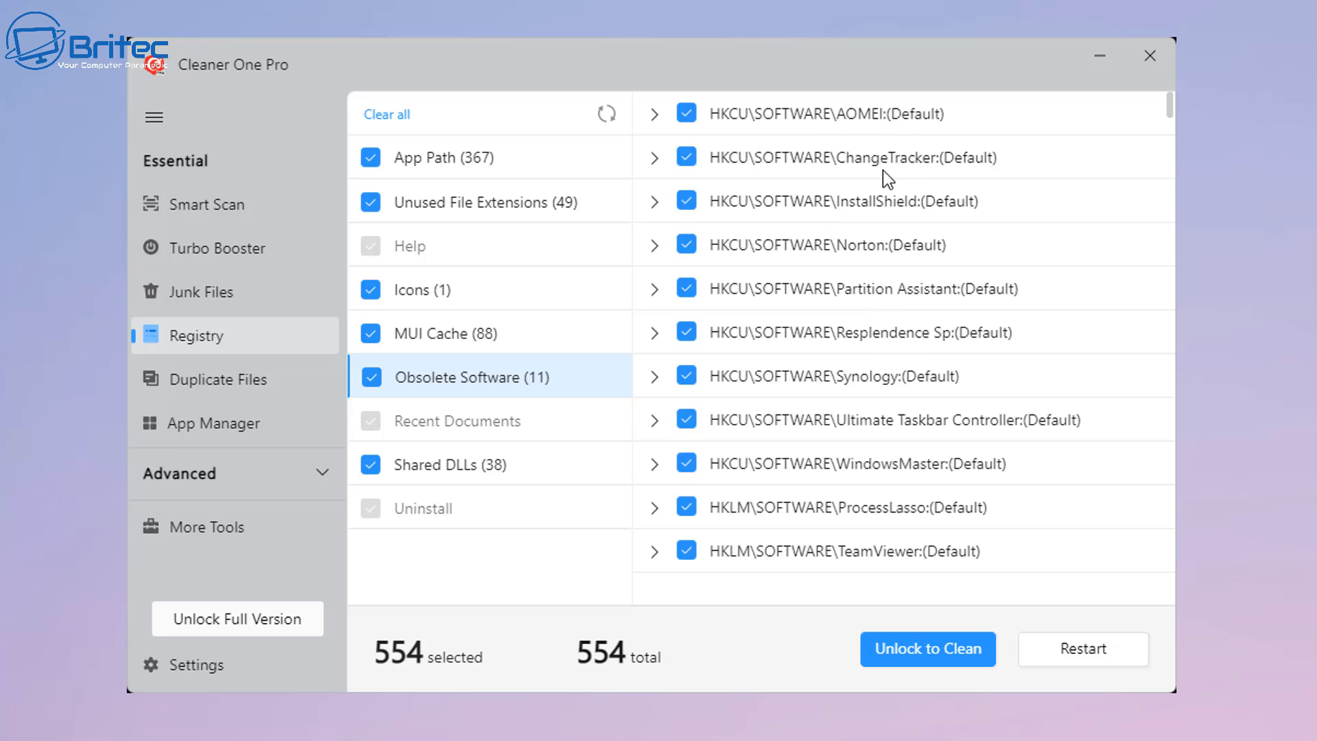
pyautogui.moveTo(912, 410)
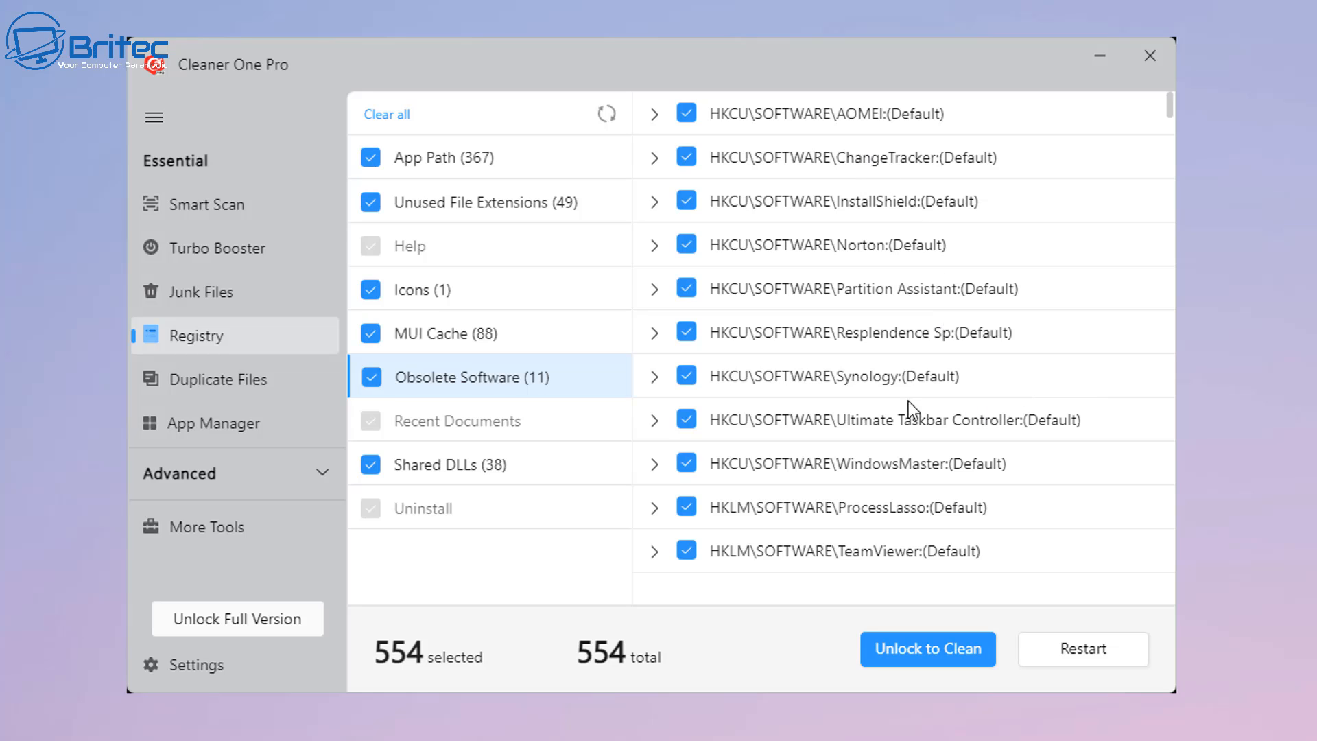
pyautogui.moveTo(727, 314)
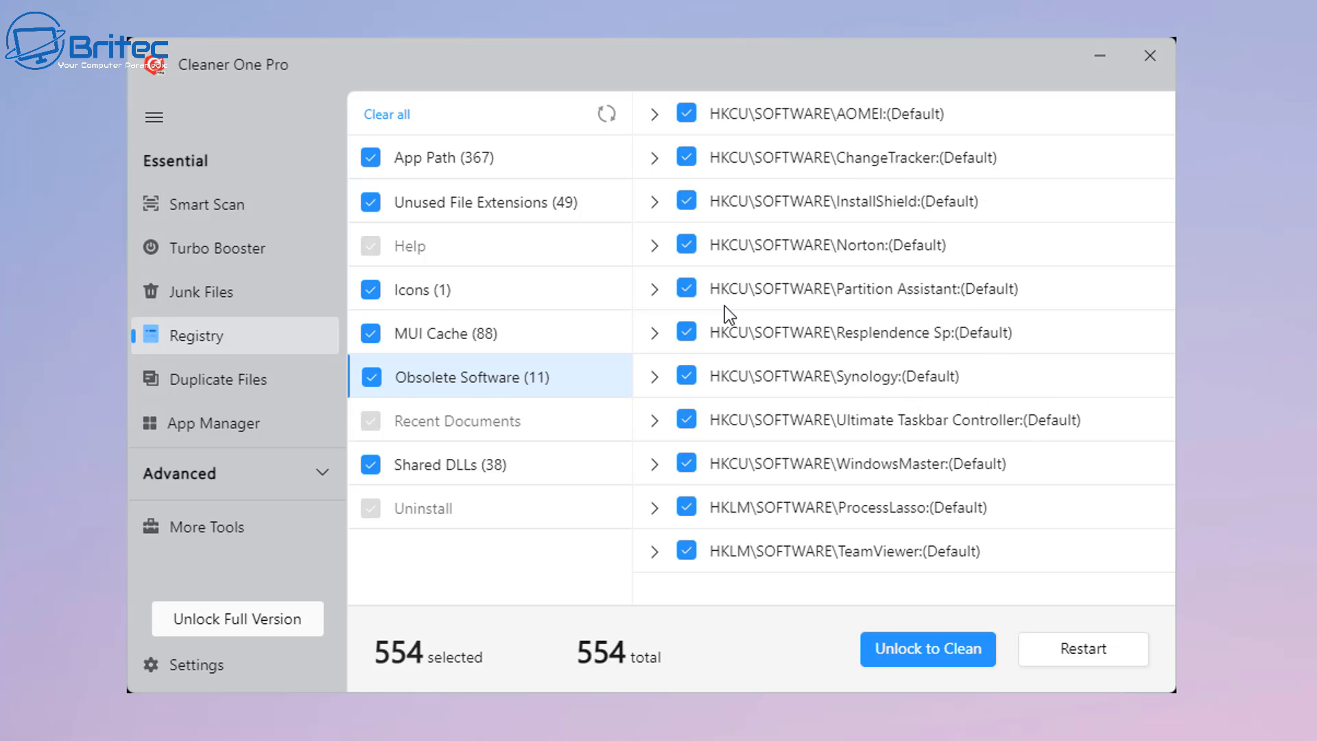
pyautogui.moveTo(890, 453)
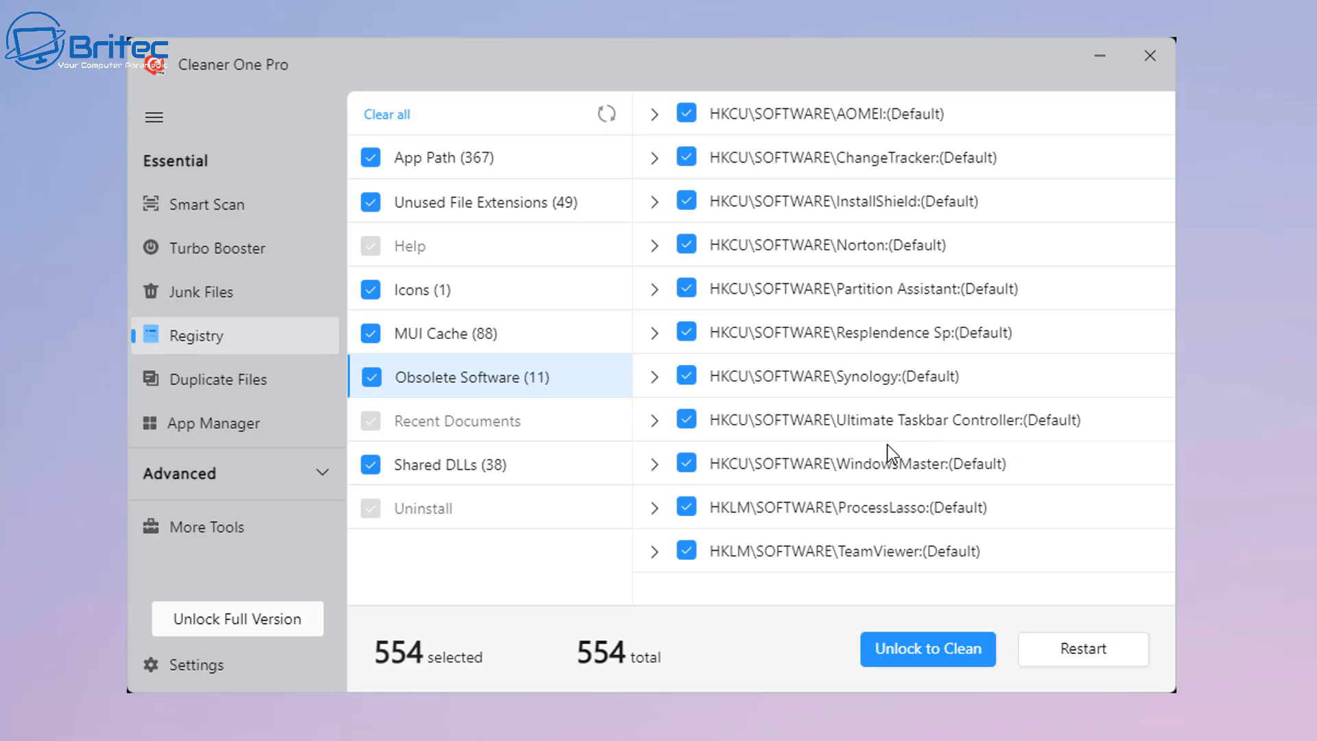
pyautogui.moveTo(415, 399)
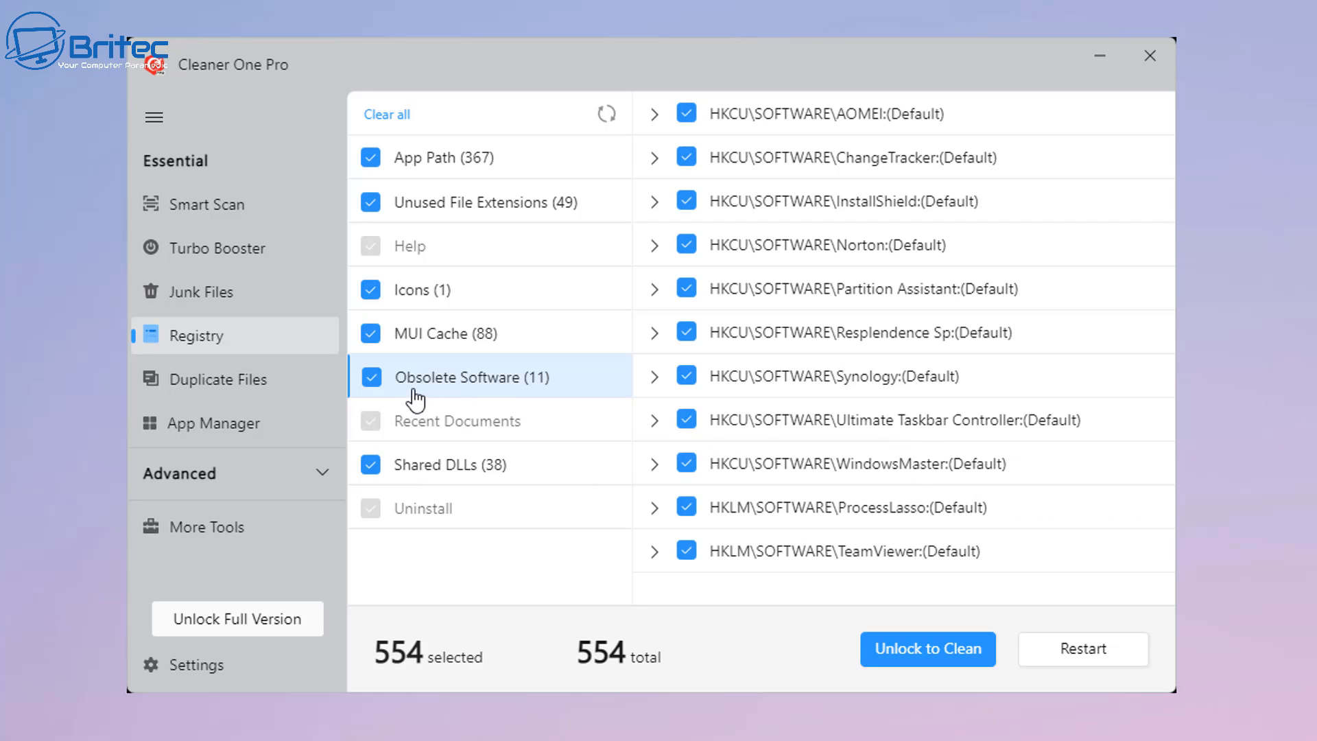
pyautogui.moveTo(527, 395)
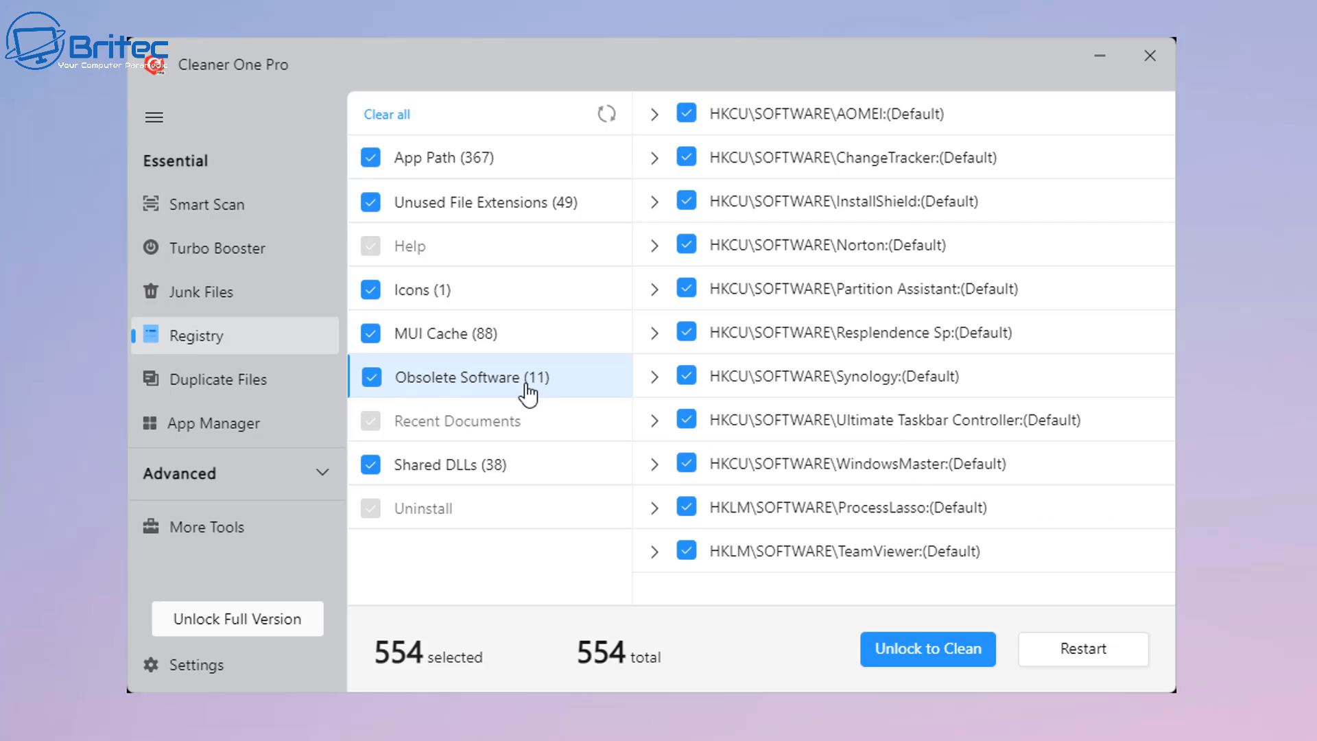
pyautogui.moveTo(469, 382)
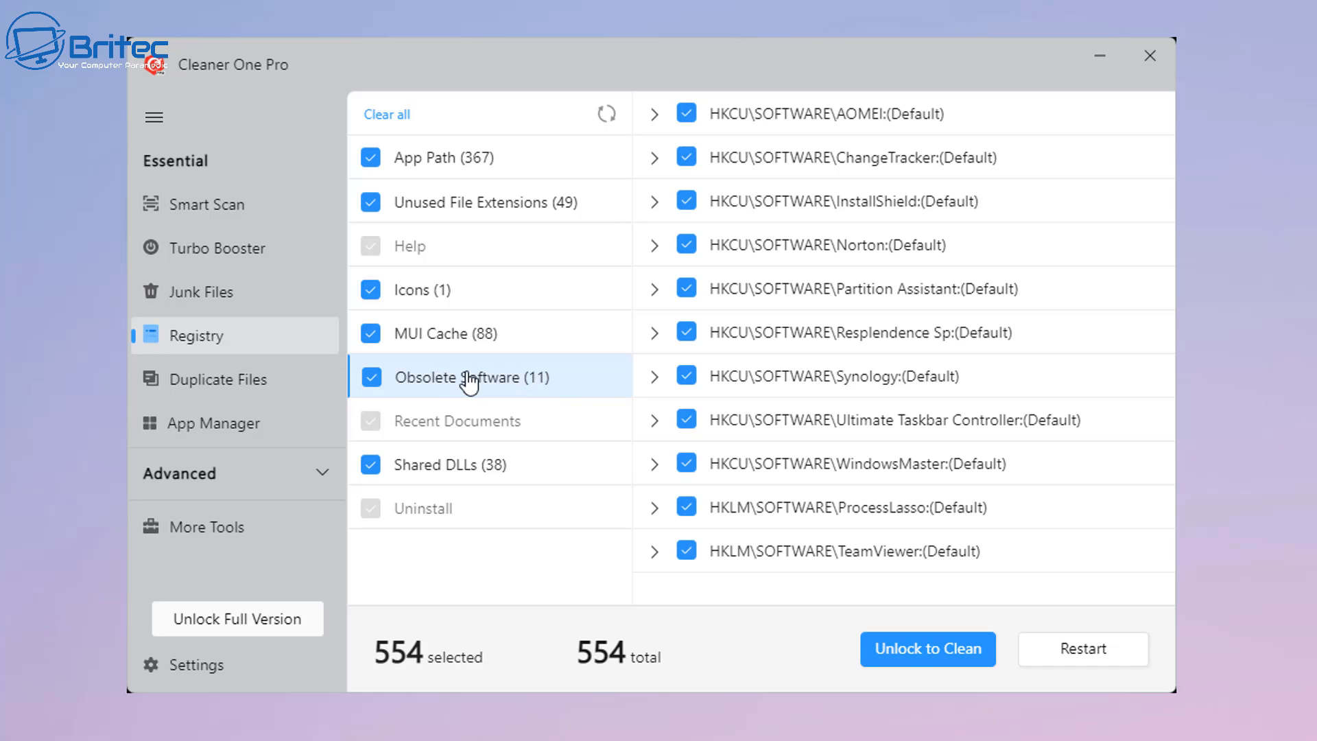
# Step: Check MUI Cache, then scroll through the 38 Shared DLLs entries
pyautogui.click(445, 332)
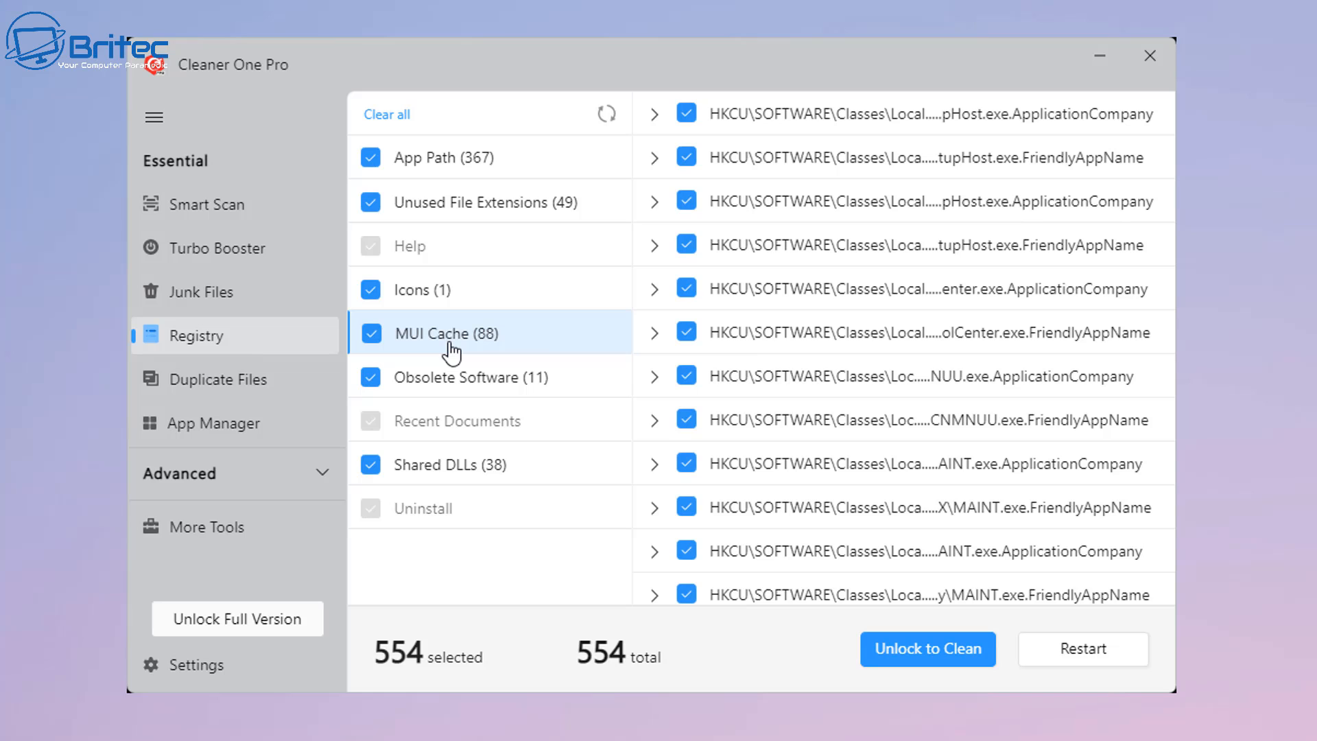
pyautogui.click(476, 201)
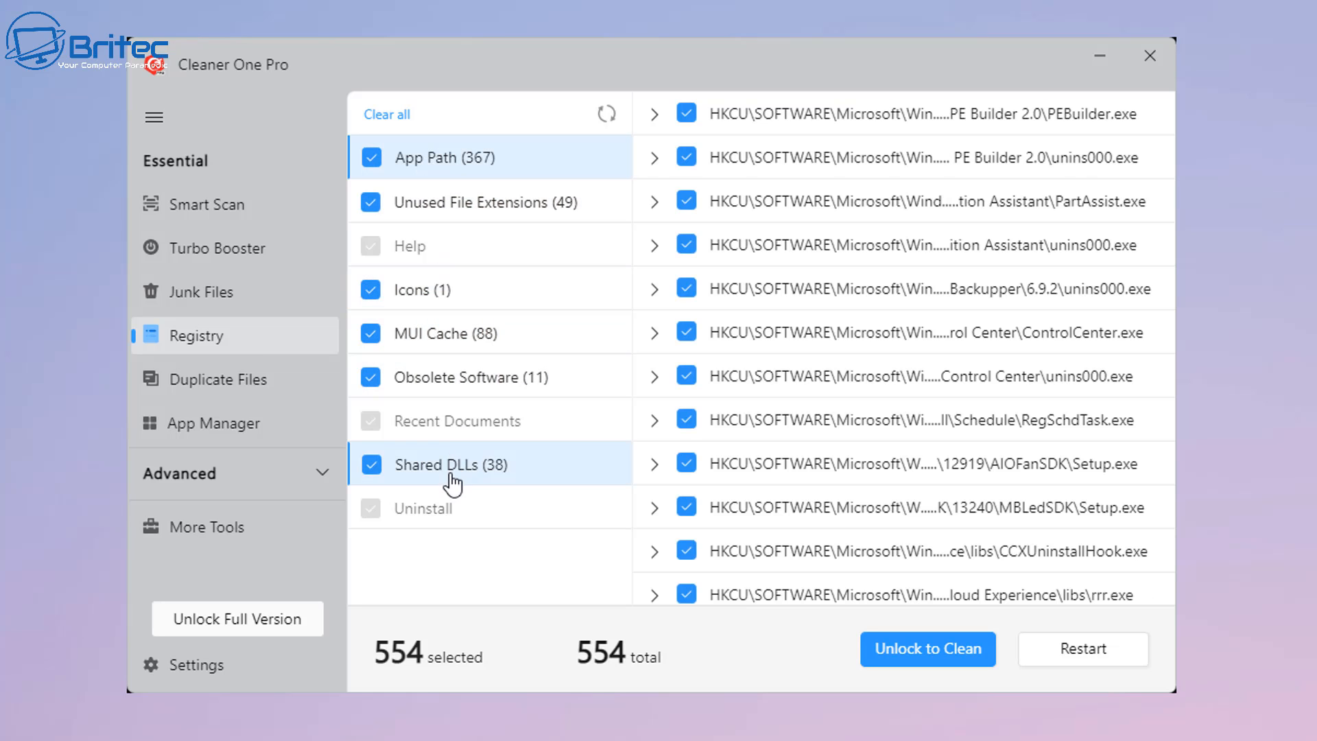
pyautogui.scroll(-3)
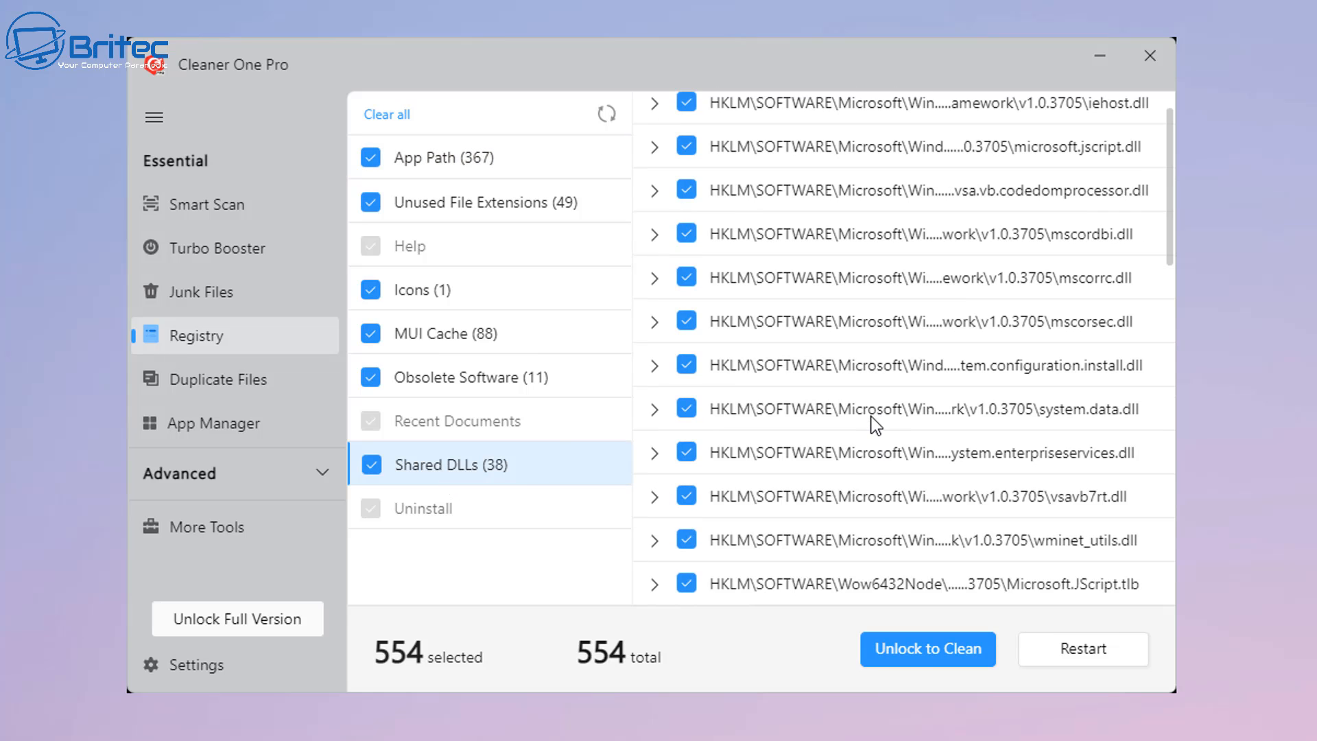
pyautogui.scroll(-3)
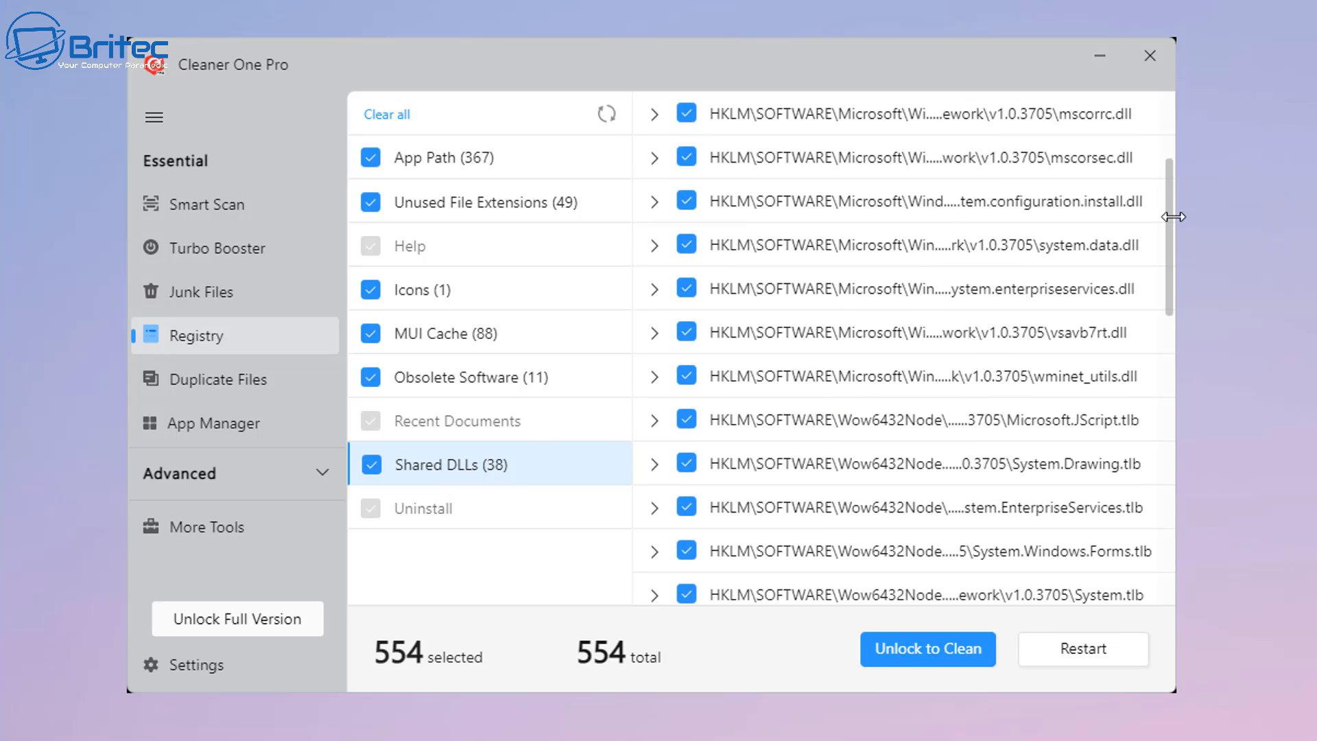
pyautogui.scroll(-3)
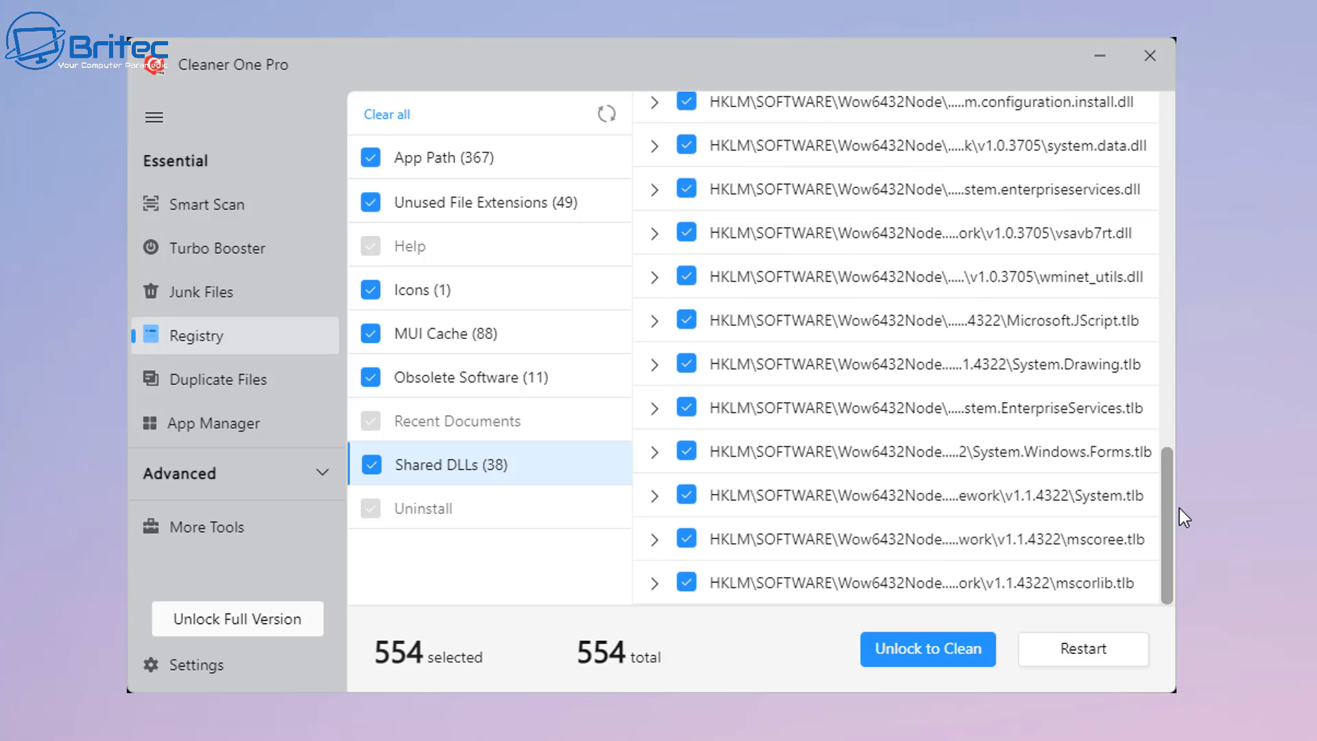
pyautogui.scroll(-3)
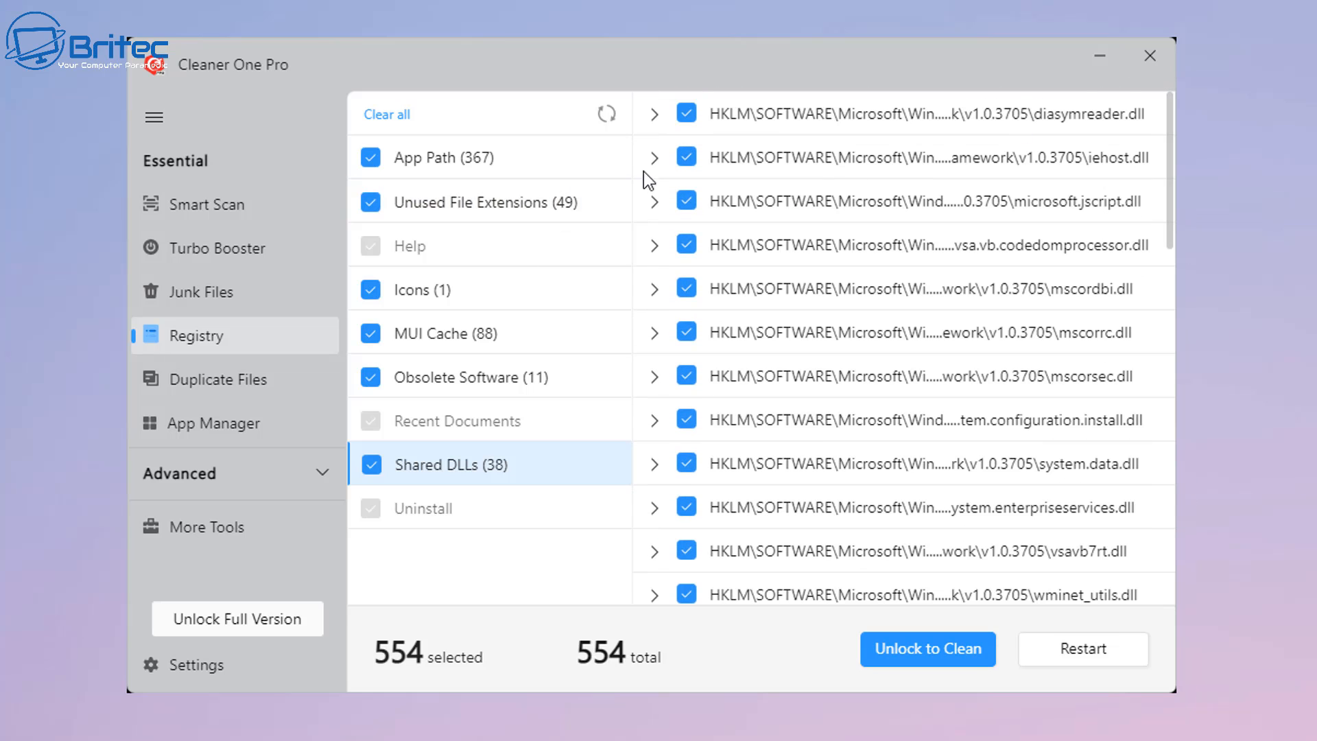
pyautogui.moveTo(459, 376)
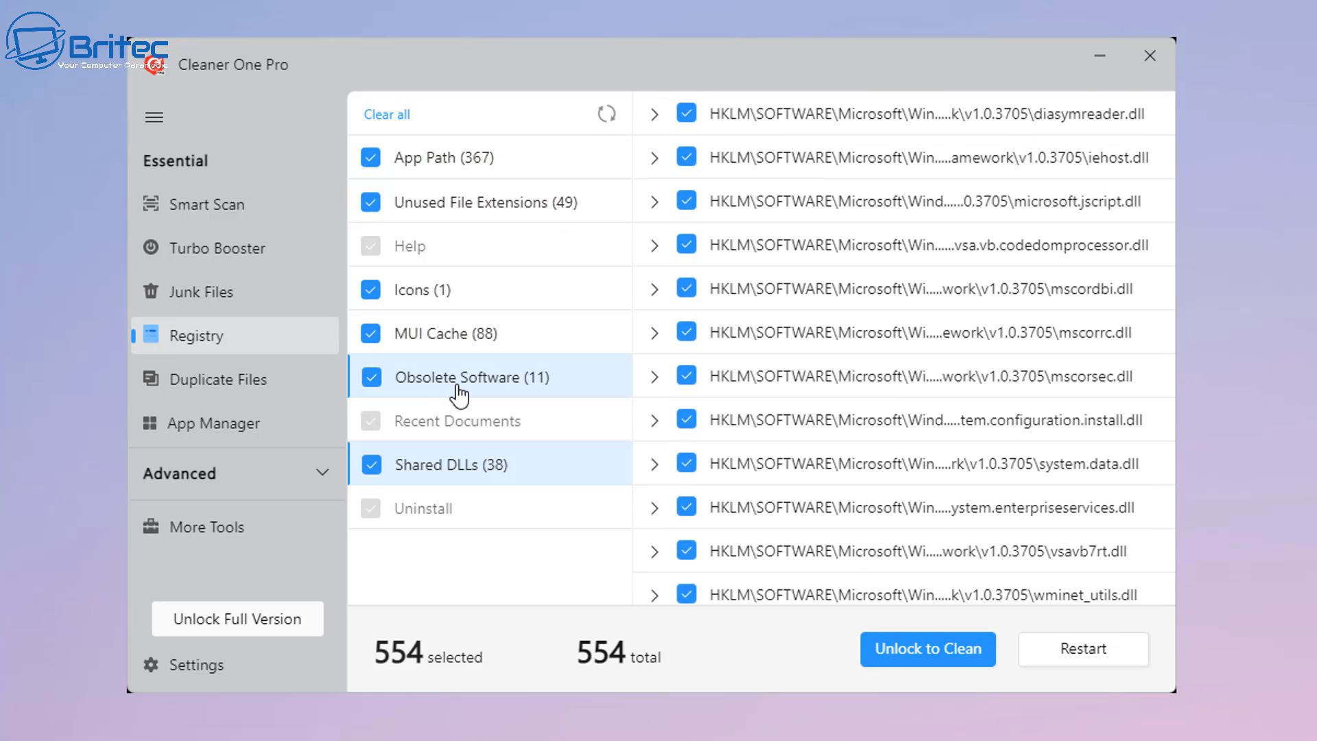
# Step: Review duplicate Windows 10 22H2 ISO and recording file groups, then try Unlock to Clean
pyautogui.click(222, 379)
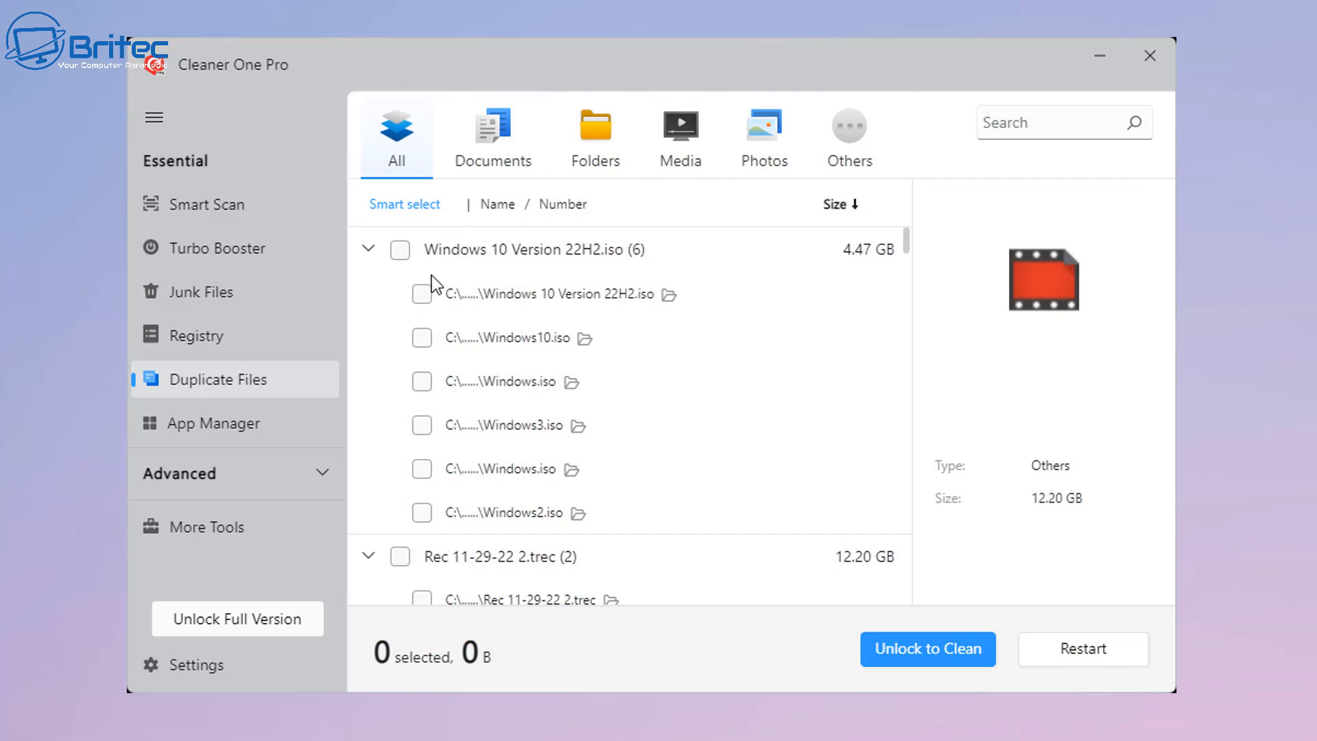
pyautogui.moveTo(567, 448)
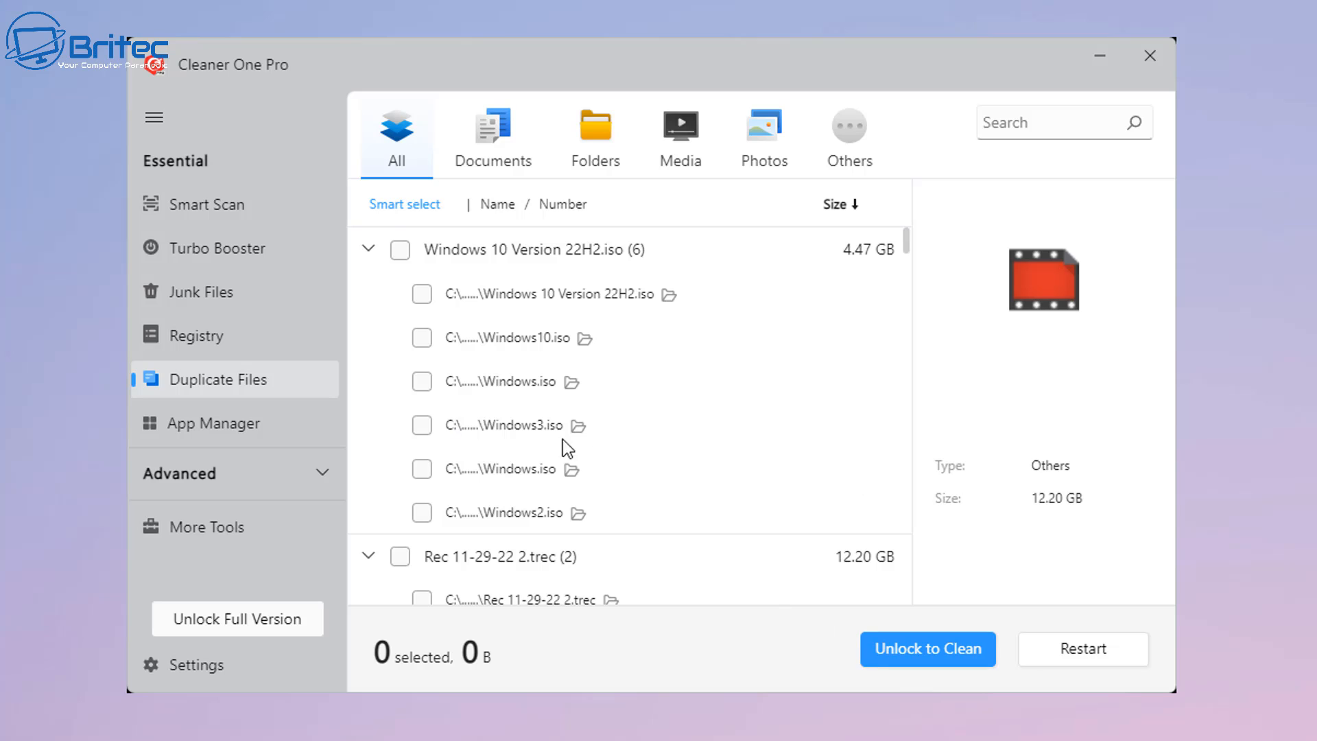
pyautogui.moveTo(444, 382)
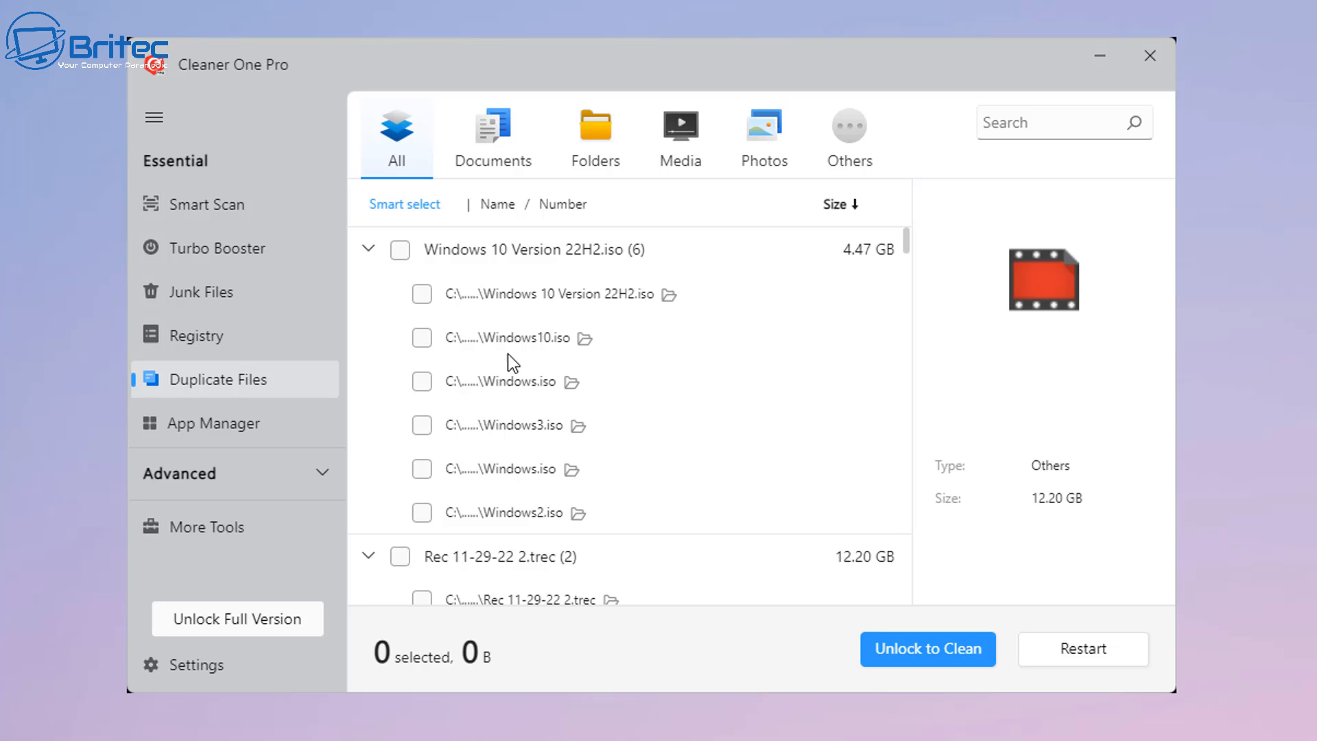
pyautogui.moveTo(501, 366)
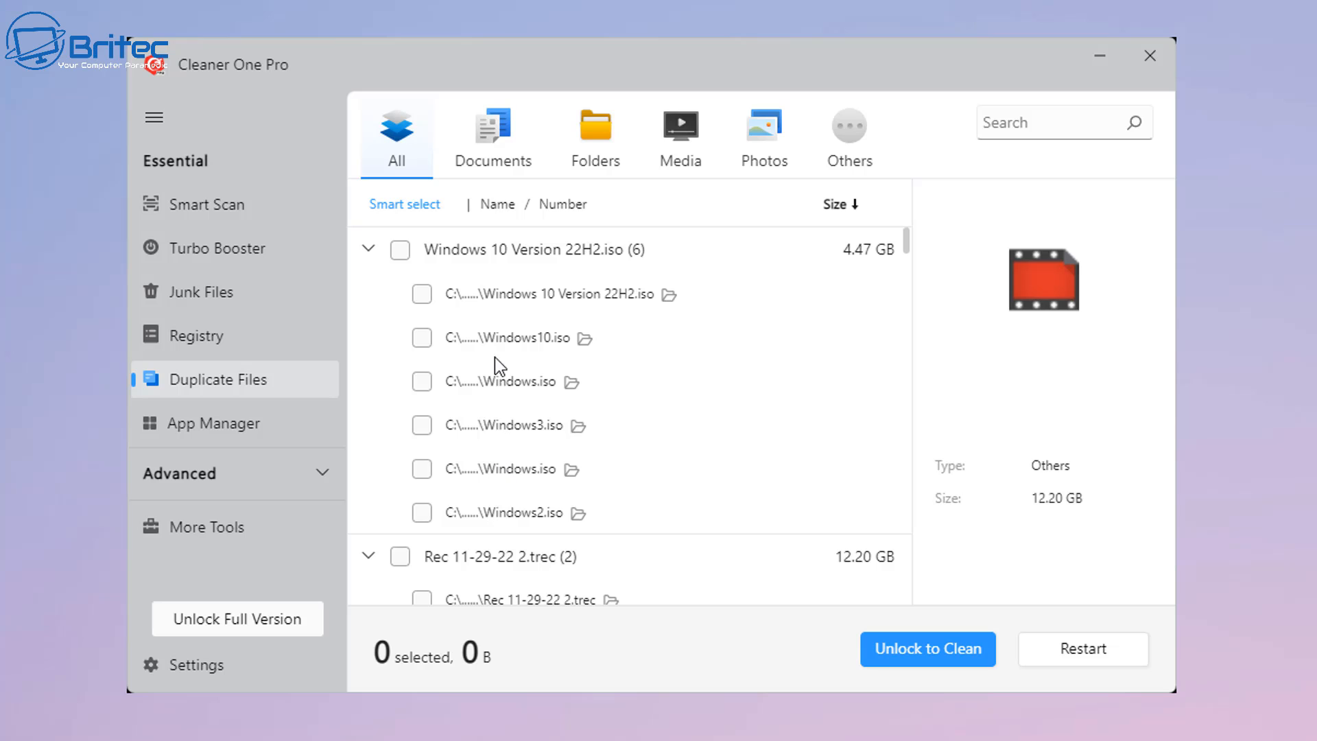
pyautogui.moveTo(498, 512)
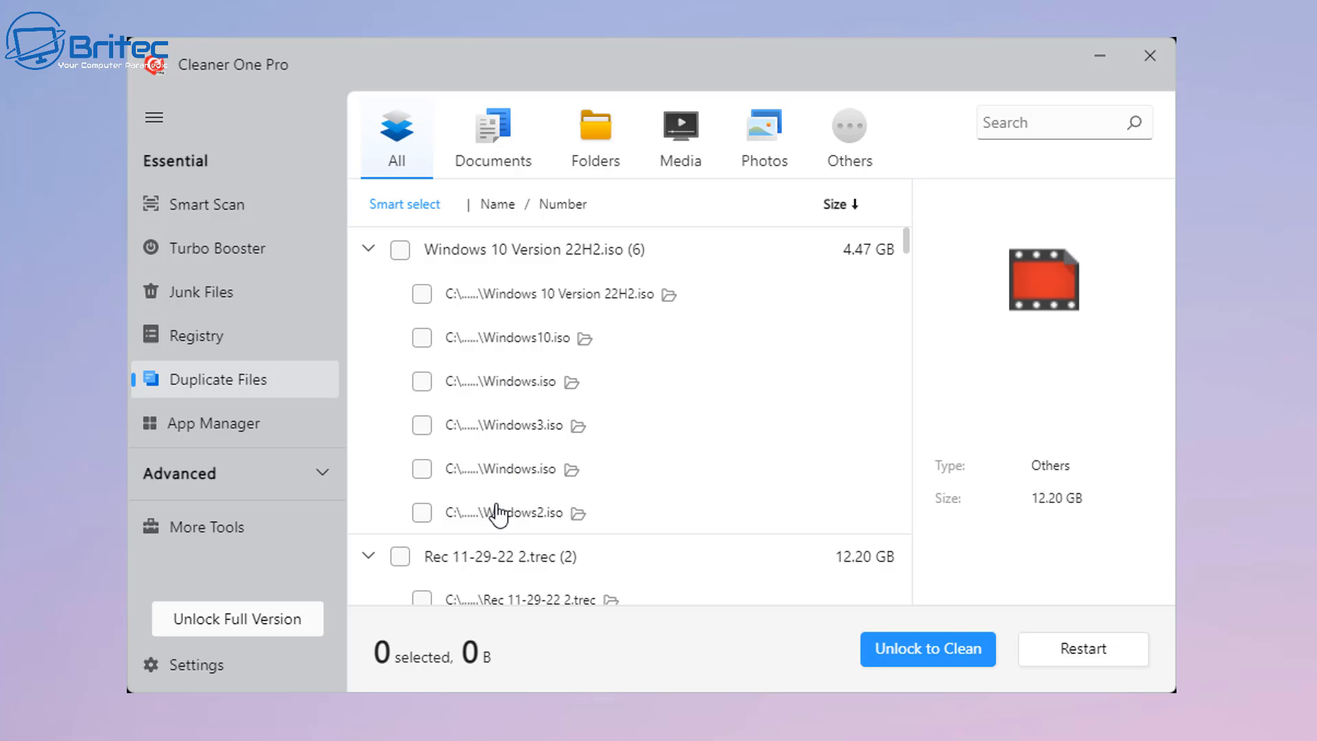
pyautogui.moveTo(947, 684)
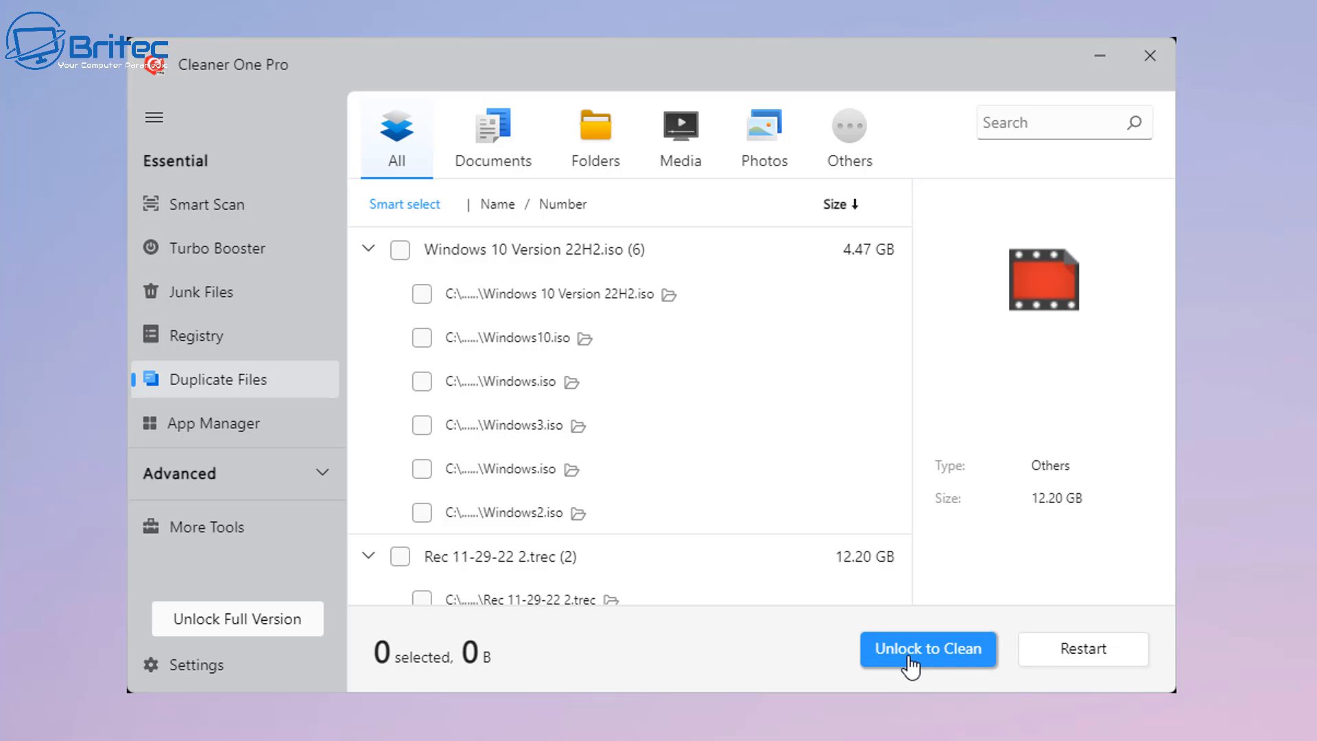
pyautogui.click(927, 648)
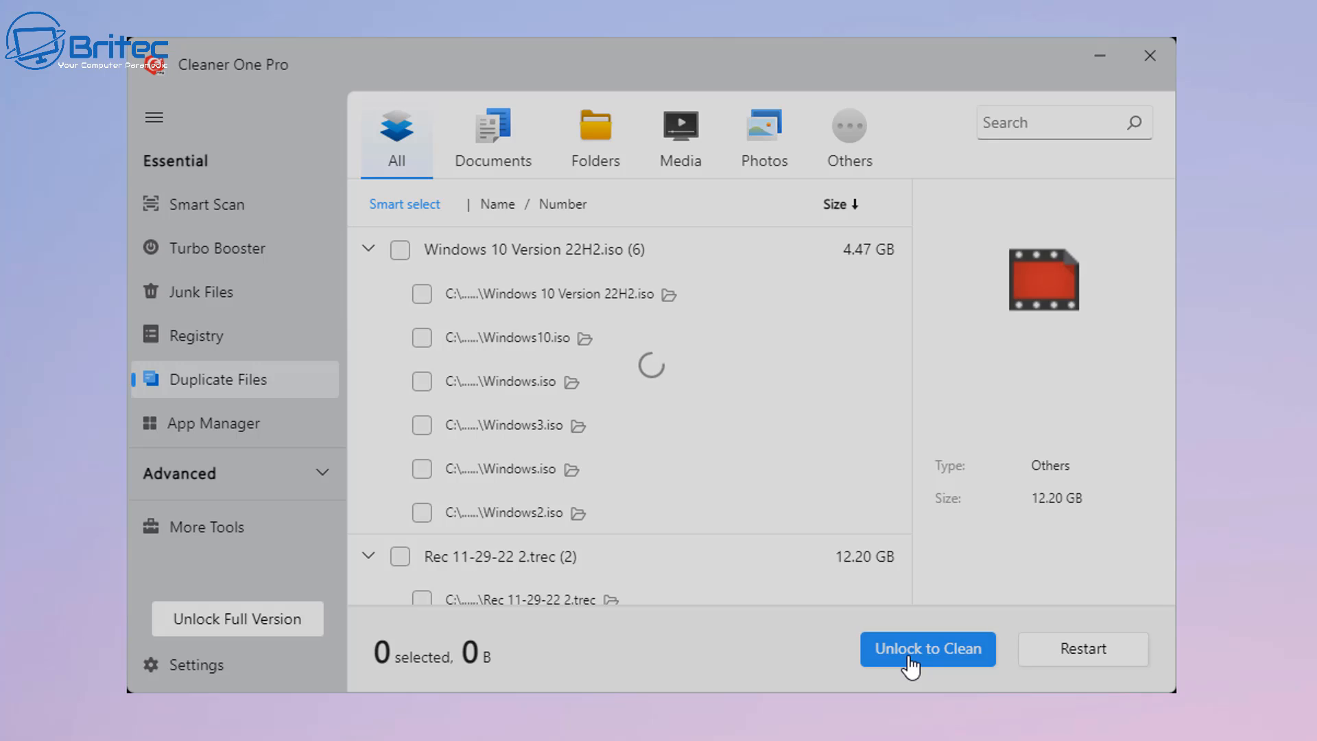
# Step: Retry cleaning, then dismiss the 'Get the Full Cleaner One Pro Experience' upgrade offer
pyautogui.click(928, 648)
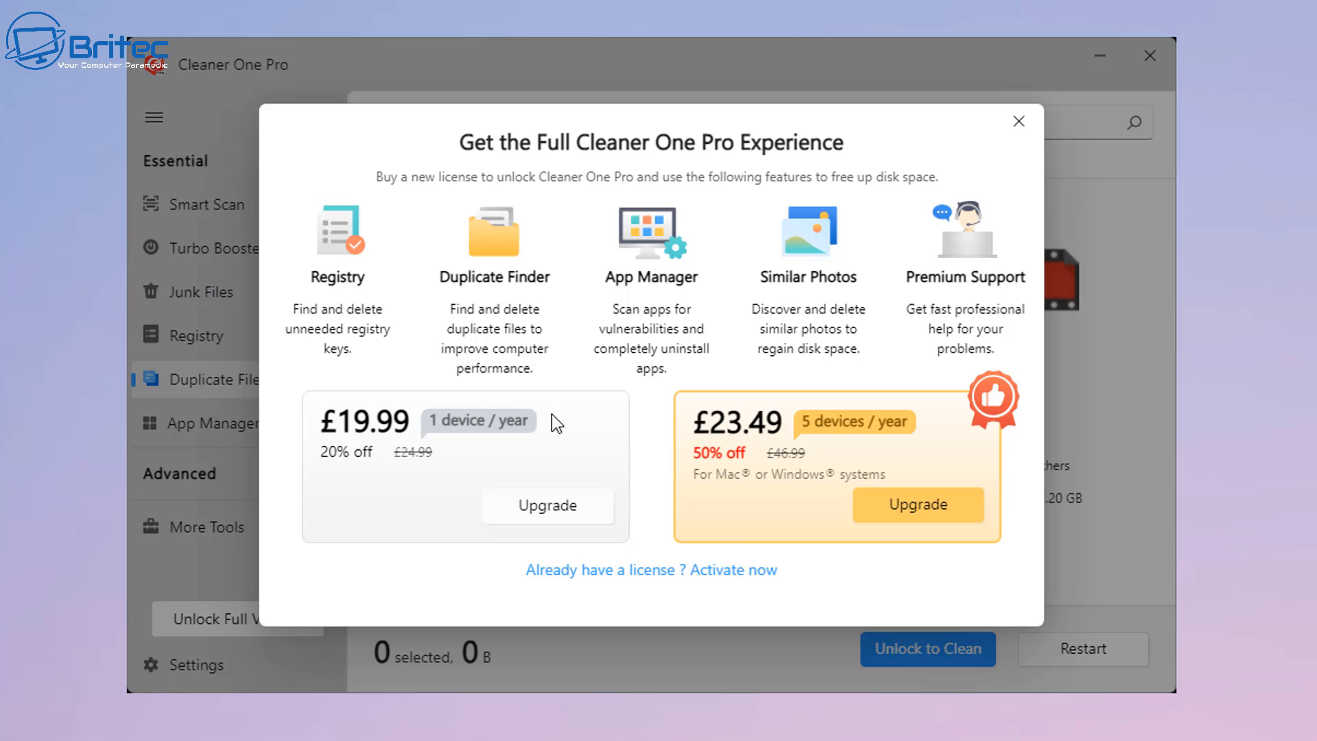
pyautogui.moveTo(846, 476)
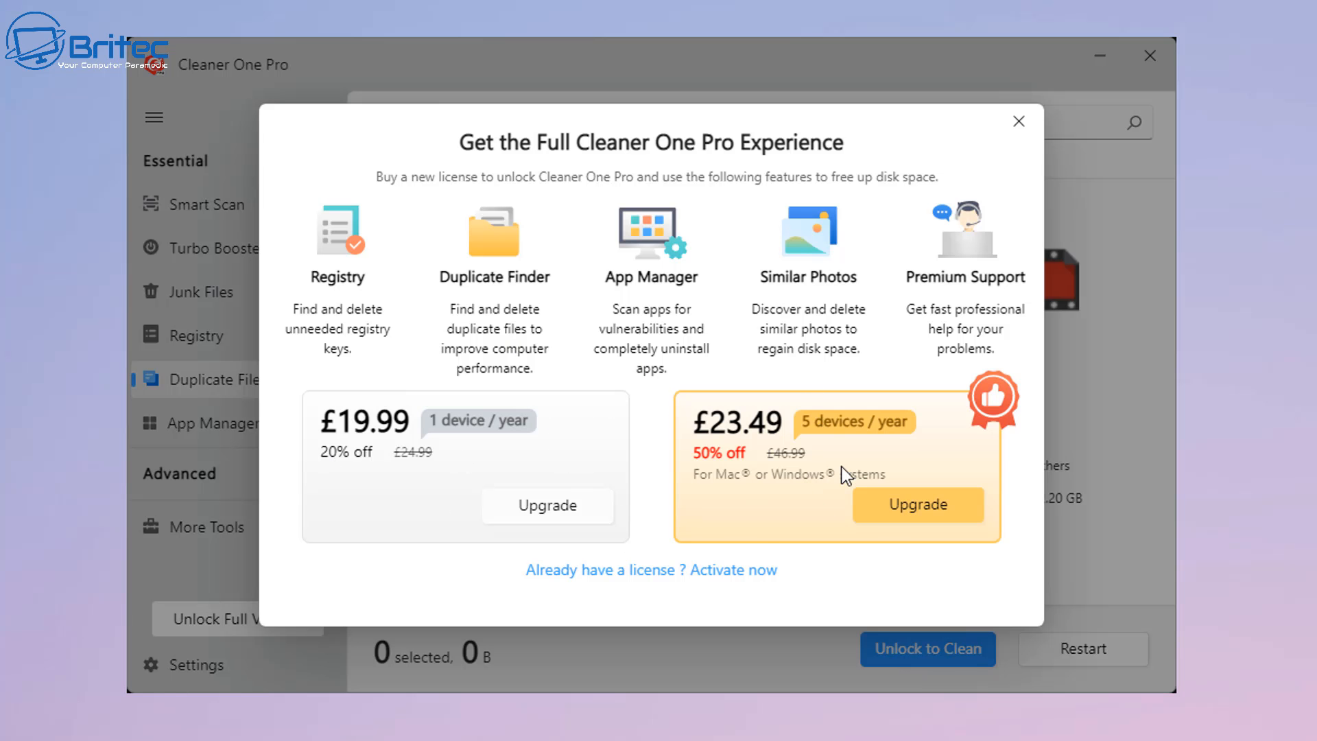
pyautogui.moveTo(722, 462)
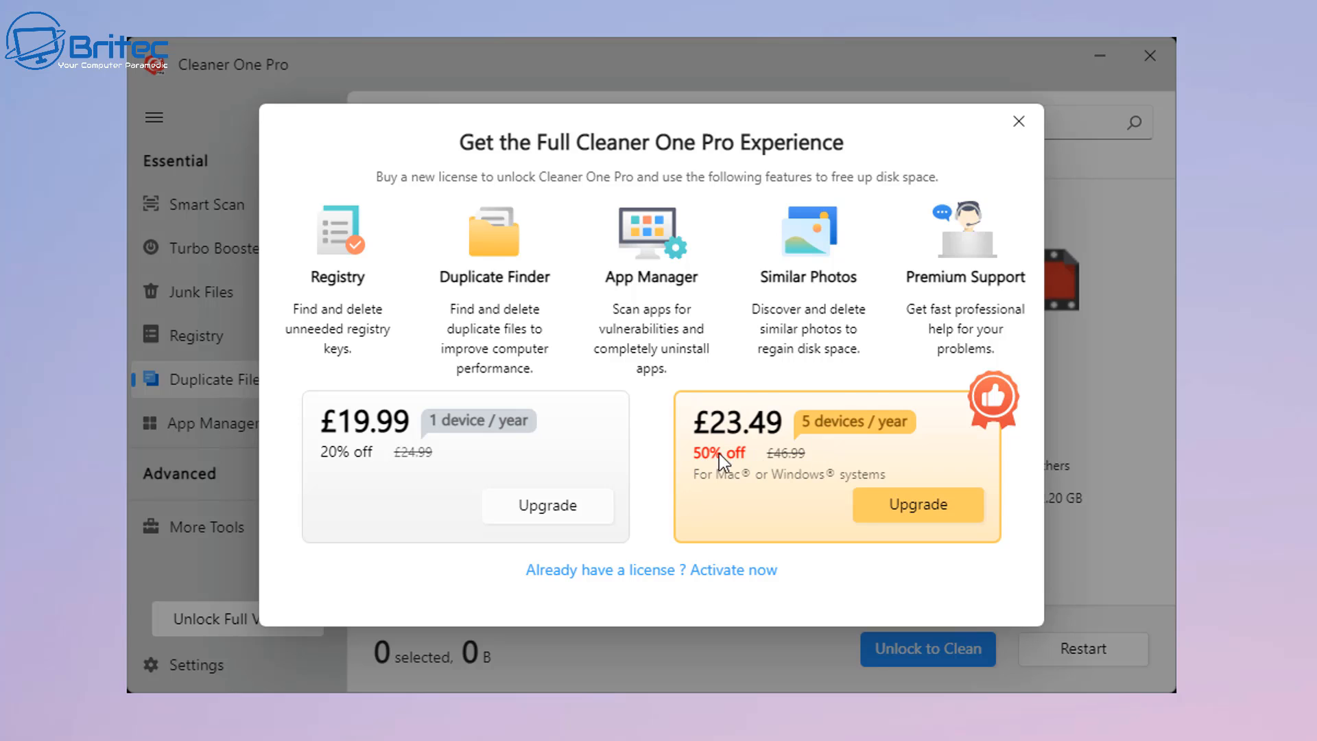
pyautogui.moveTo(732, 467)
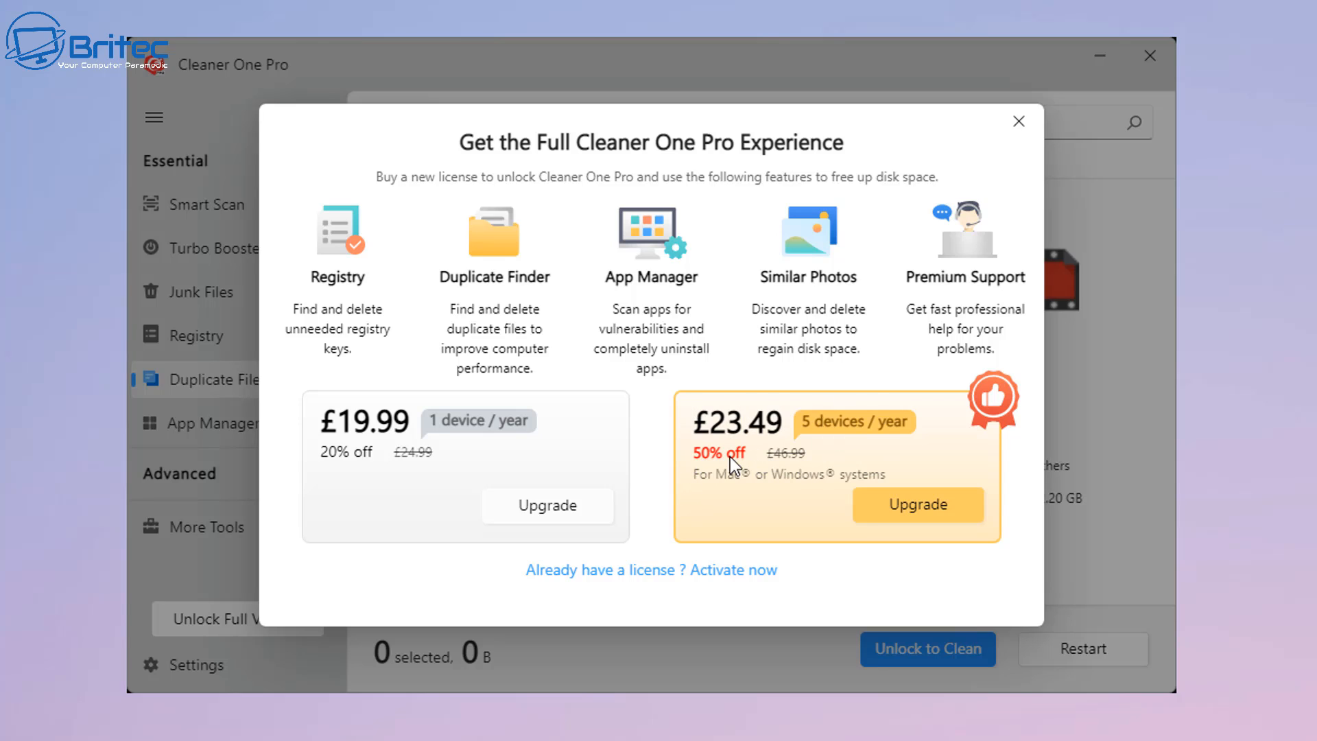
pyautogui.moveTo(709, 412)
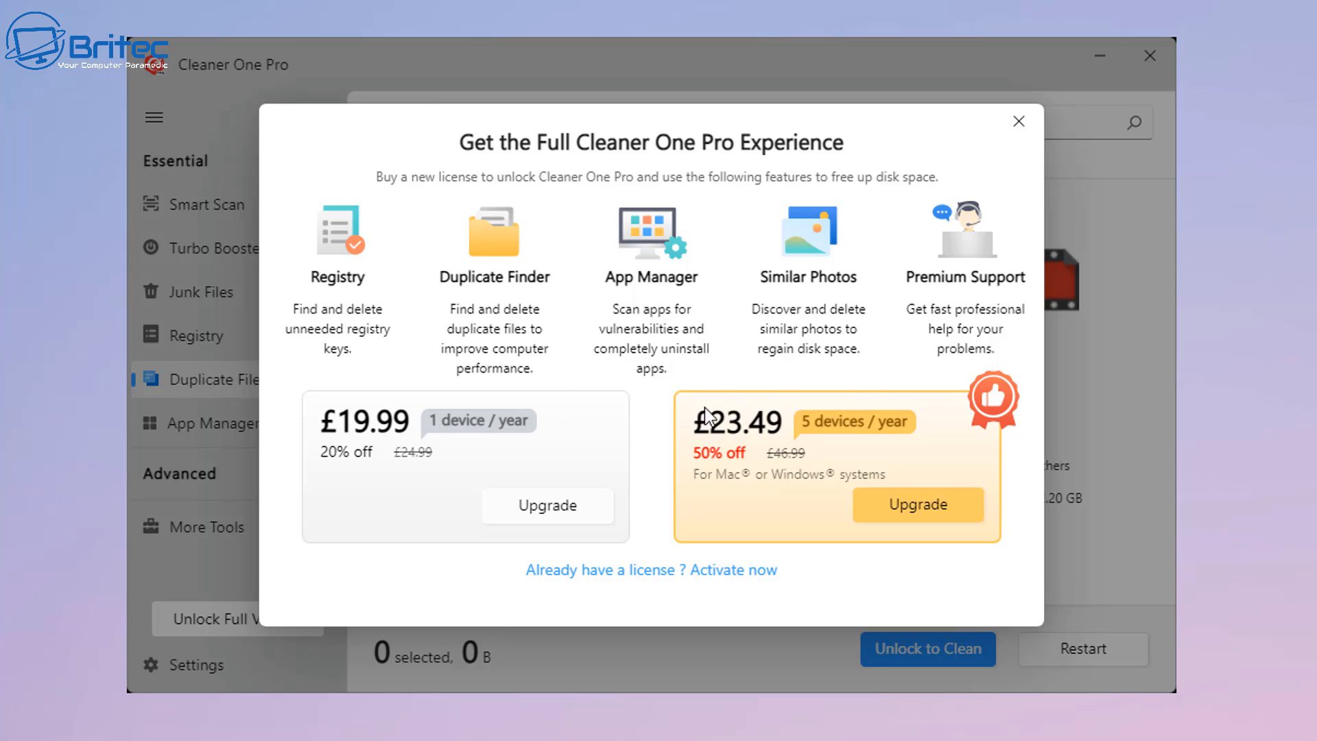
pyautogui.moveTo(328, 300)
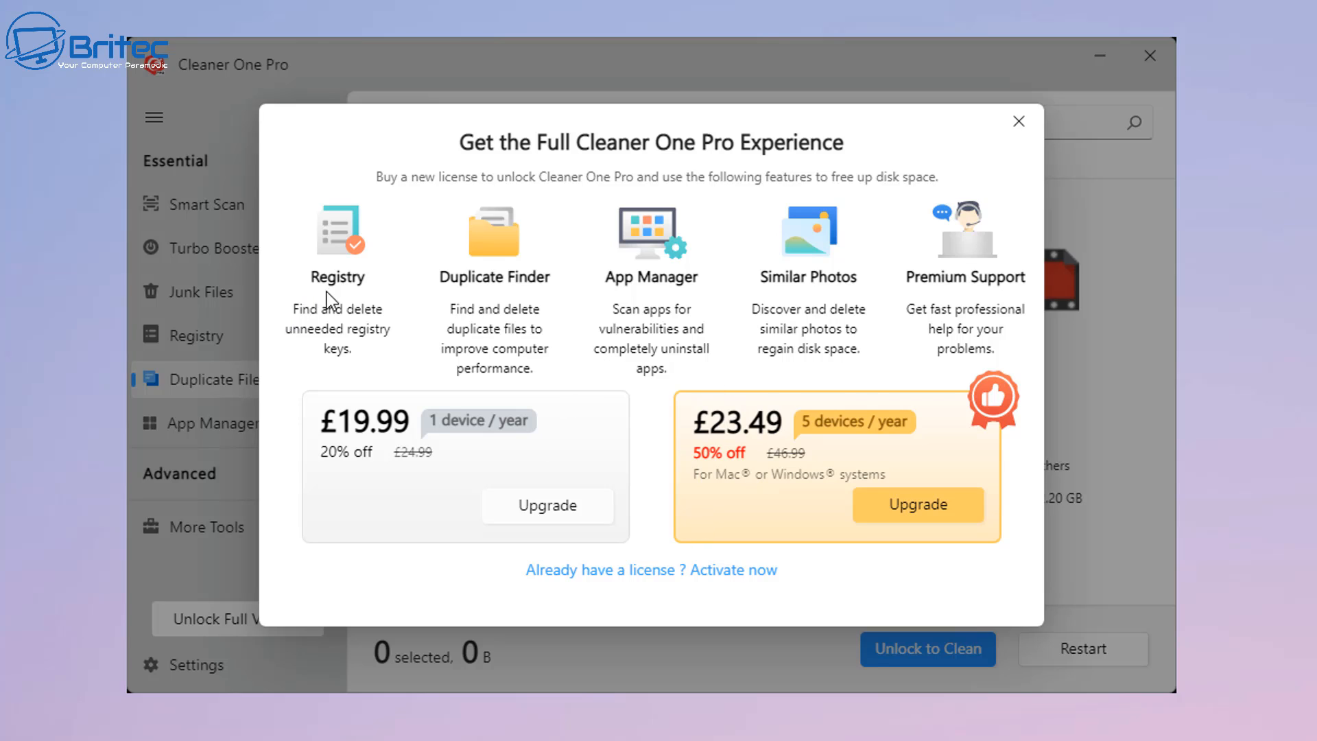
pyautogui.moveTo(352, 348)
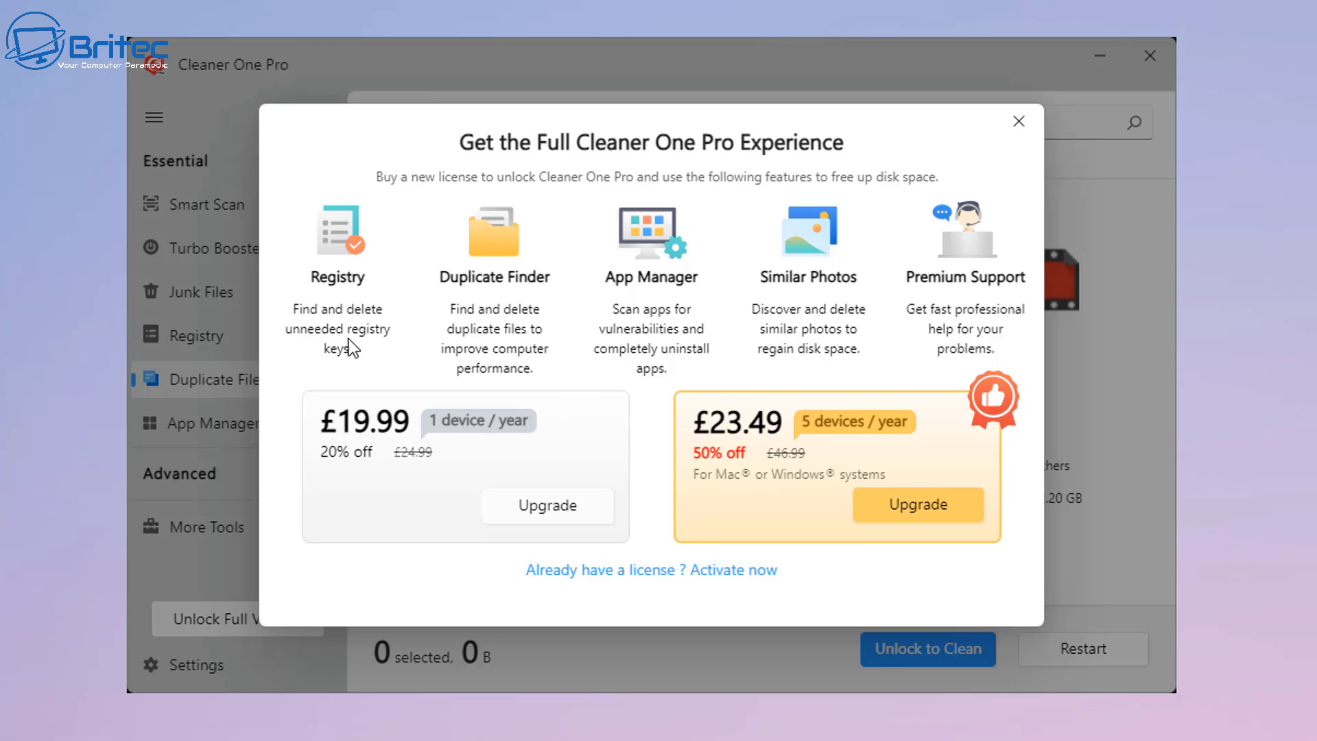
pyautogui.moveTo(481, 296)
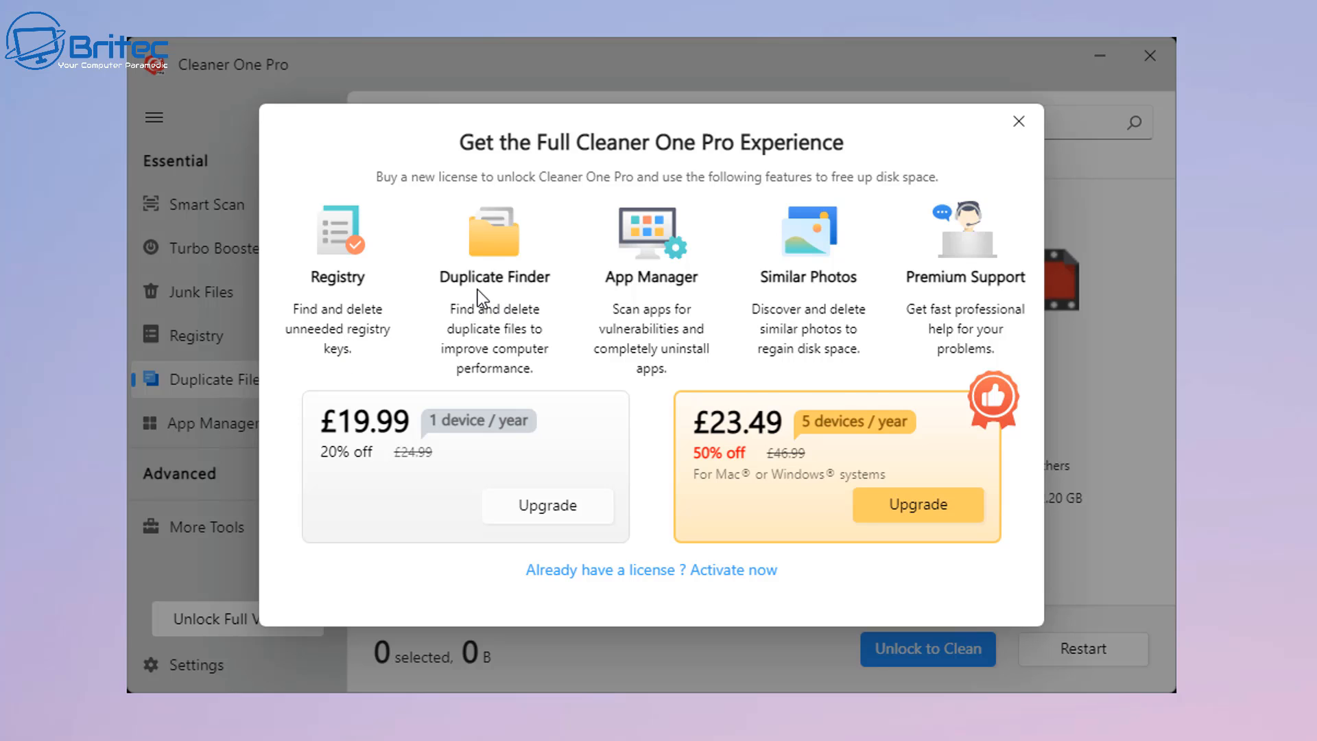
pyautogui.moveTo(481, 268)
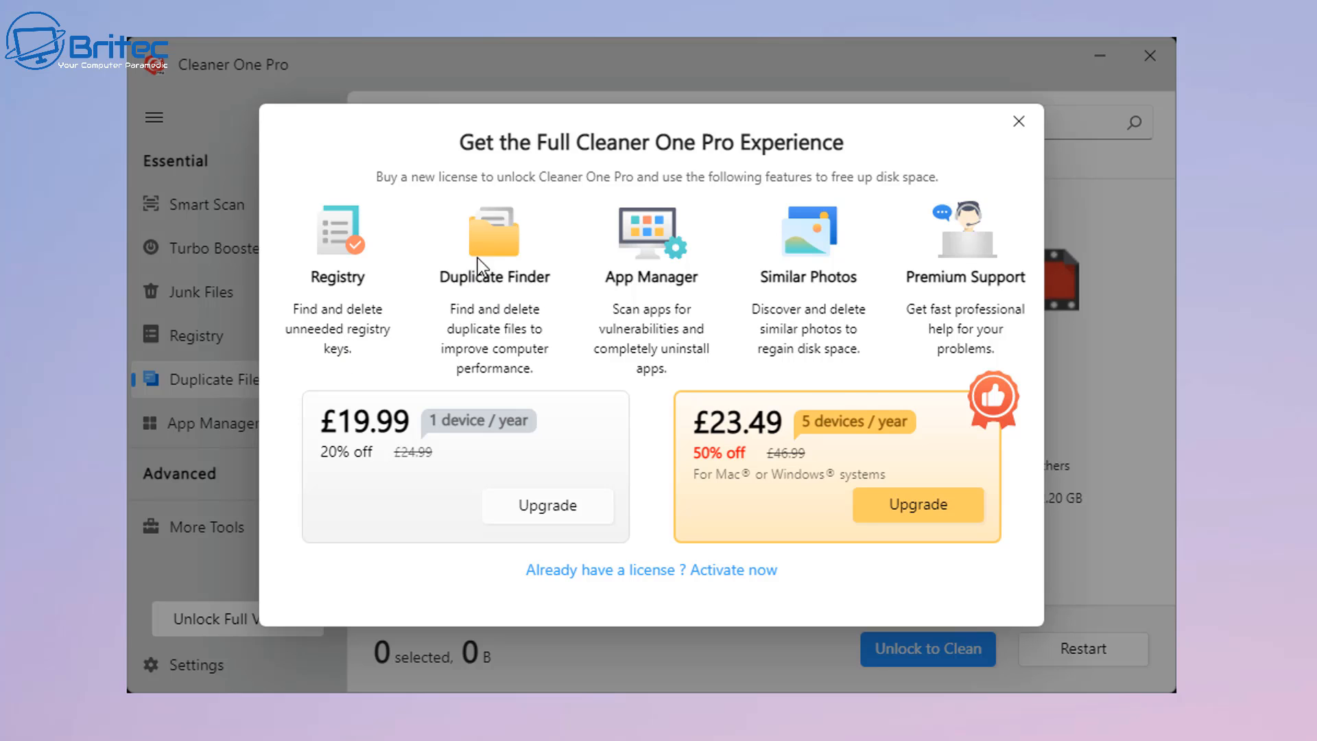
pyautogui.moveTo(654, 315)
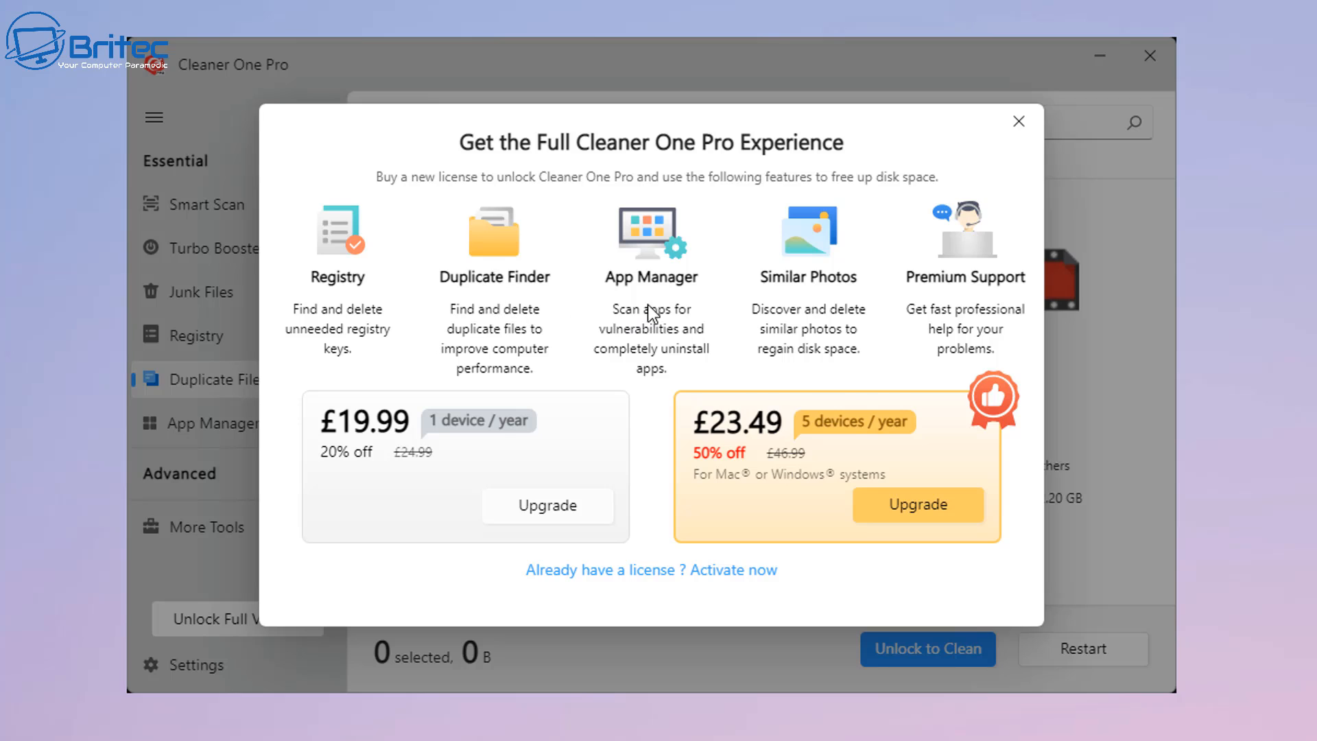
pyautogui.moveTo(650, 326)
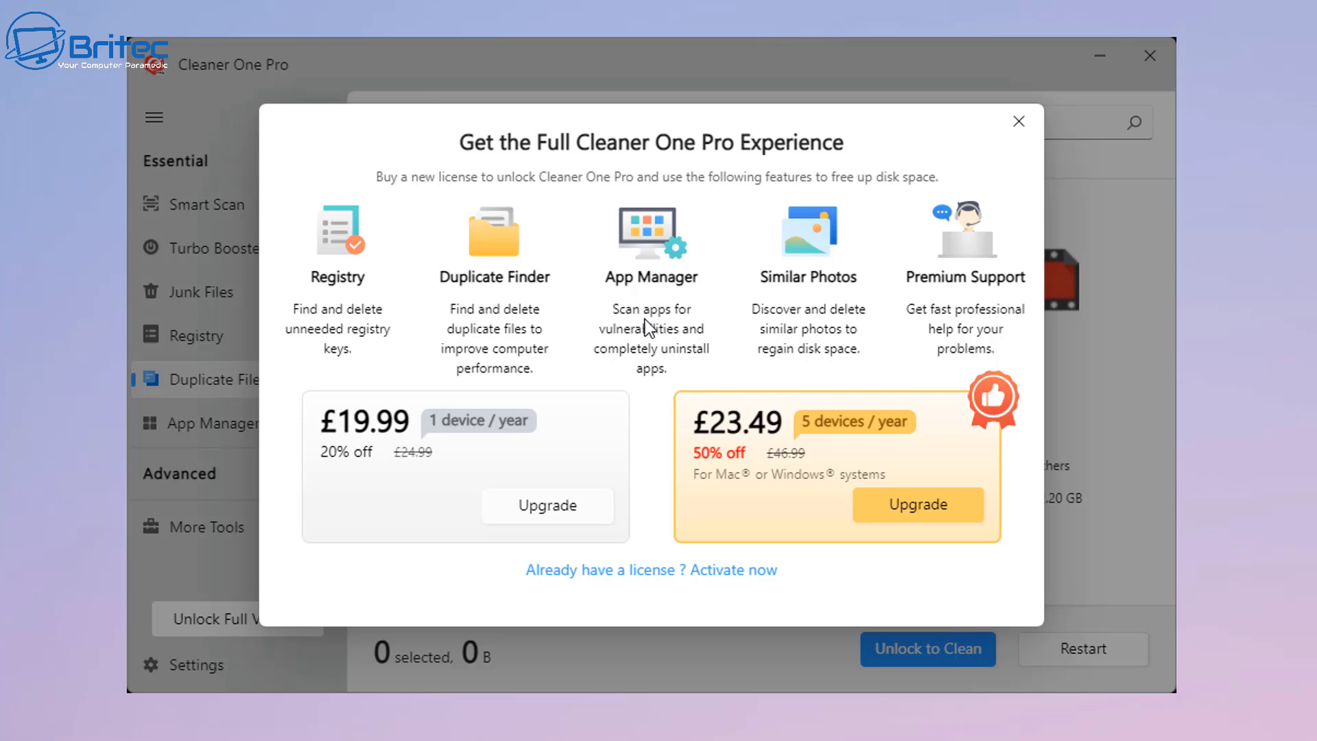
pyautogui.moveTo(804, 299)
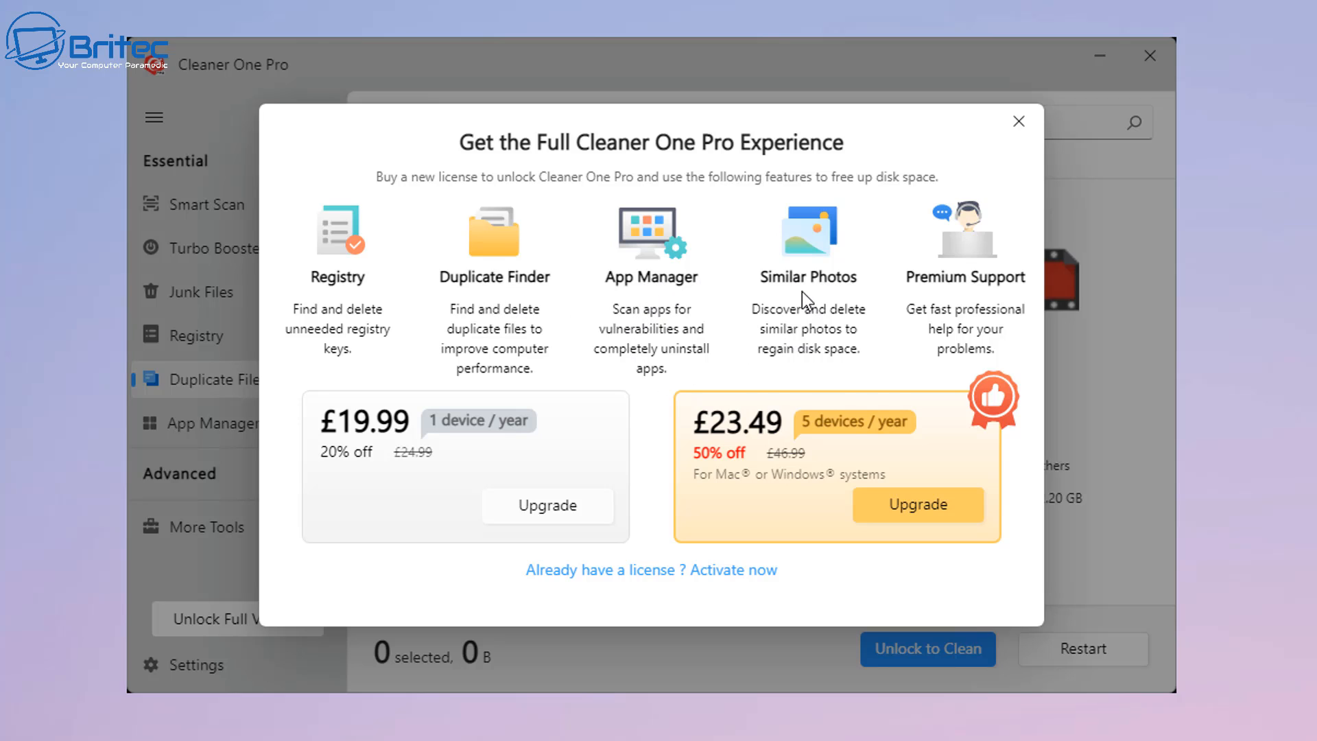
pyautogui.moveTo(993, 291)
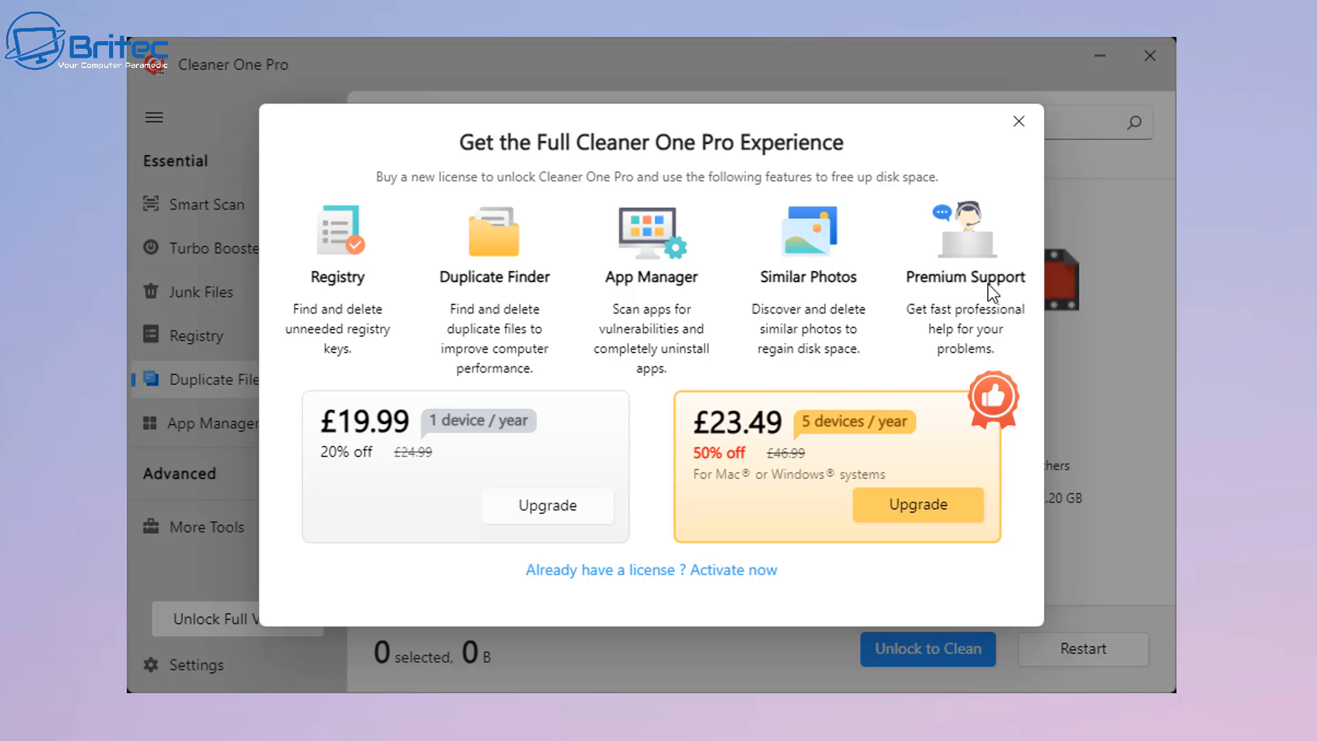
pyautogui.moveTo(974, 390)
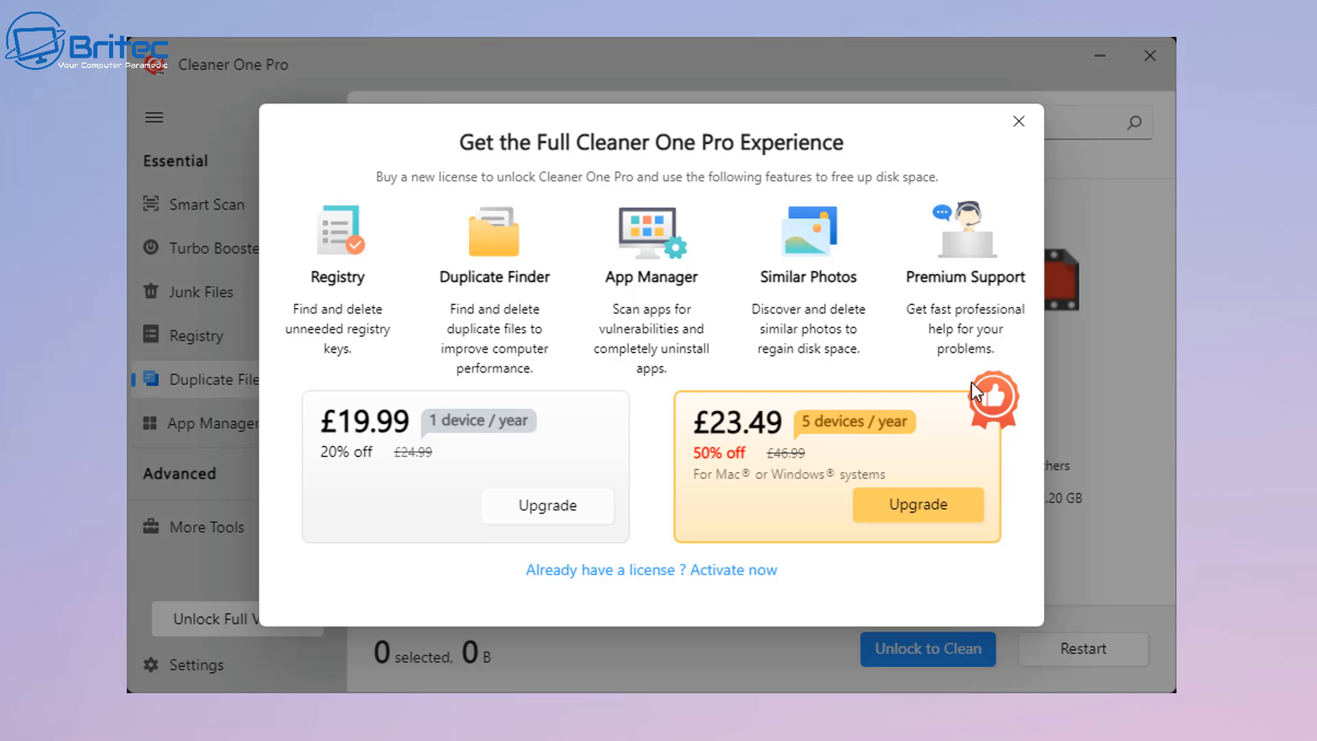
pyautogui.click(1018, 120)
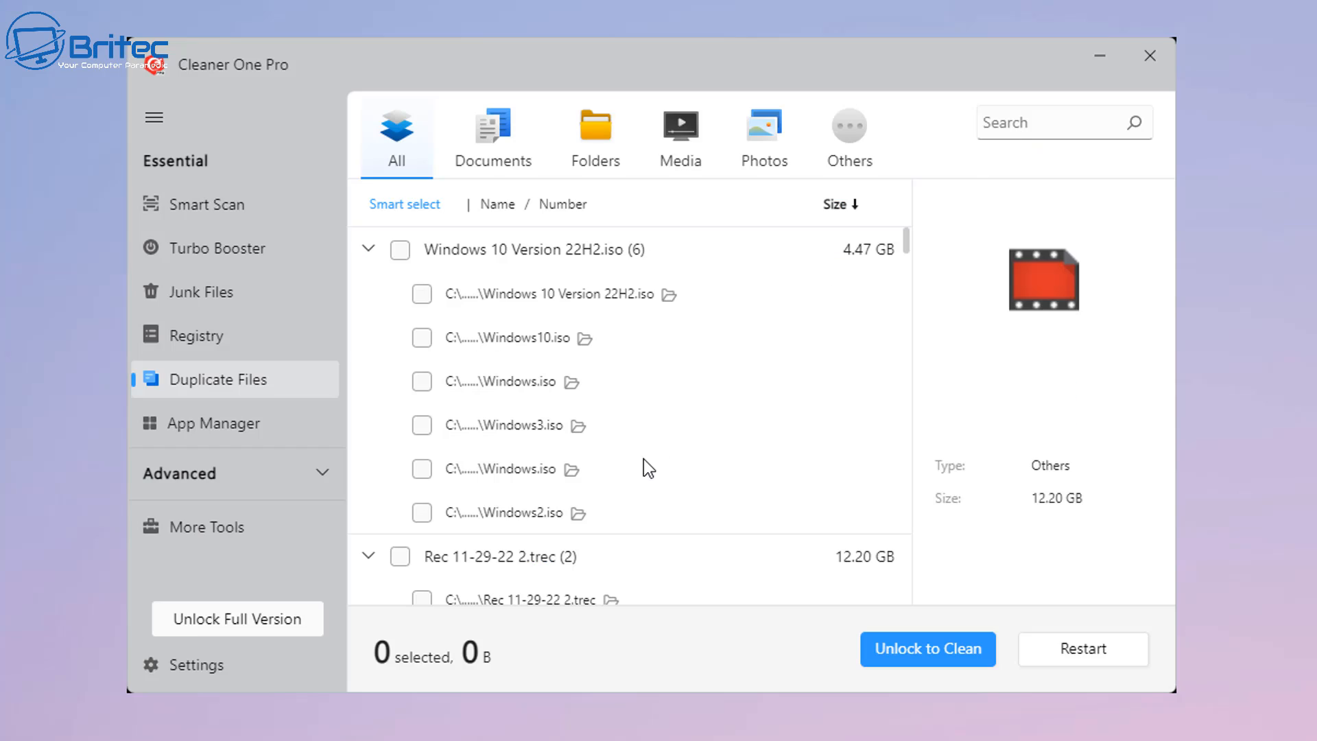
pyautogui.moveTo(396, 458)
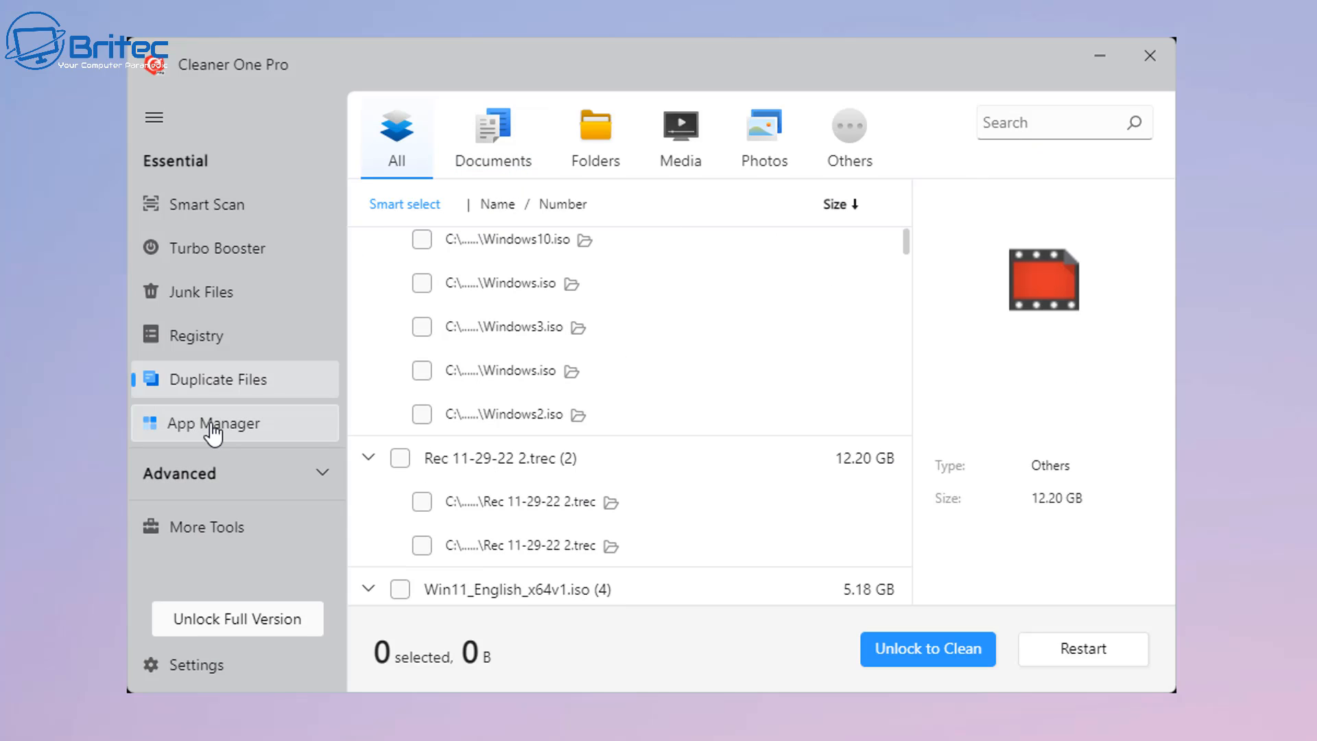
# Step: Browse the App Manager's My Apps list, including BleachBit, Plex, Steam and VLC
pyautogui.click(212, 422)
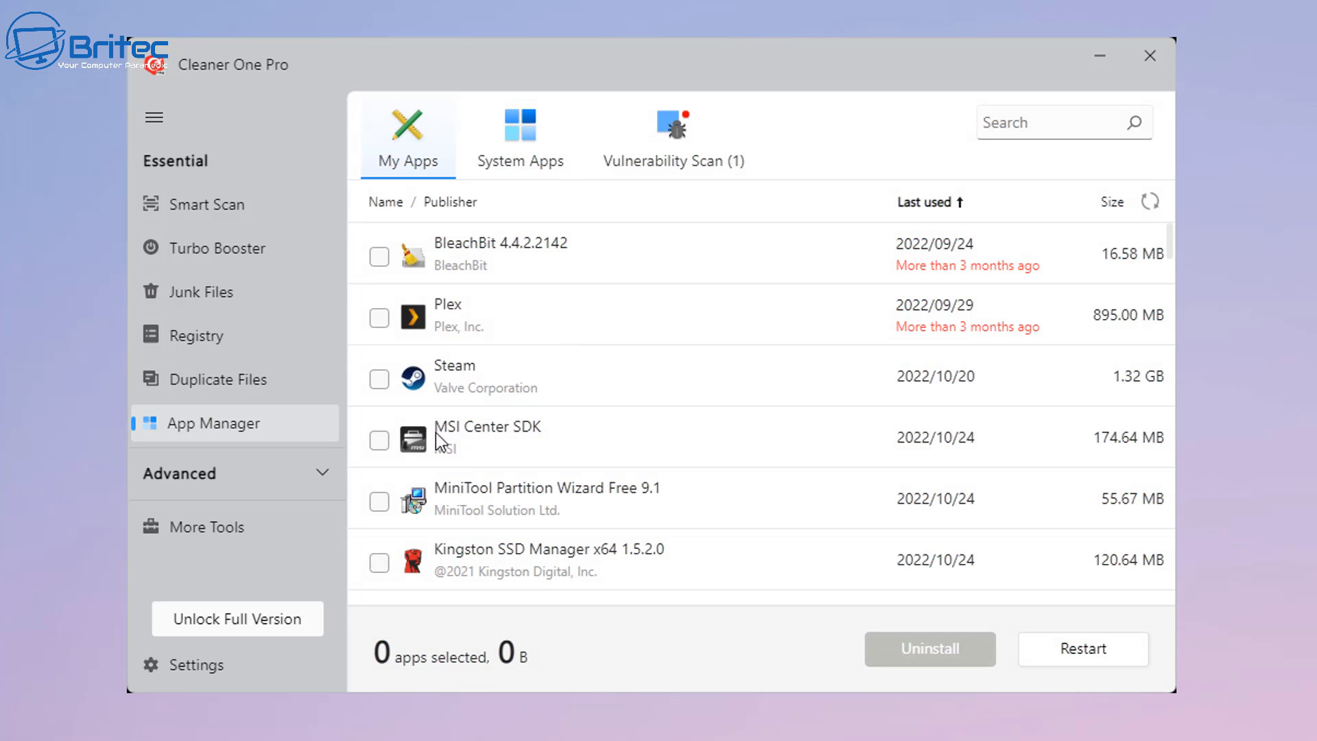
pyautogui.moveTo(538, 481)
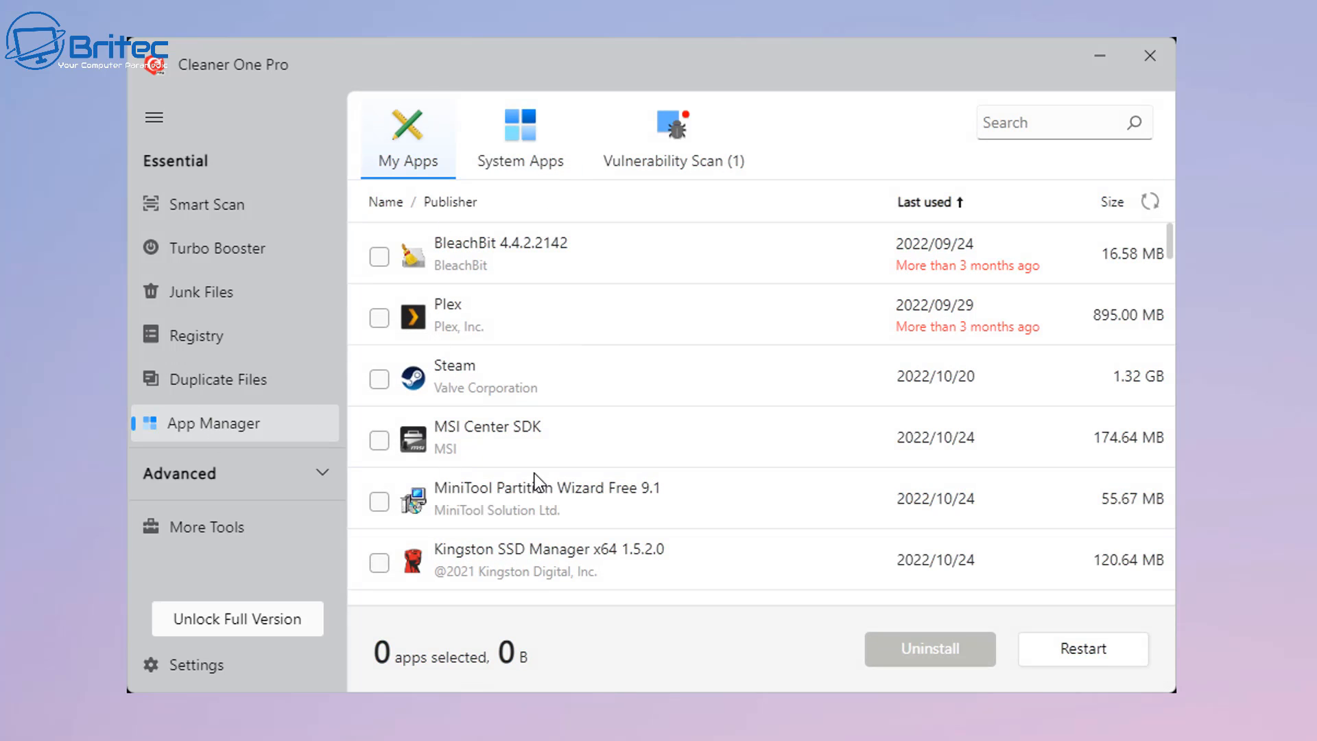
pyautogui.scroll(-3)
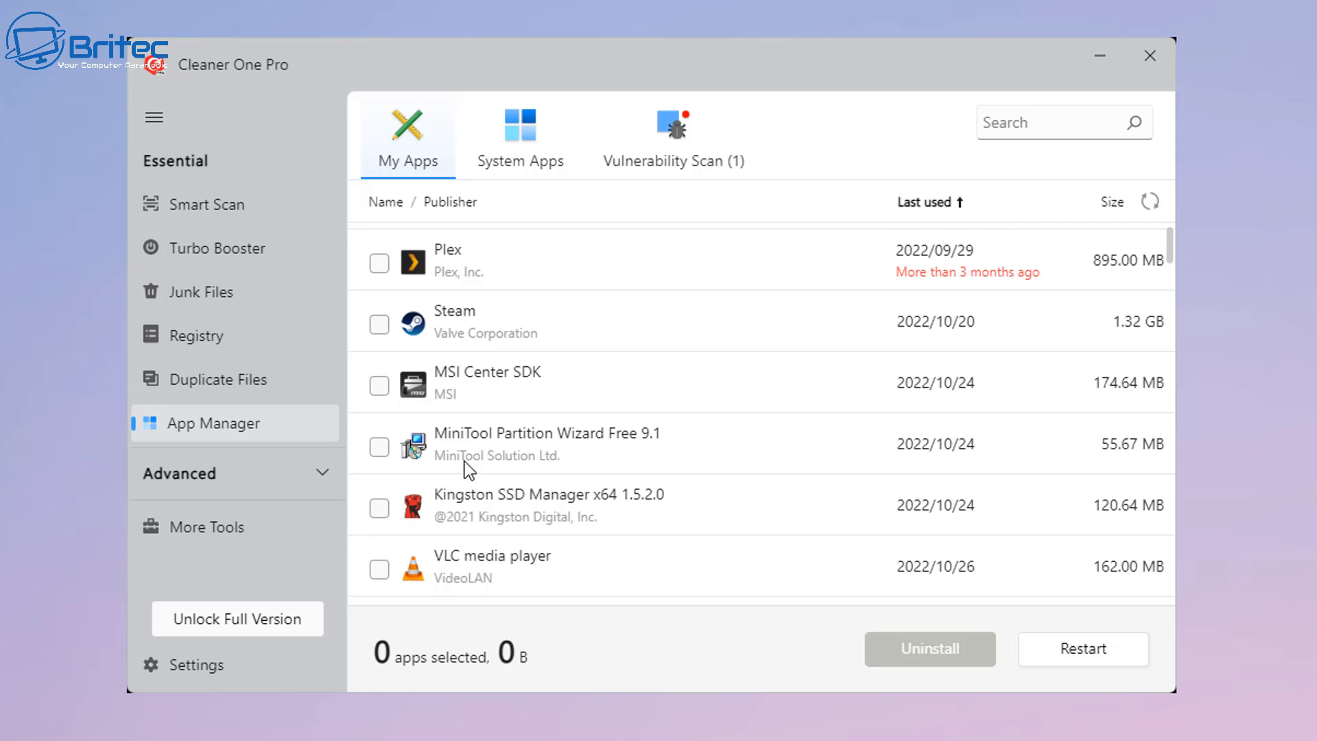
pyautogui.scroll(-3)
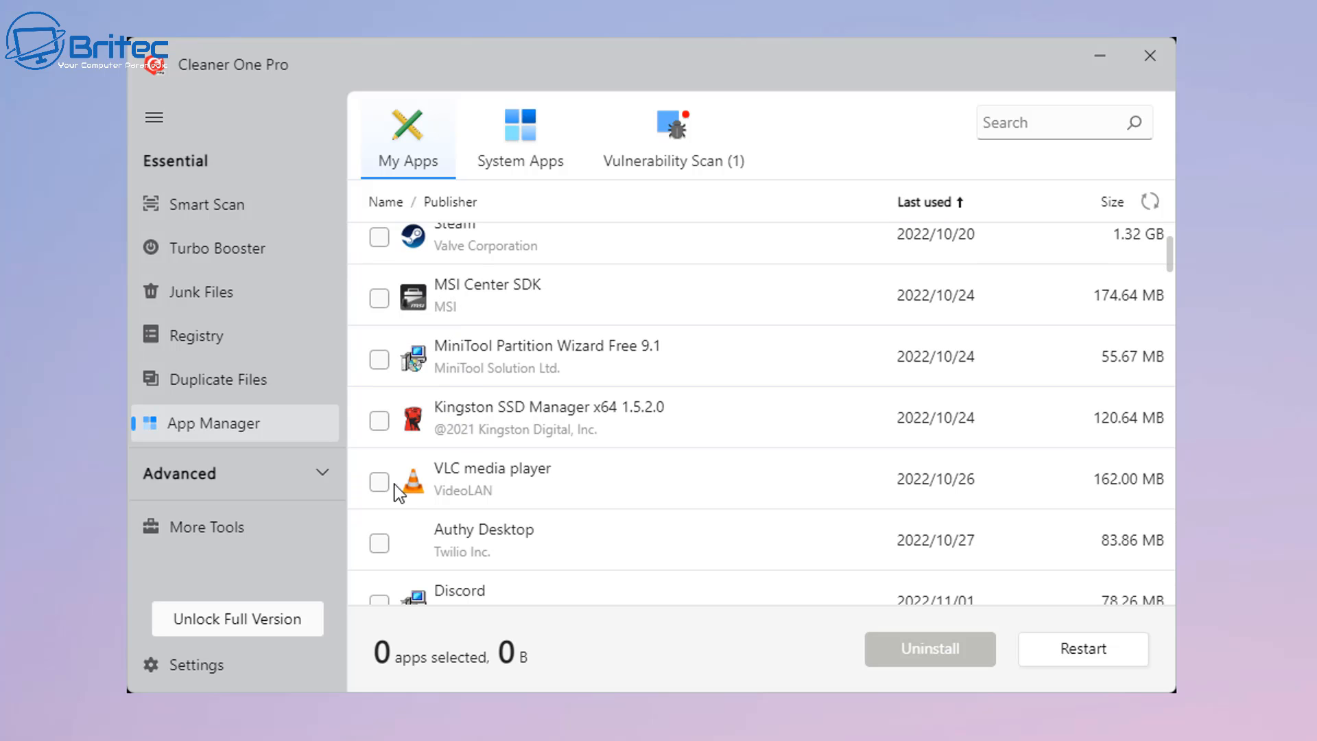
pyautogui.moveTo(300, 472)
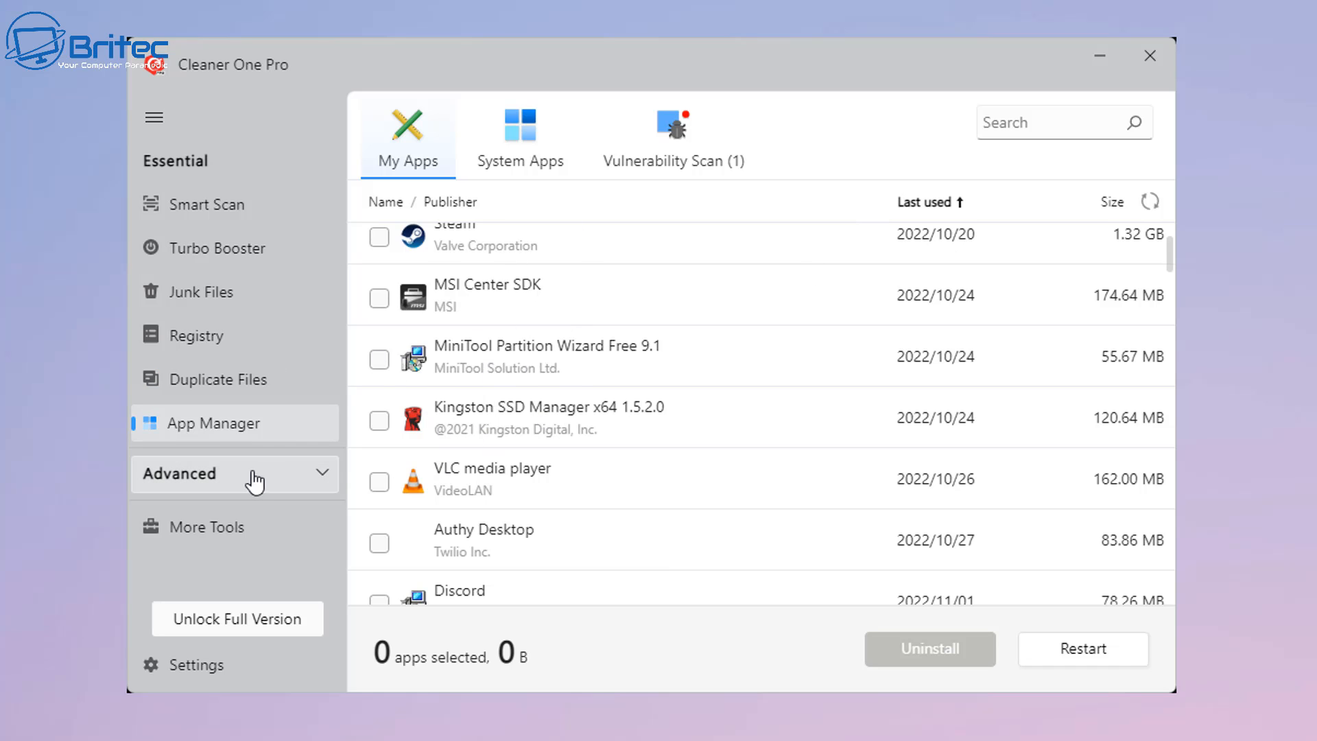
pyautogui.moveTo(210, 291)
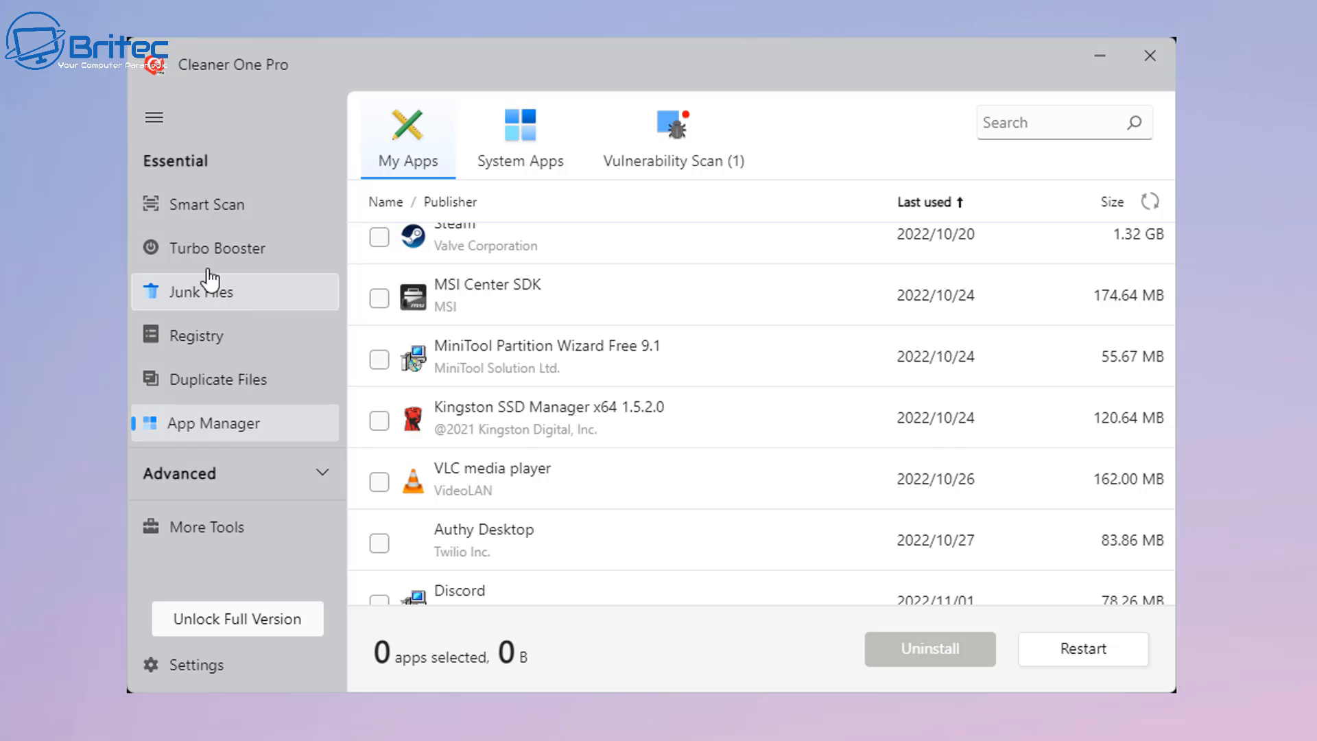
# Step: Disable Cleaner One Pro at startup, then view running processes in Memory Booster
pyautogui.click(228, 247)
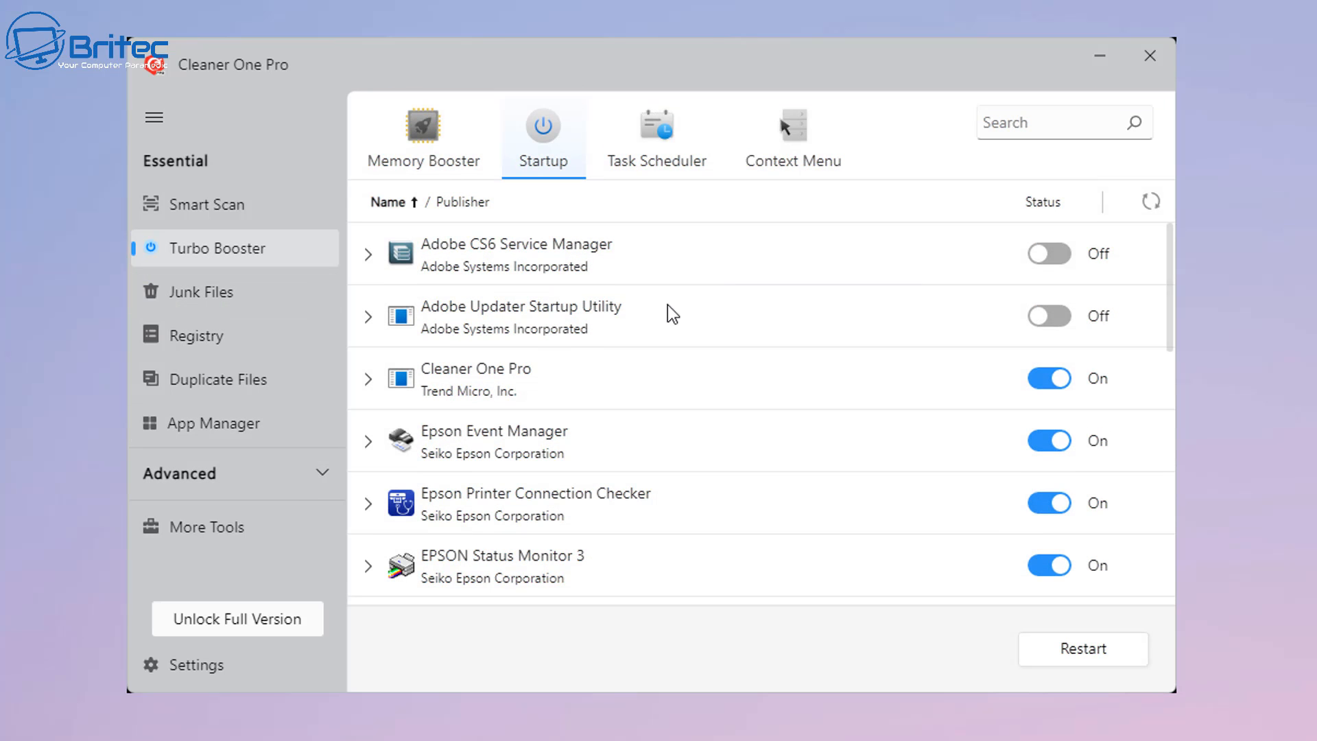
pyautogui.moveTo(557, 408)
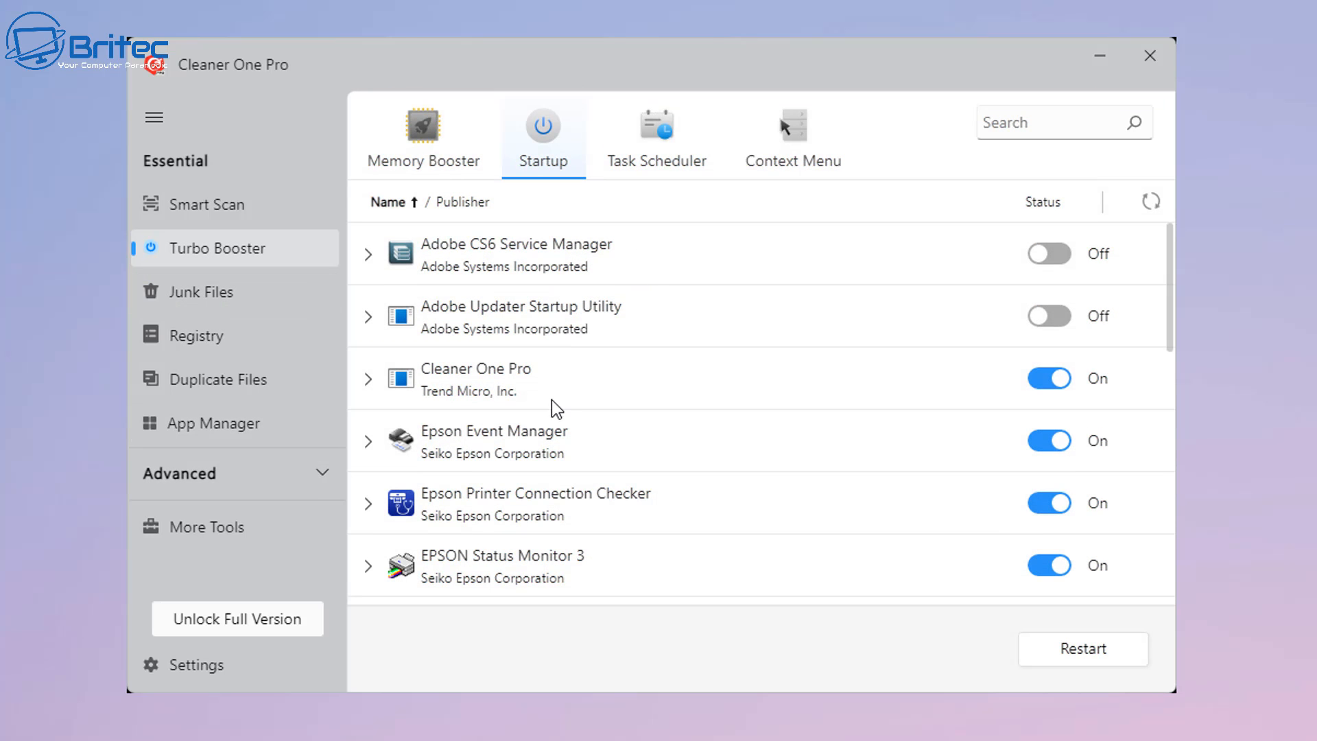
pyautogui.click(1048, 378)
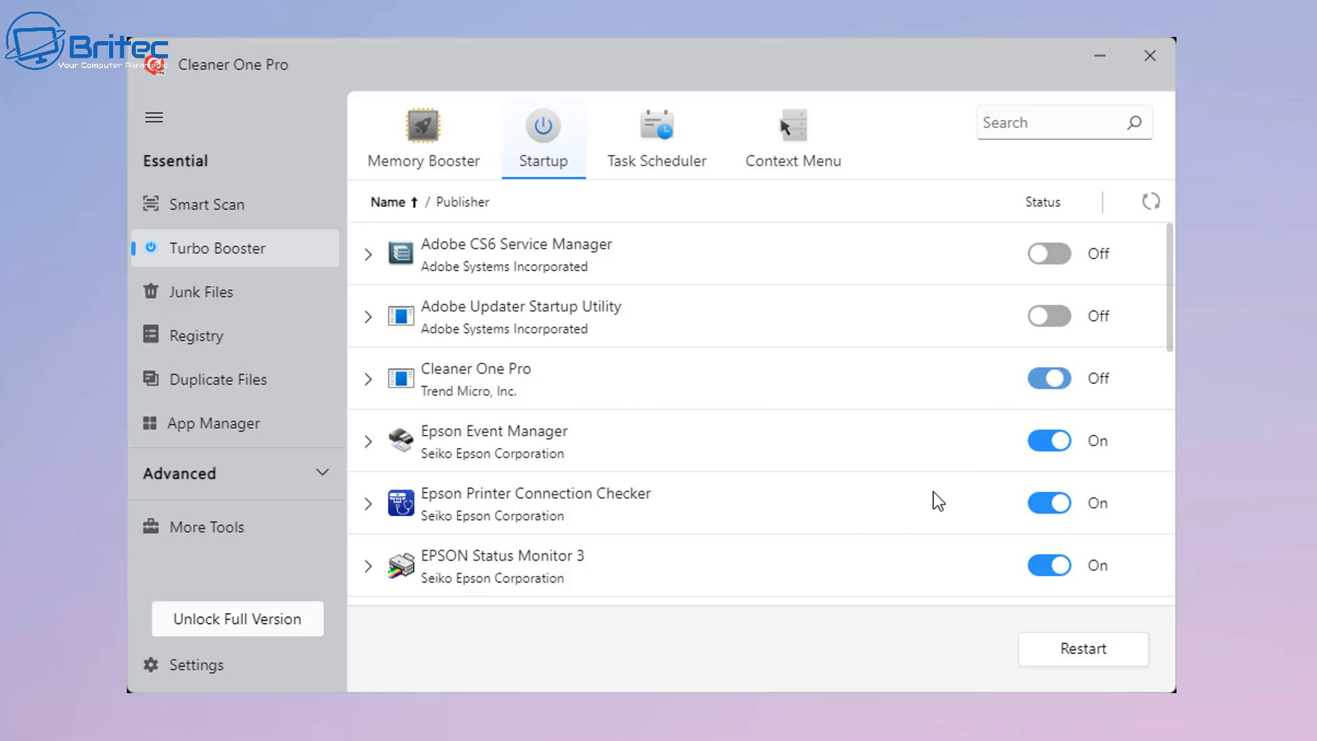
pyautogui.click(1047, 377)
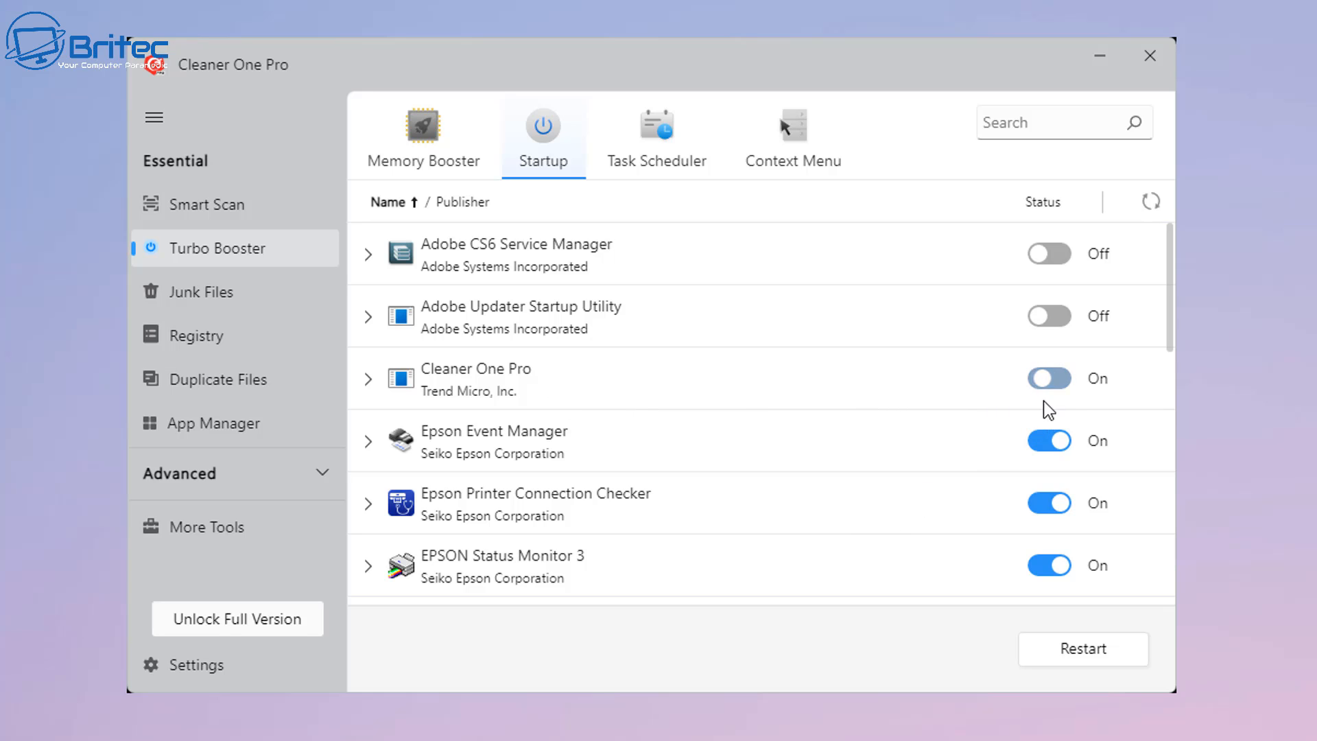
pyautogui.click(1047, 378)
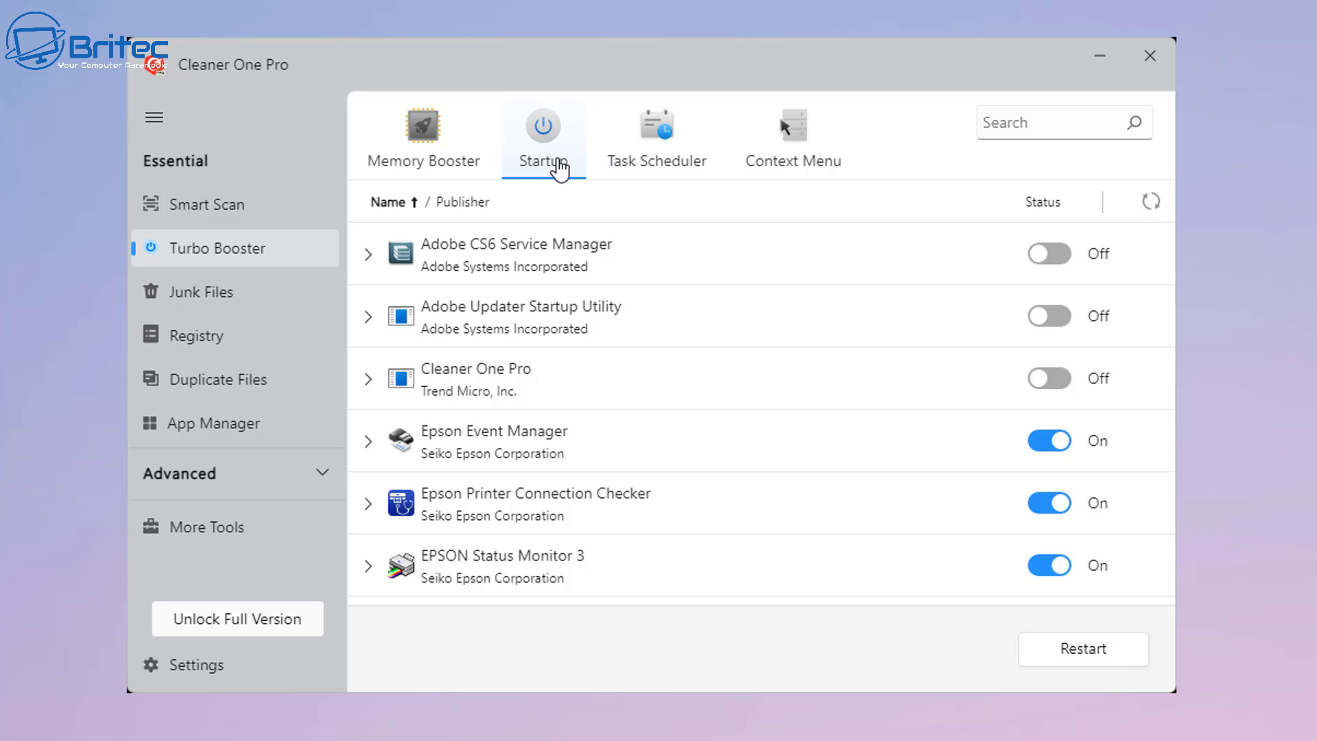
pyautogui.moveTo(792, 134)
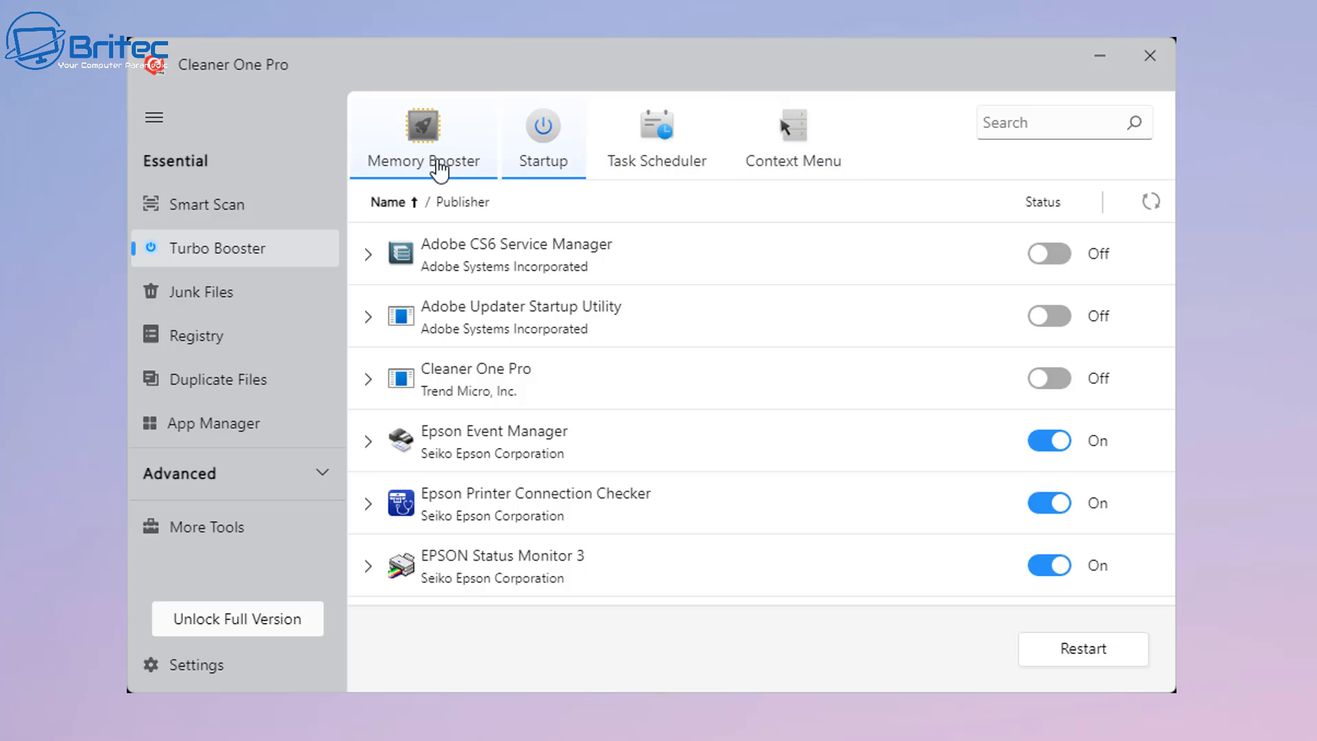
pyautogui.click(423, 134)
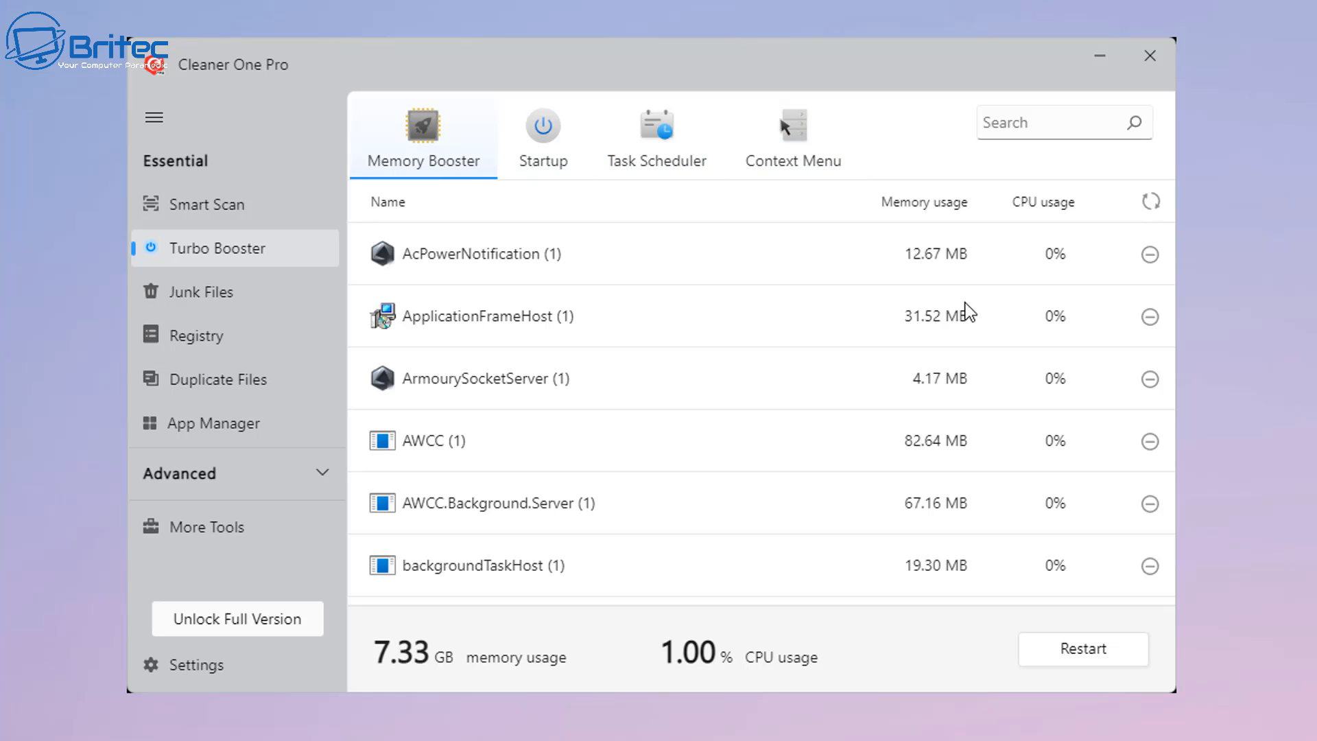
pyautogui.scroll(-3)
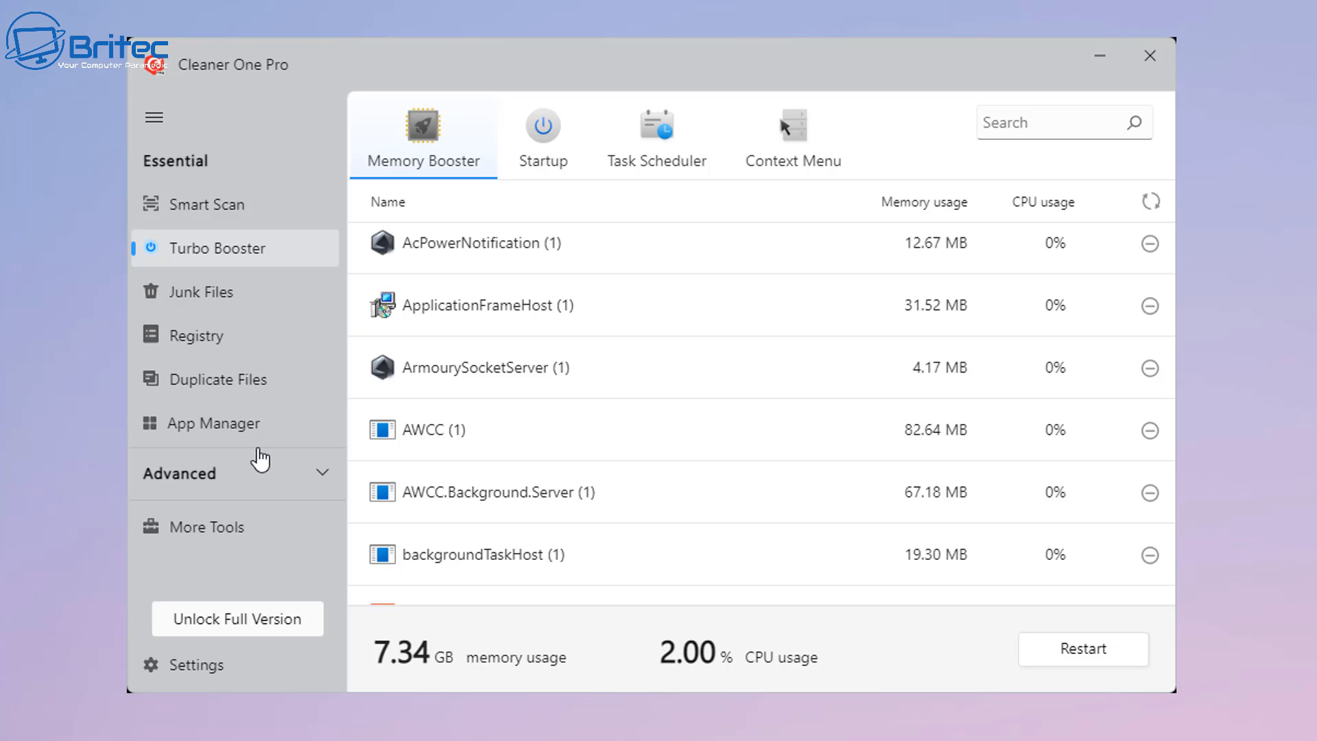
pyautogui.click(207, 203)
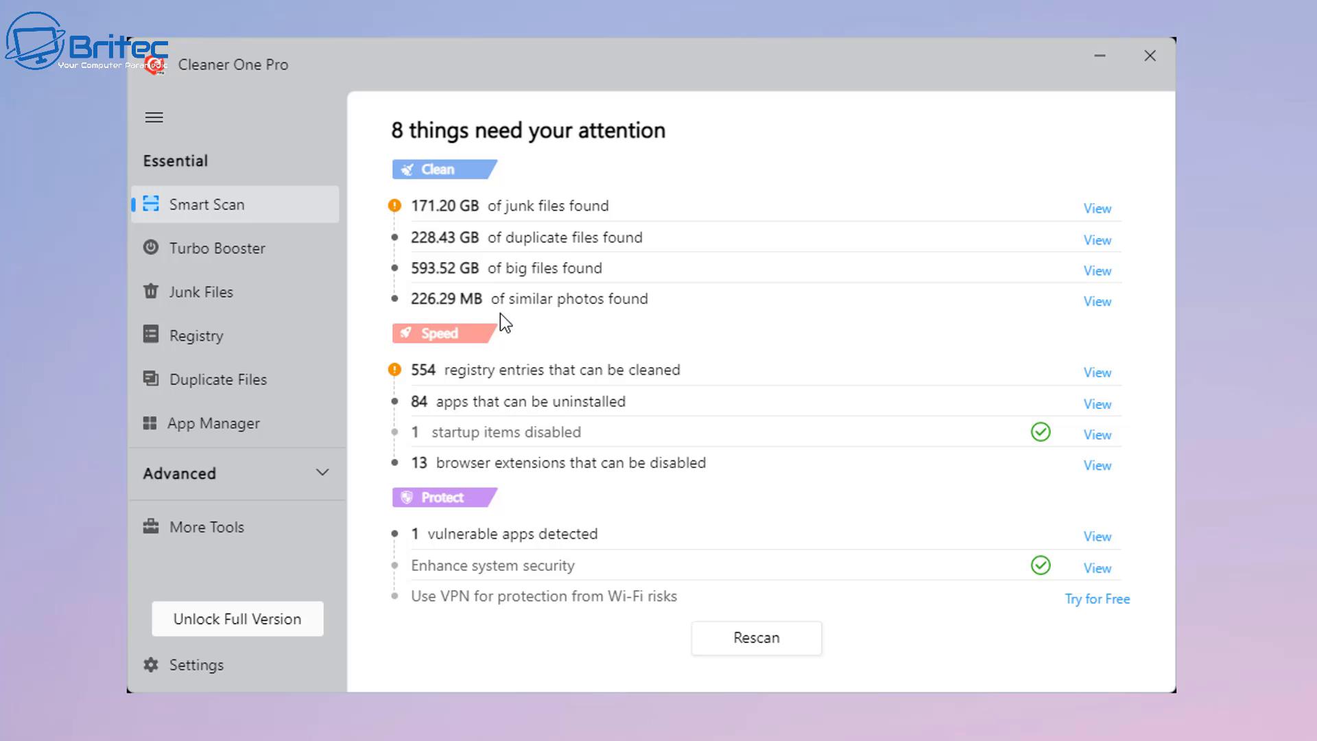
pyautogui.moveTo(520, 325)
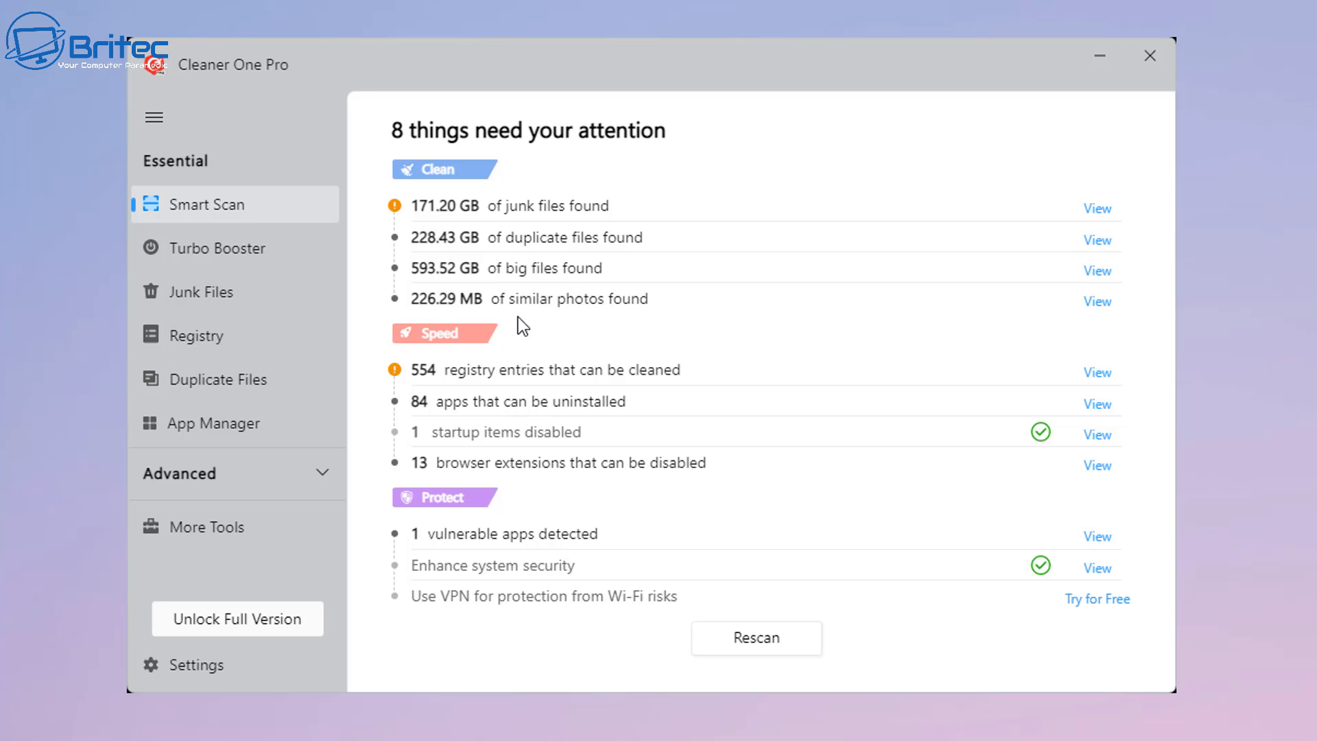
pyautogui.moveTo(371, 384)
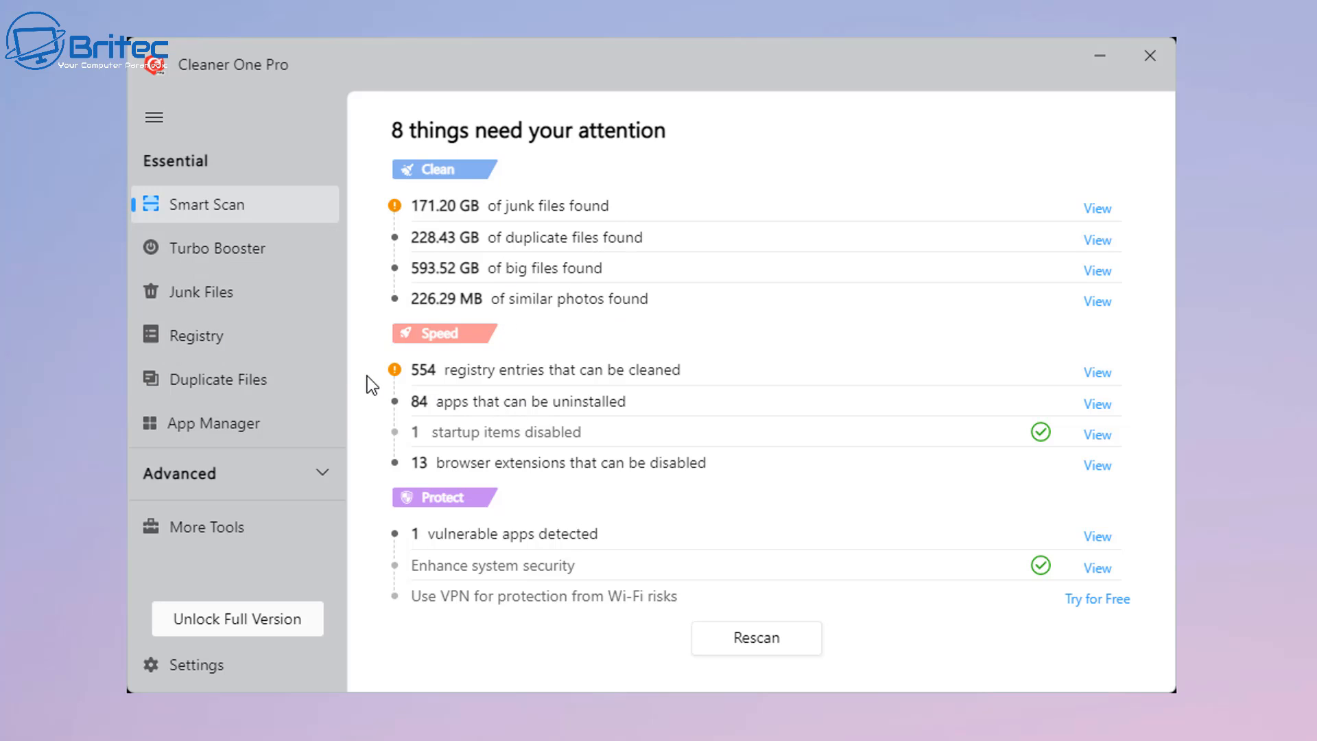
pyautogui.moveTo(441, 384)
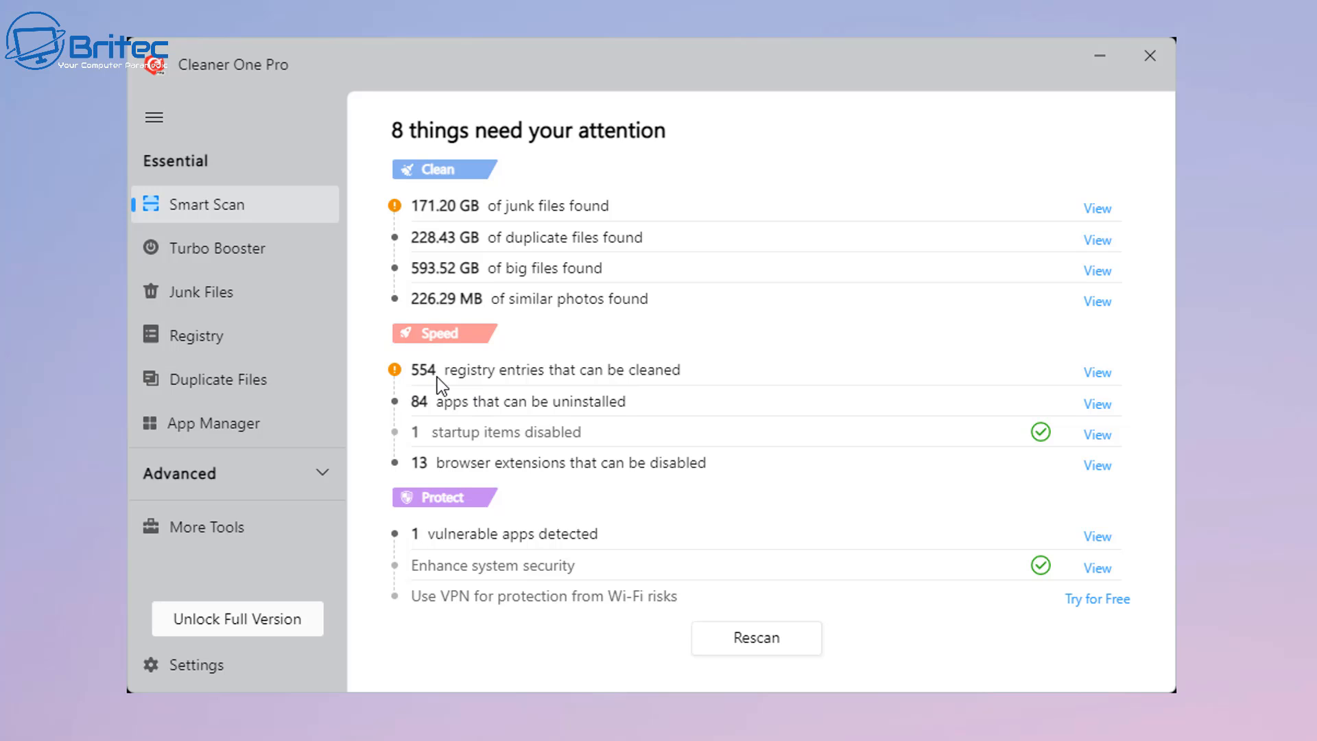
pyautogui.moveTo(827, 304)
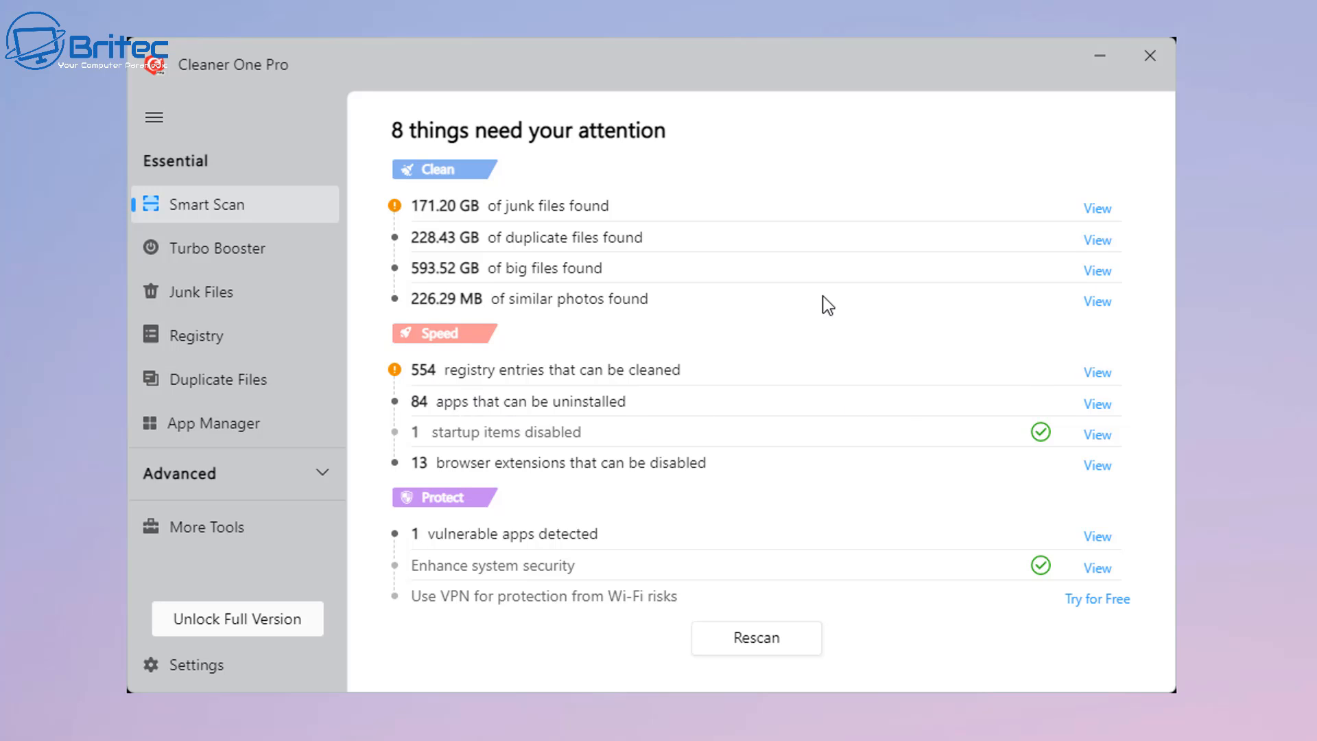
pyautogui.moveTo(413, 386)
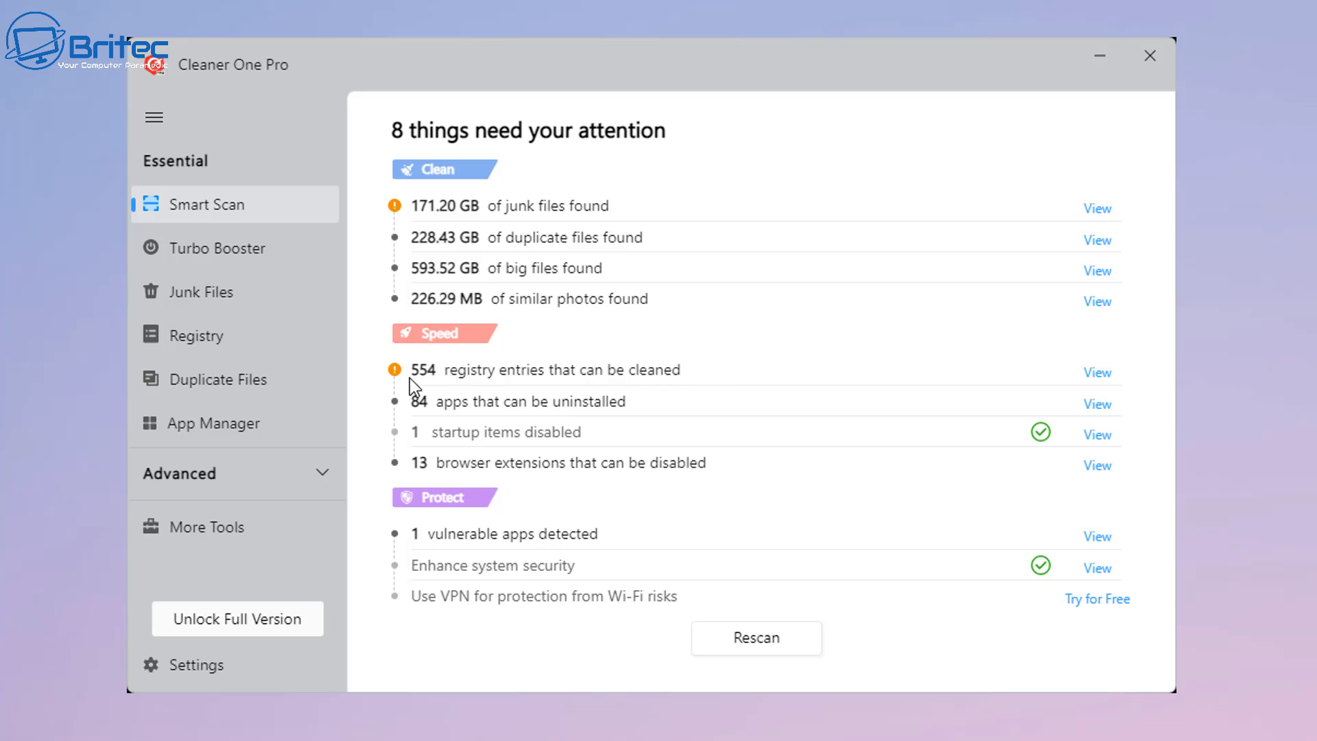
pyautogui.moveTo(393, 384)
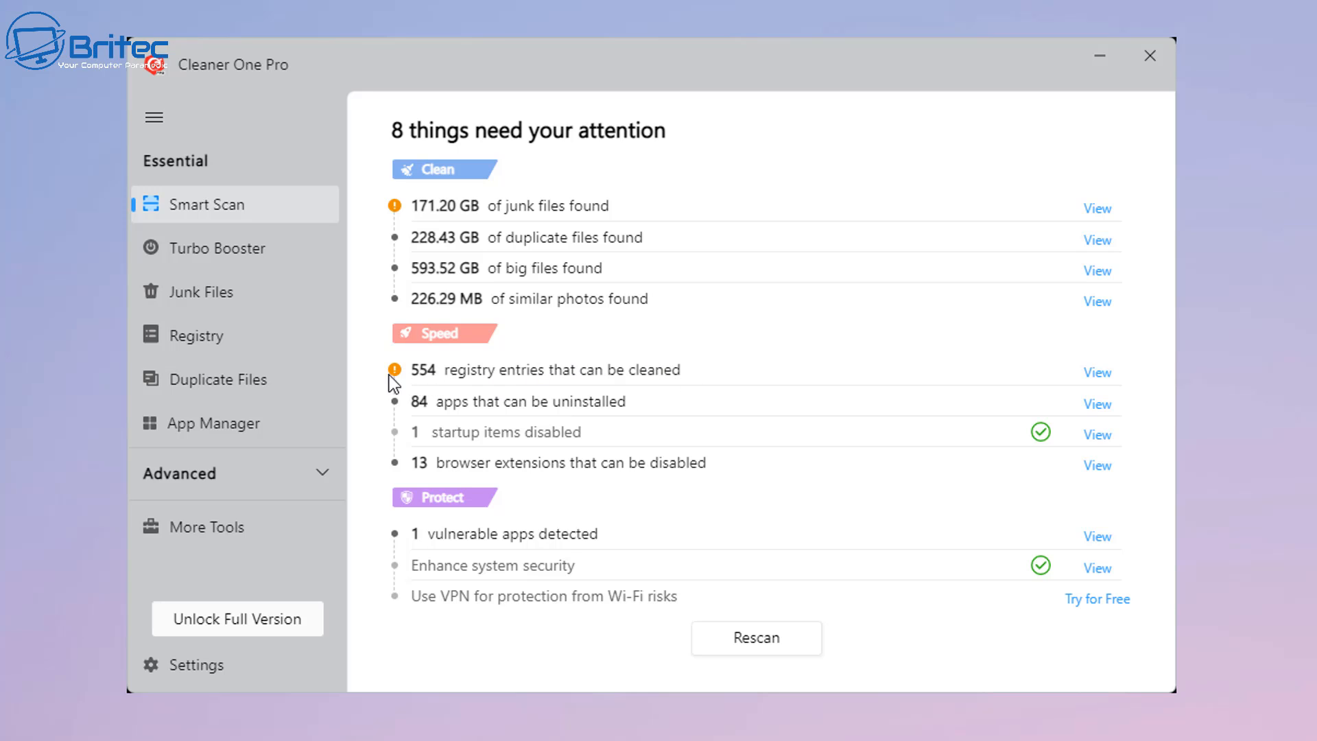
pyautogui.moveTo(445, 377)
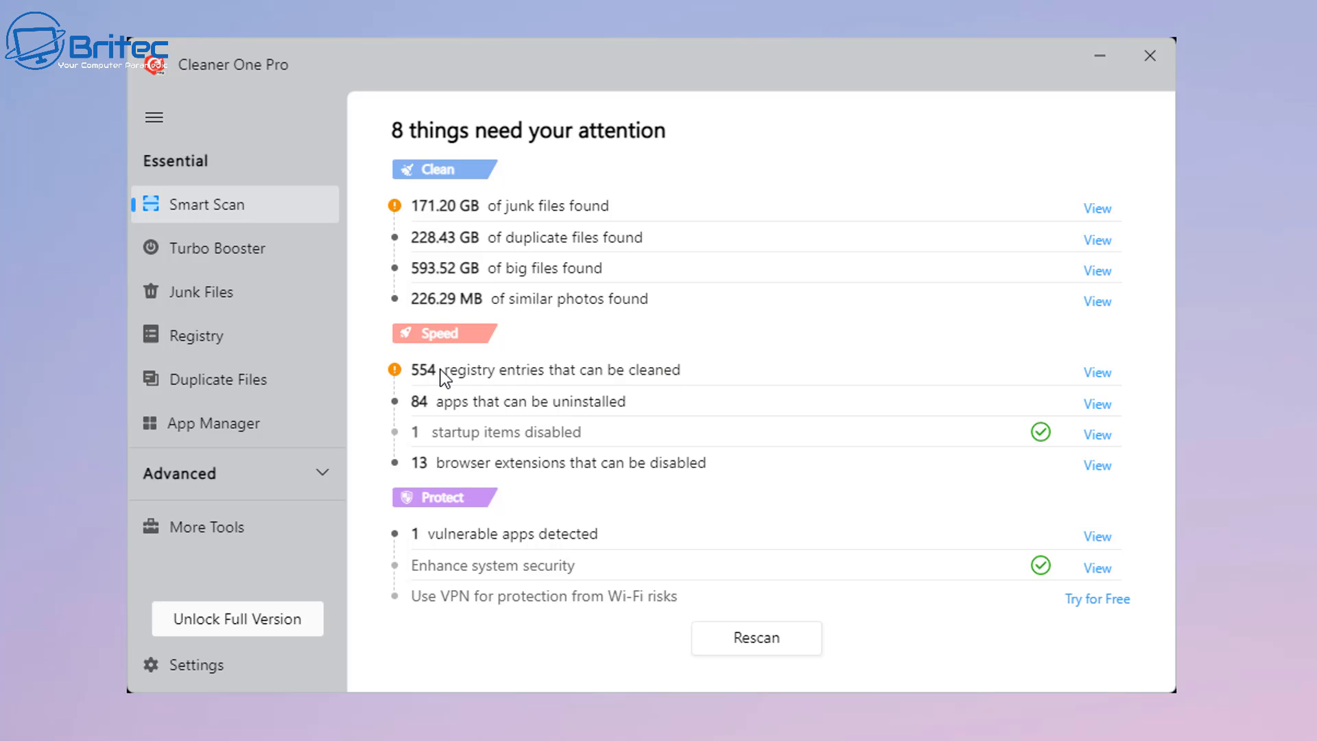
pyautogui.moveTo(409, 377)
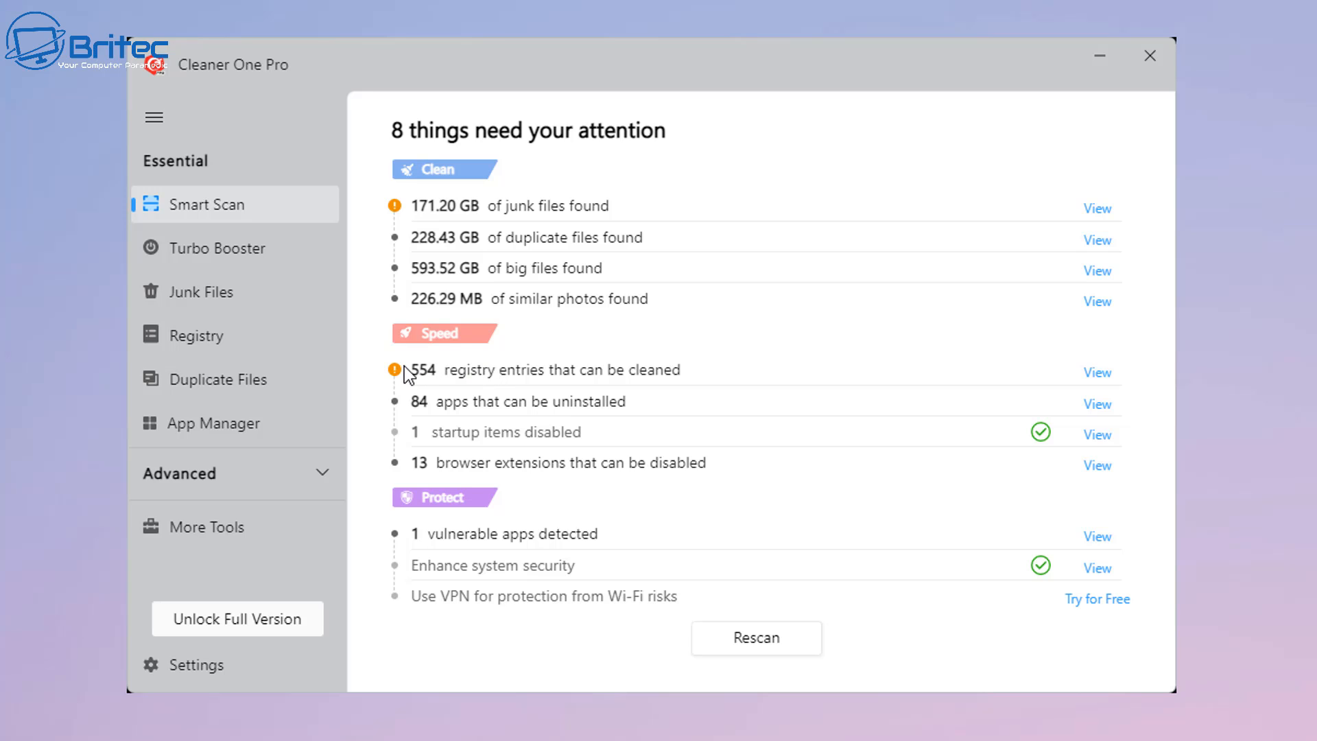
pyautogui.moveTo(433, 379)
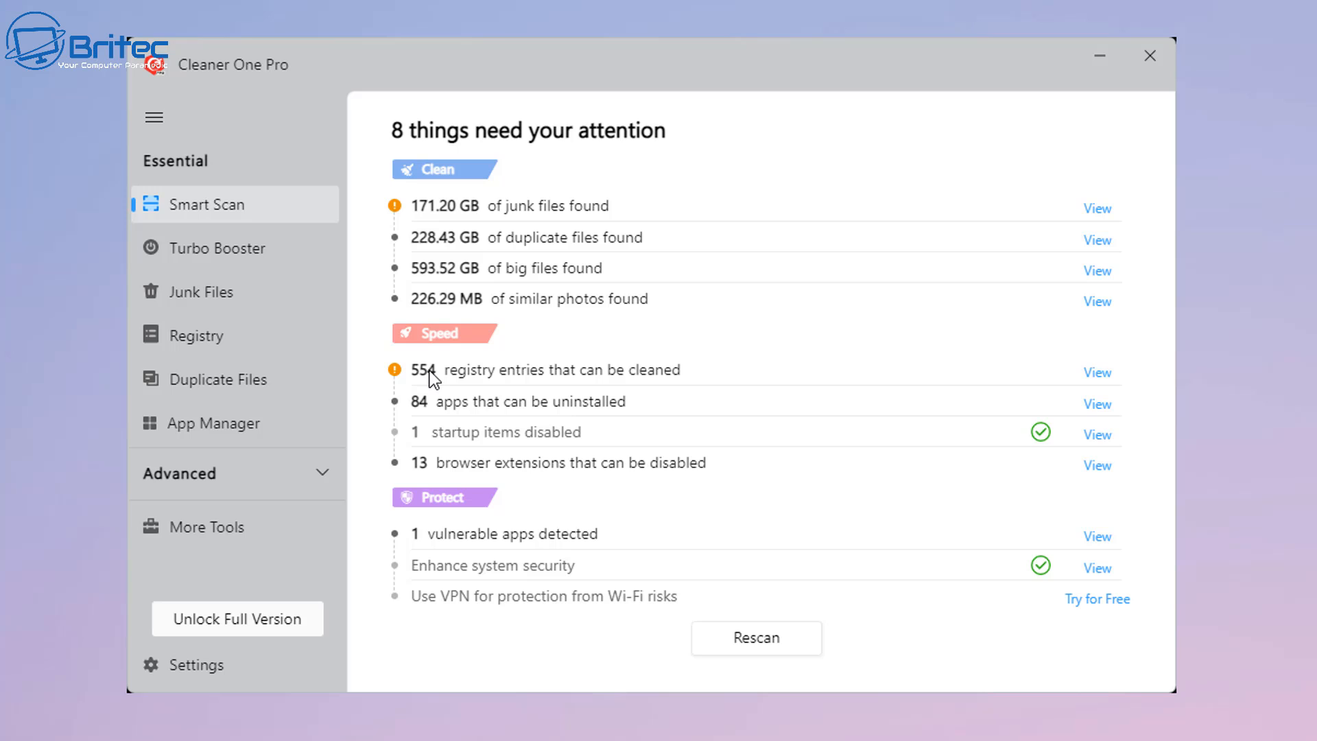
pyautogui.moveTo(672, 386)
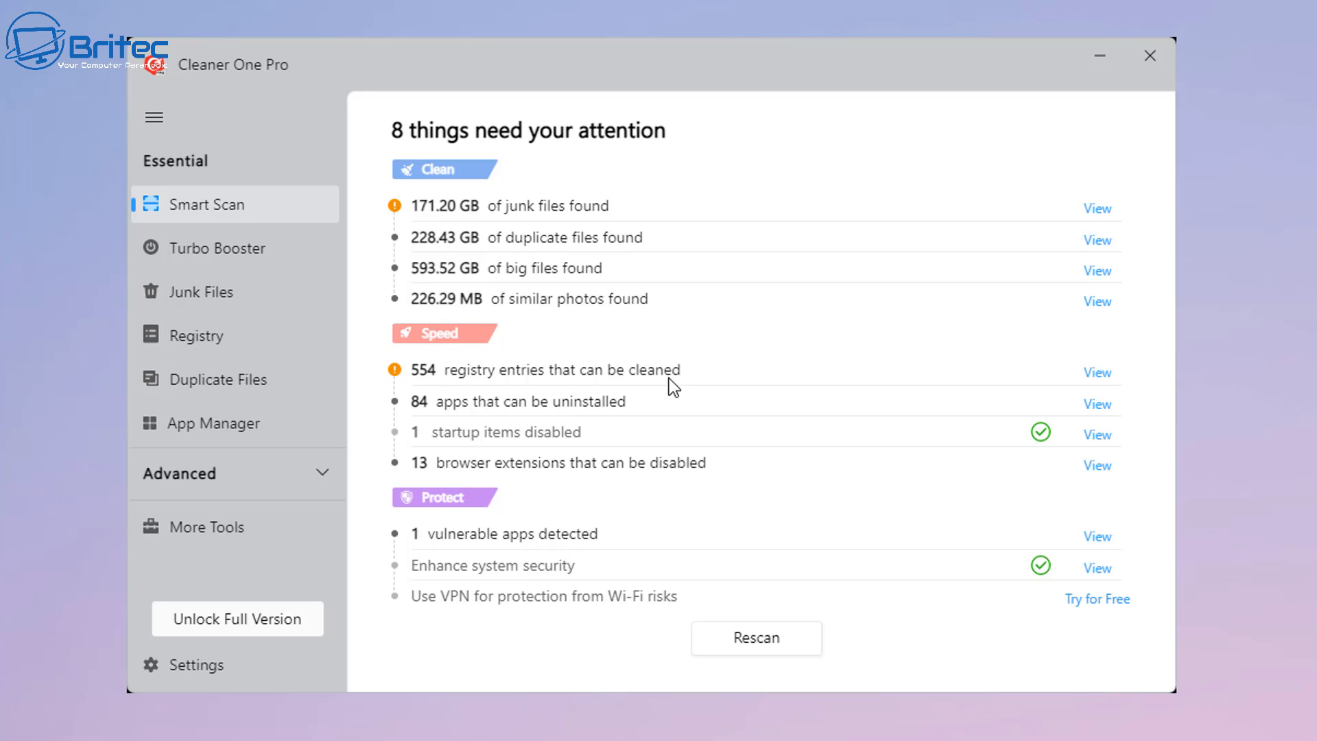
pyautogui.moveTo(430, 404)
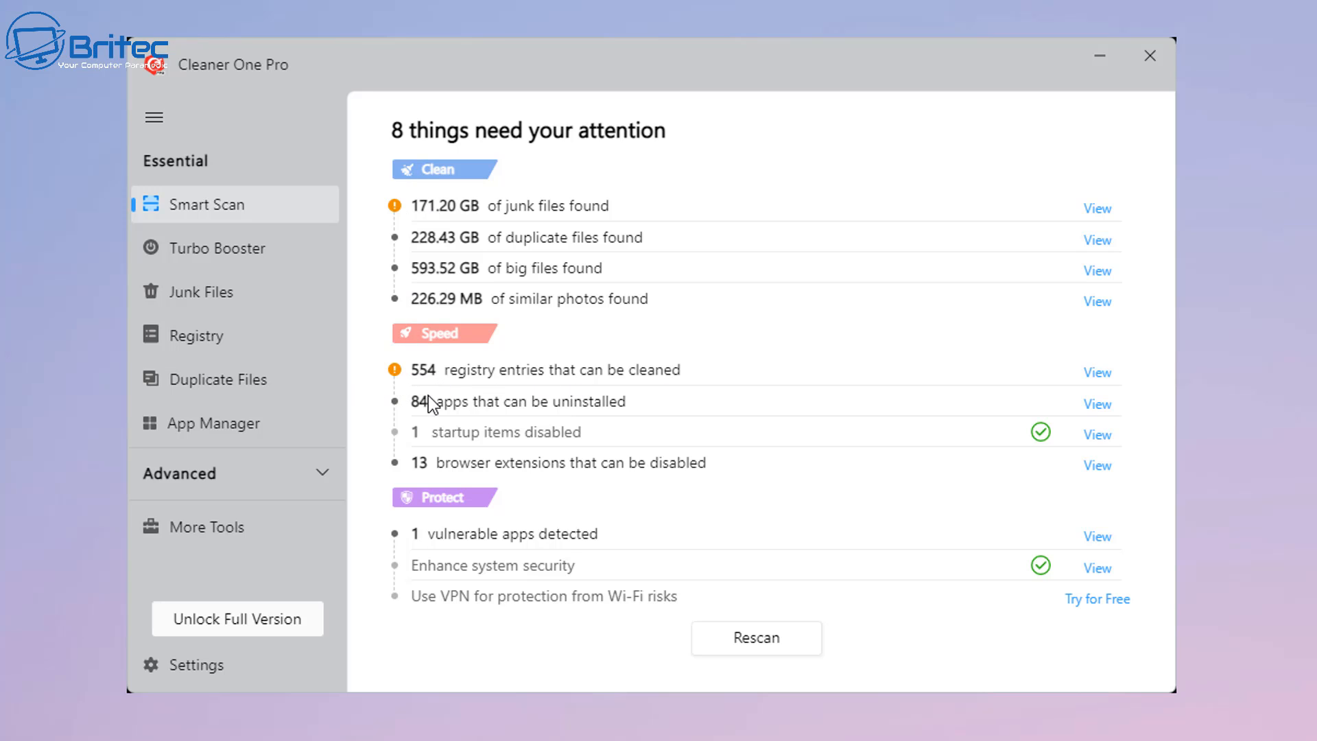
pyautogui.moveTo(500, 194)
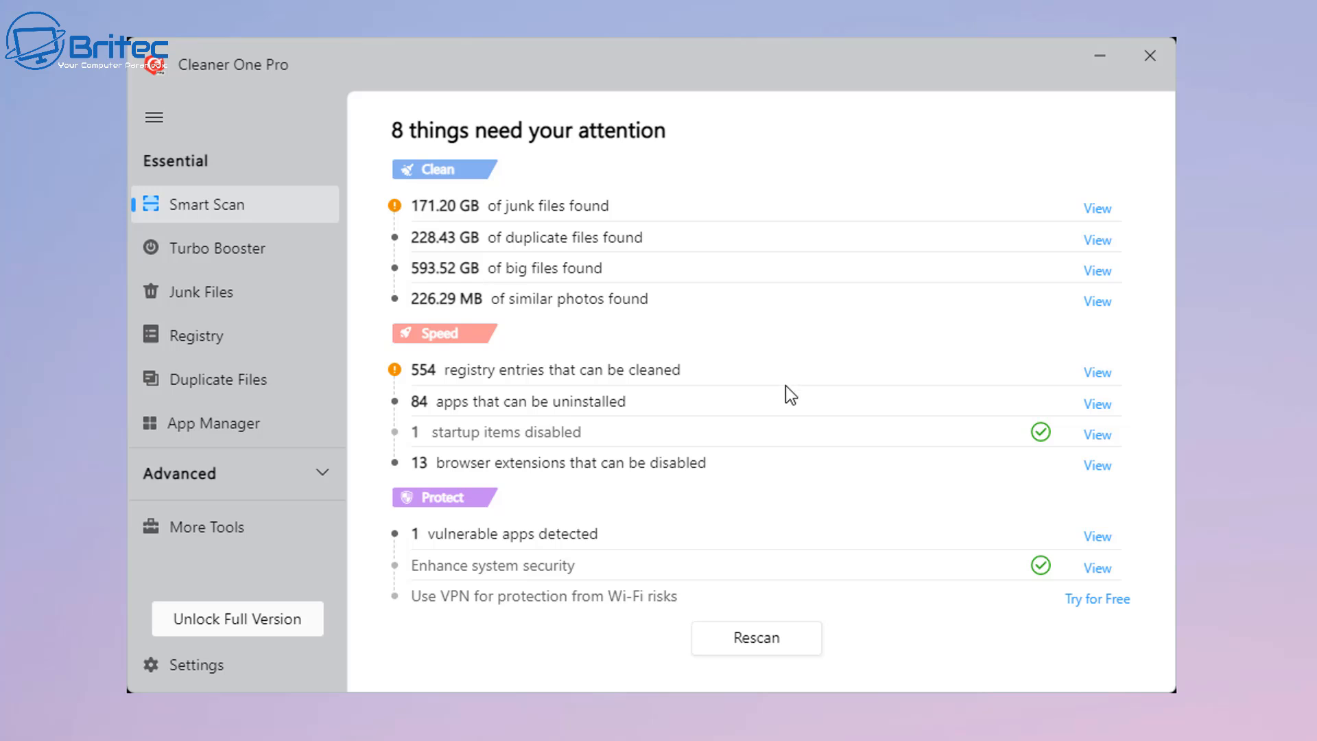
pyautogui.moveTo(1157, 95)
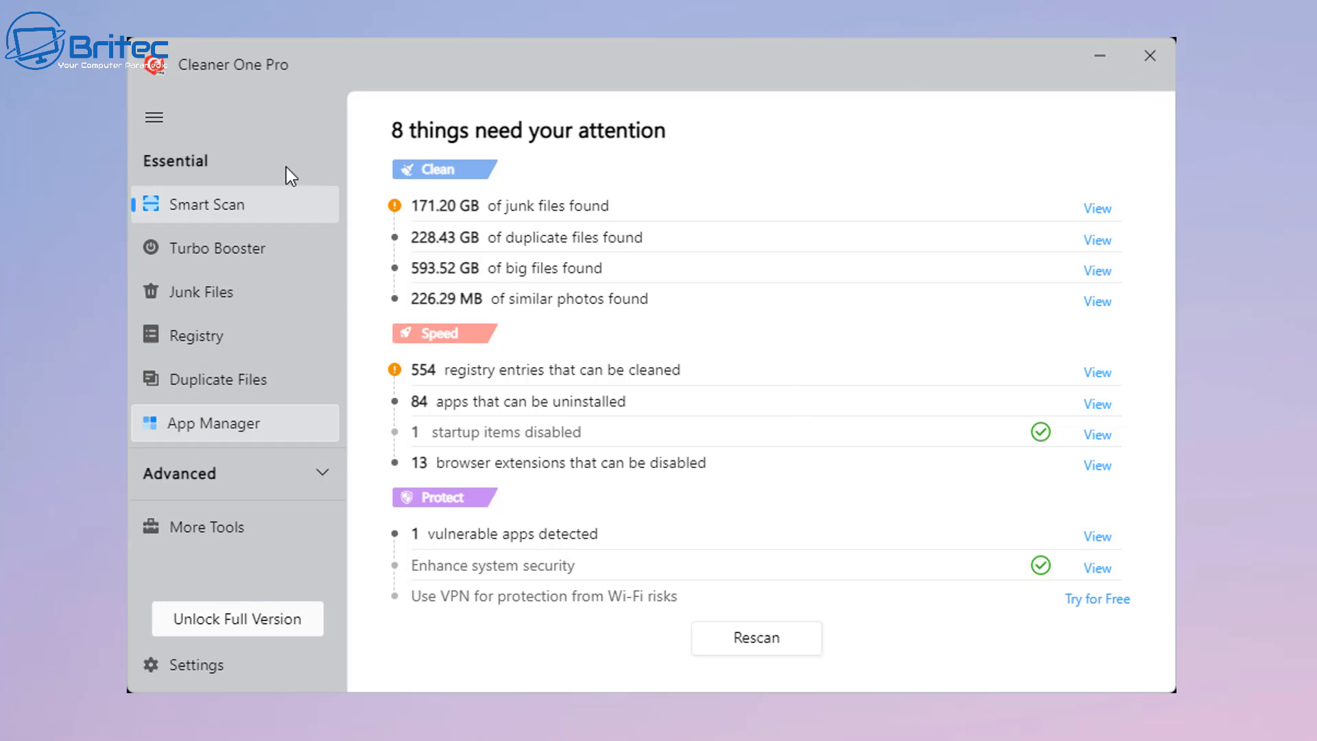
pyautogui.moveTo(808, 588)
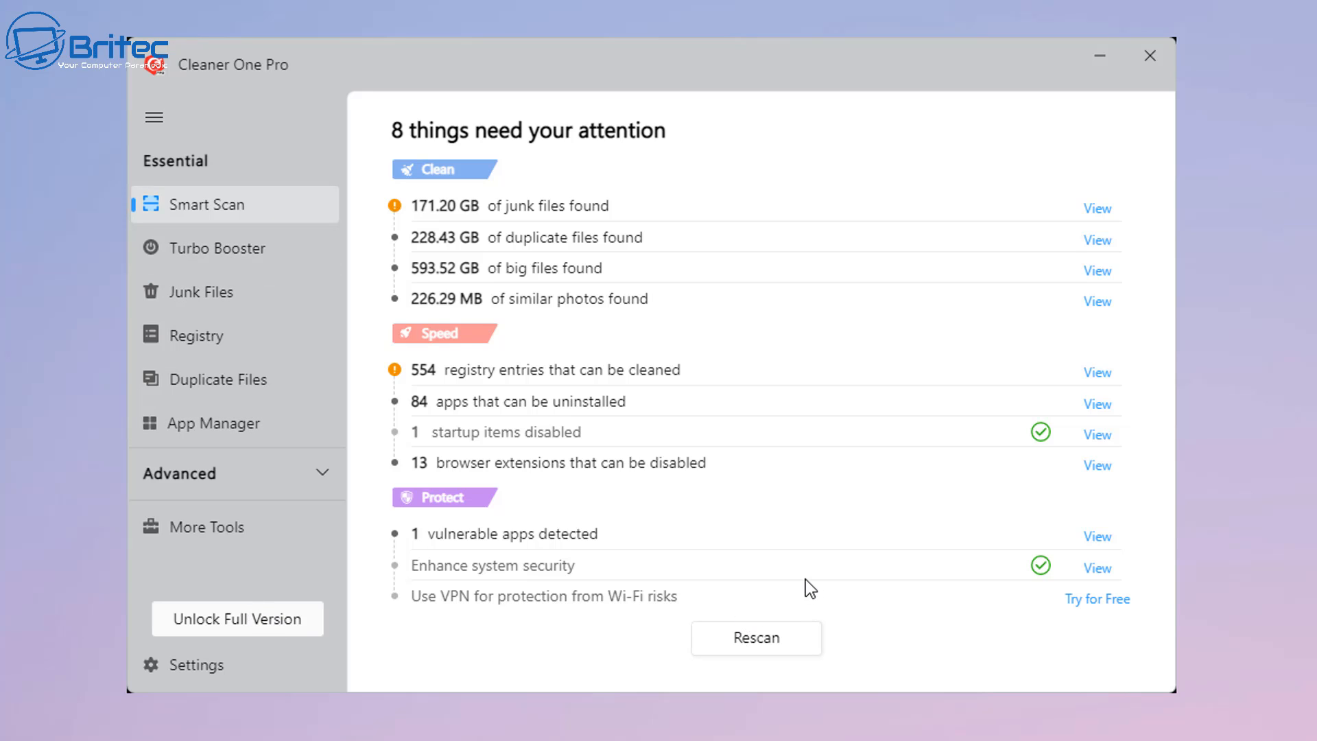
pyautogui.moveTo(1050, 180)
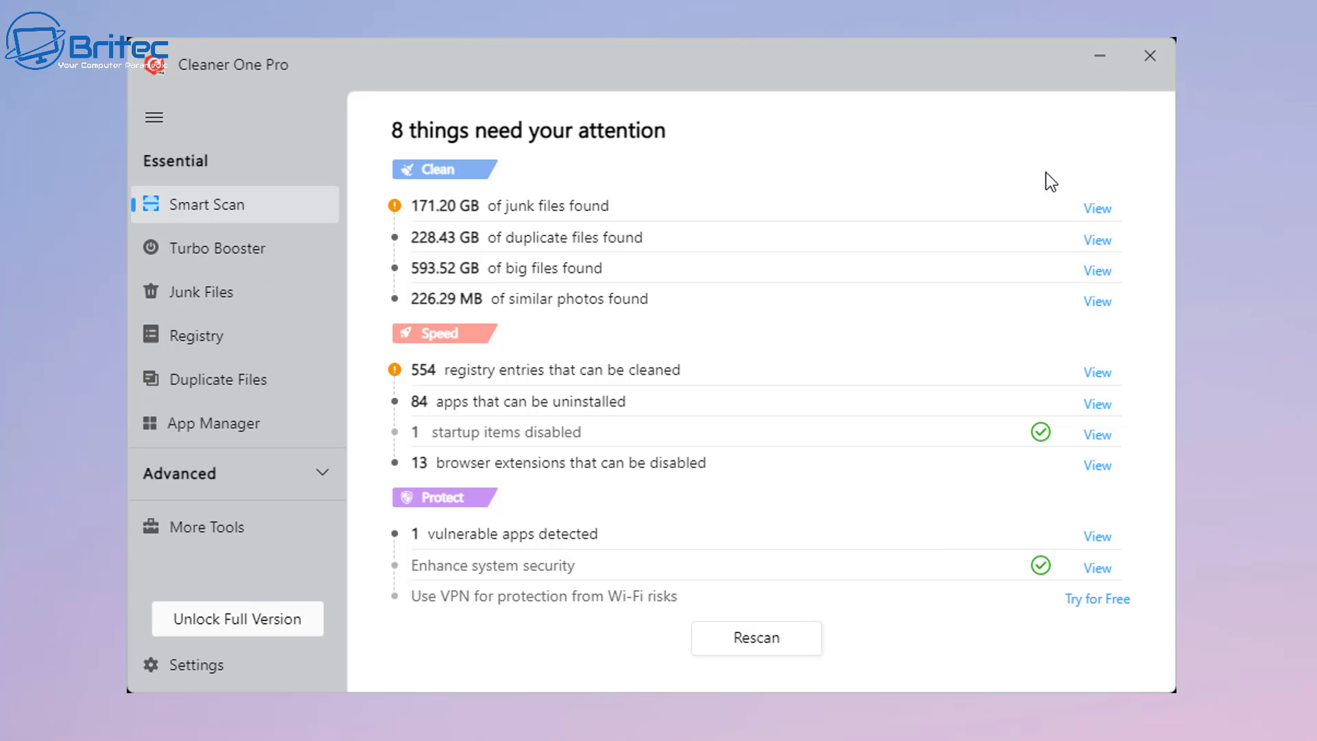
pyautogui.moveTo(1098, 56)
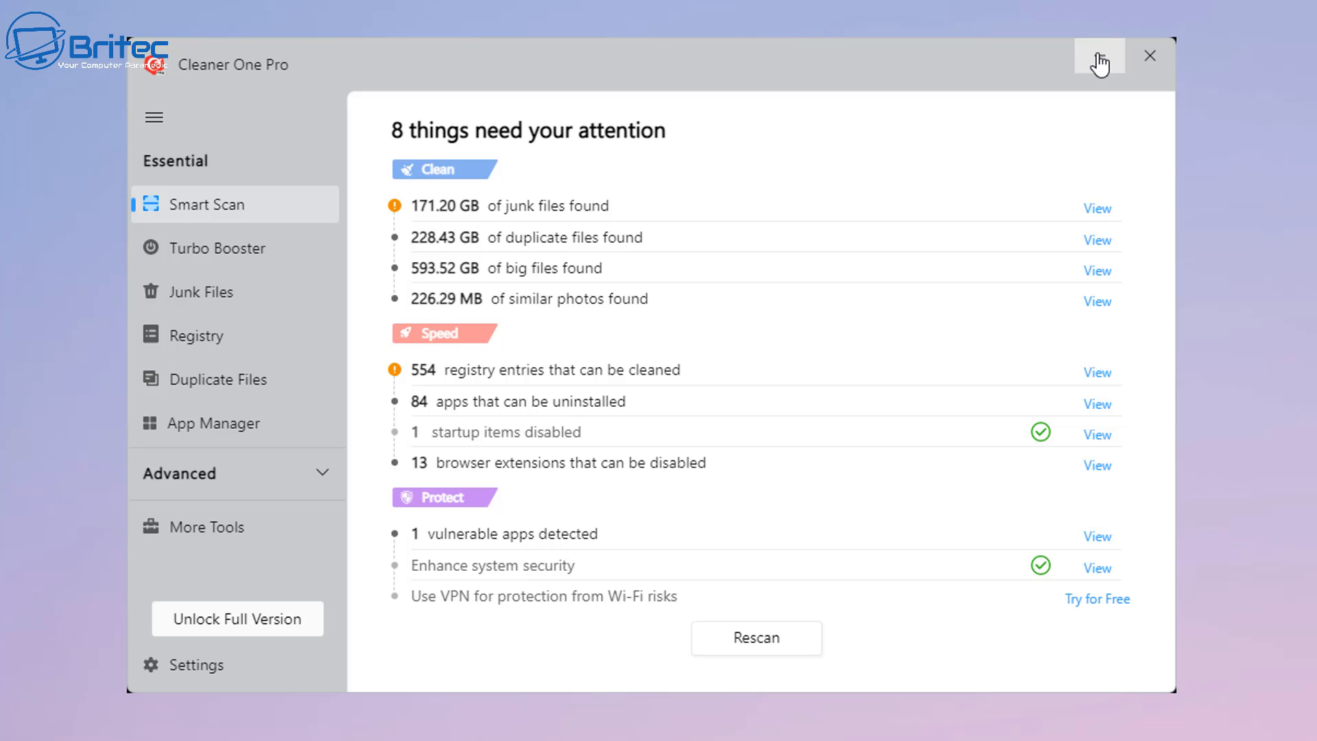
# Step: Minimize Cleaner One Pro and view the Storage cleanup recommendations in Windows Settings
pyautogui.click(1099, 56)
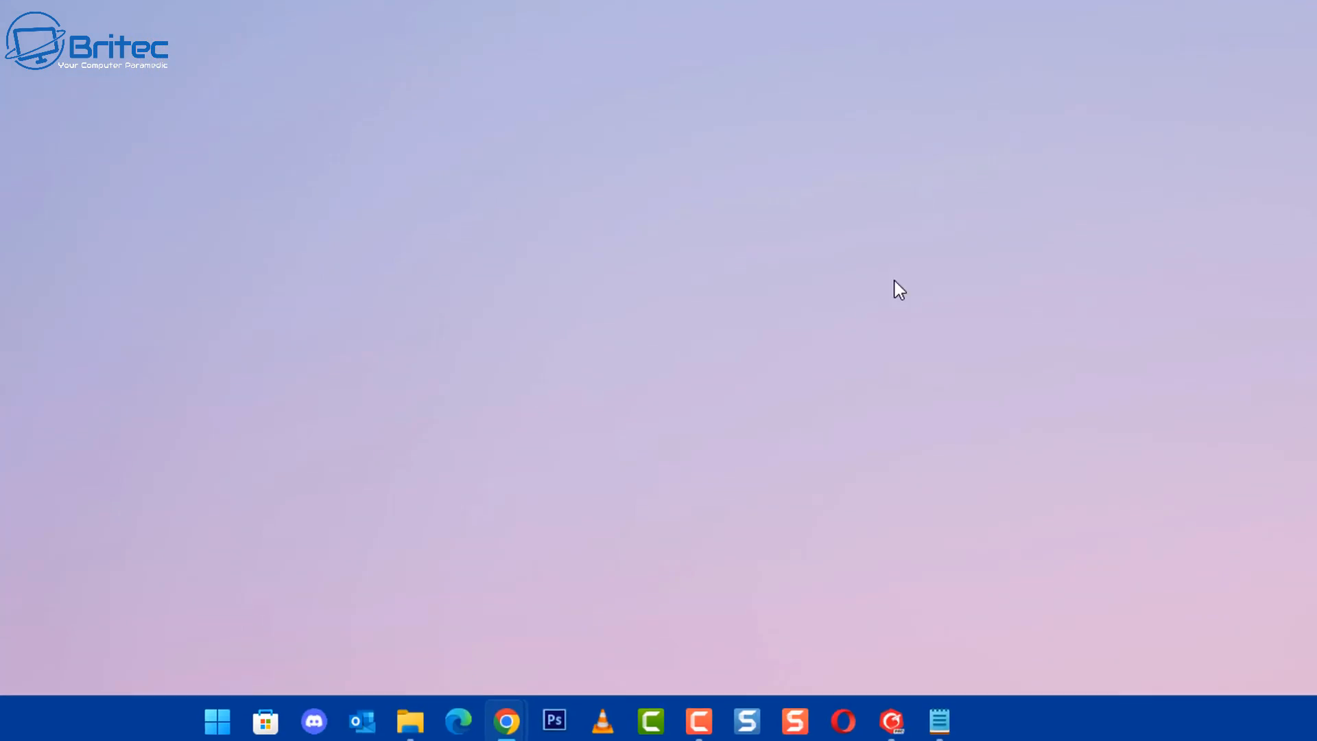
pyautogui.click(217, 721)
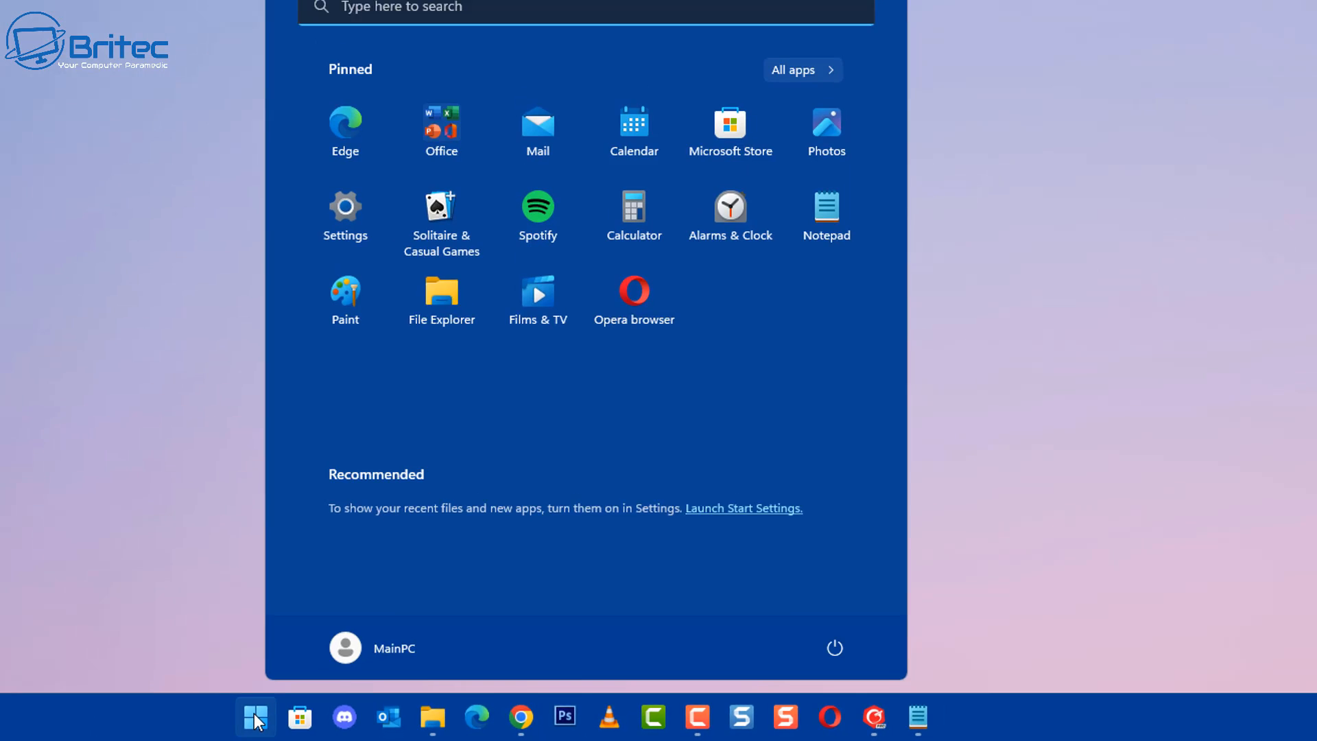
pyautogui.click(344, 206)
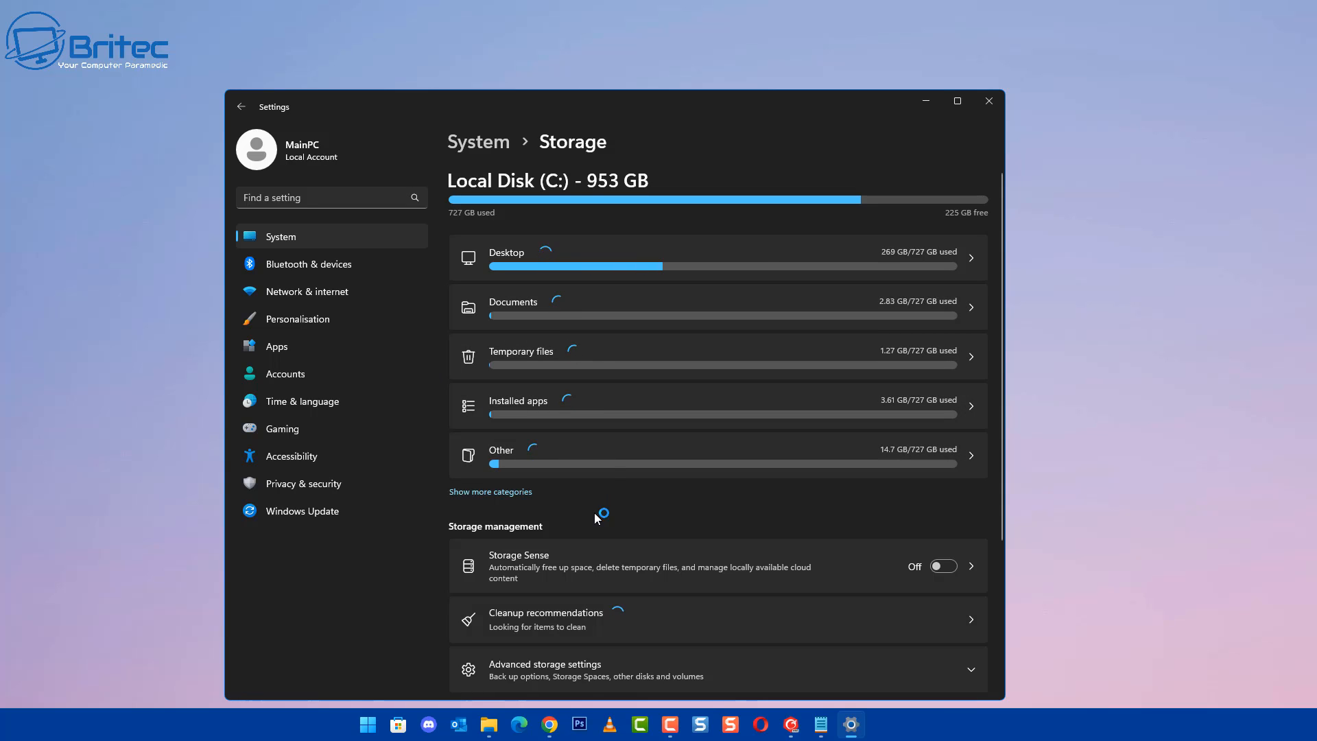
pyautogui.scroll(-3)
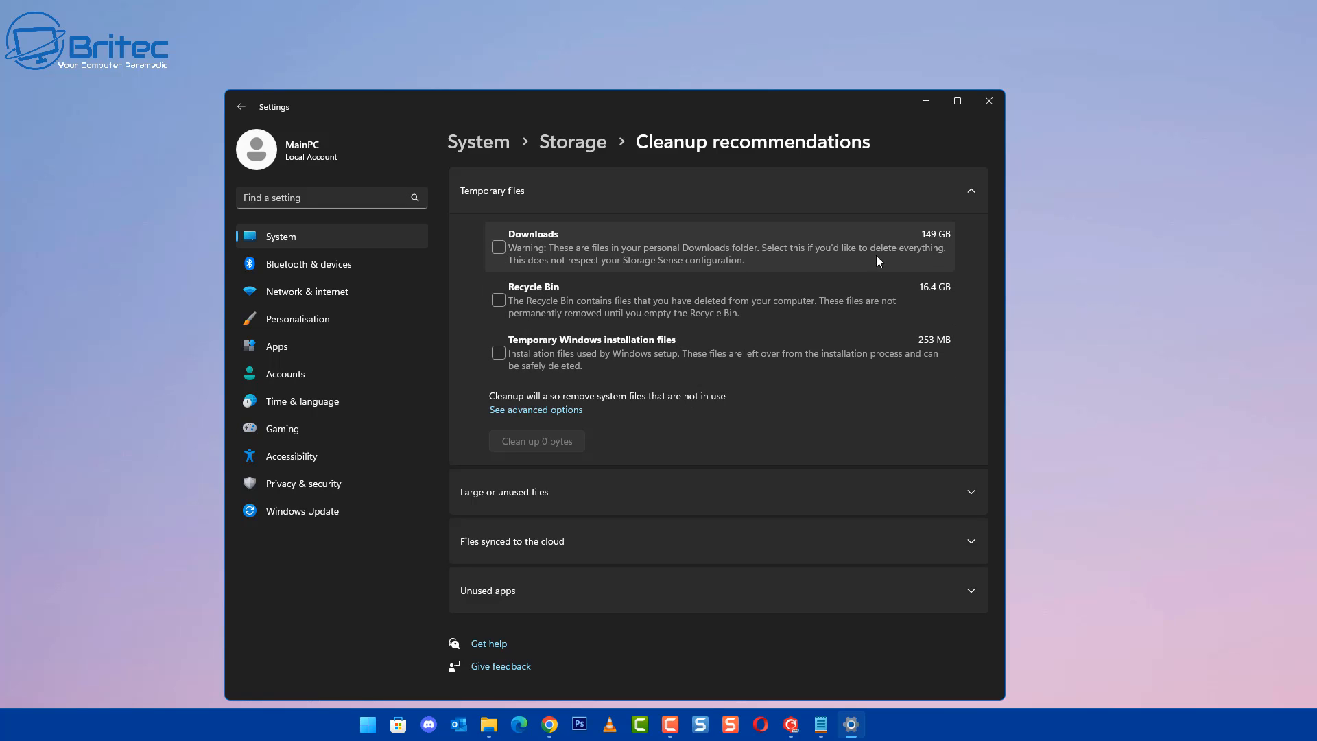
pyautogui.moveTo(565, 243)
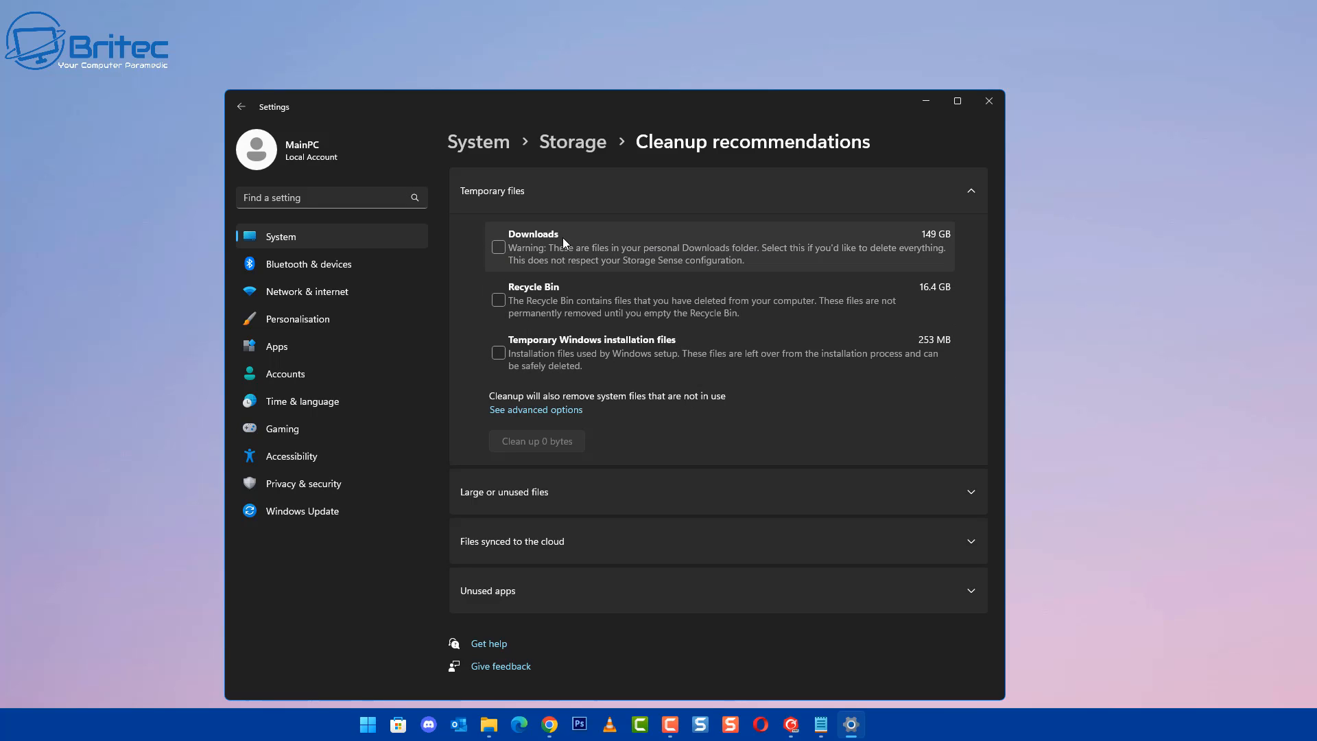
pyautogui.moveTo(475, 299)
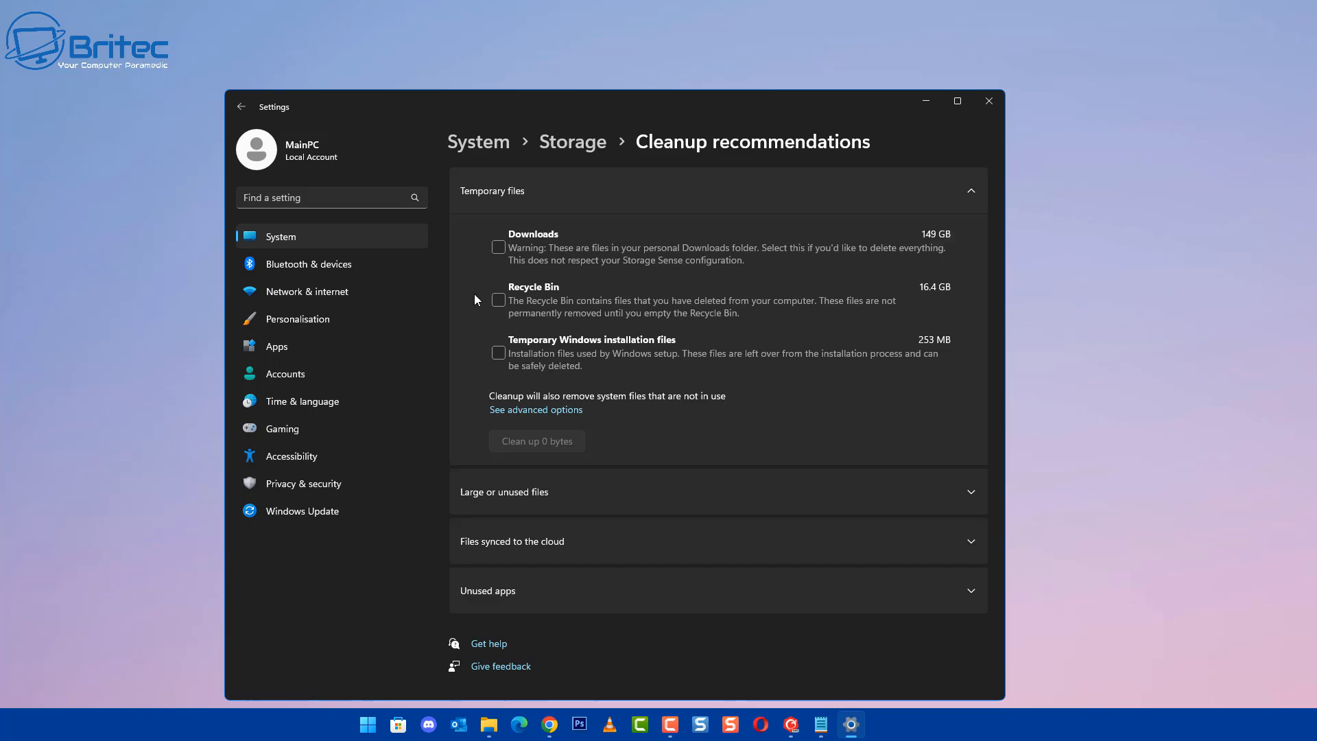
pyautogui.moveTo(495, 313)
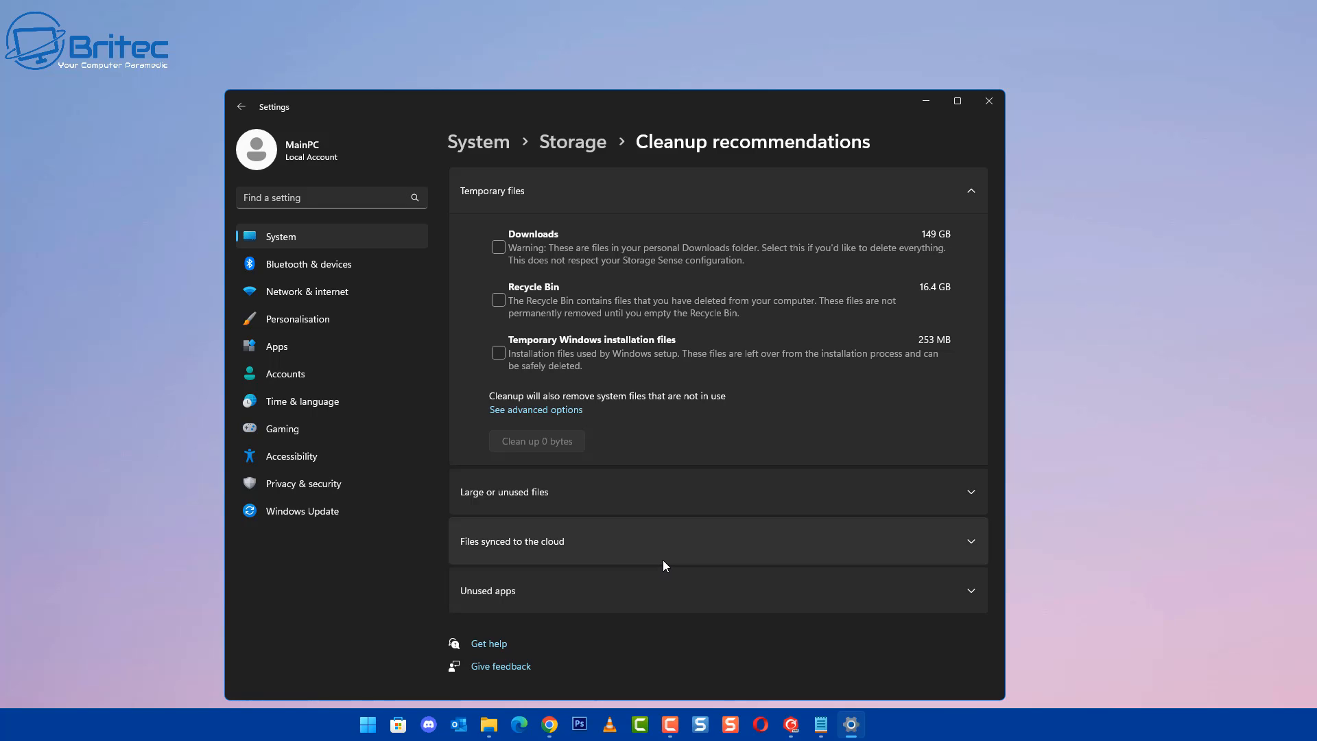
pyautogui.moveTo(666, 556)
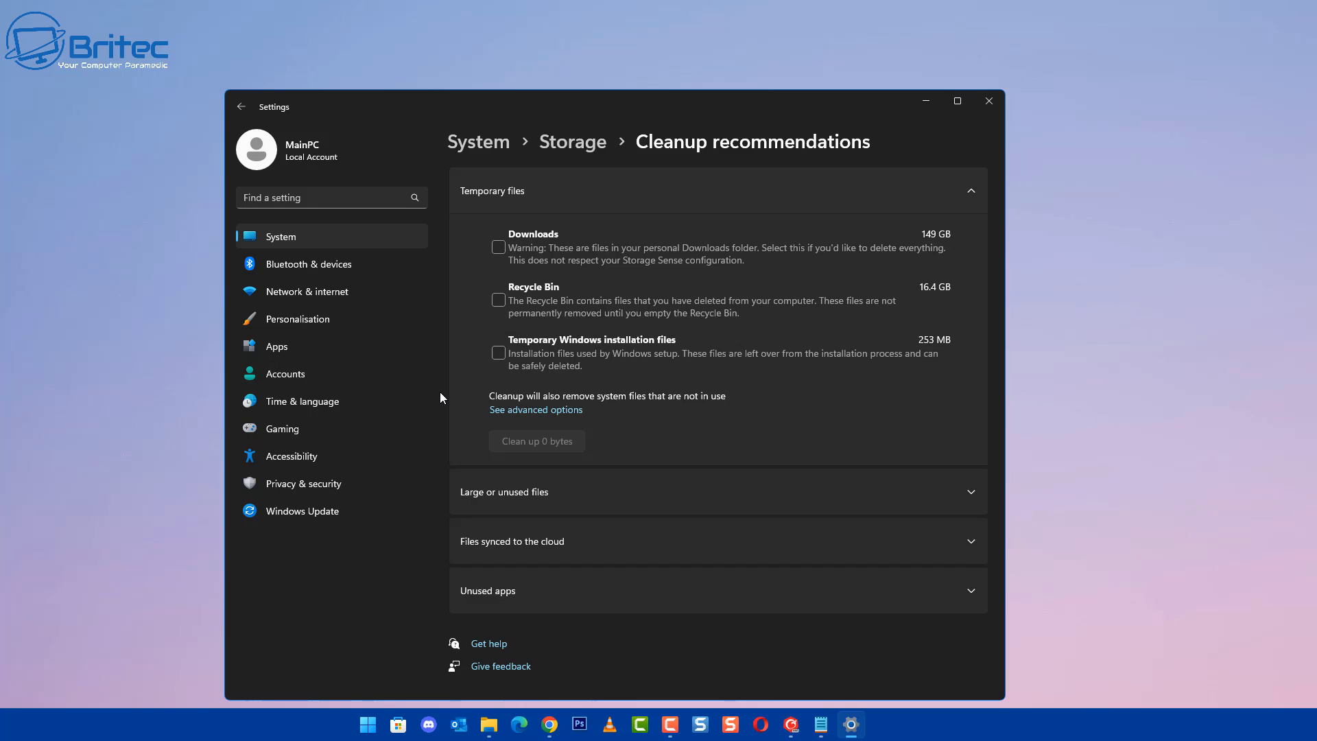
pyautogui.moveTo(938, 126)
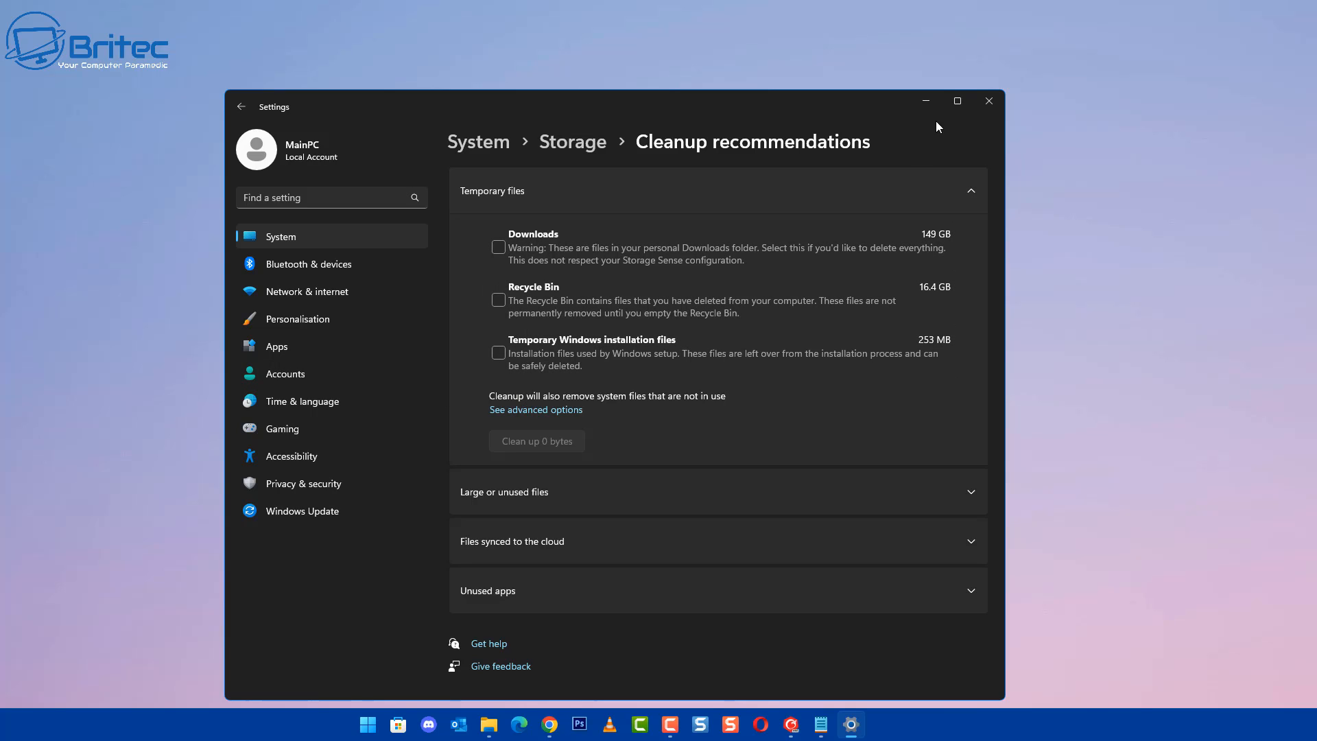
# Step: Close the Windows Settings window, leaving the empty desktop
pyautogui.click(988, 101)
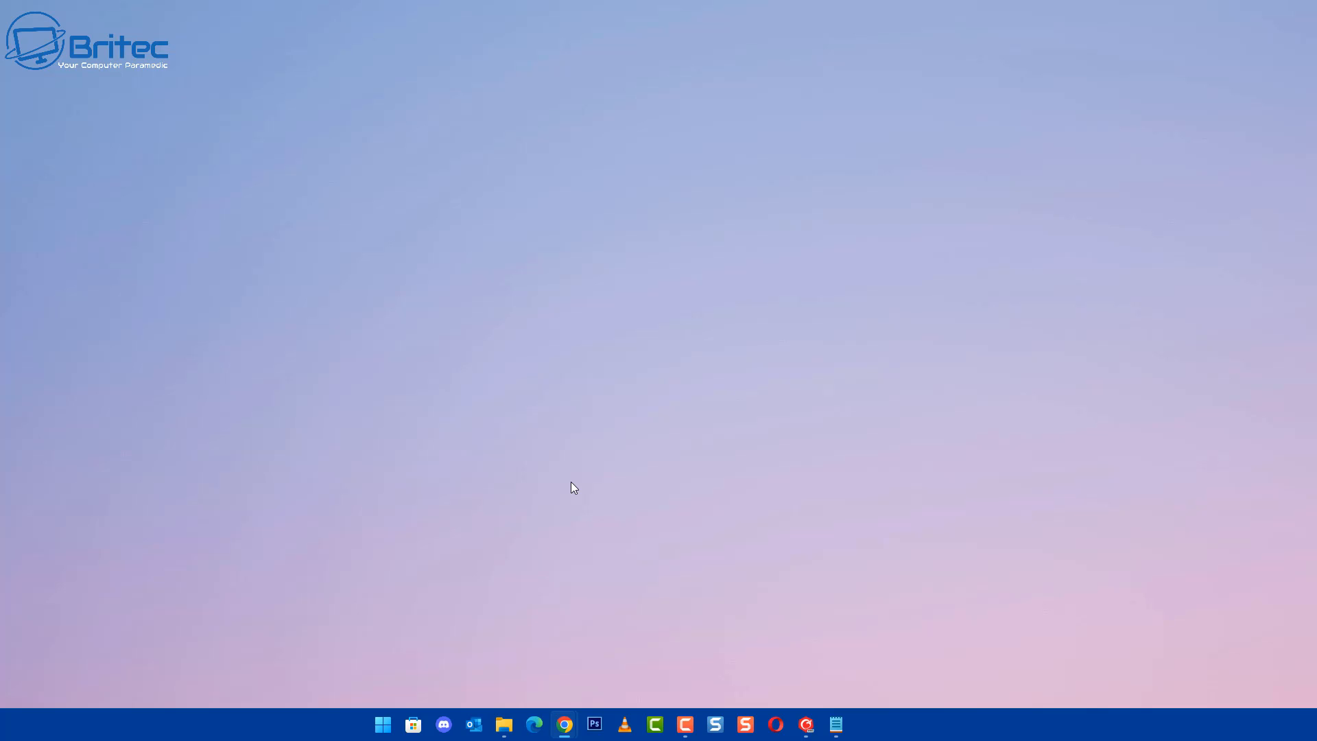
pyautogui.moveTo(491, 525)
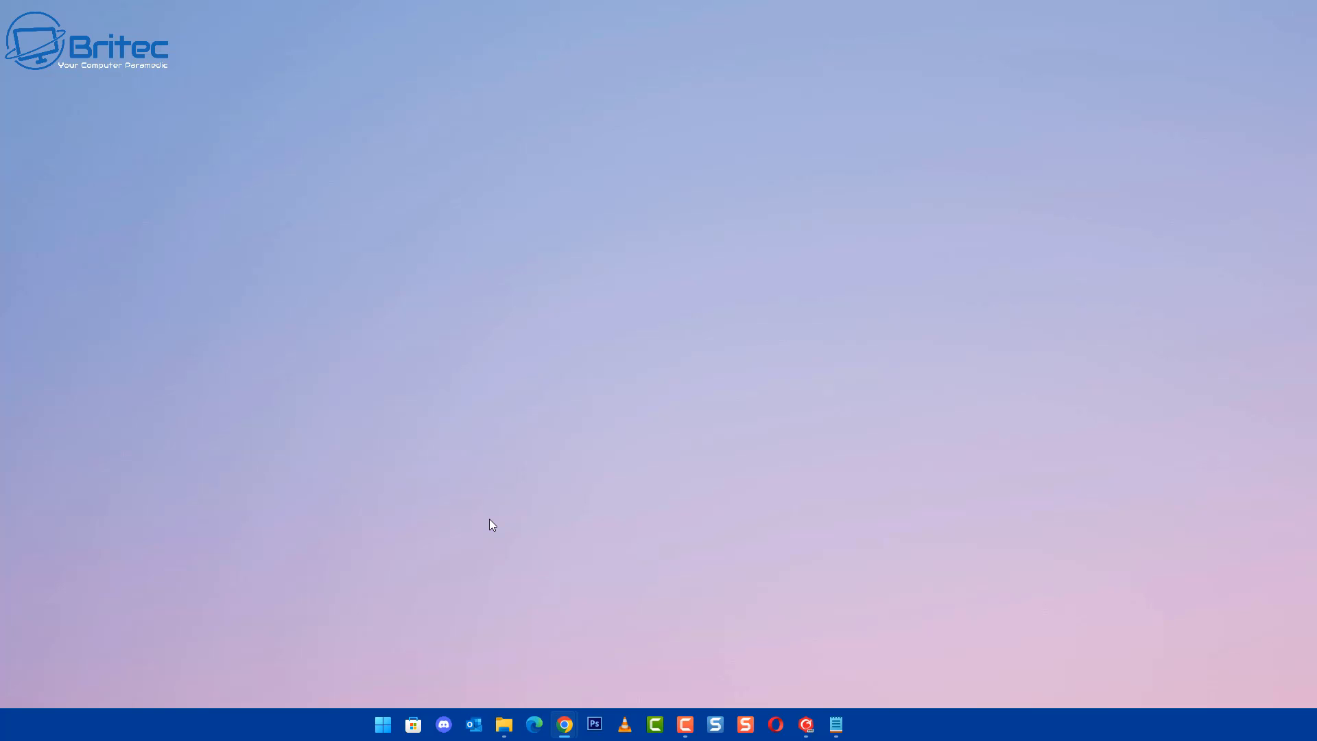
pyautogui.moveTo(542, 518)
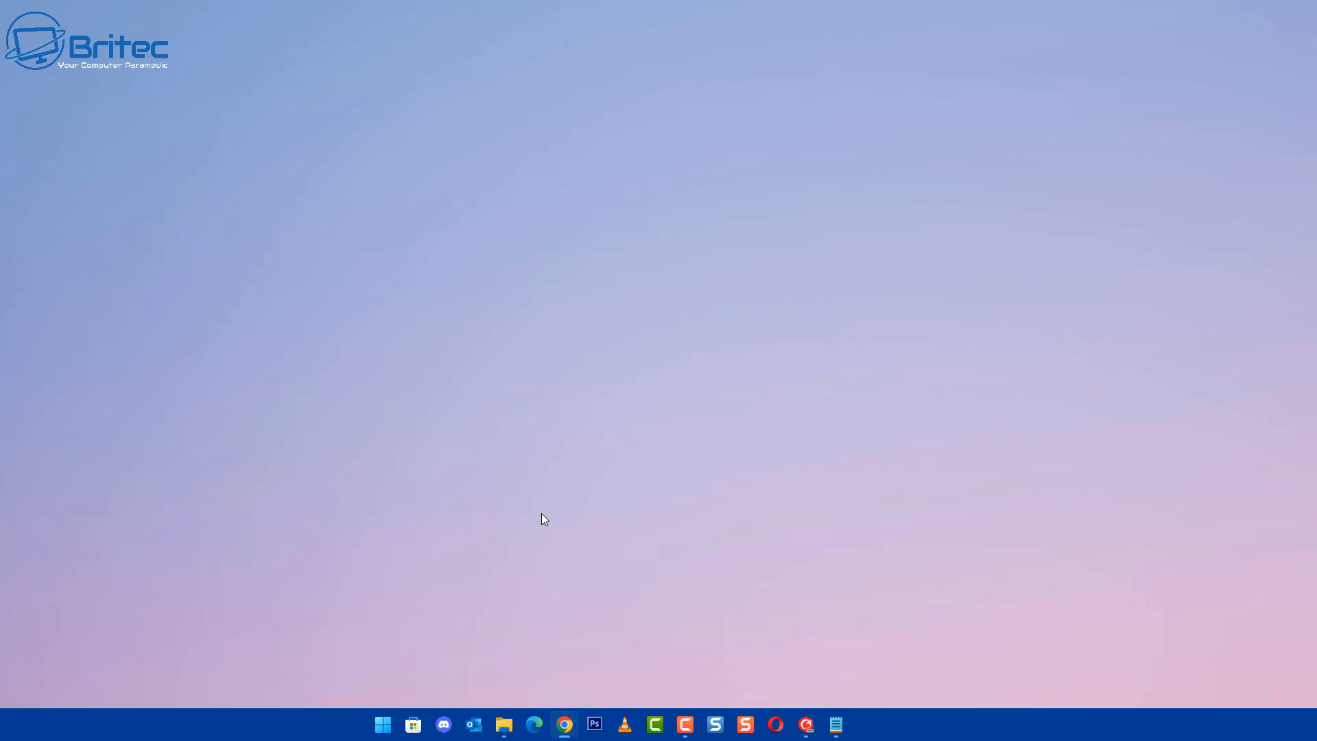
pyautogui.moveTo(537, 520)
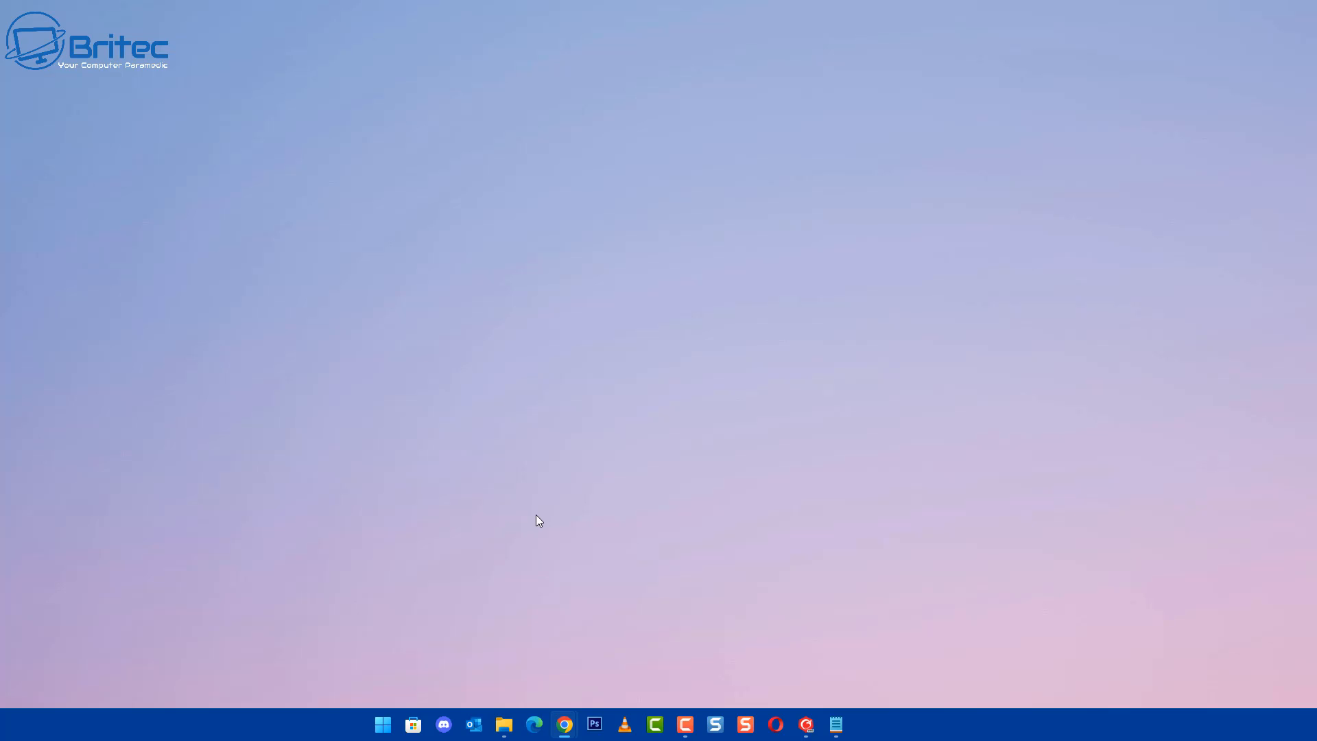
pyautogui.moveTo(596, 513)
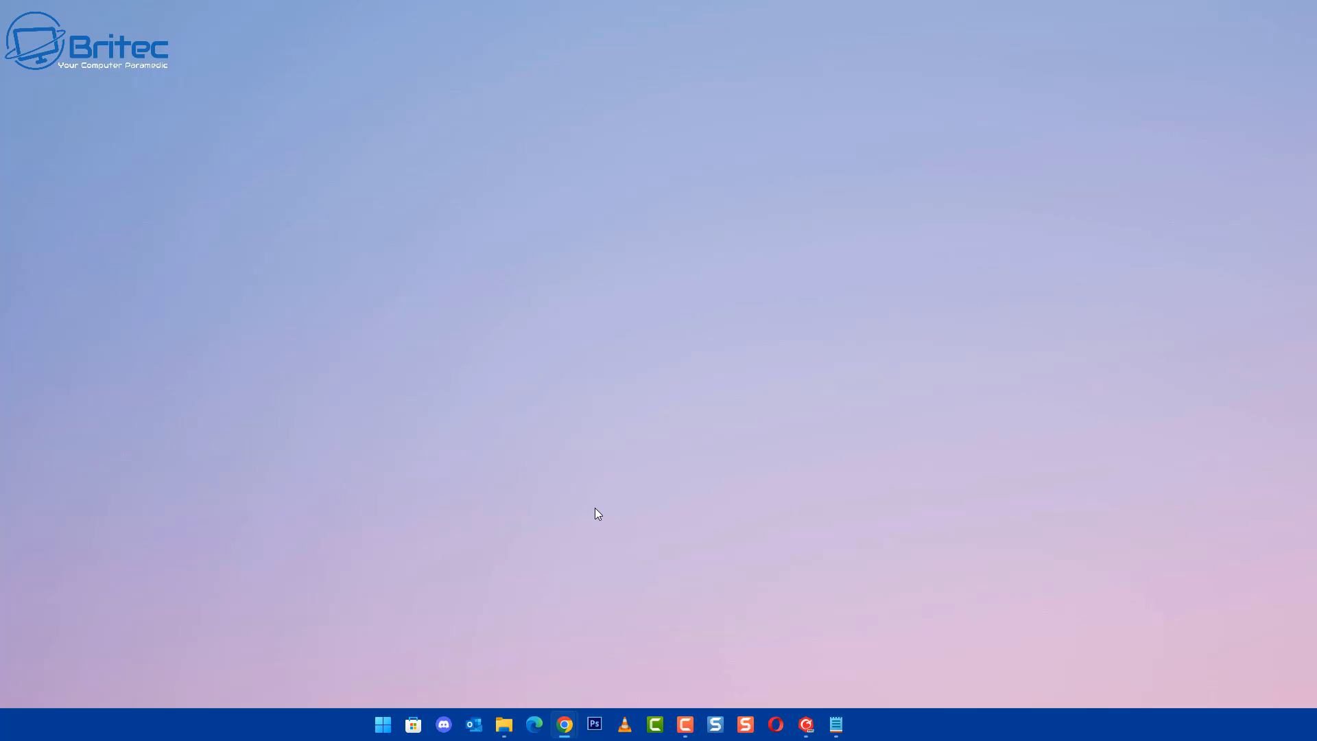
pyautogui.moveTo(592, 515)
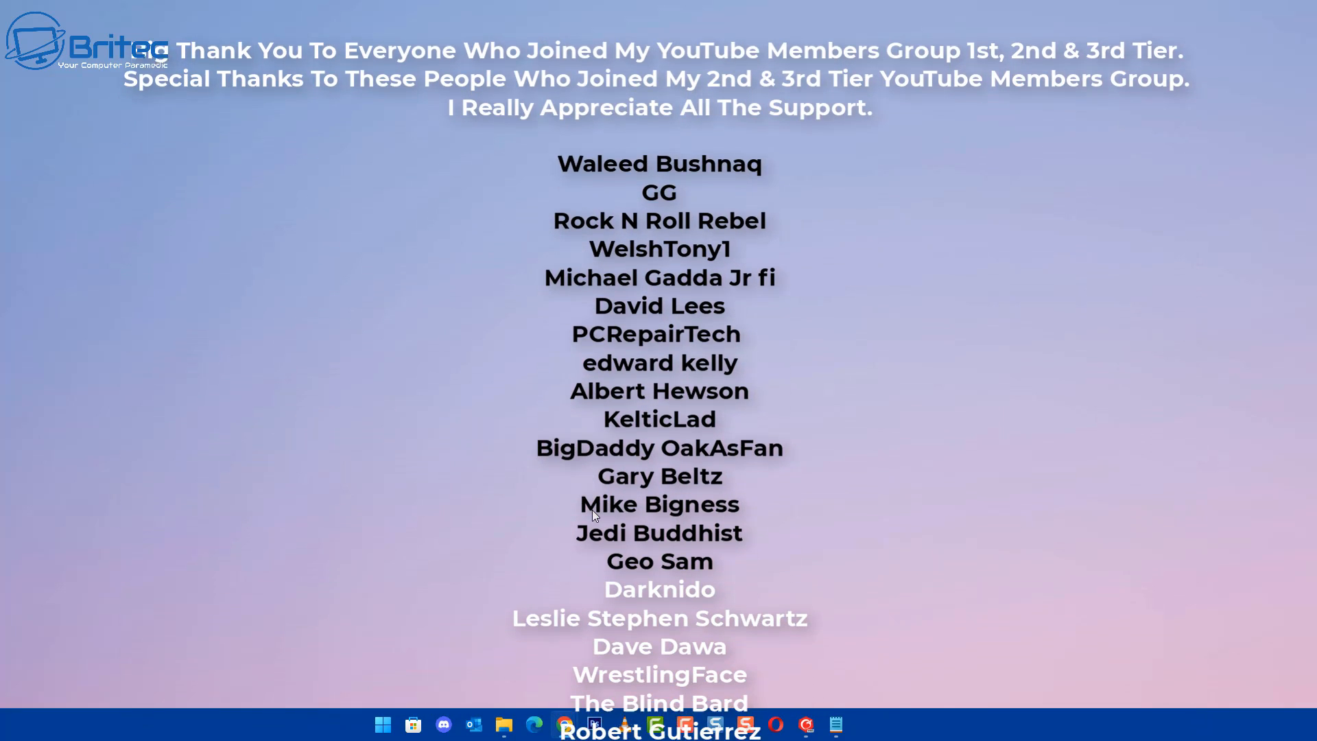
# Step: Scroll through the outro credits thanking YouTube channel members
pyautogui.scroll(-3)
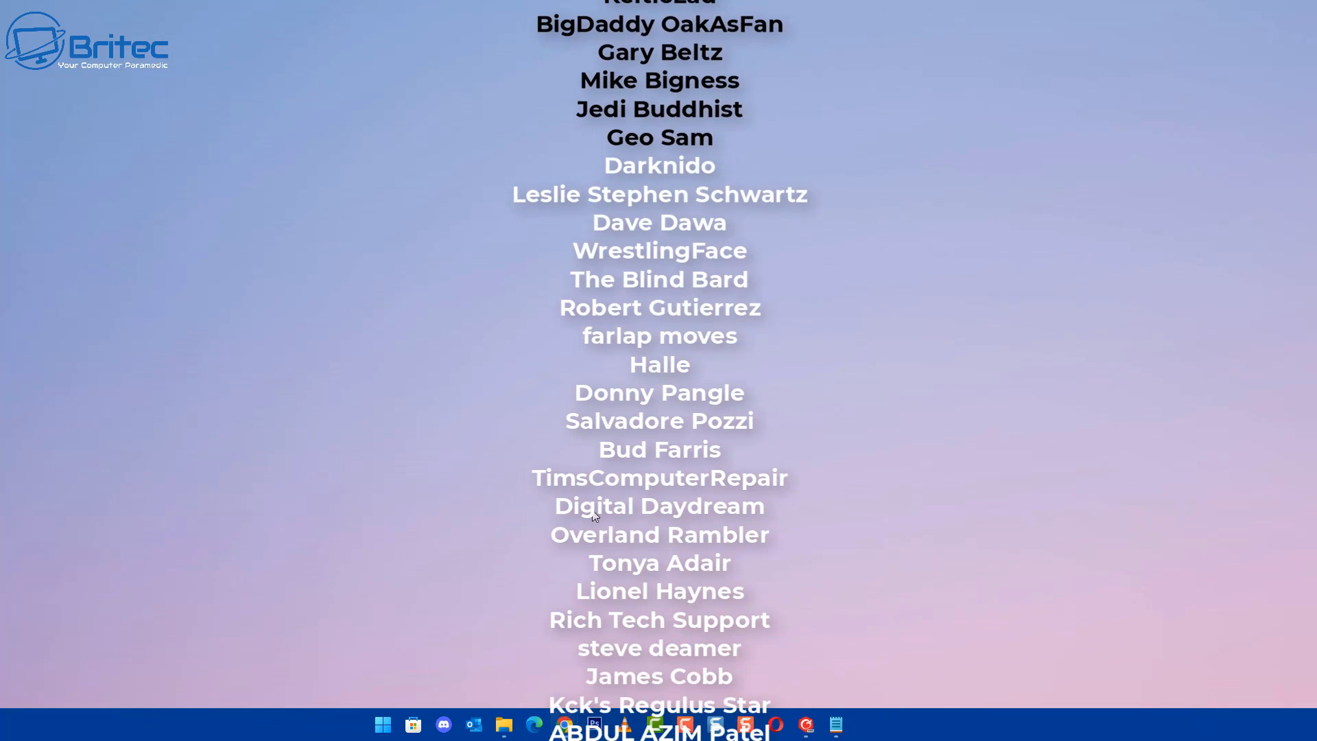
pyautogui.scroll(-3)
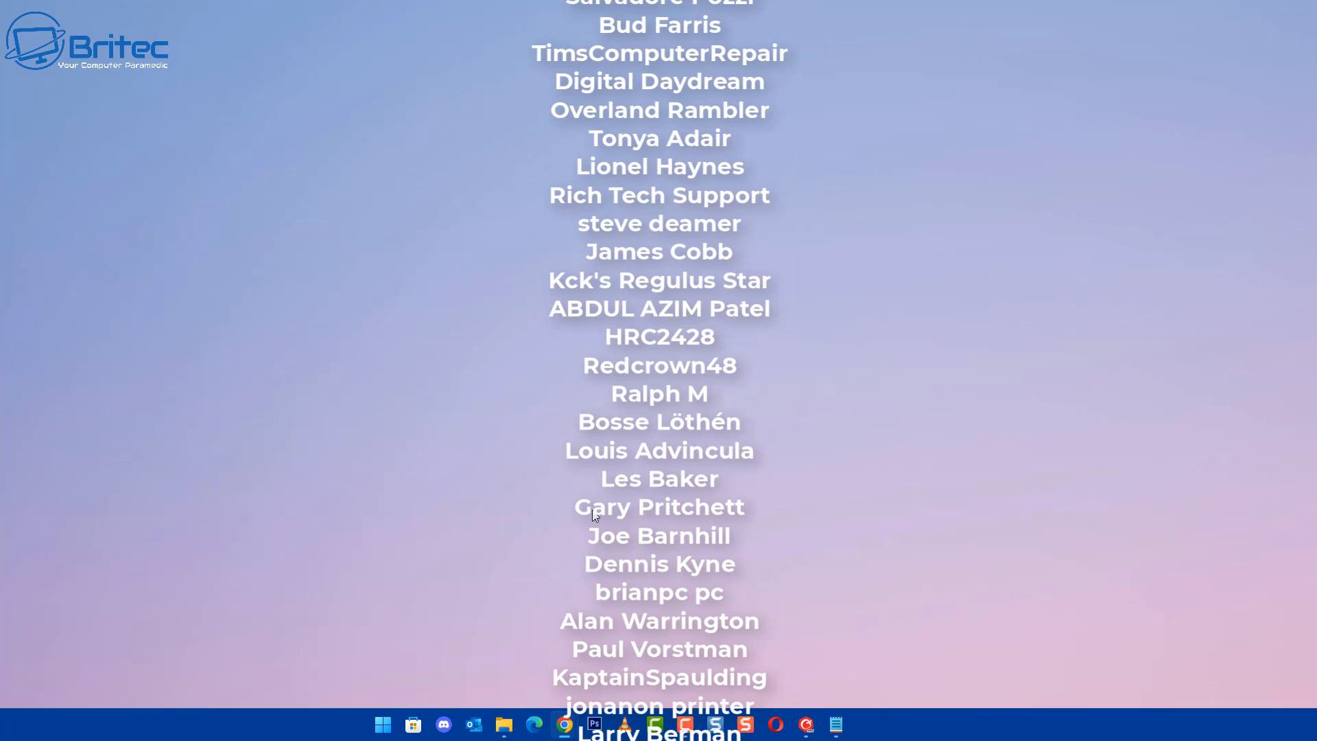